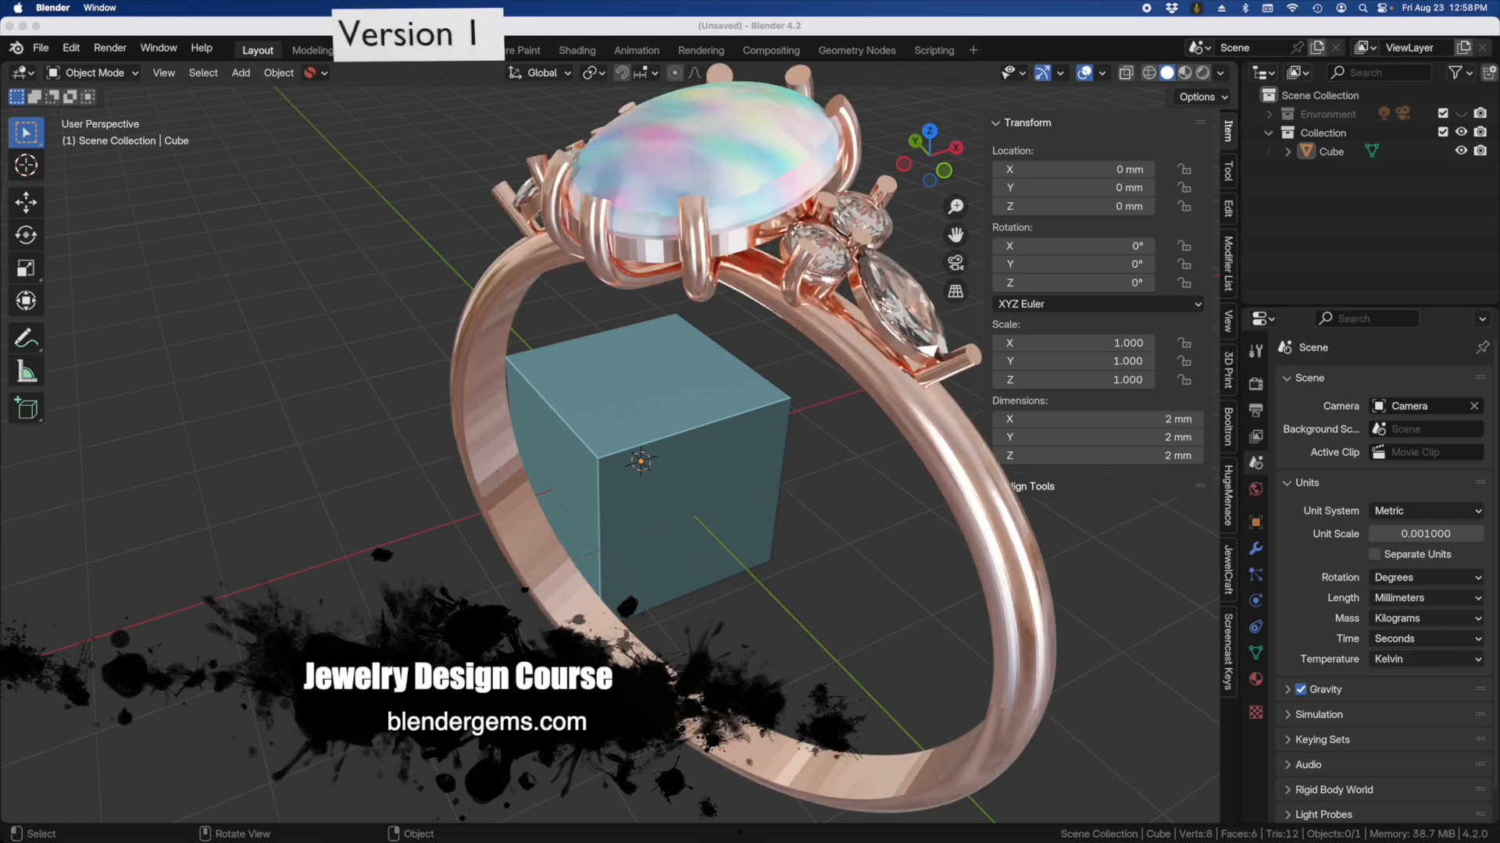
mouse_move(694, 392)
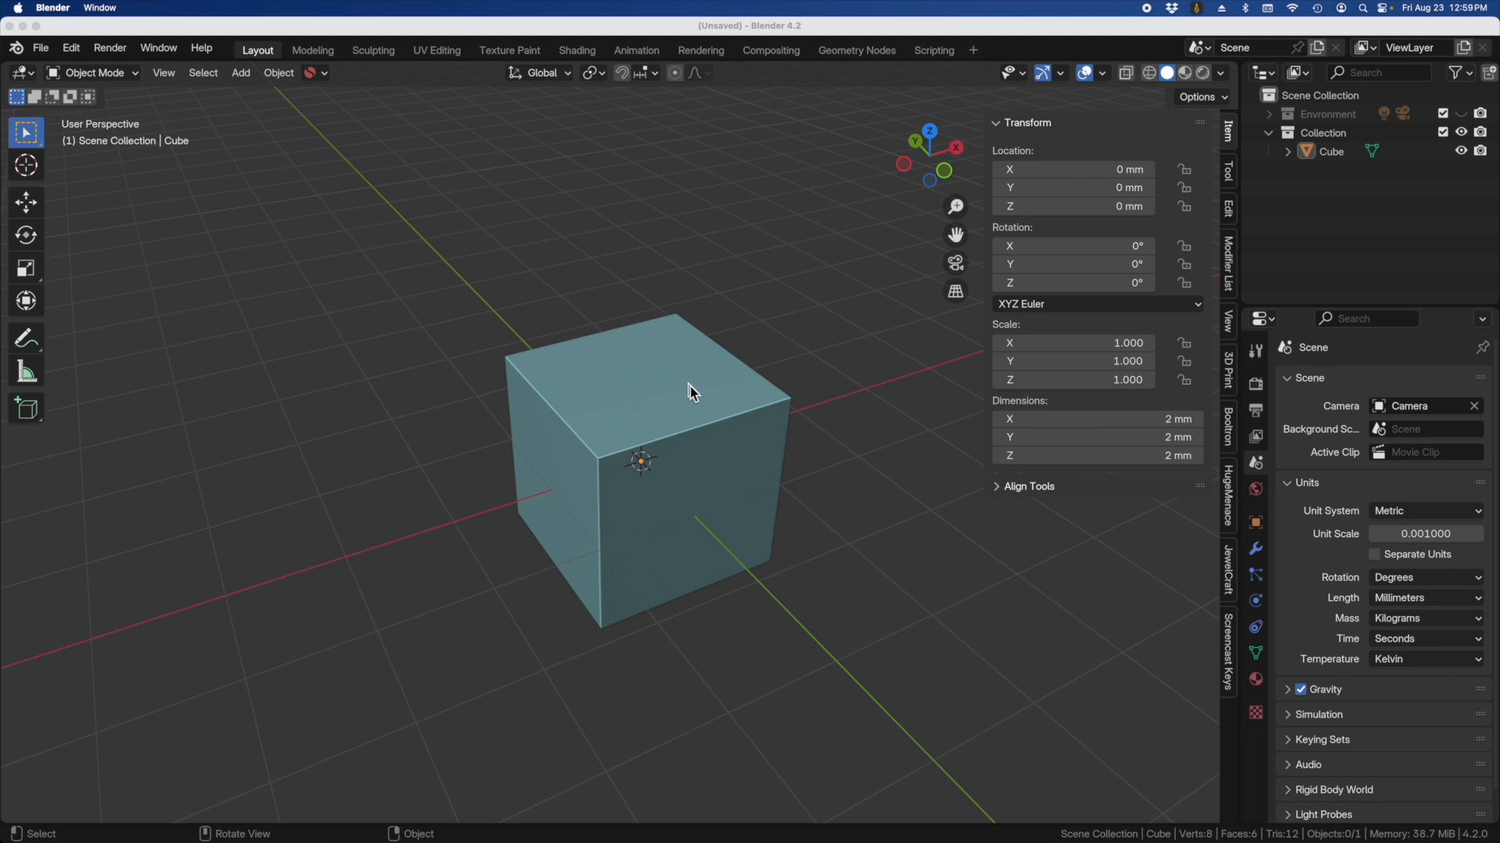
mouse_move(577, 351)
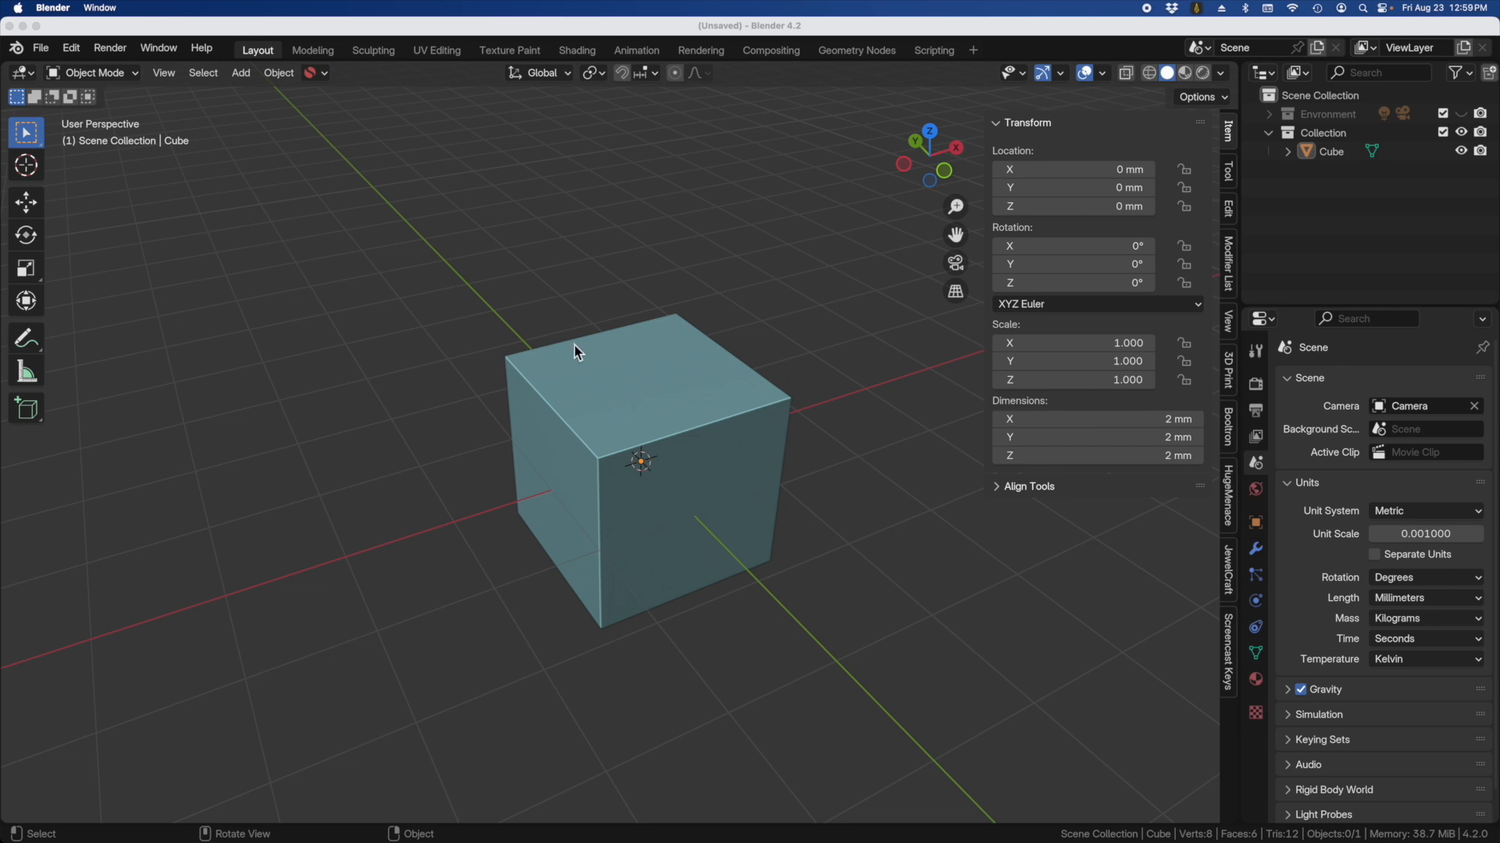
mouse_move(672, 401)
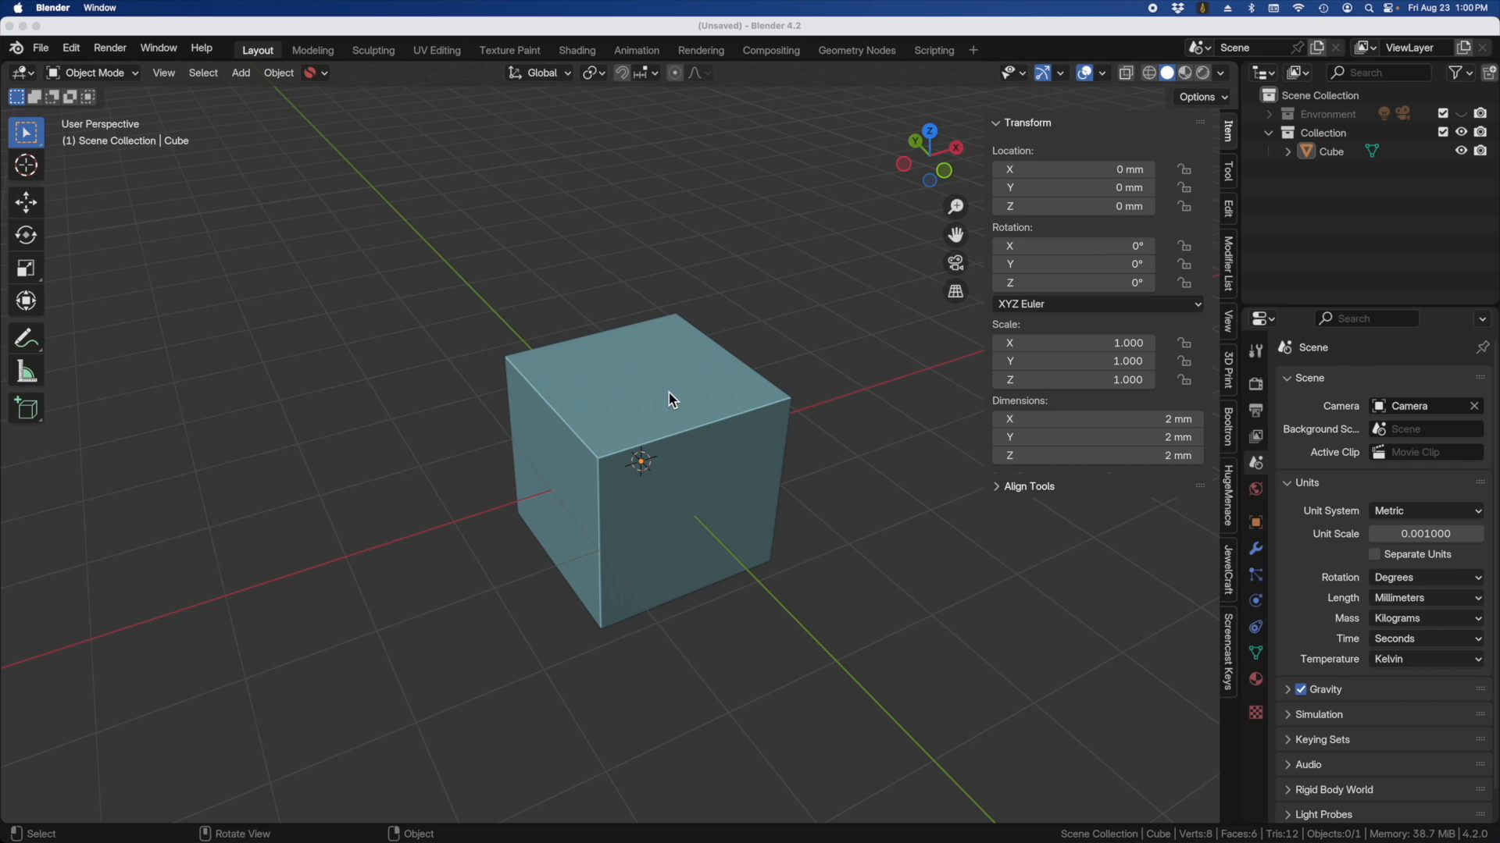
mouse_move(672, 406)
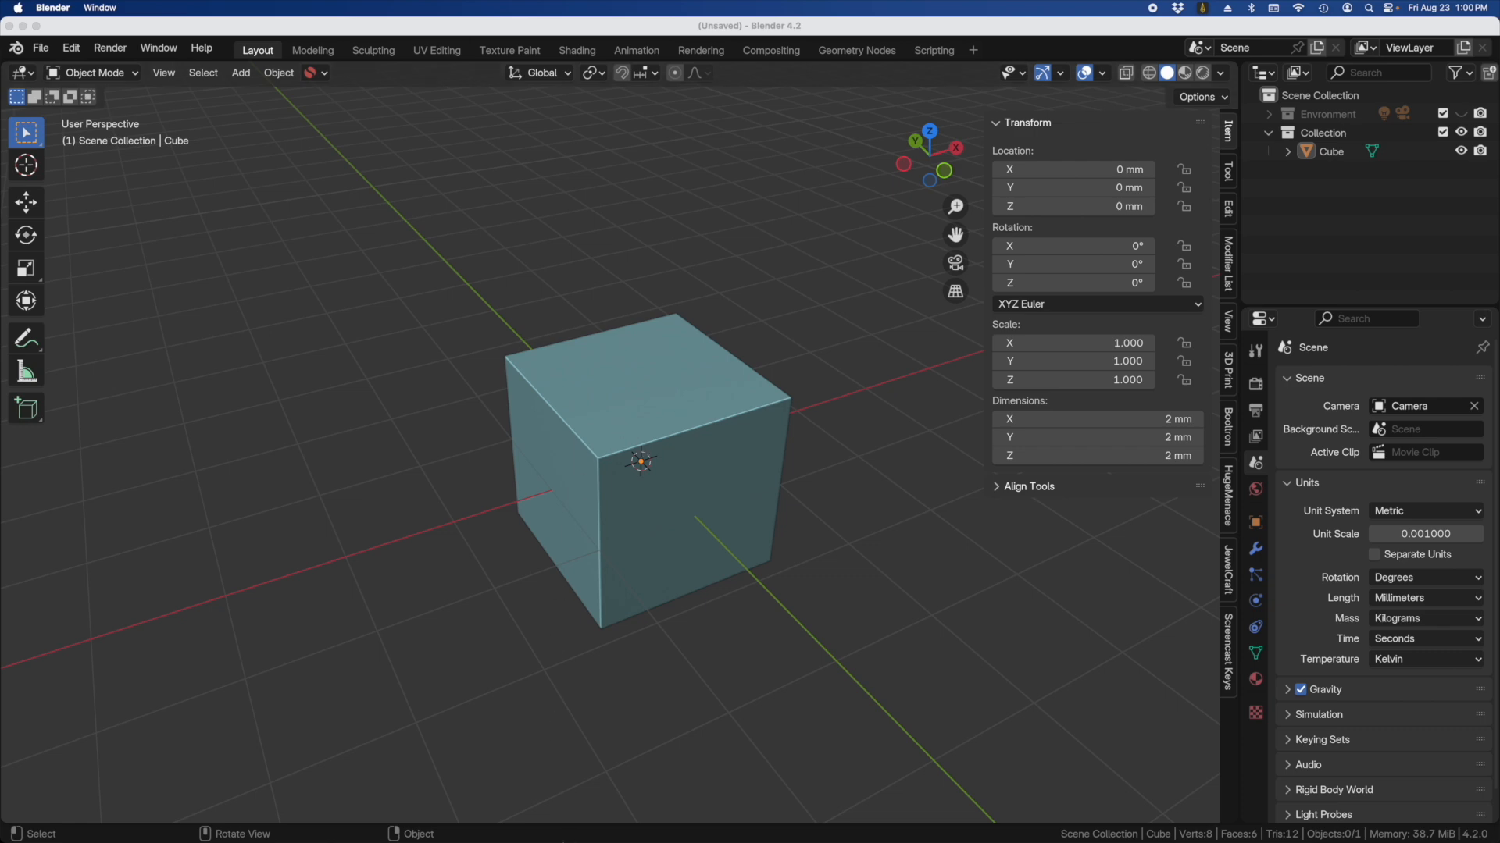
mouse_move(428, 817)
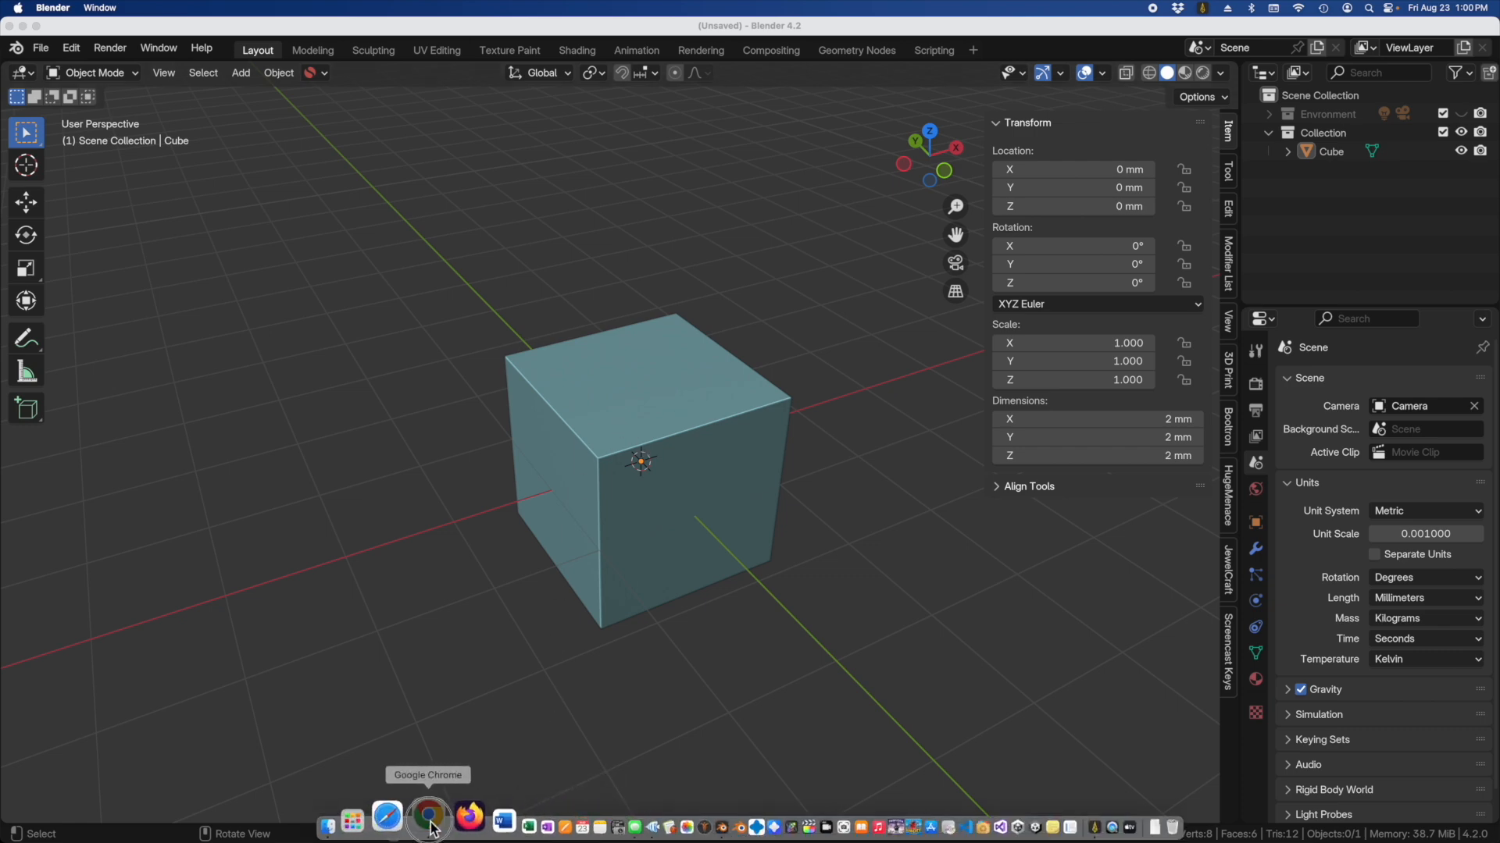
Step: Switch to Chrome and enter "image of inside a home" in Pixabay's search box
left_click(428, 817)
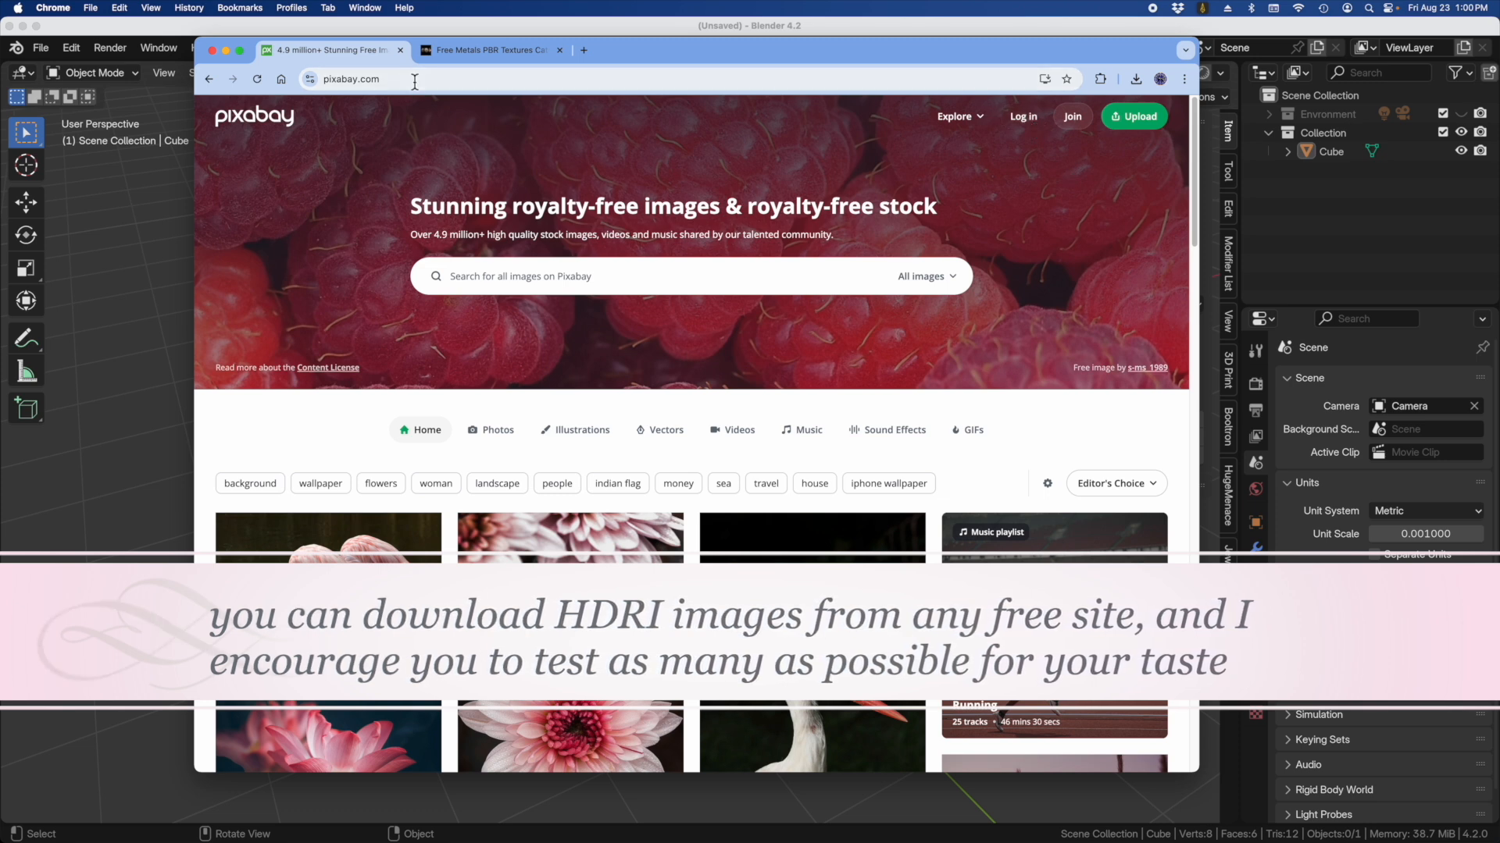
mouse_move(518, 249)
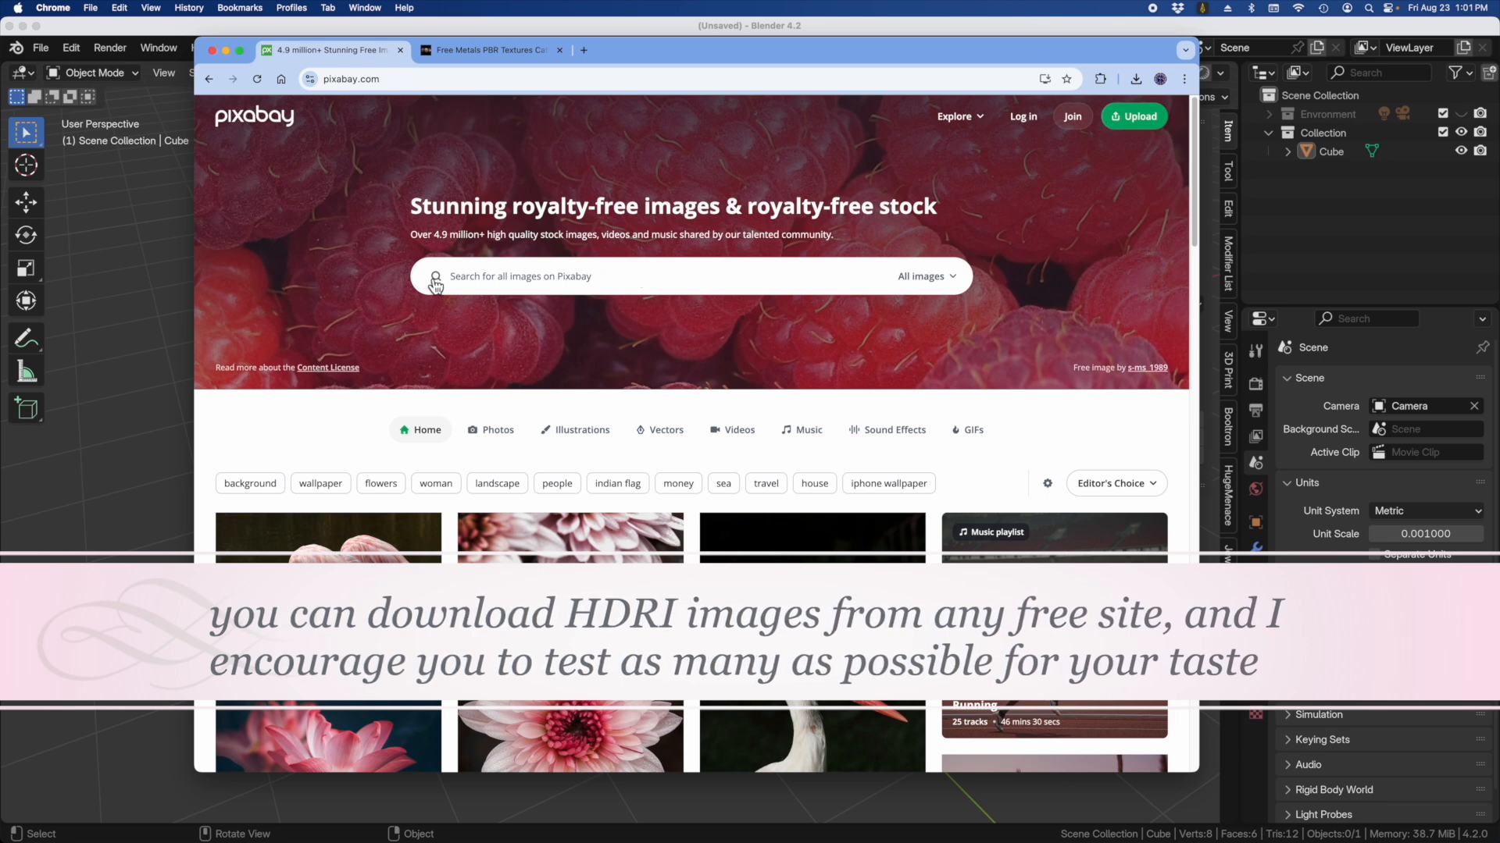
left_click(594, 277)
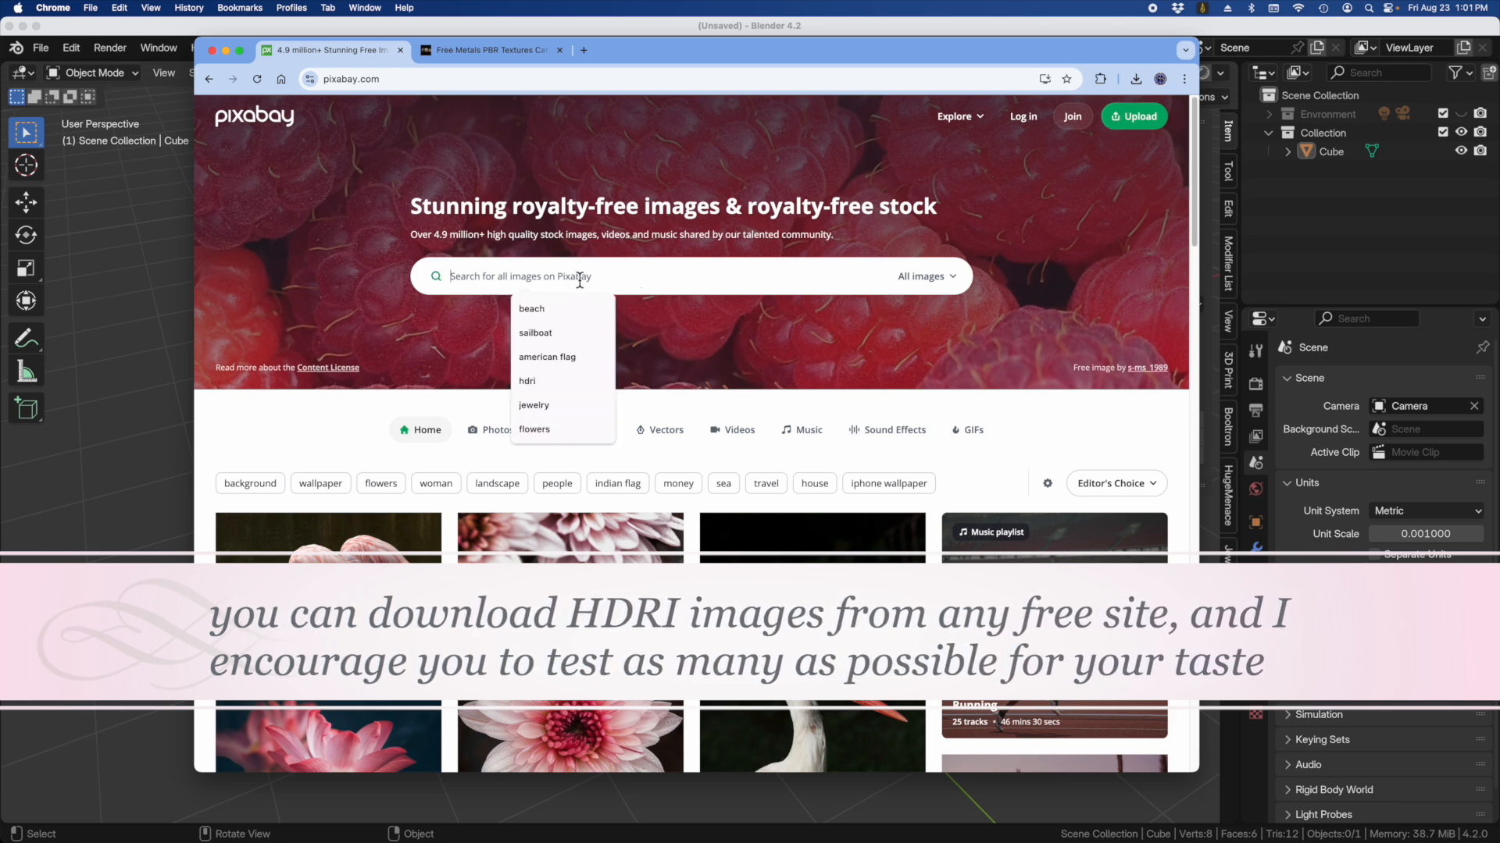
type("image of inside")
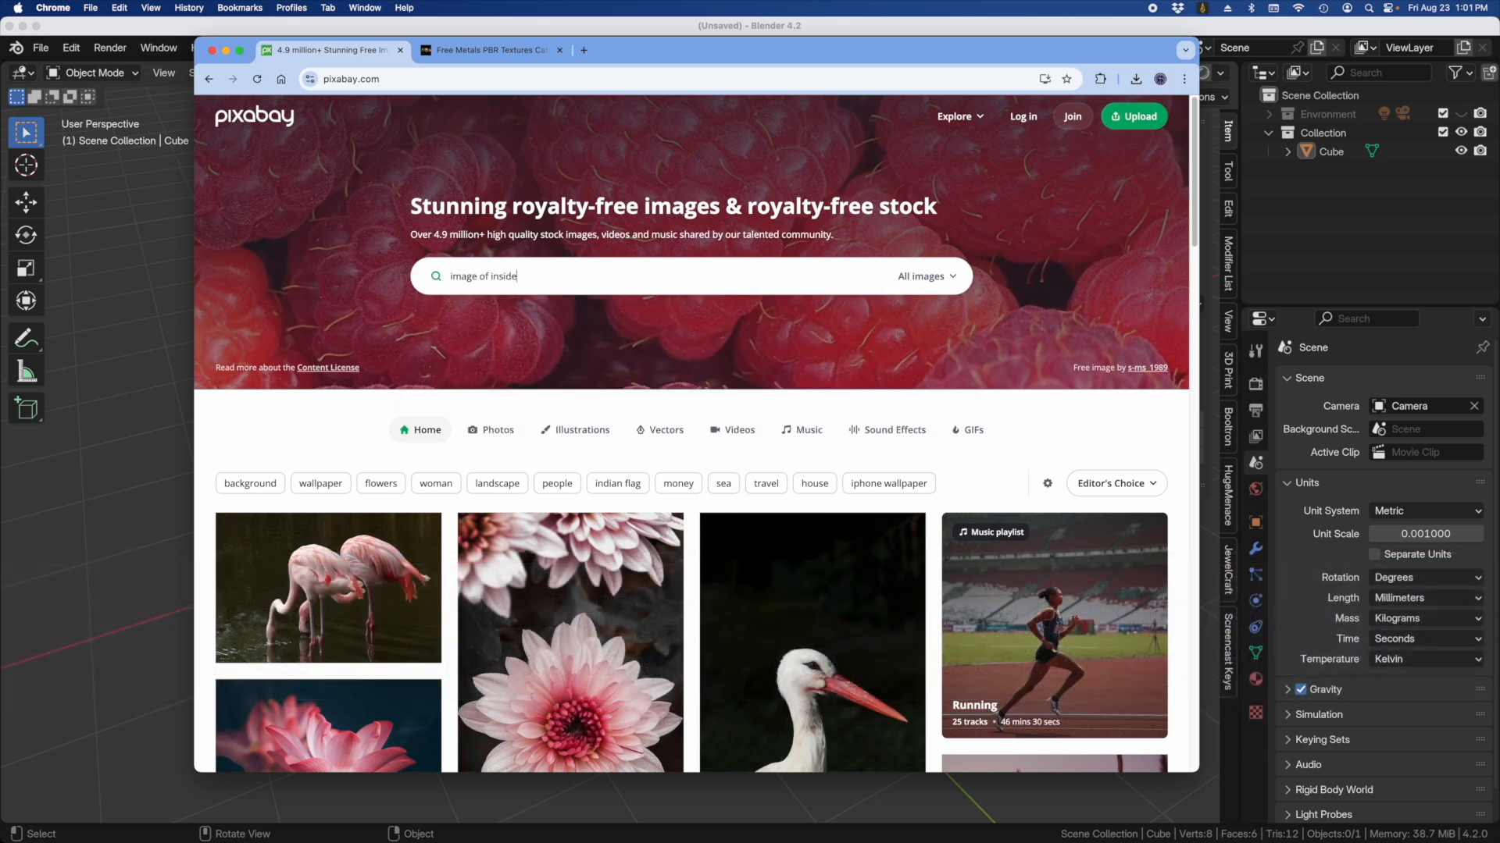
type("a home")
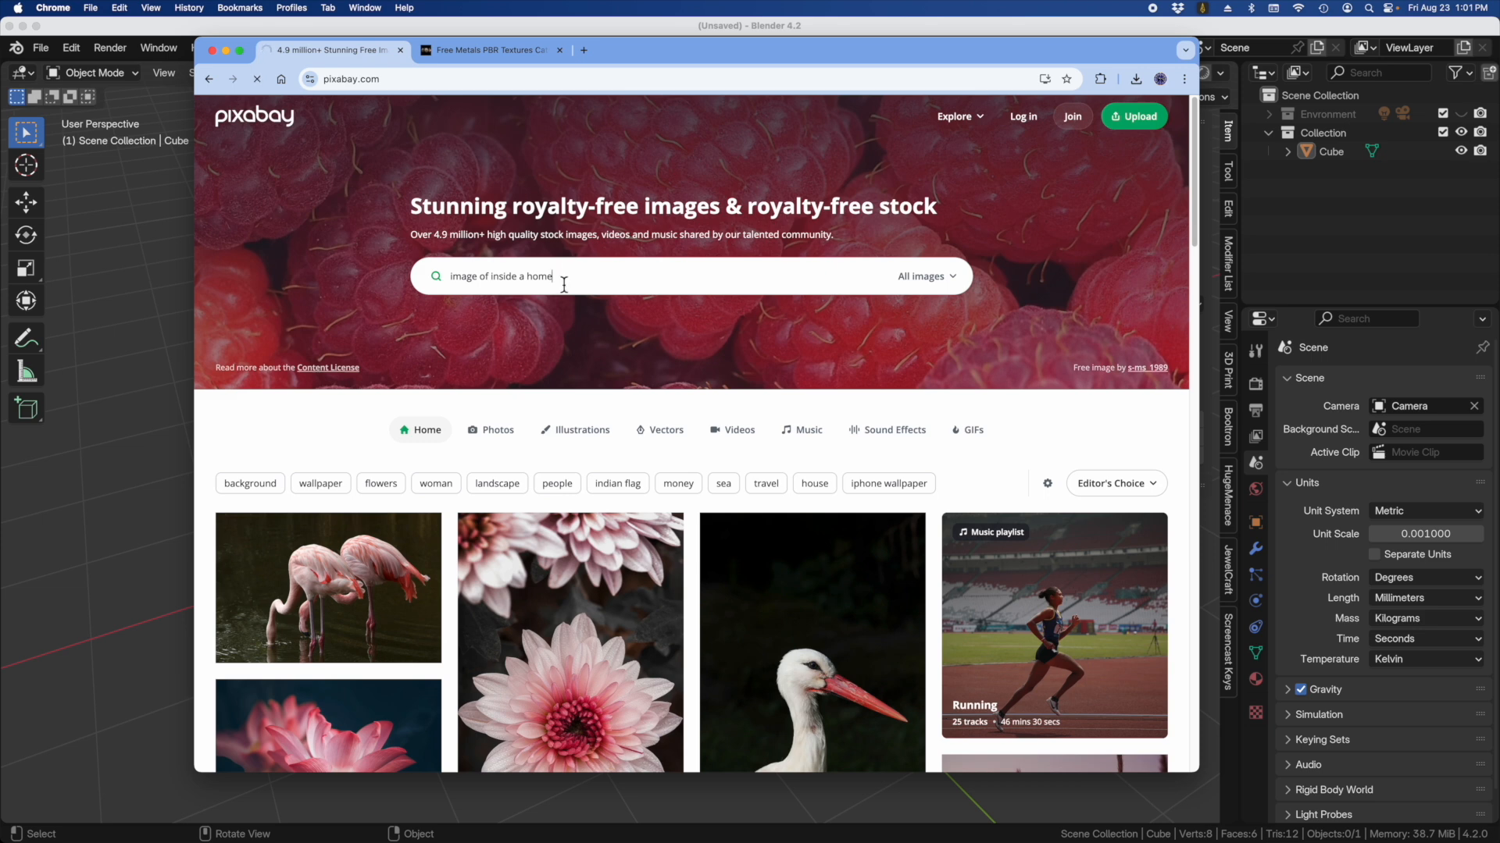
mouse_move(589, 284)
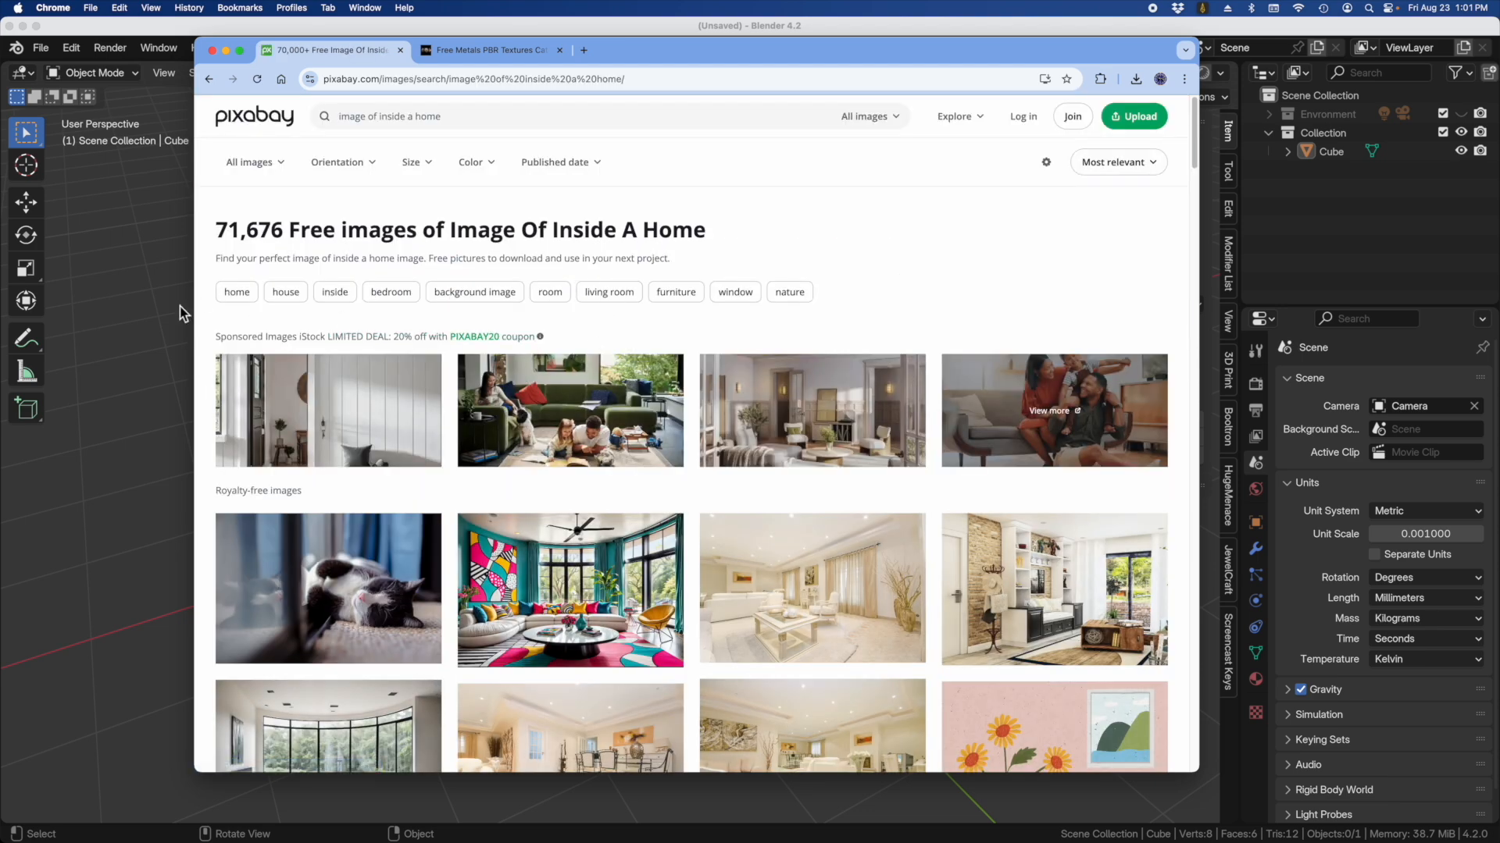
mouse_move(287, 361)
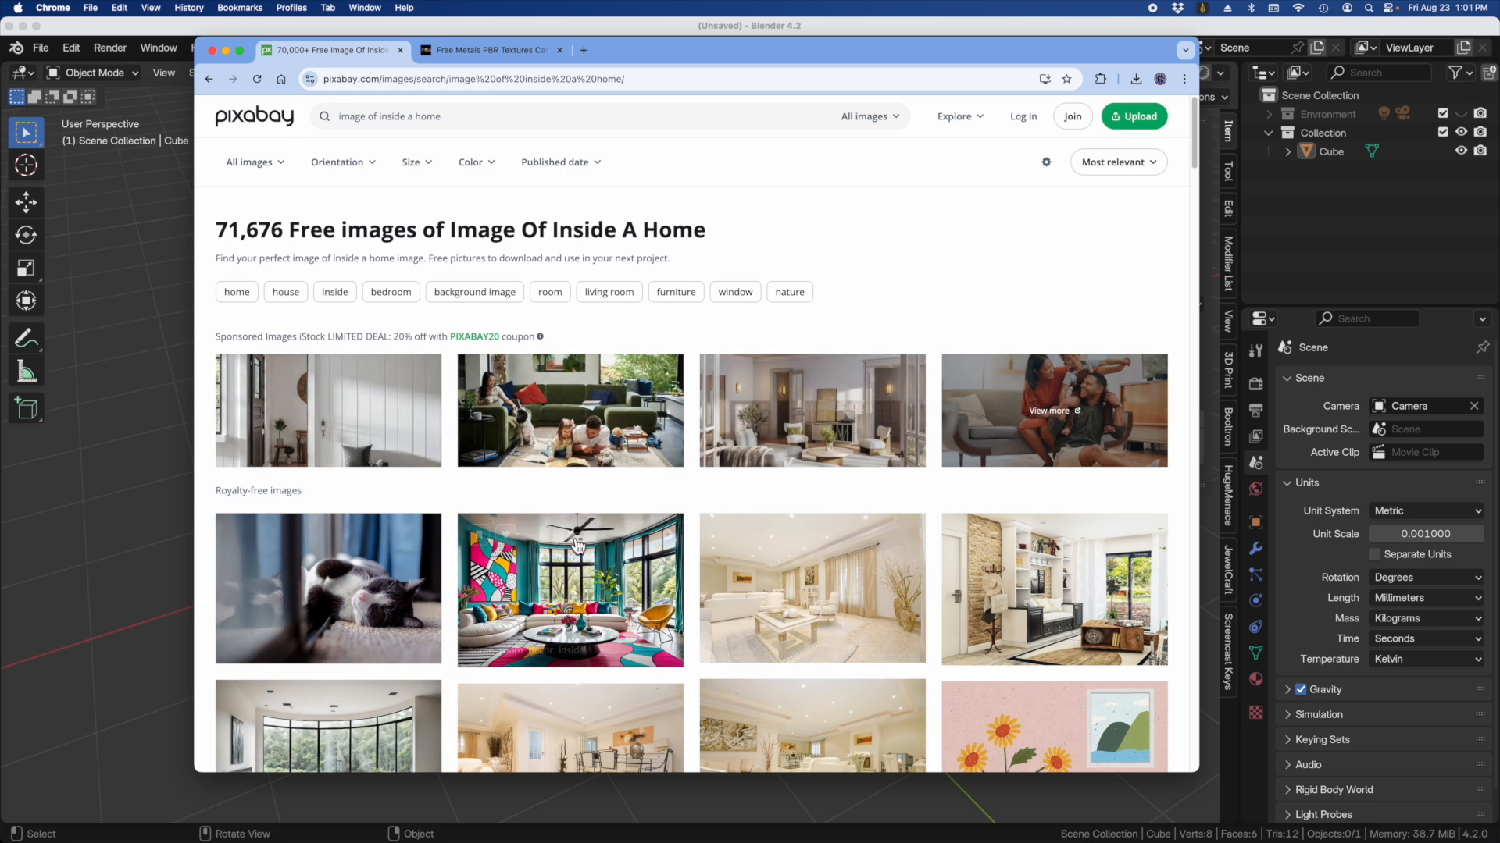
scroll("down", 3)
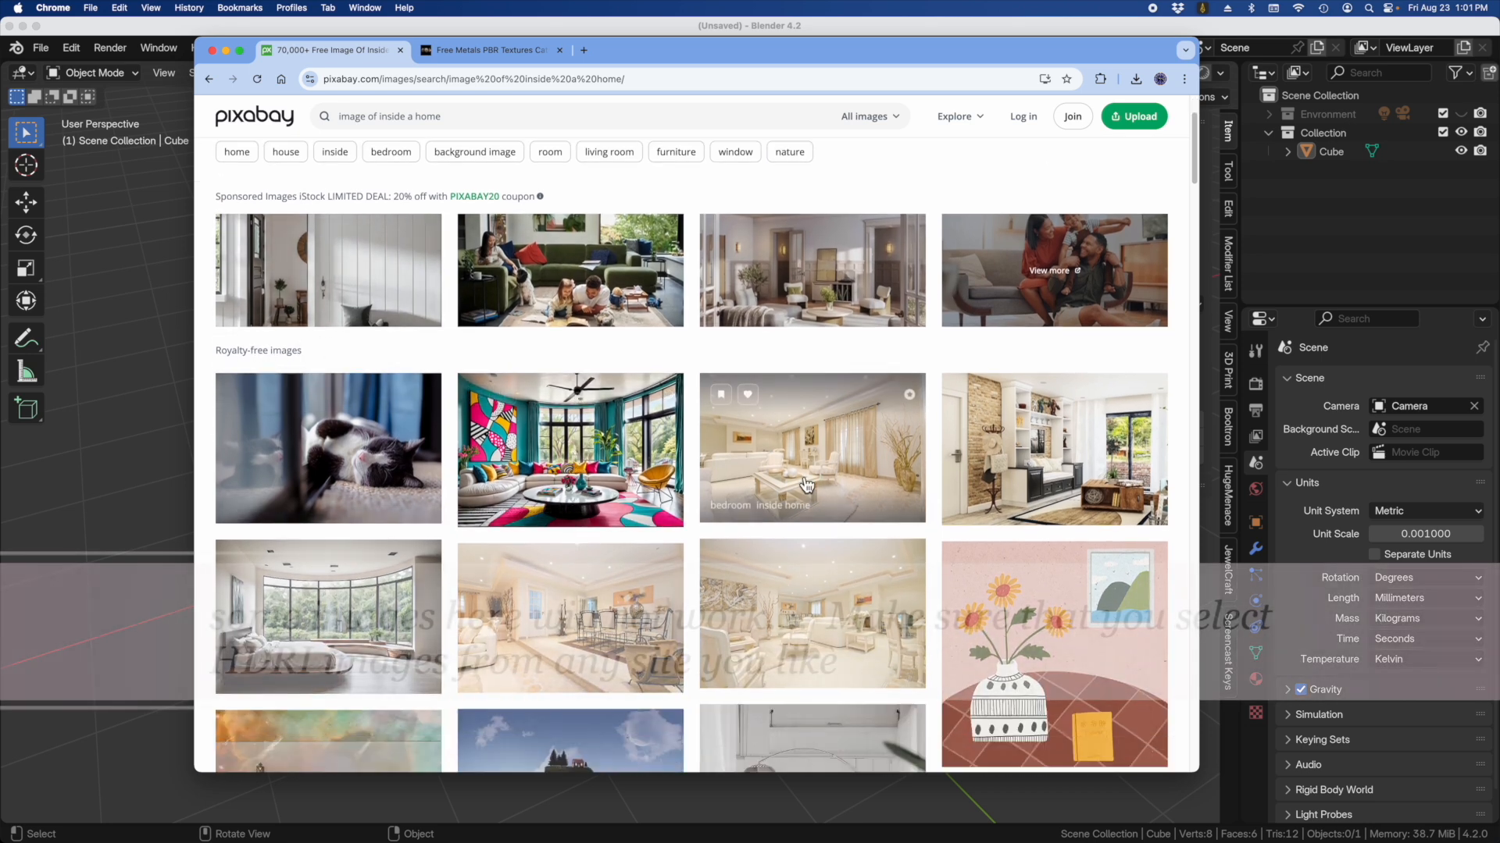
scroll("down", 3)
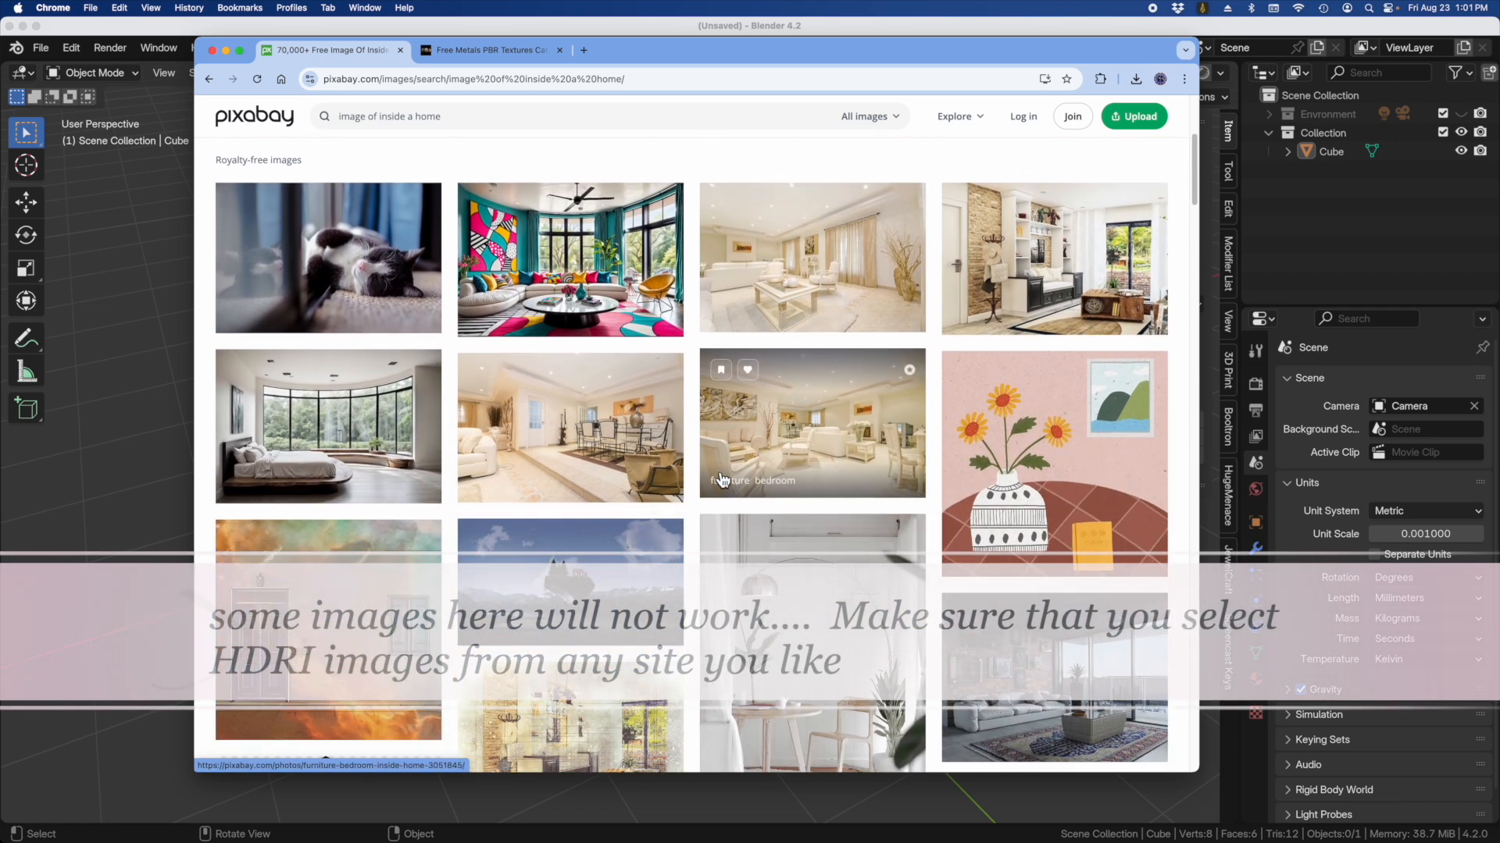
scroll("down", 3)
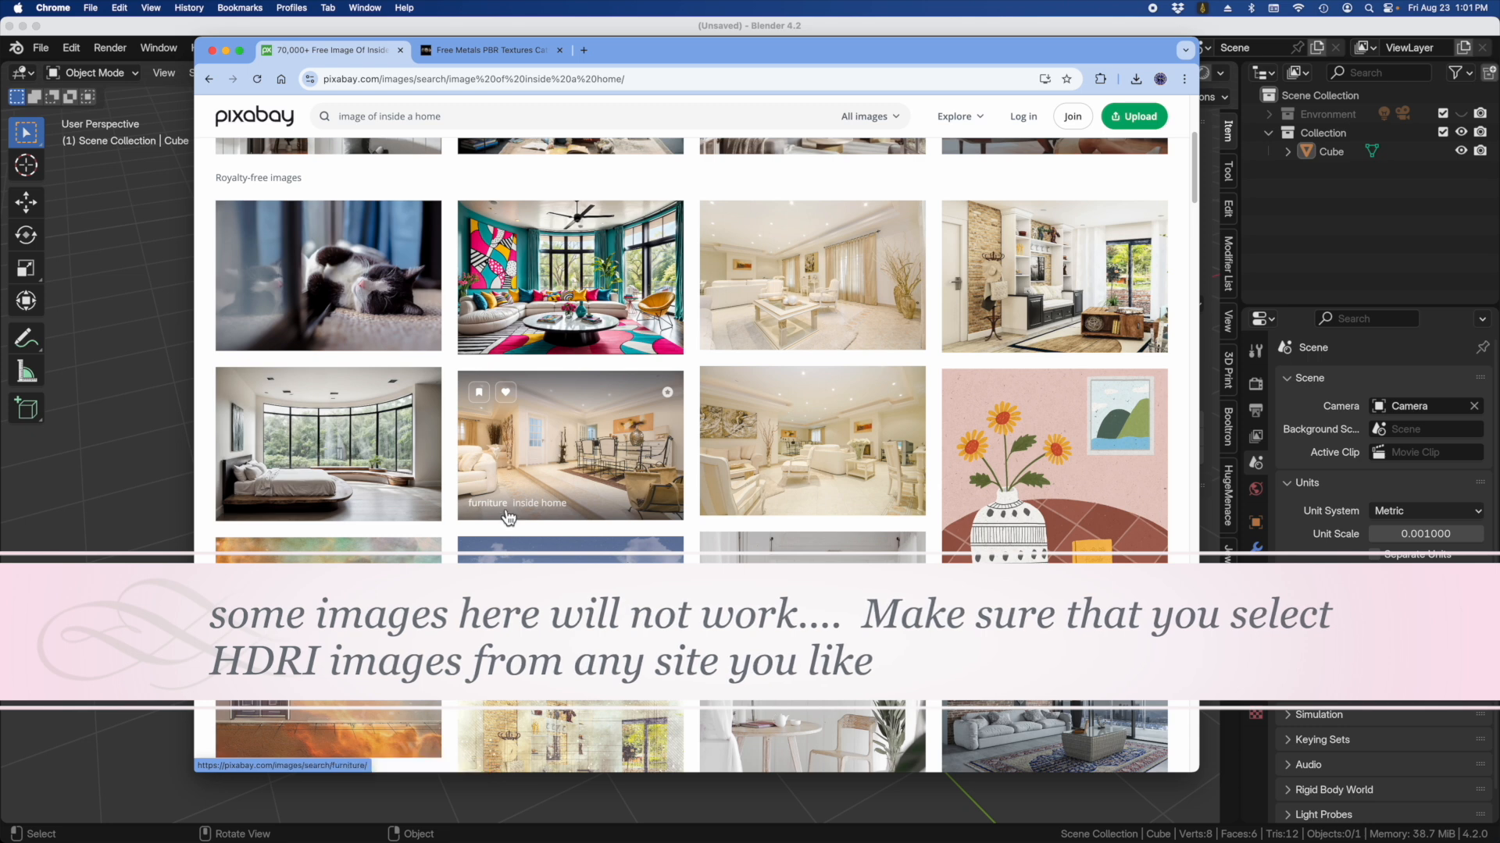
mouse_move(889, 419)
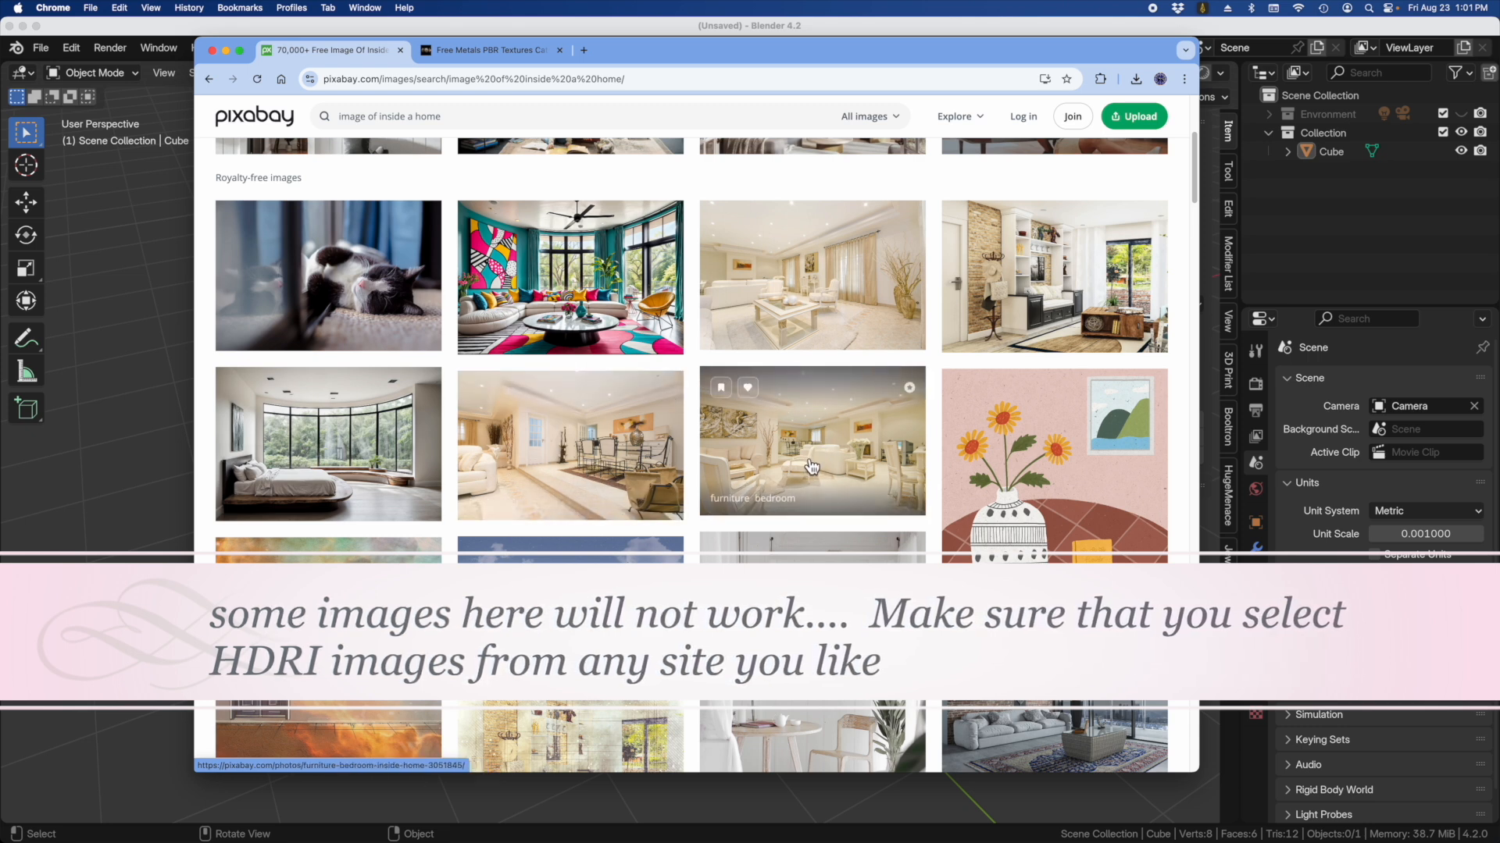
mouse_move(807, 459)
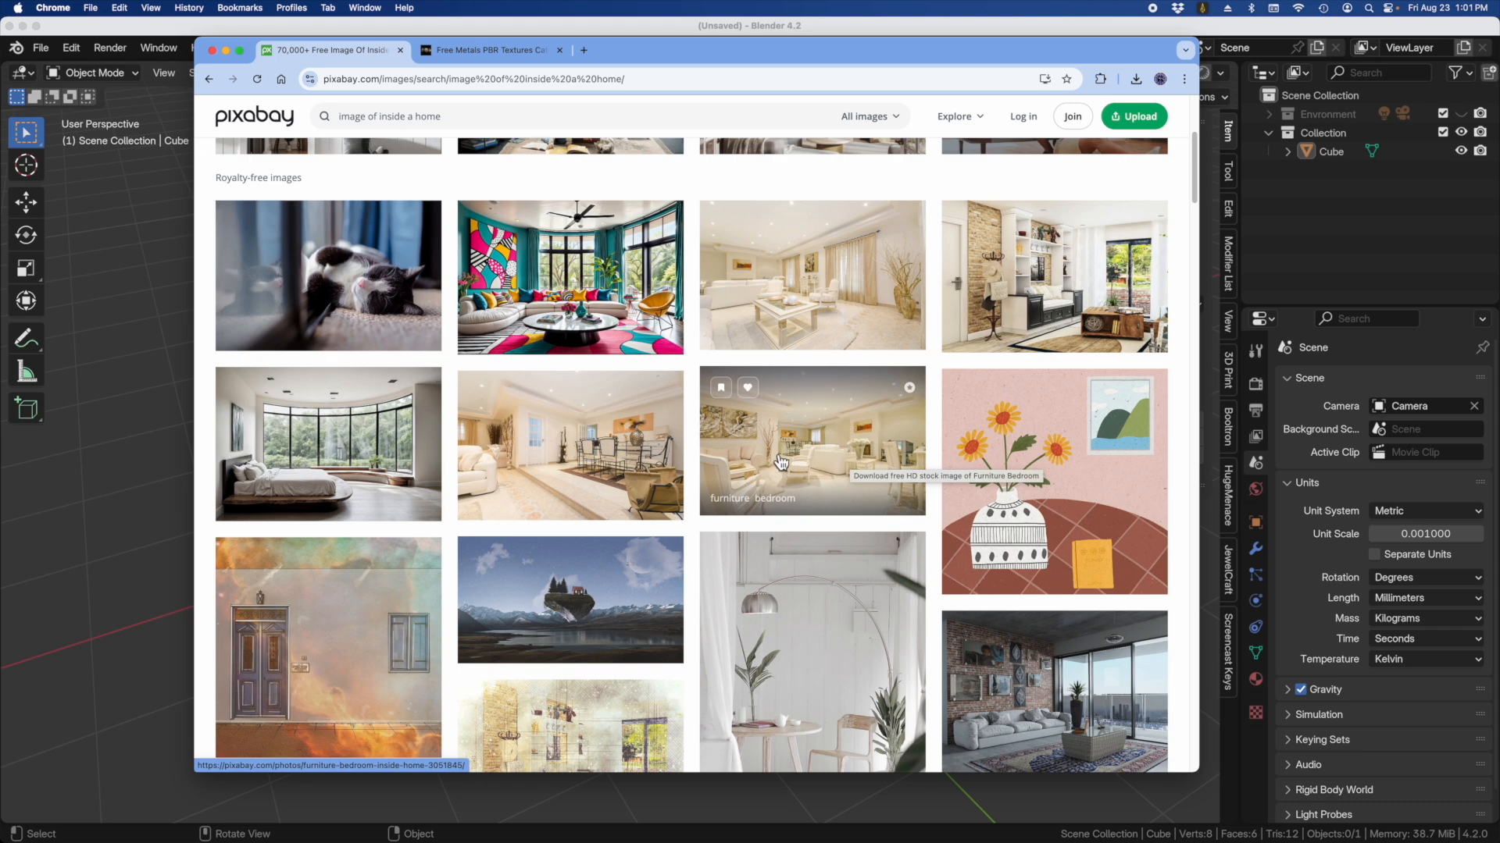
Step: Download the furniture bedroom interior photo at the 1920×1273 resolution
left_click(810, 441)
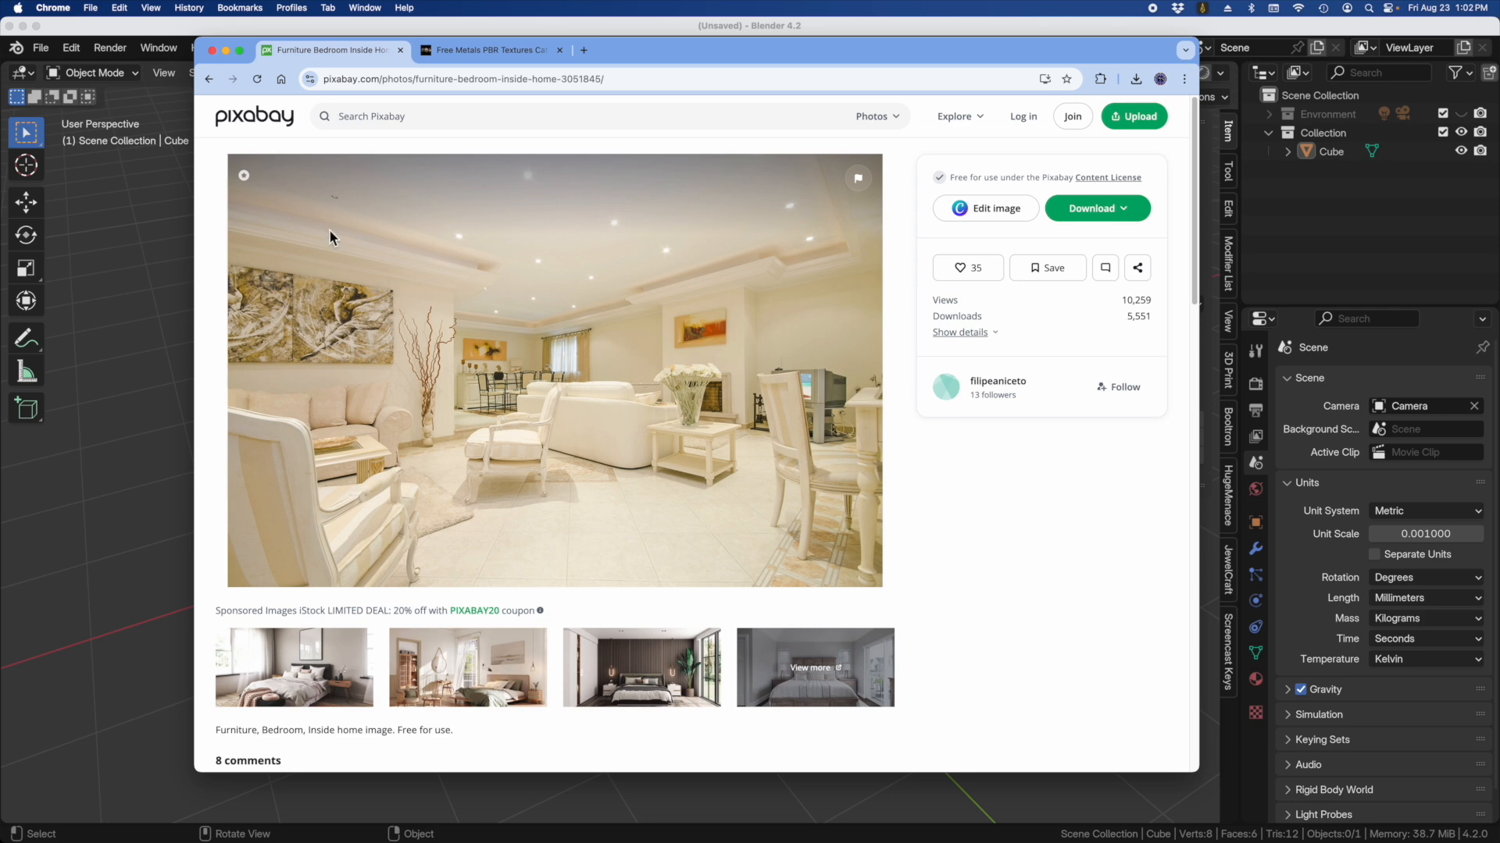
mouse_move(663, 435)
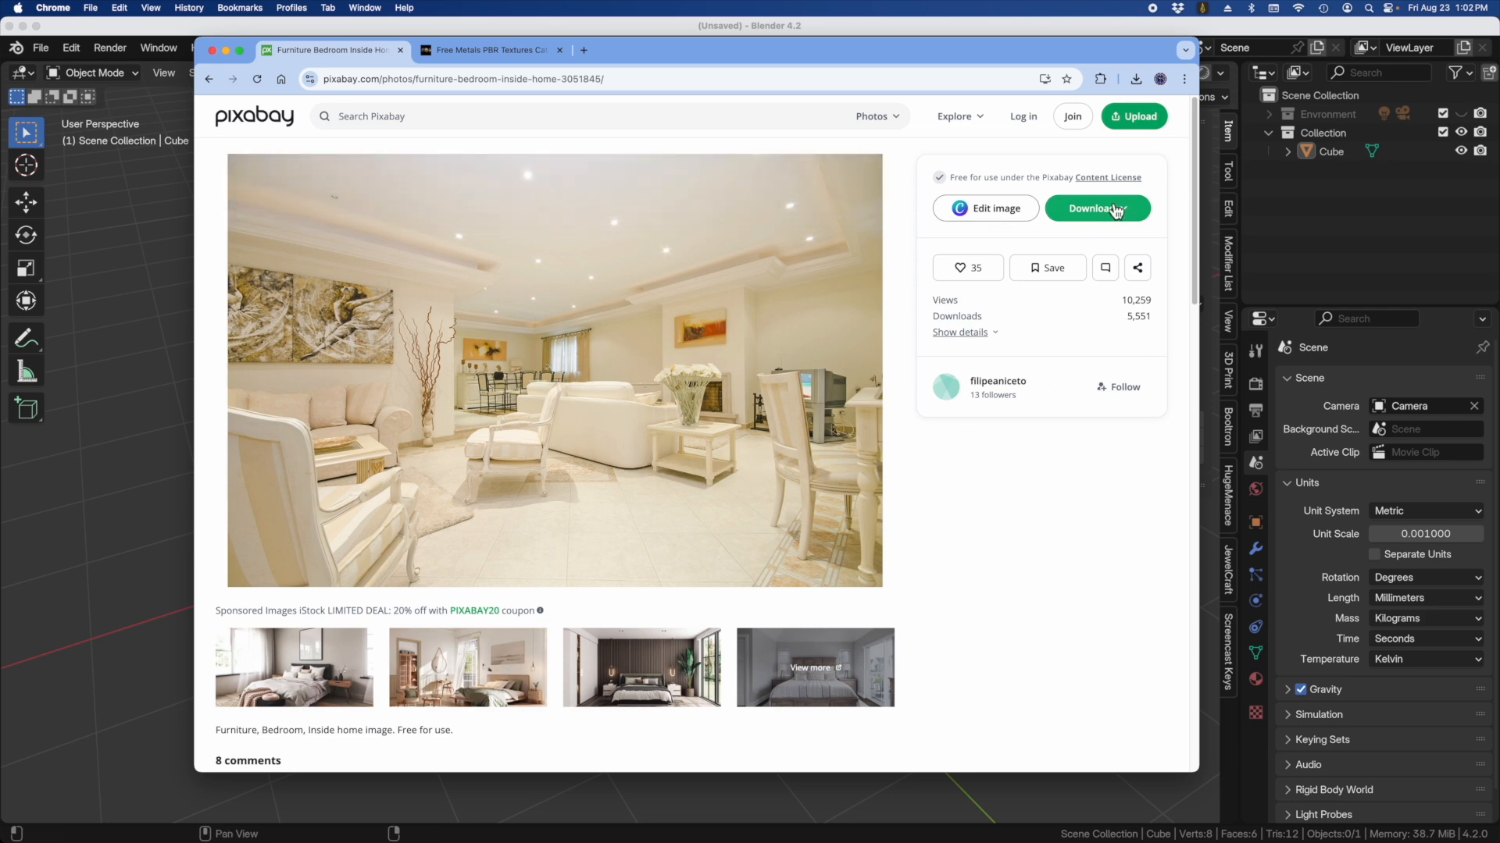
left_click(1097, 207)
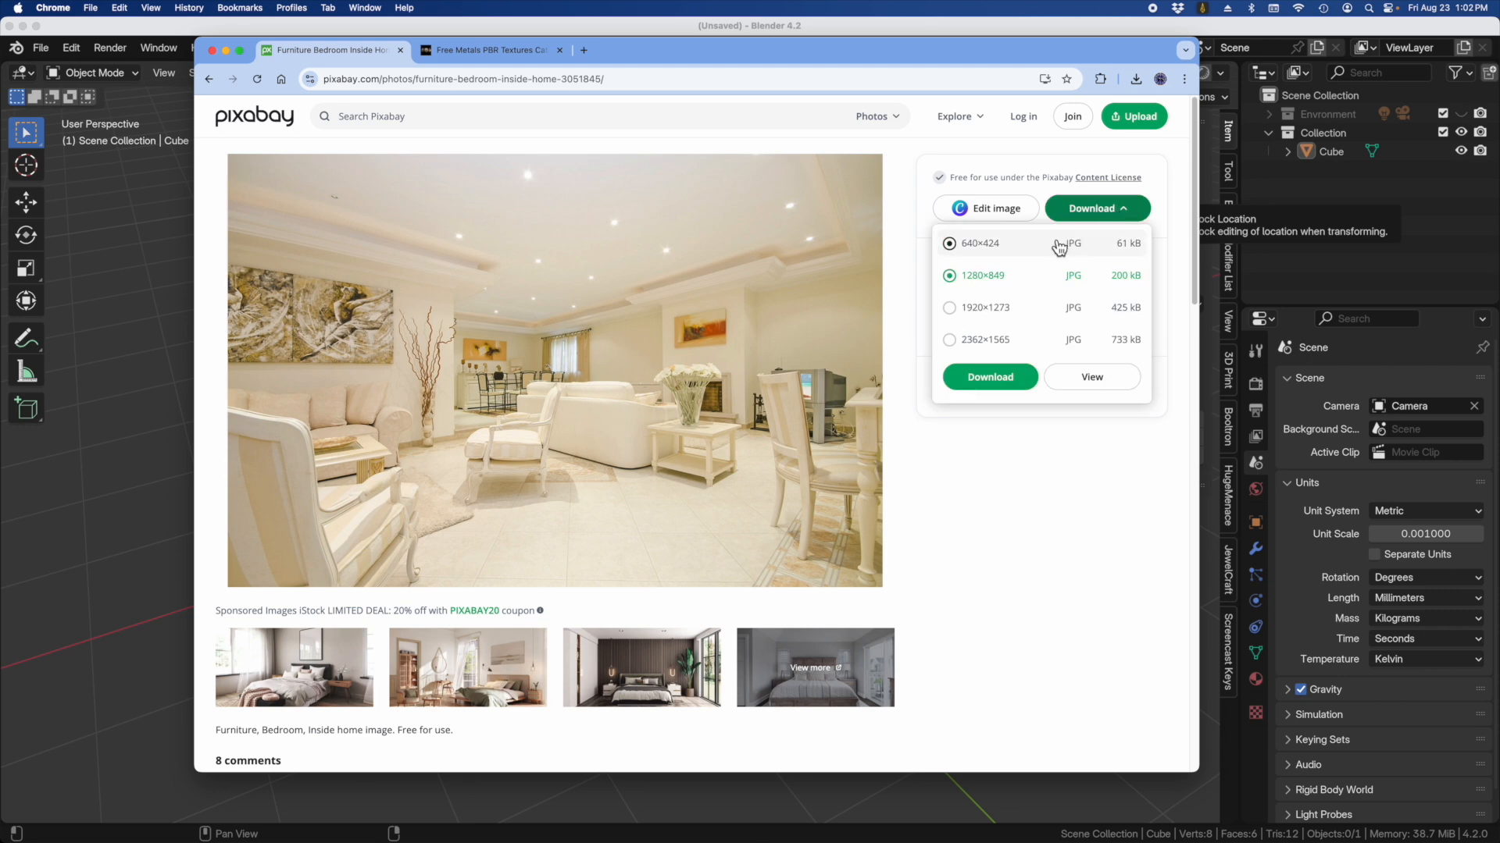
left_click(949, 339)
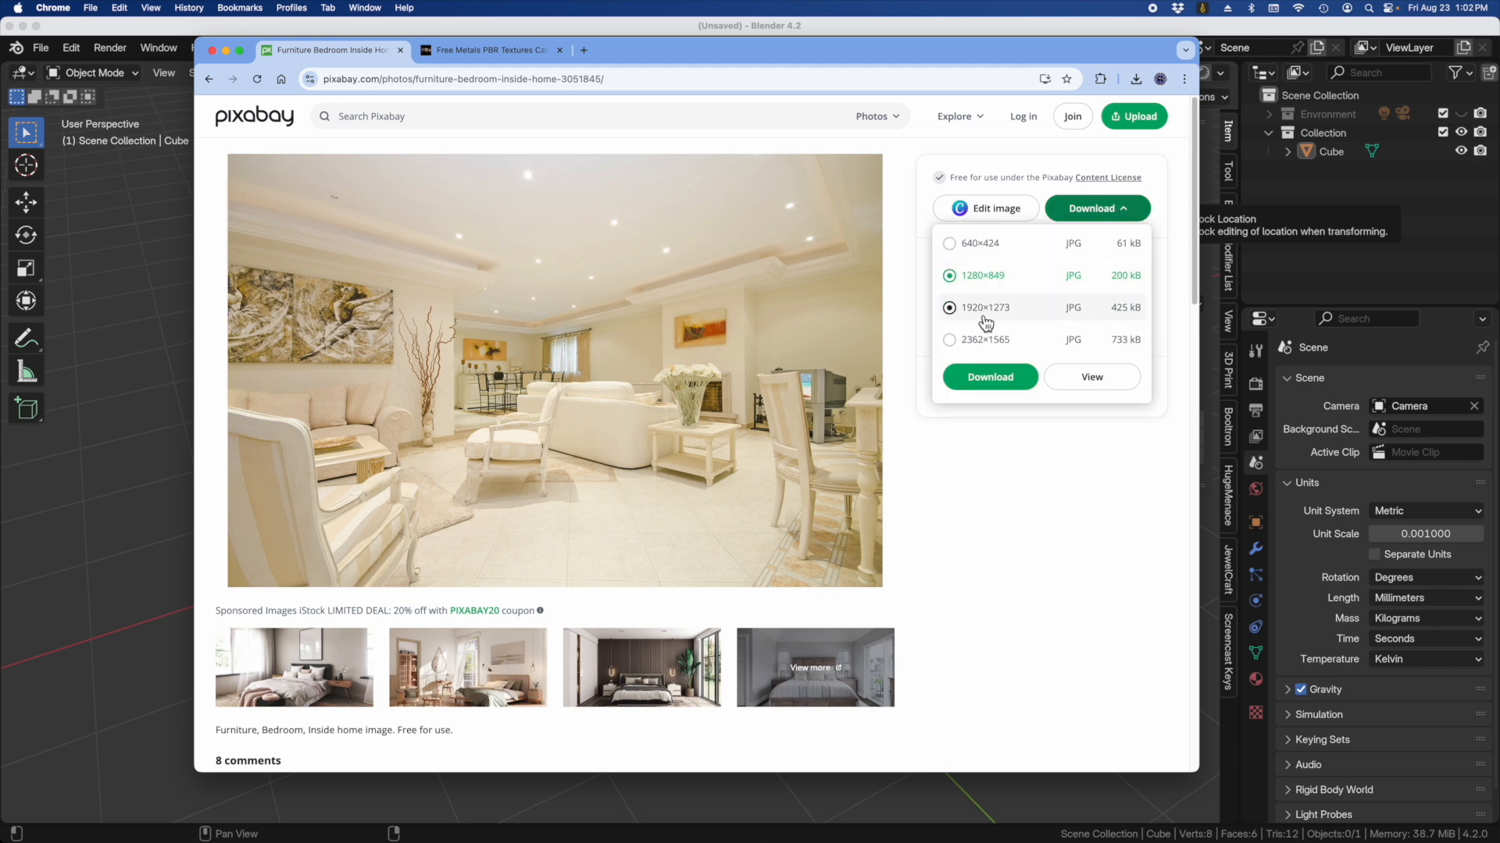
mouse_move(1012, 320)
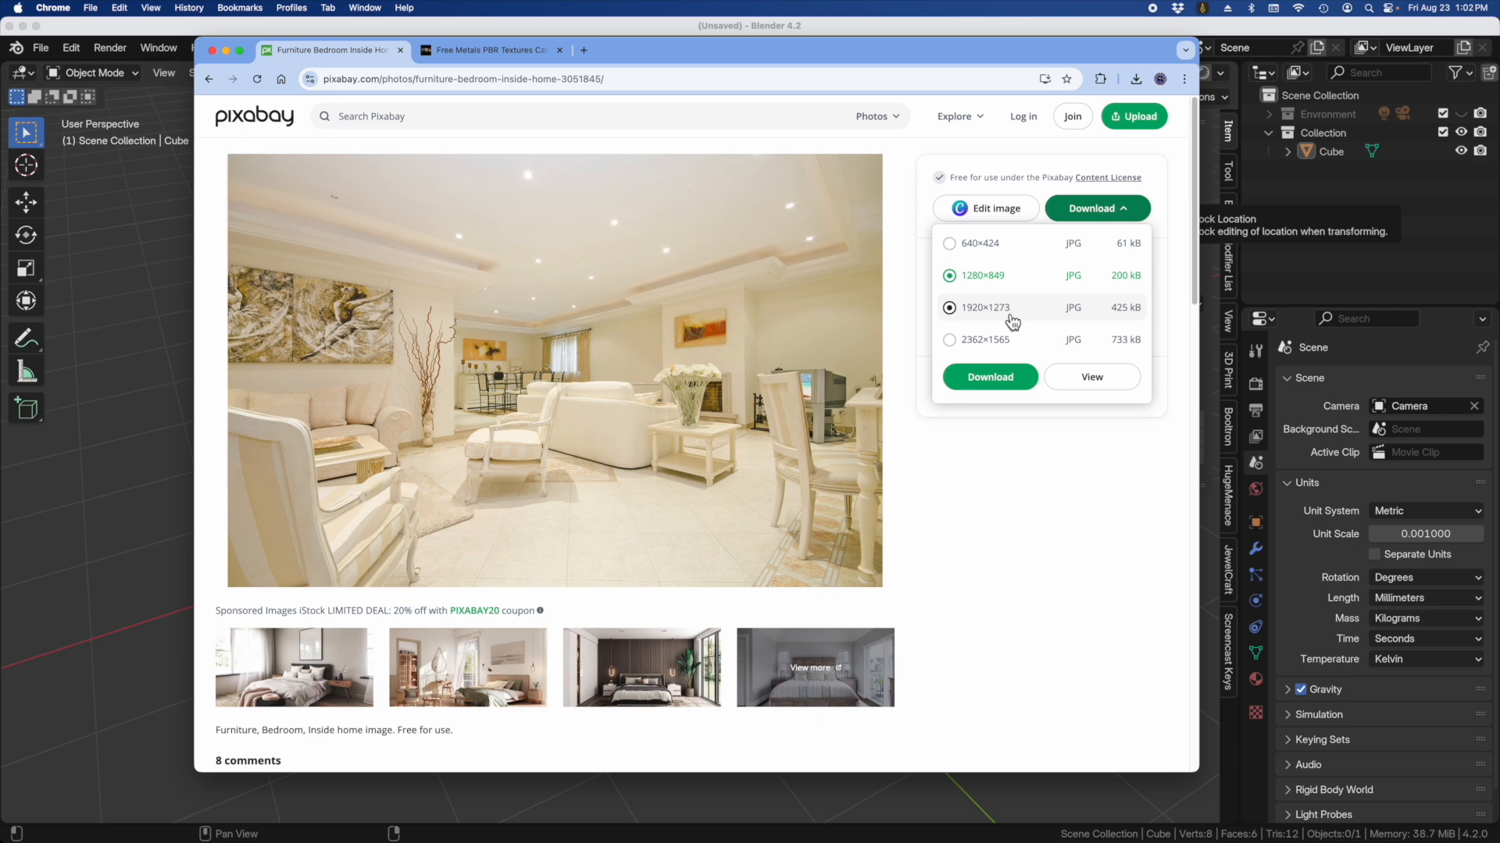
mouse_move(970, 325)
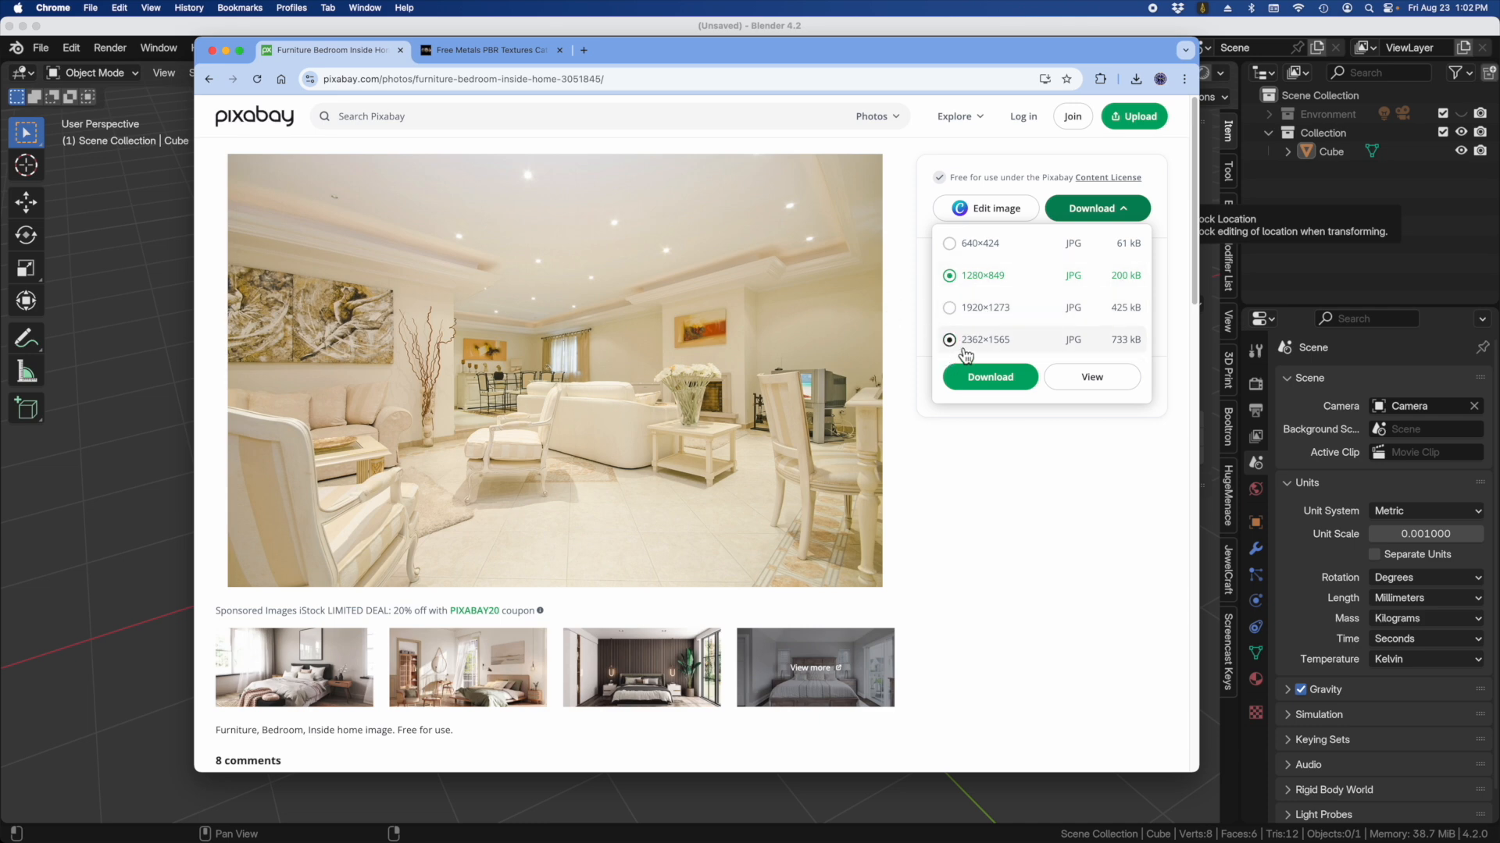
mouse_move(1015, 351)
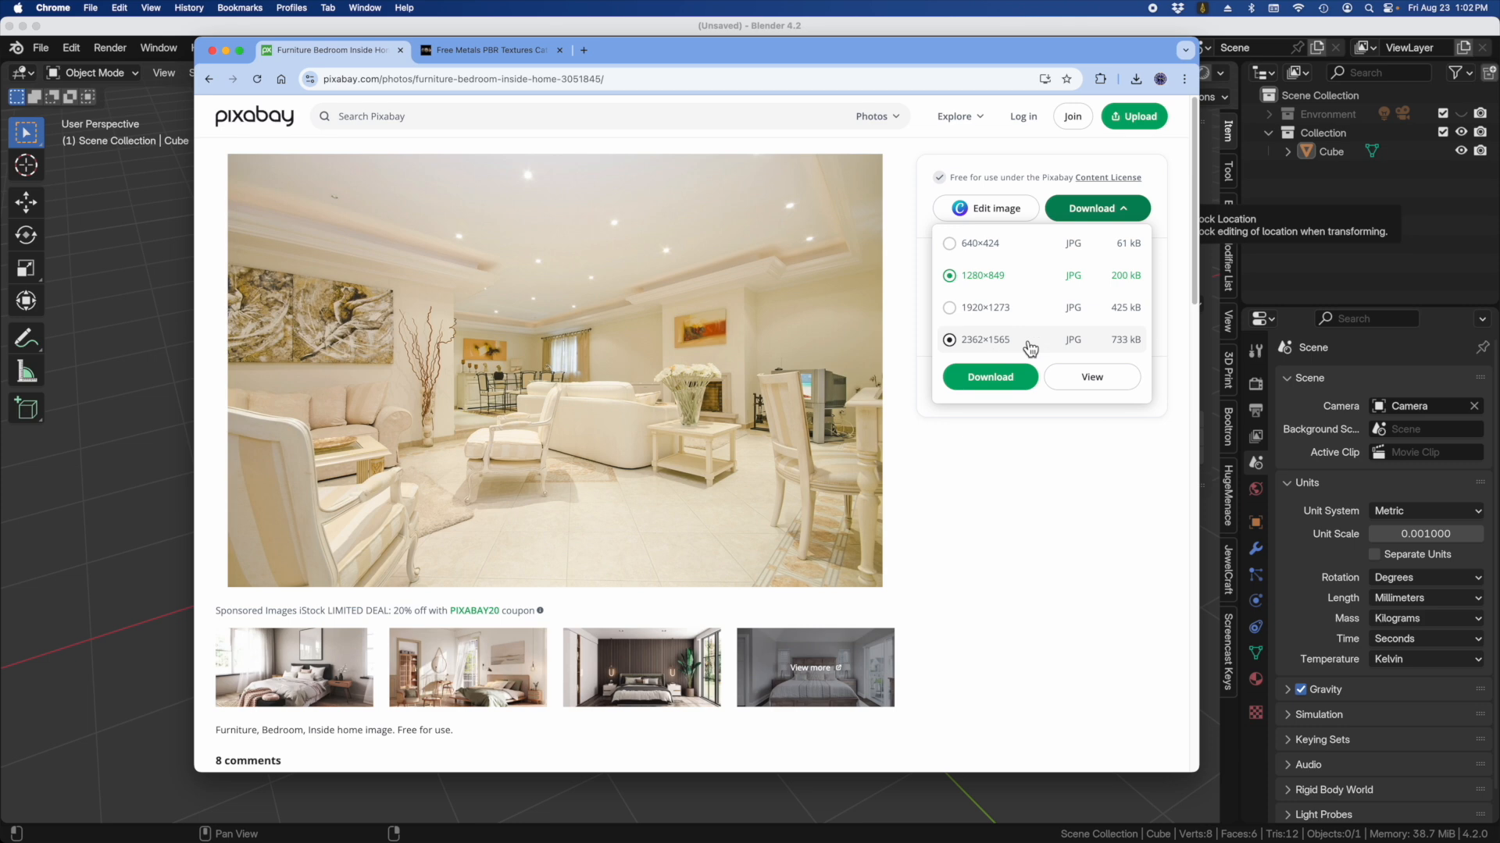
left_click(948, 308)
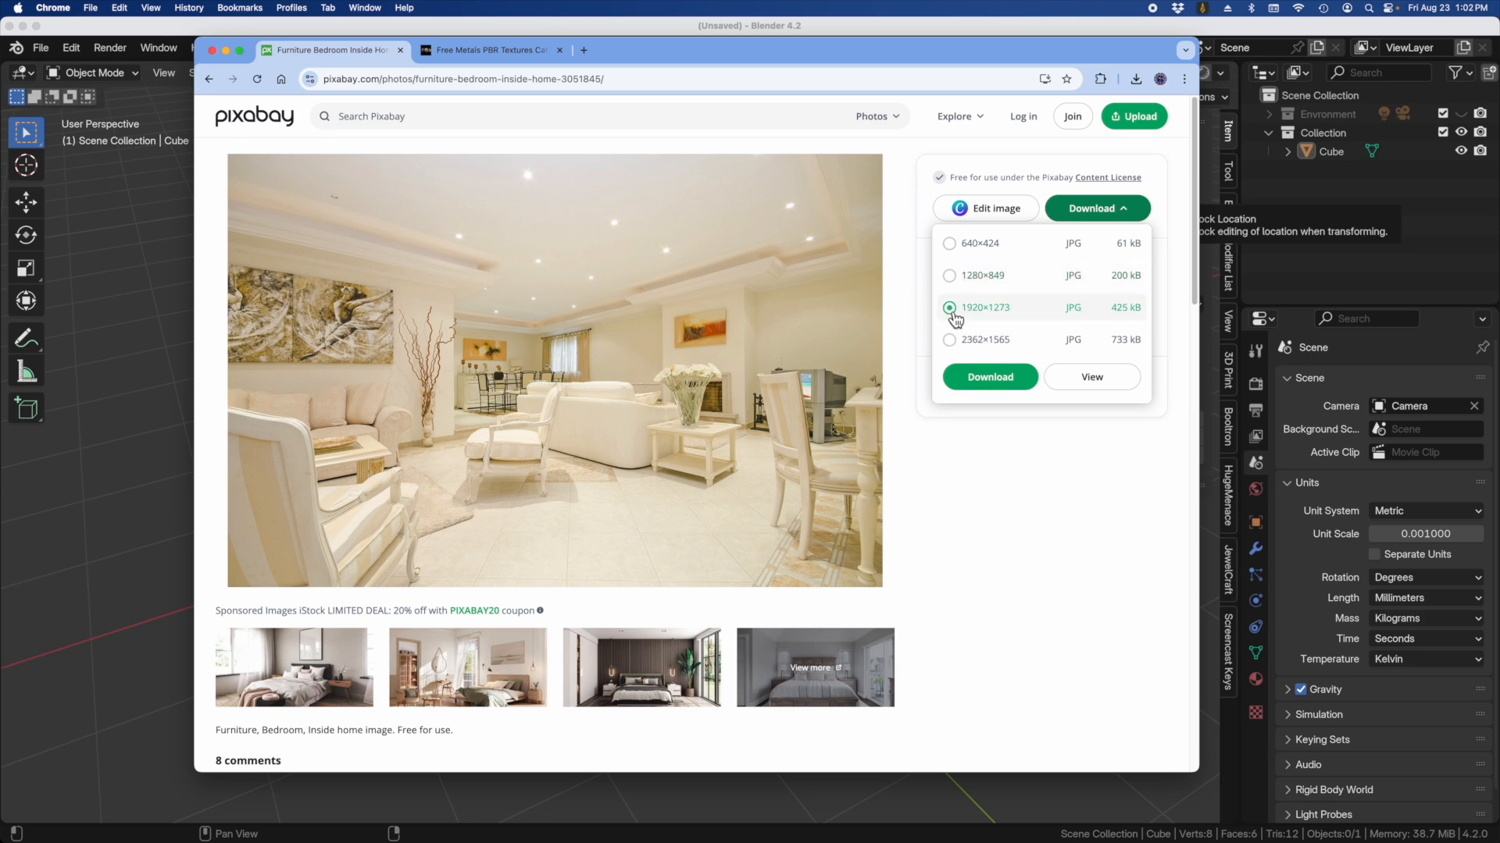
left_click(990, 377)
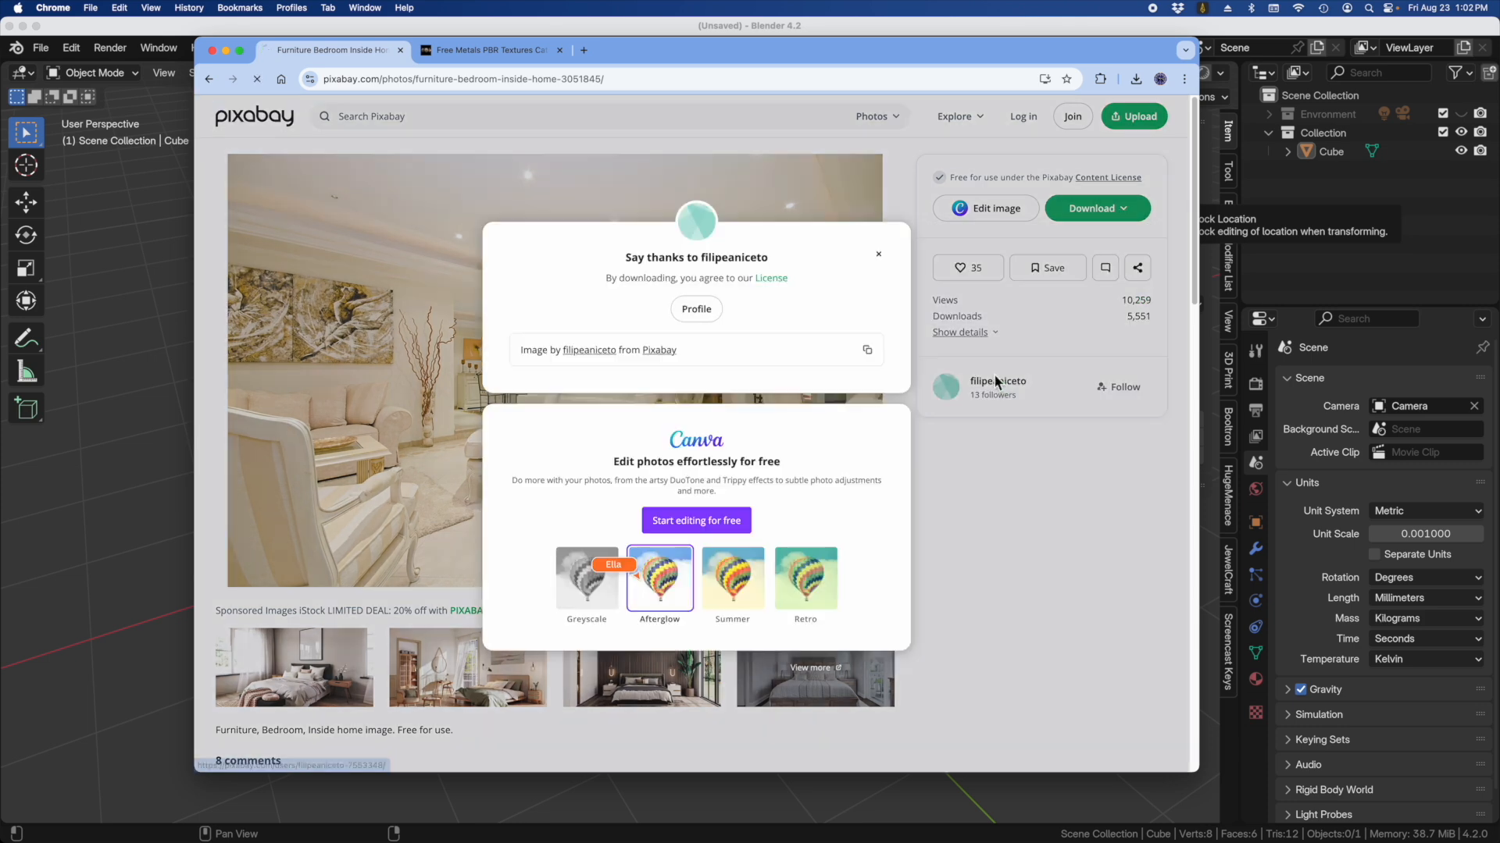
Step: Save the photo as furniture-3051845_1920.jpg into the Lesson 7 rendering folder
left_click(1090, 207)
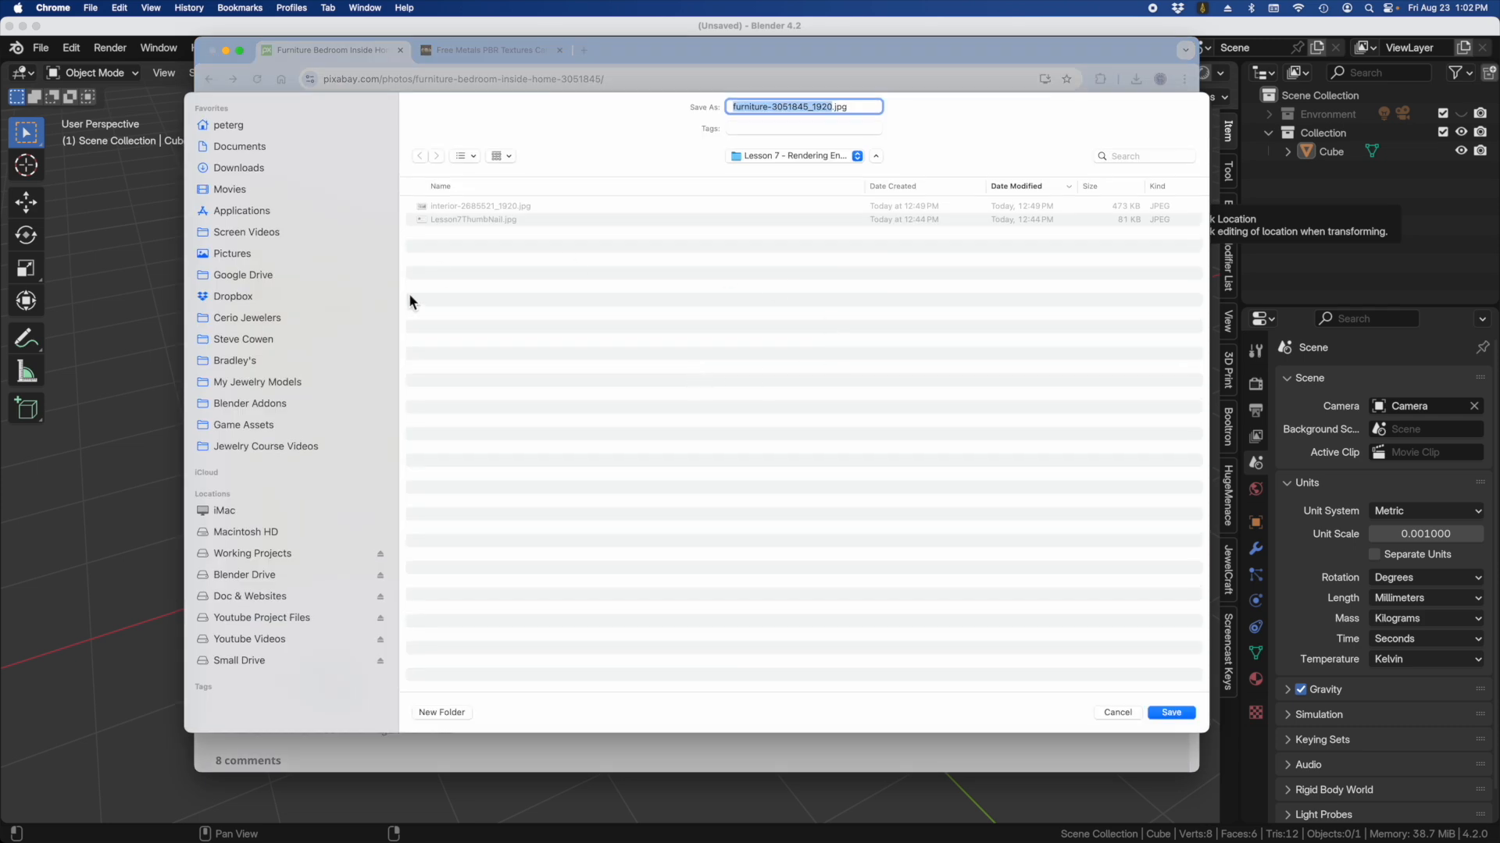
mouse_move(856, 577)
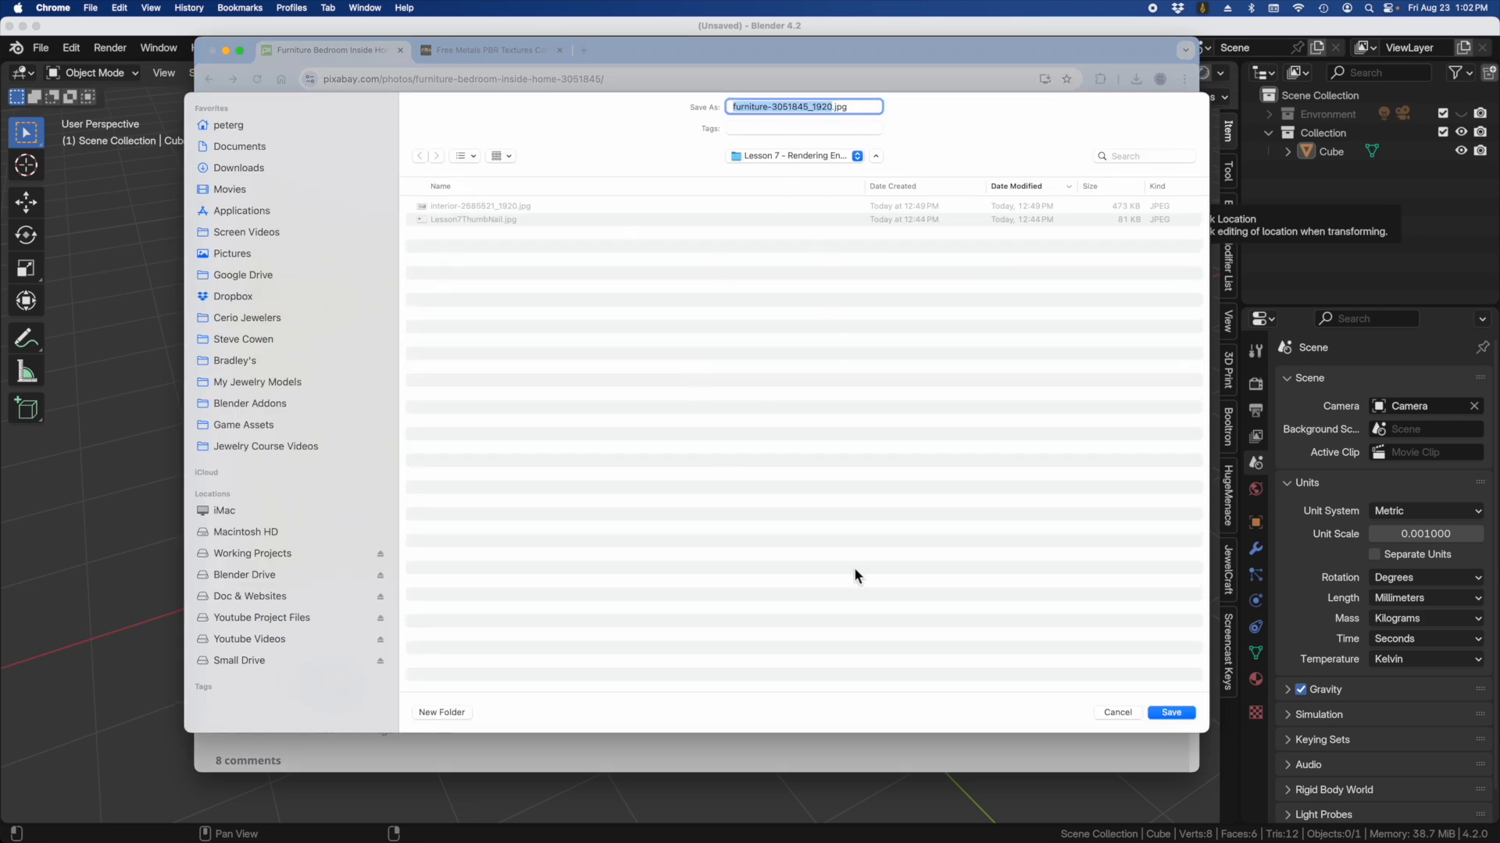
left_click(1170, 712)
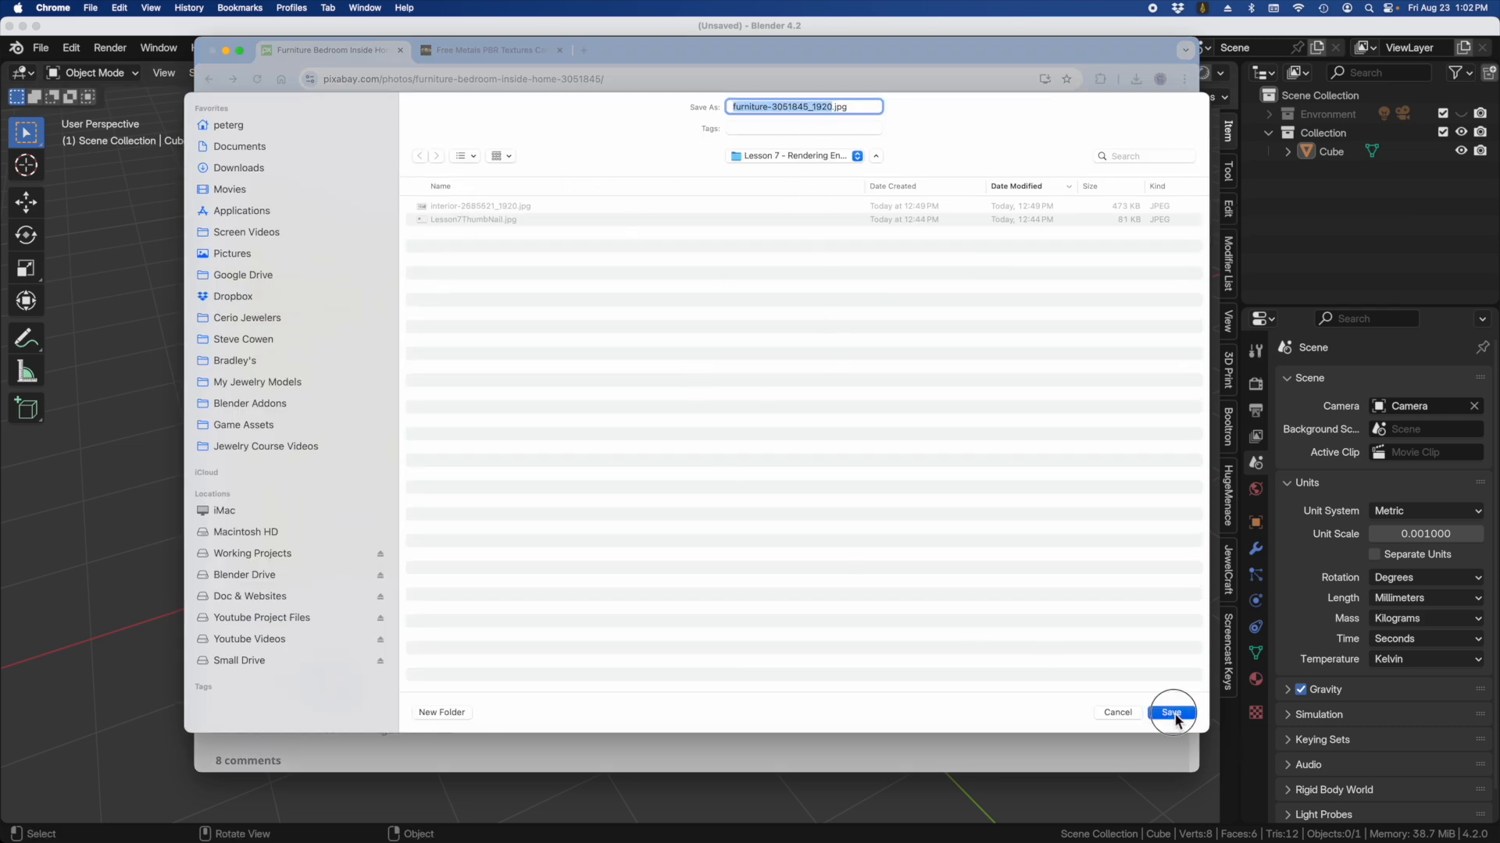
left_click(1170, 713)
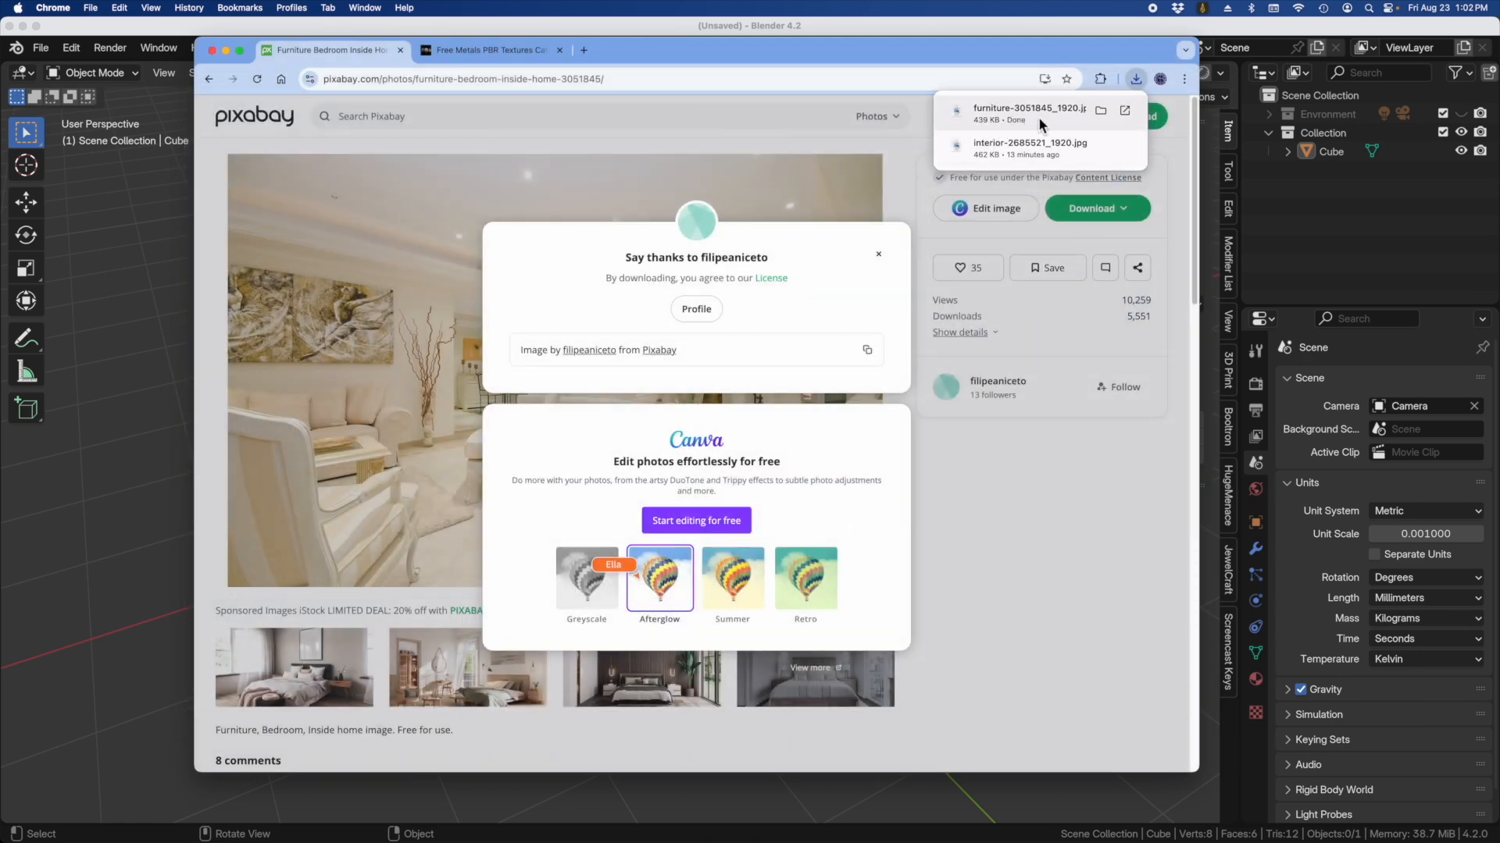
mouse_move(590, 292)
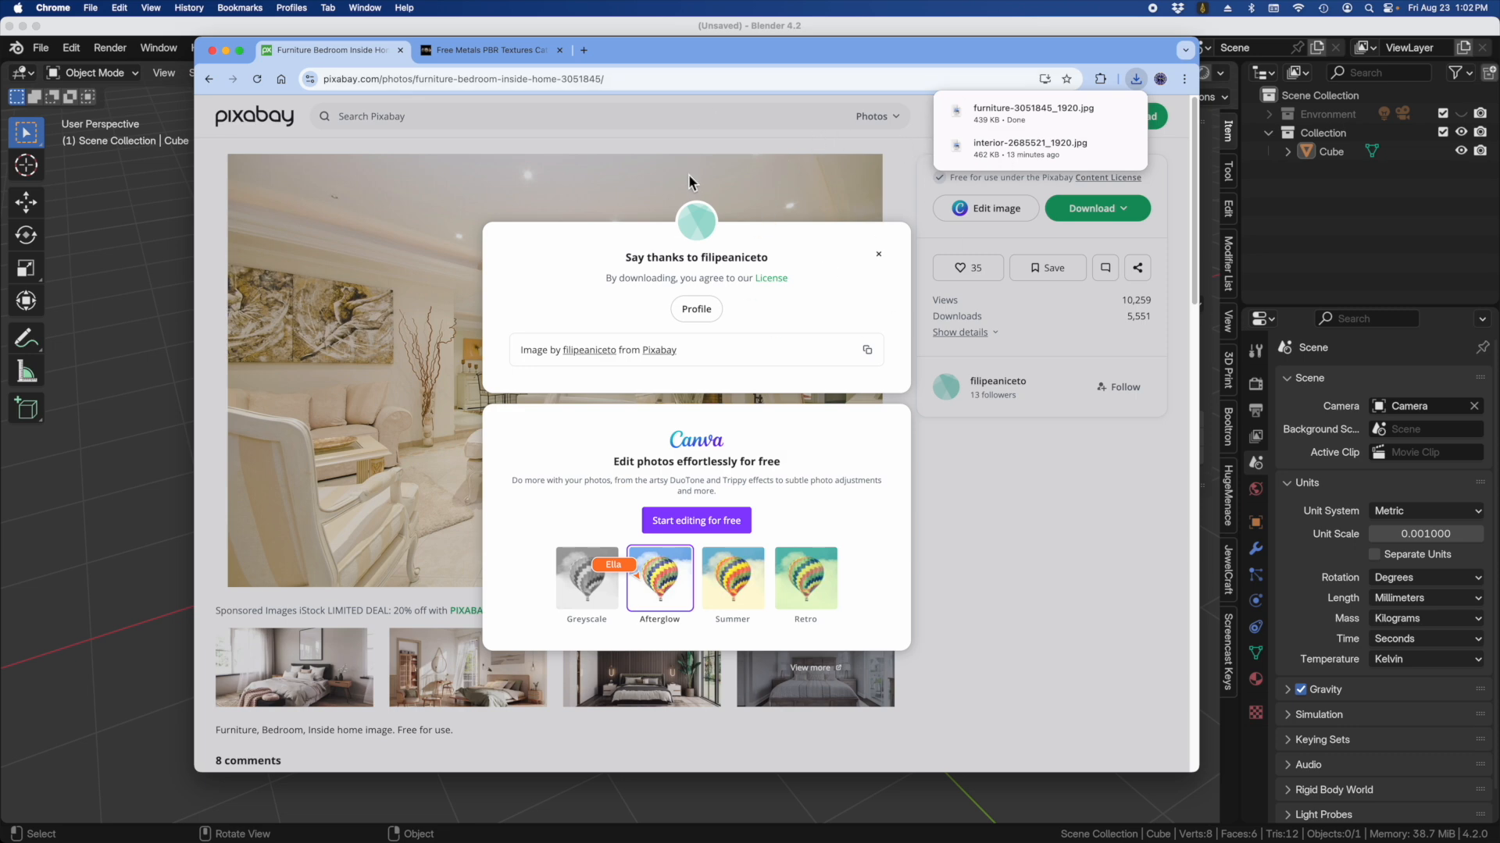
mouse_move(408, 28)
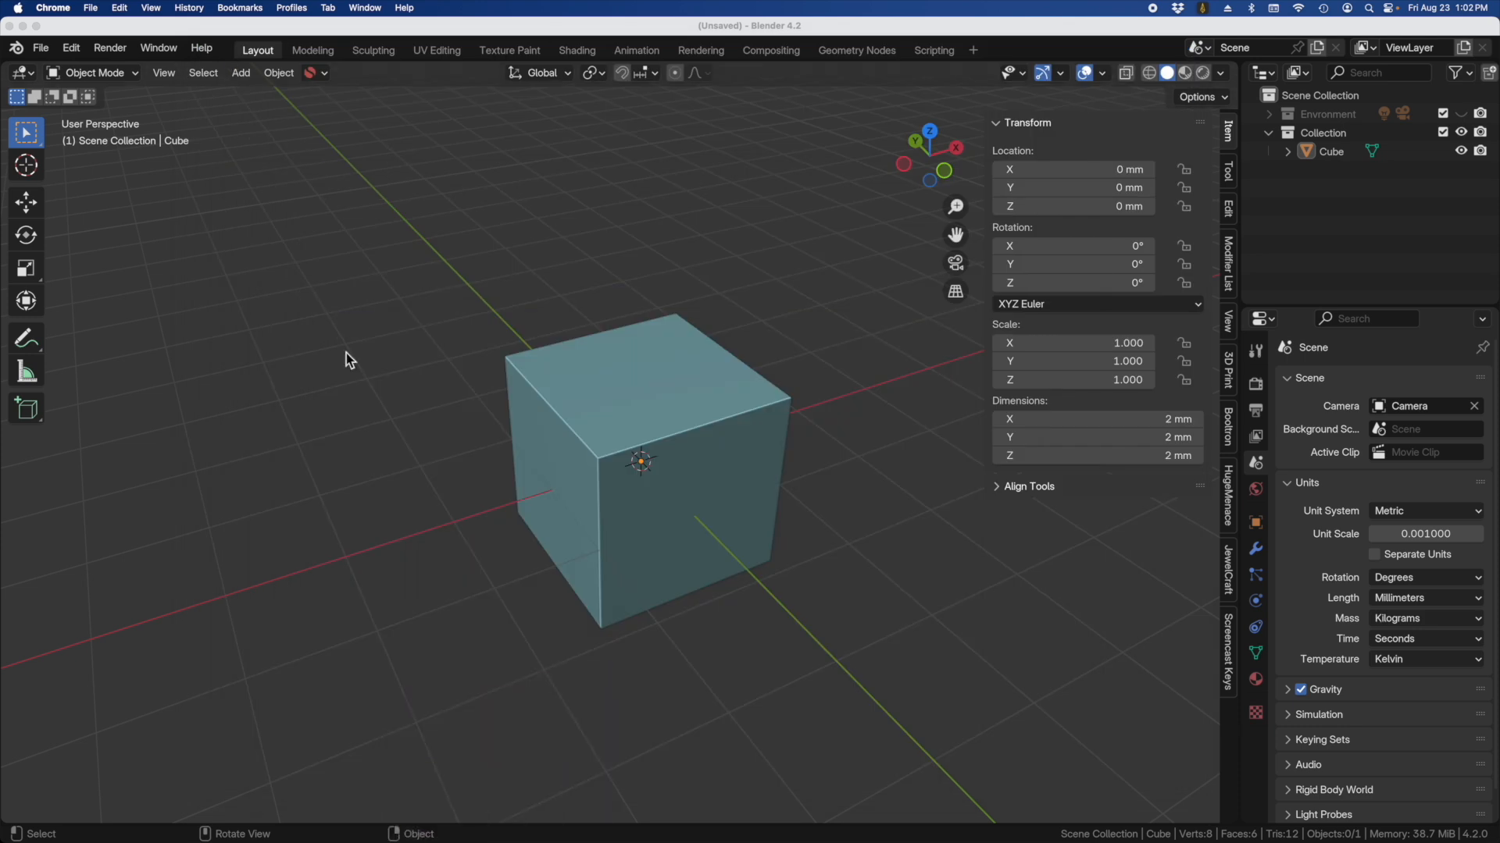
mouse_move(505, 475)
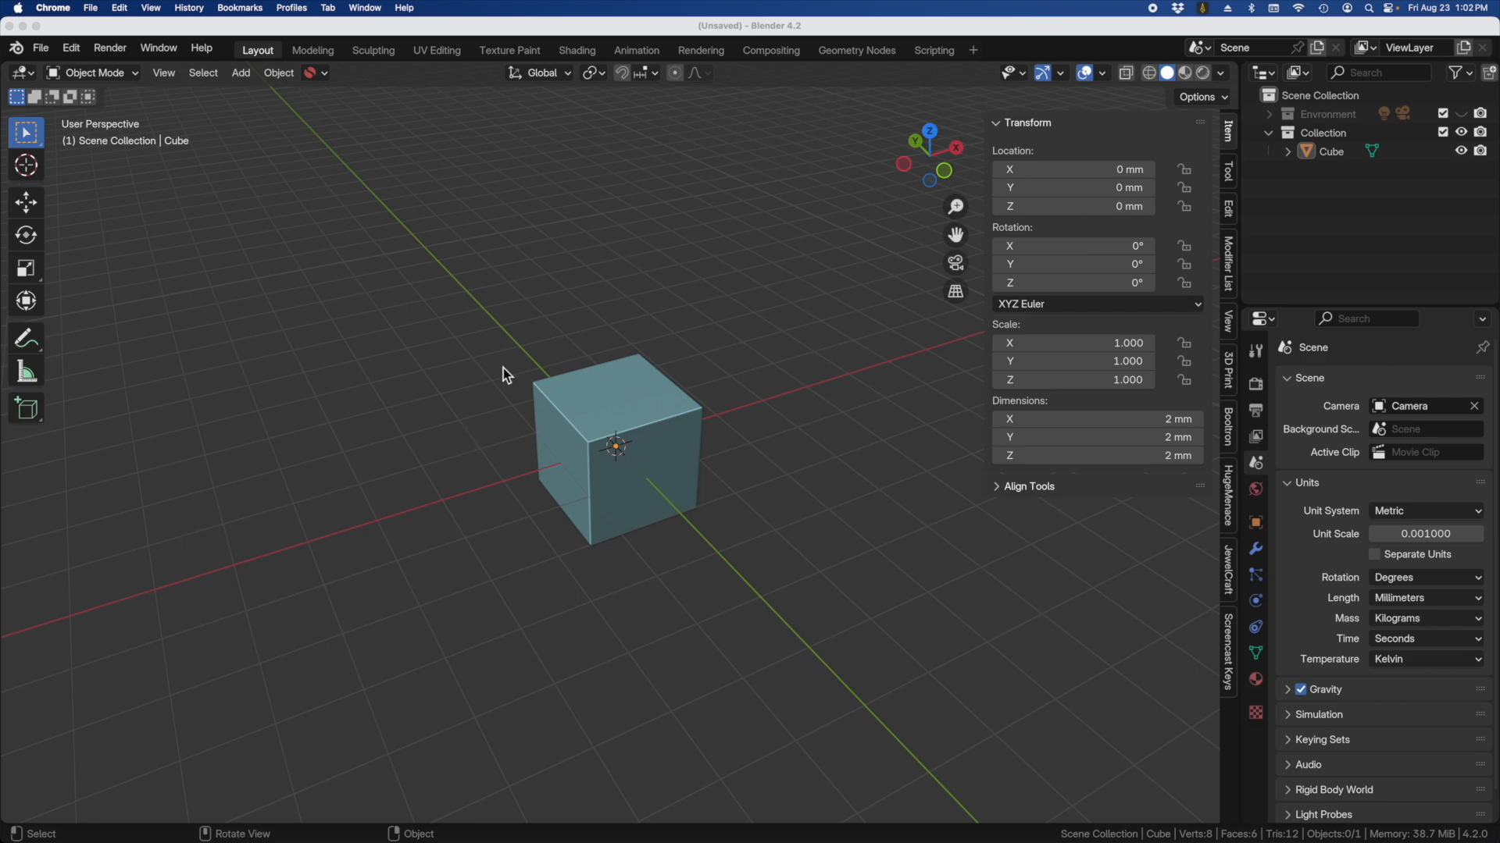
Step: Bring Blender's default cube scene back to the front over Chrome
left_click(40, 48)
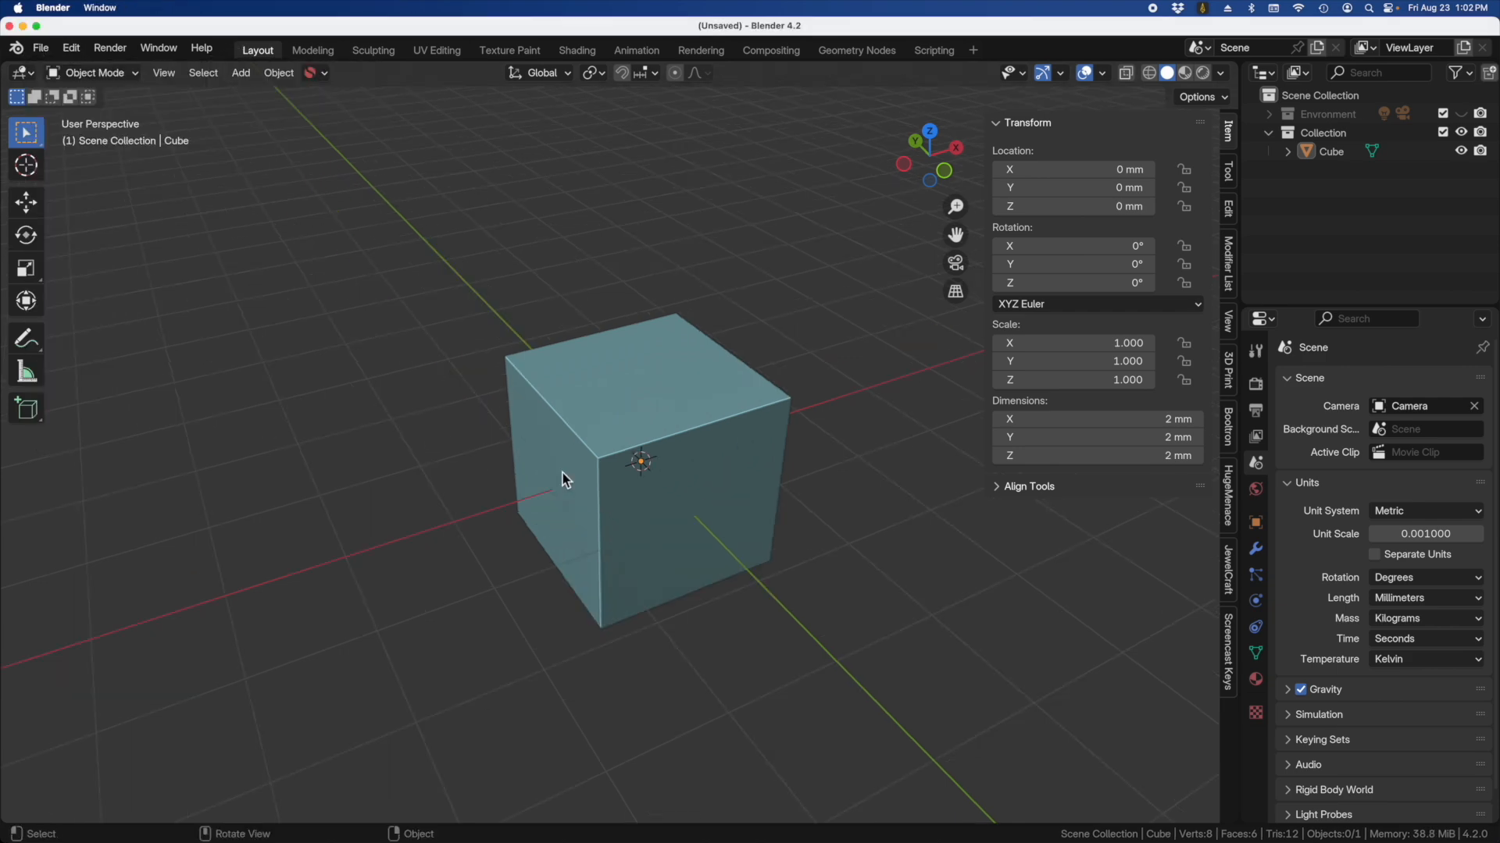
mouse_move(749, 464)
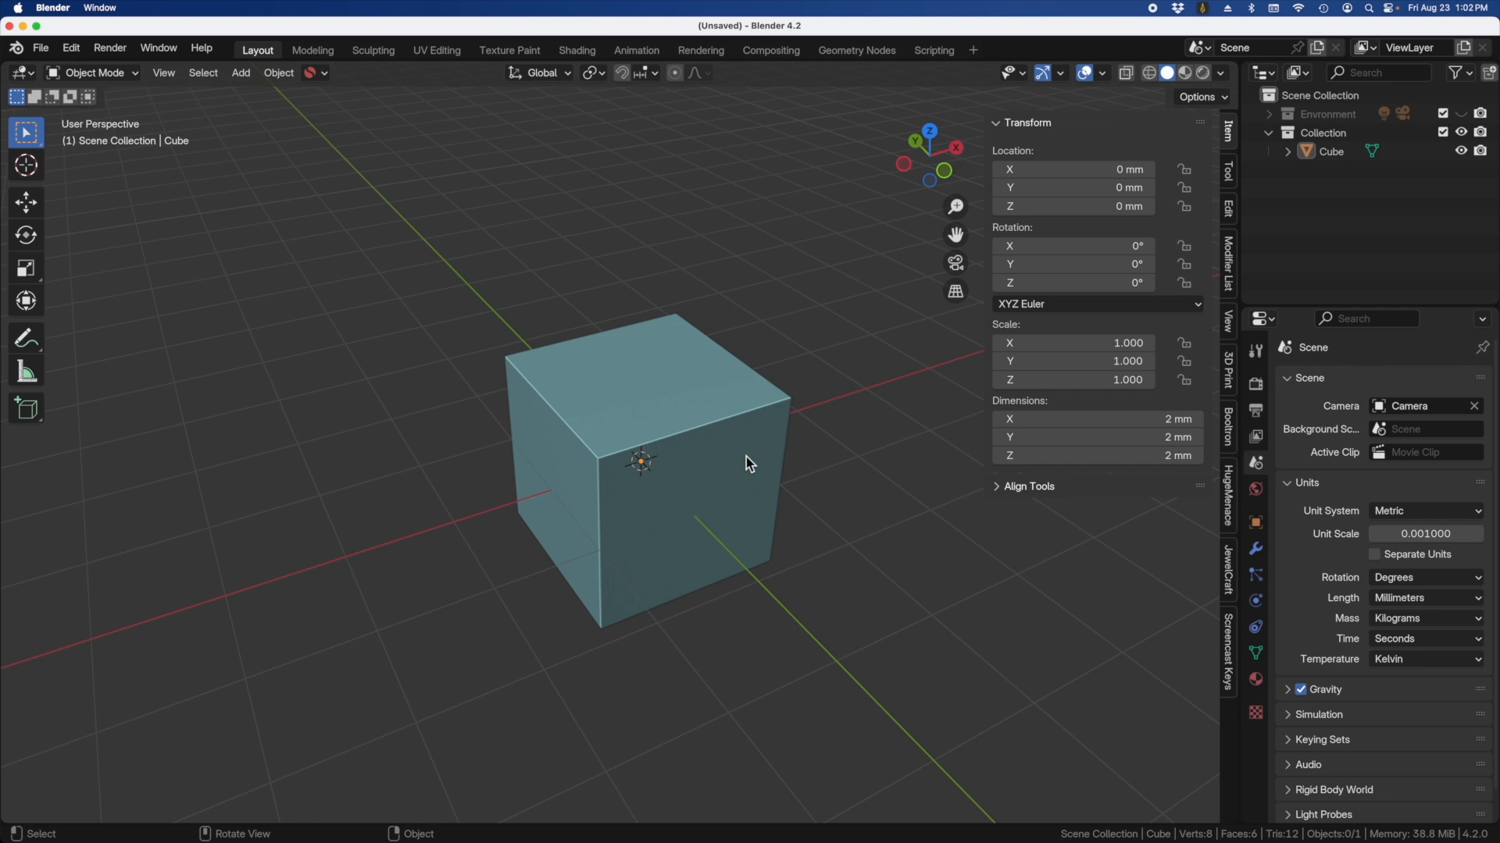
mouse_move(533, 419)
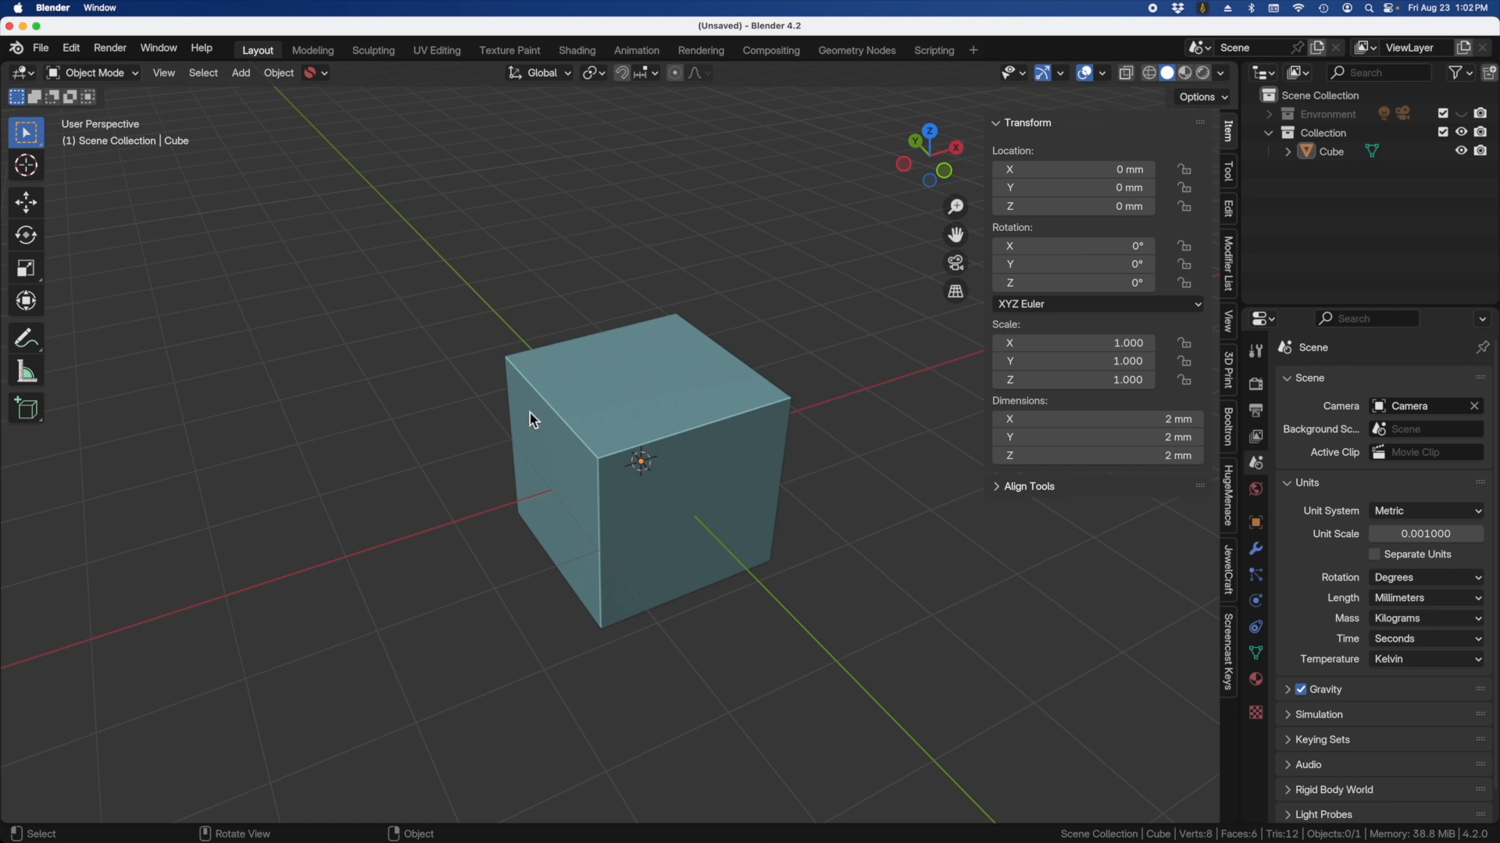
mouse_move(754, 446)
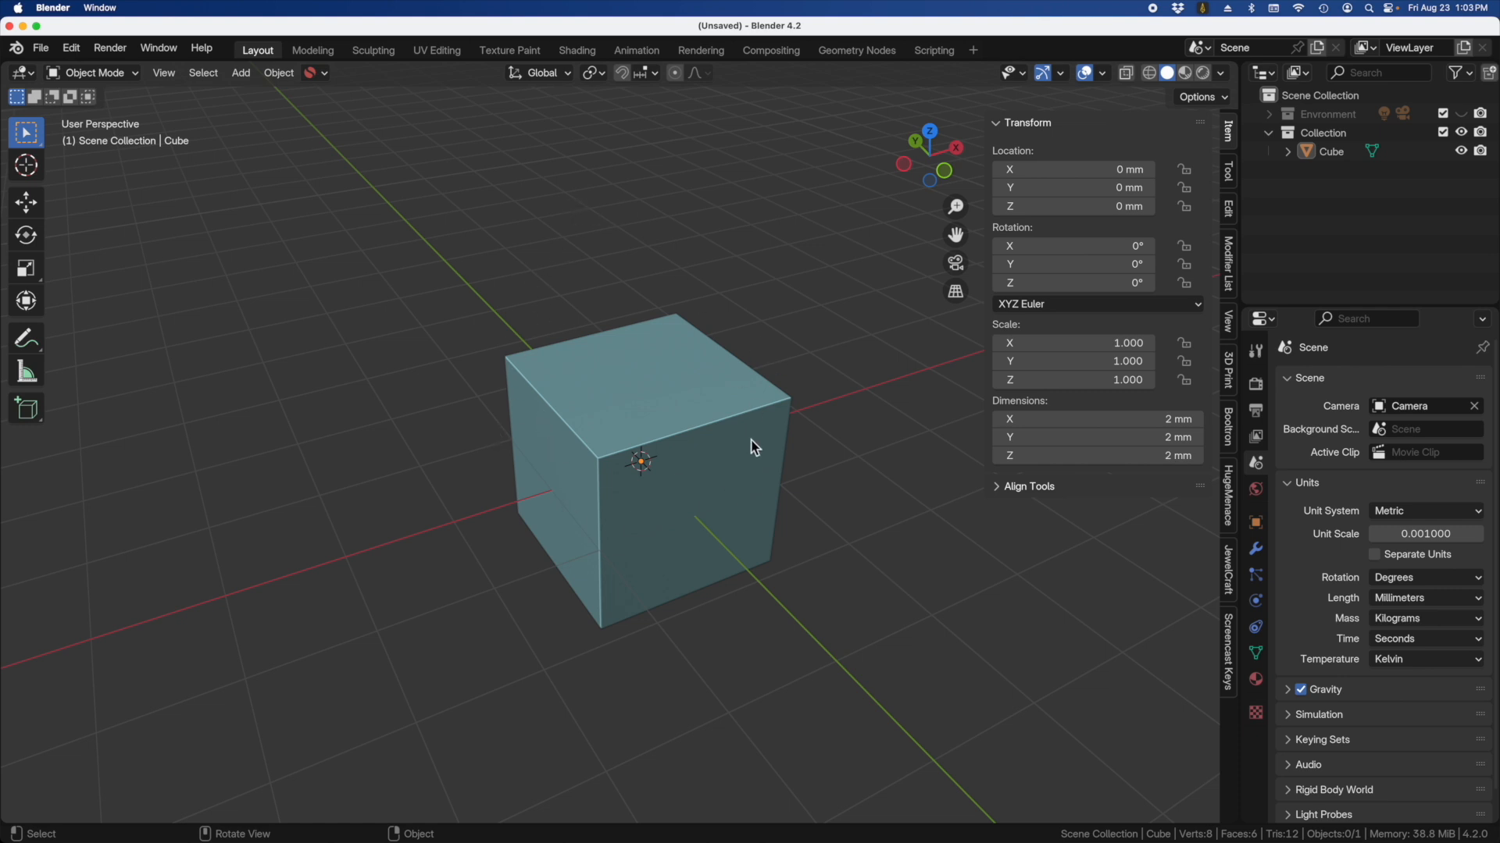
mouse_move(643, 433)
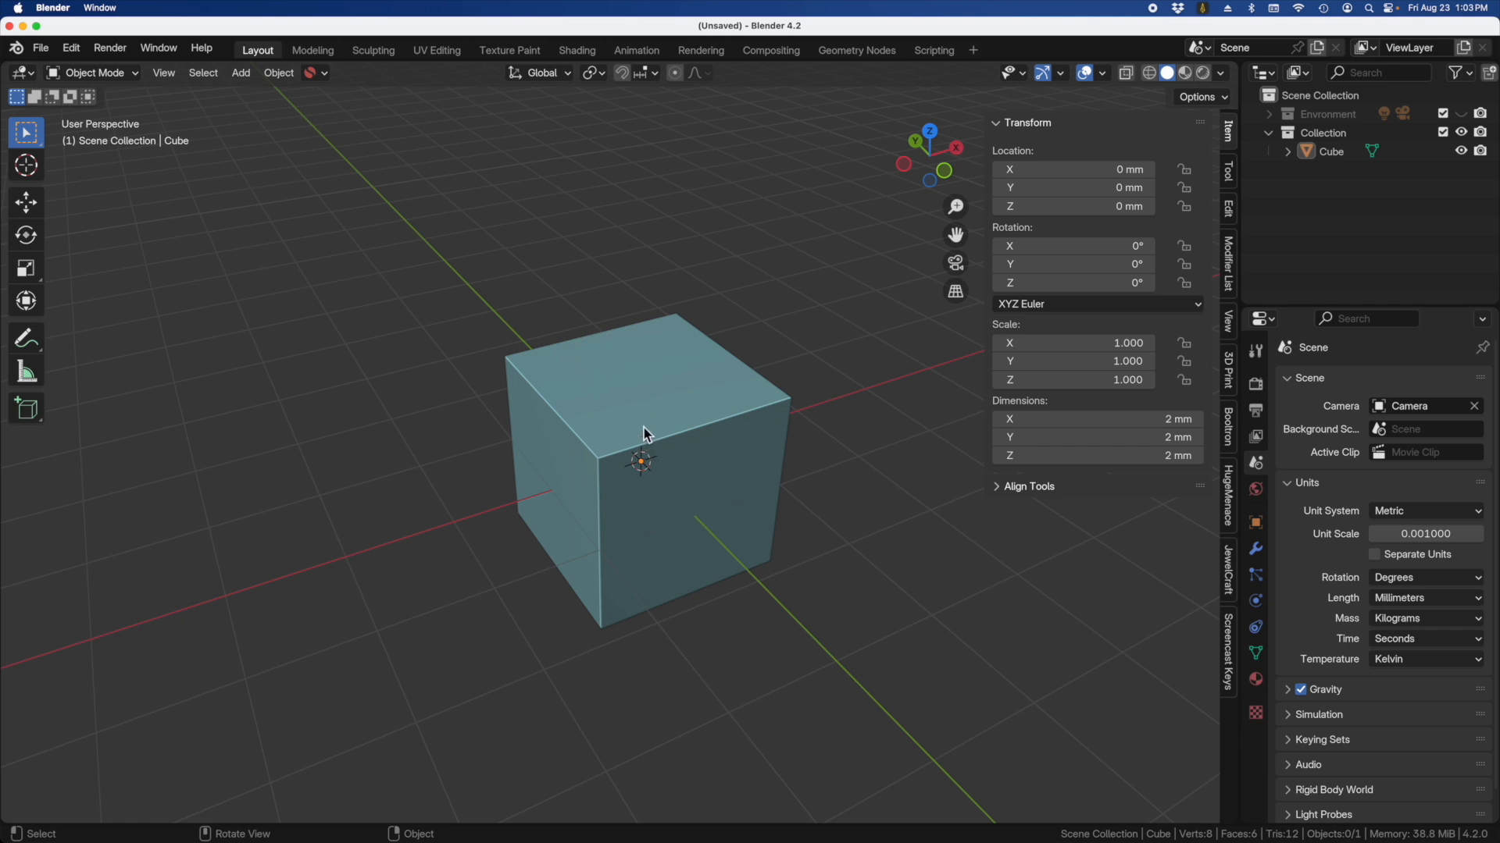
Step: Delete the default cube and add a UV sphere at the origin
left_click(645, 431)
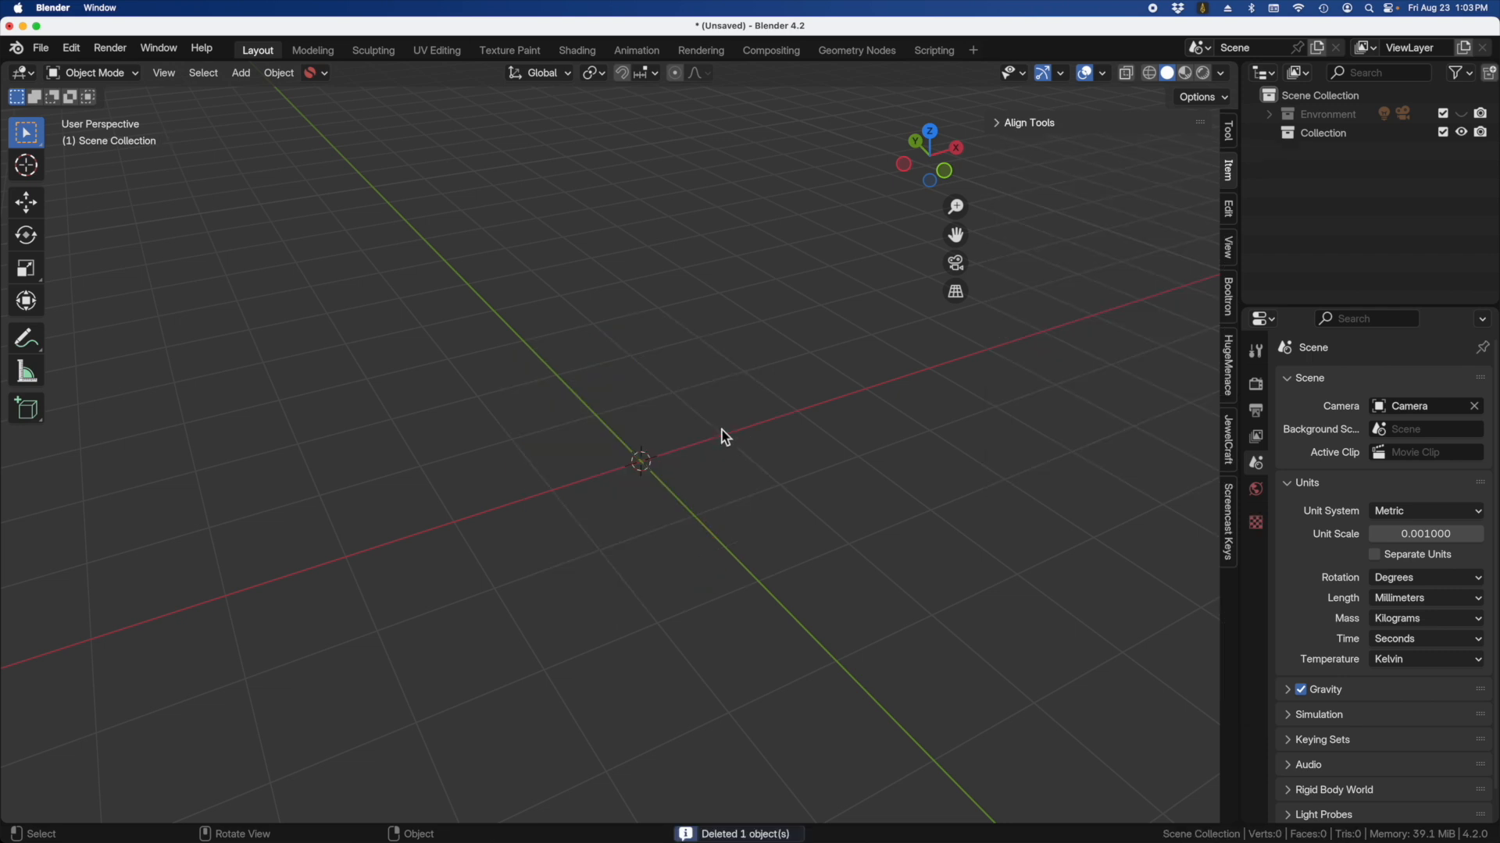
mouse_move(469, 234)
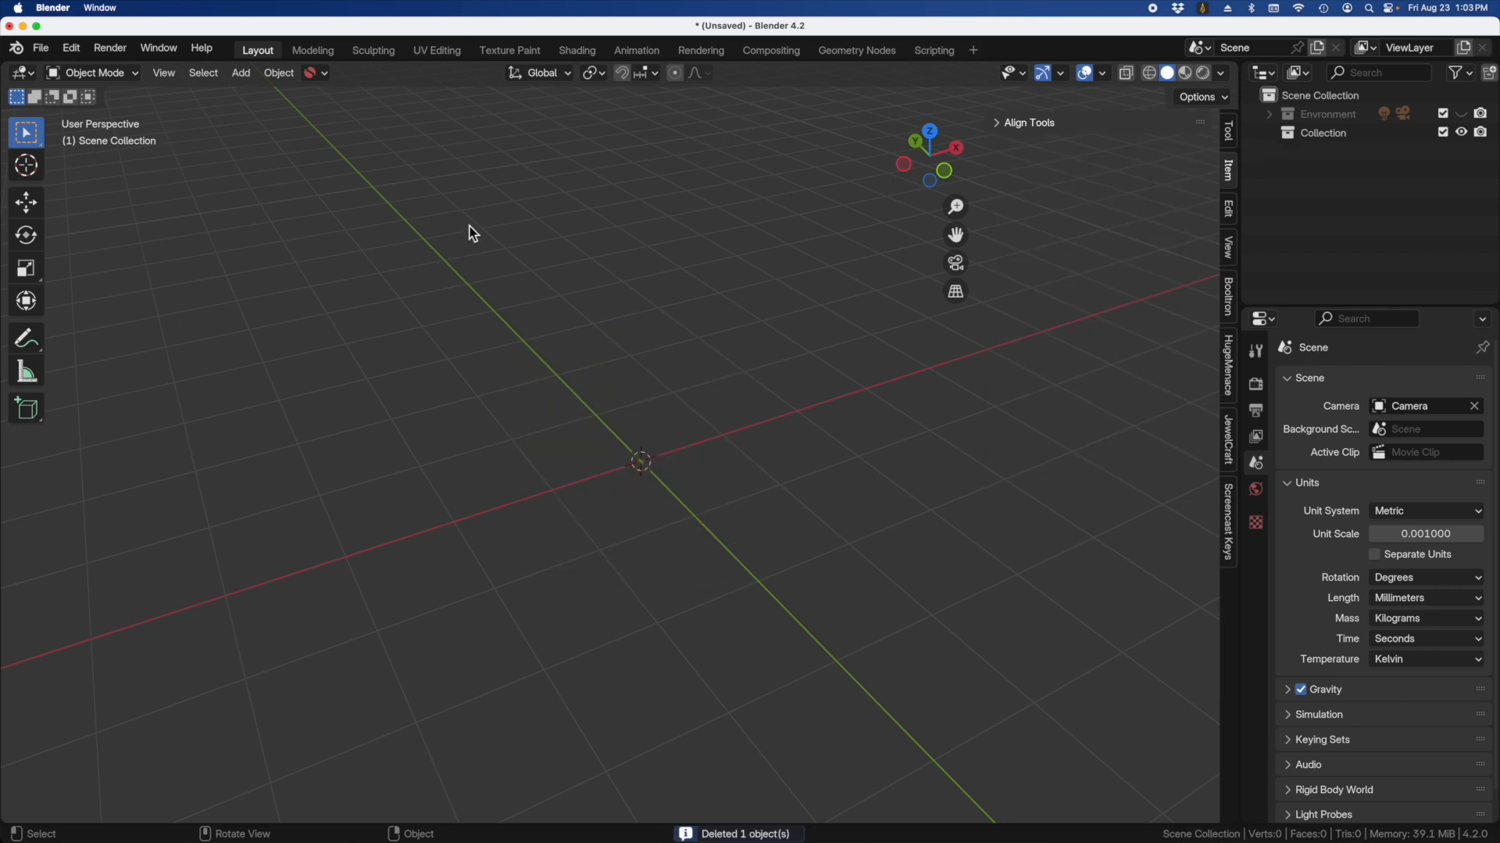
mouse_move(532, 217)
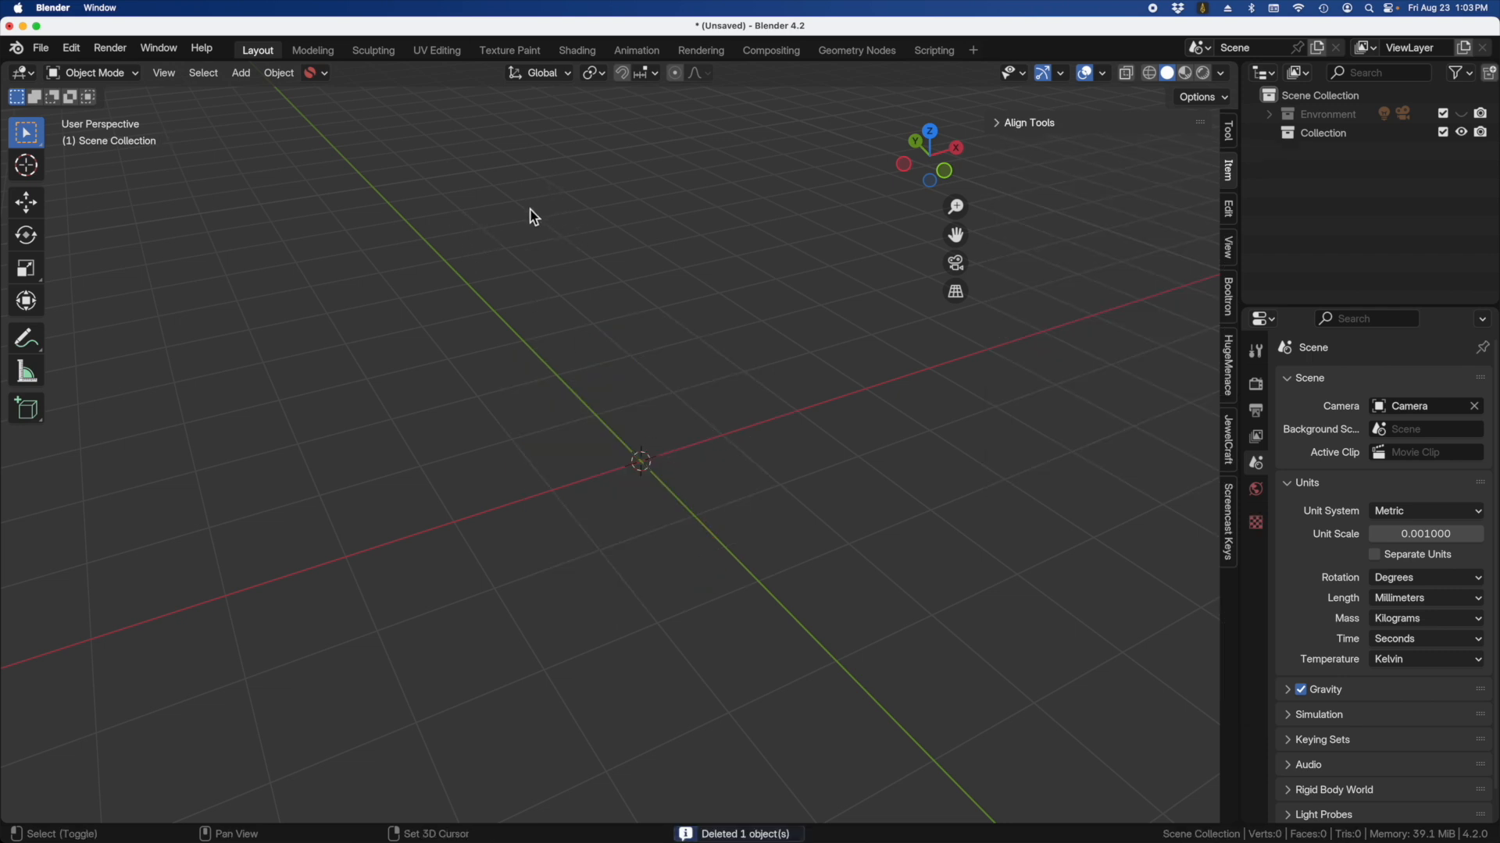
left_click(241, 74)
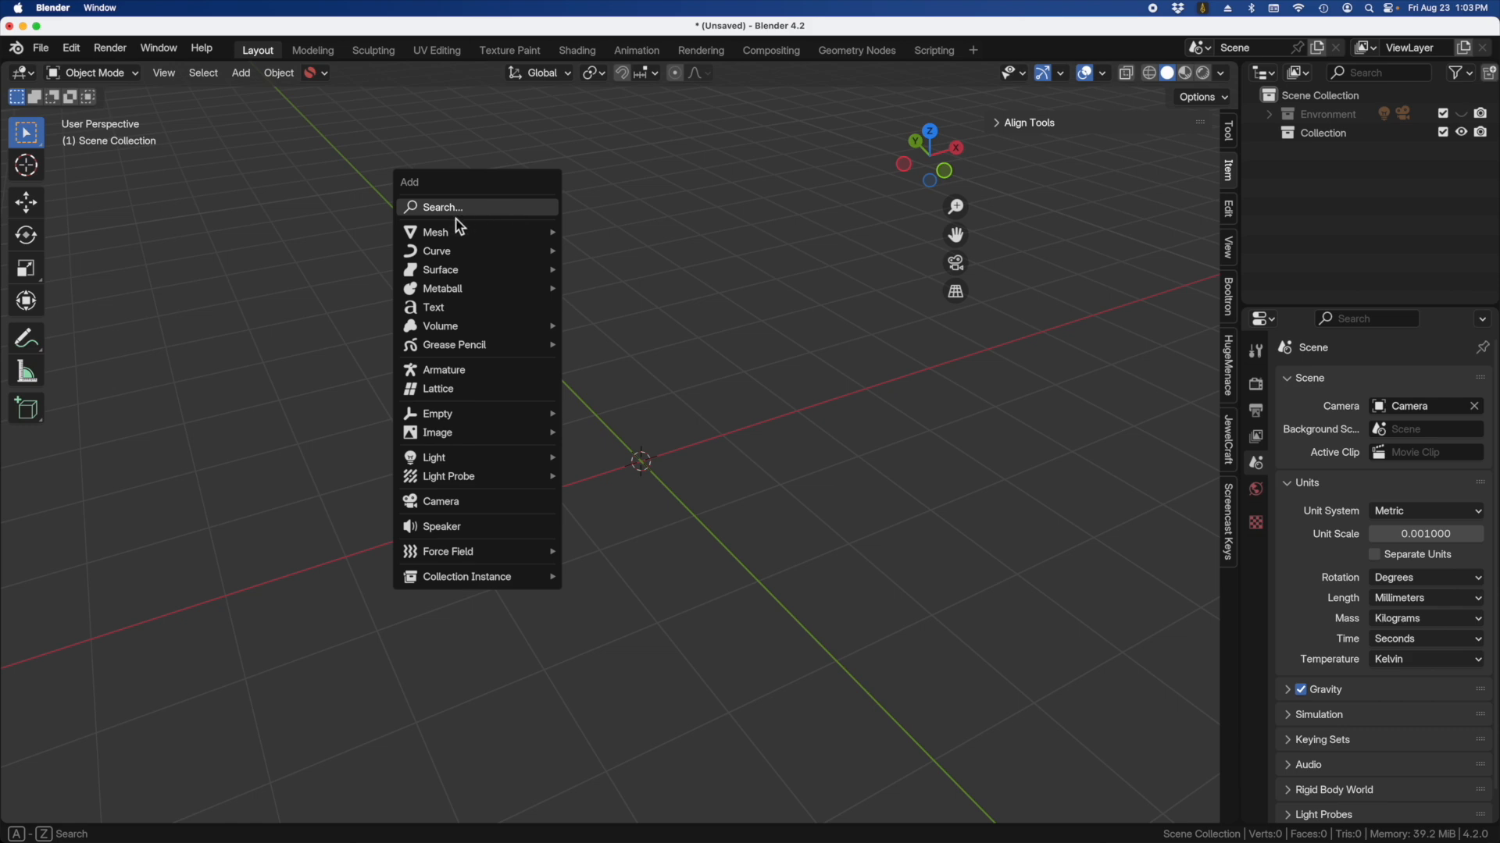
mouse_move(436, 231)
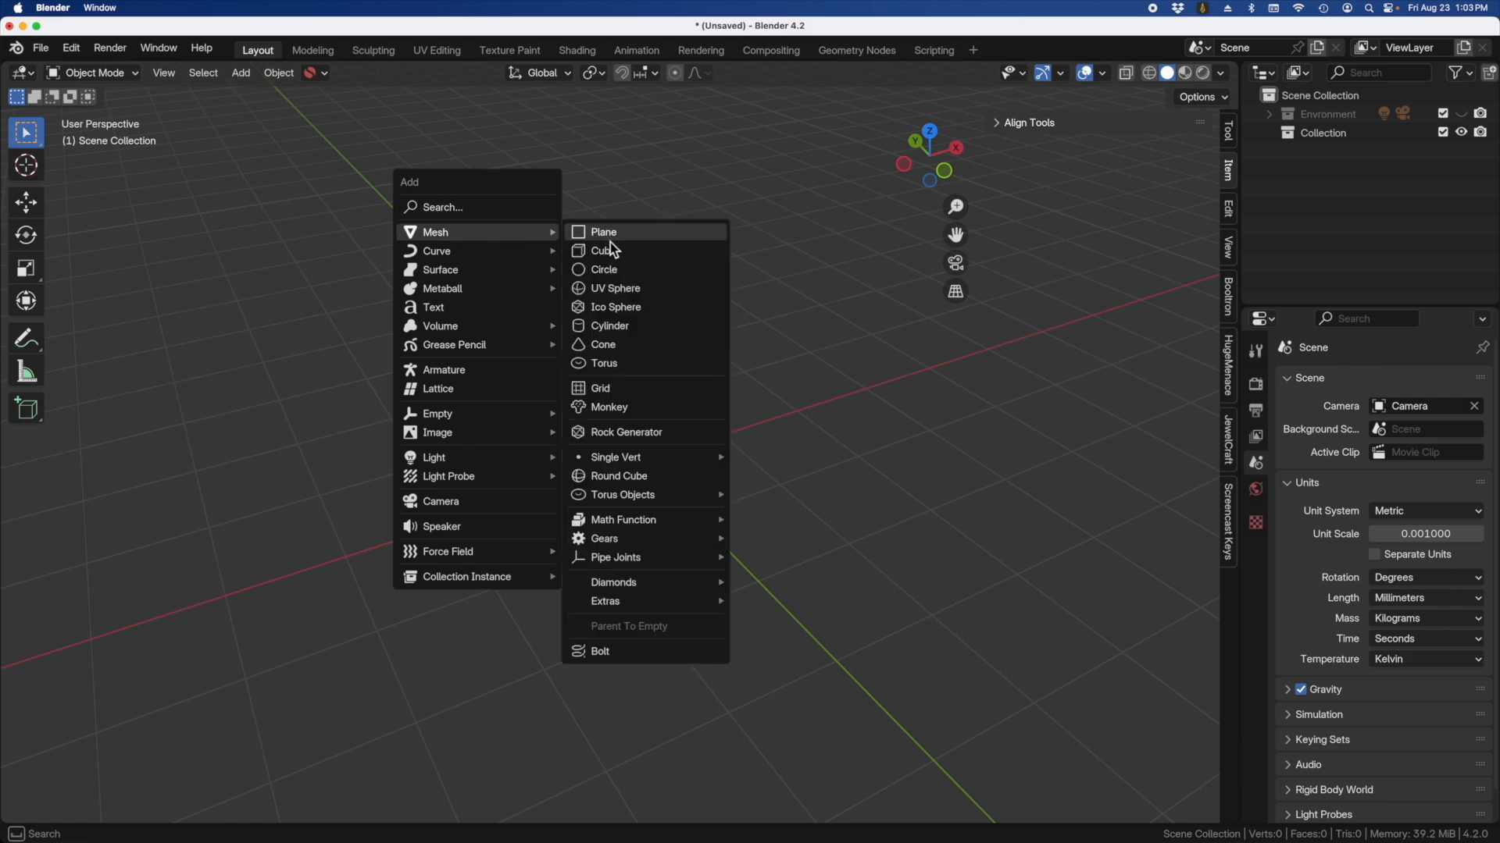
mouse_move(620, 294)
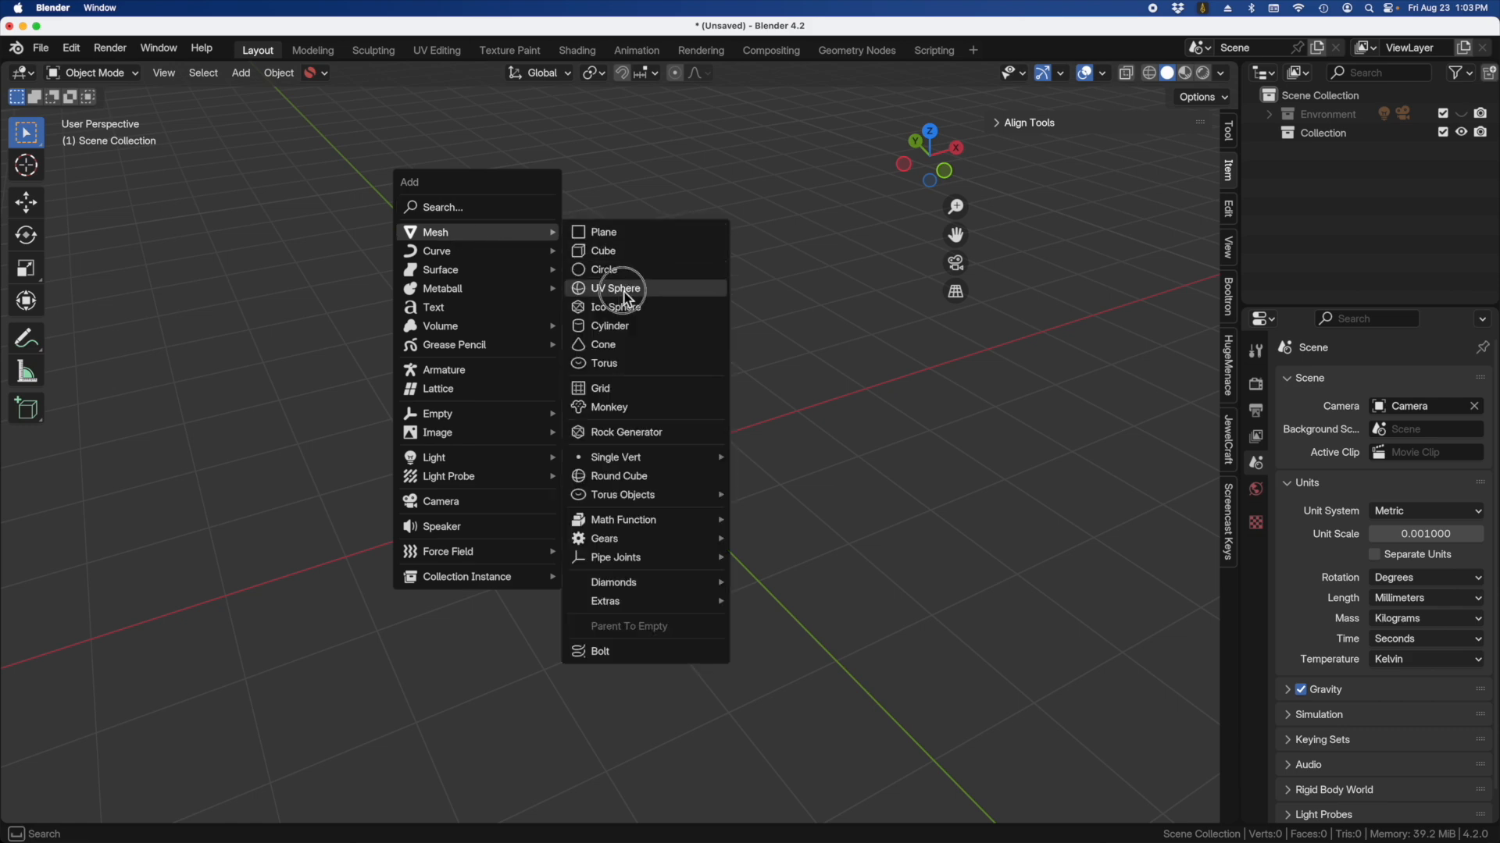
left_click(615, 287)
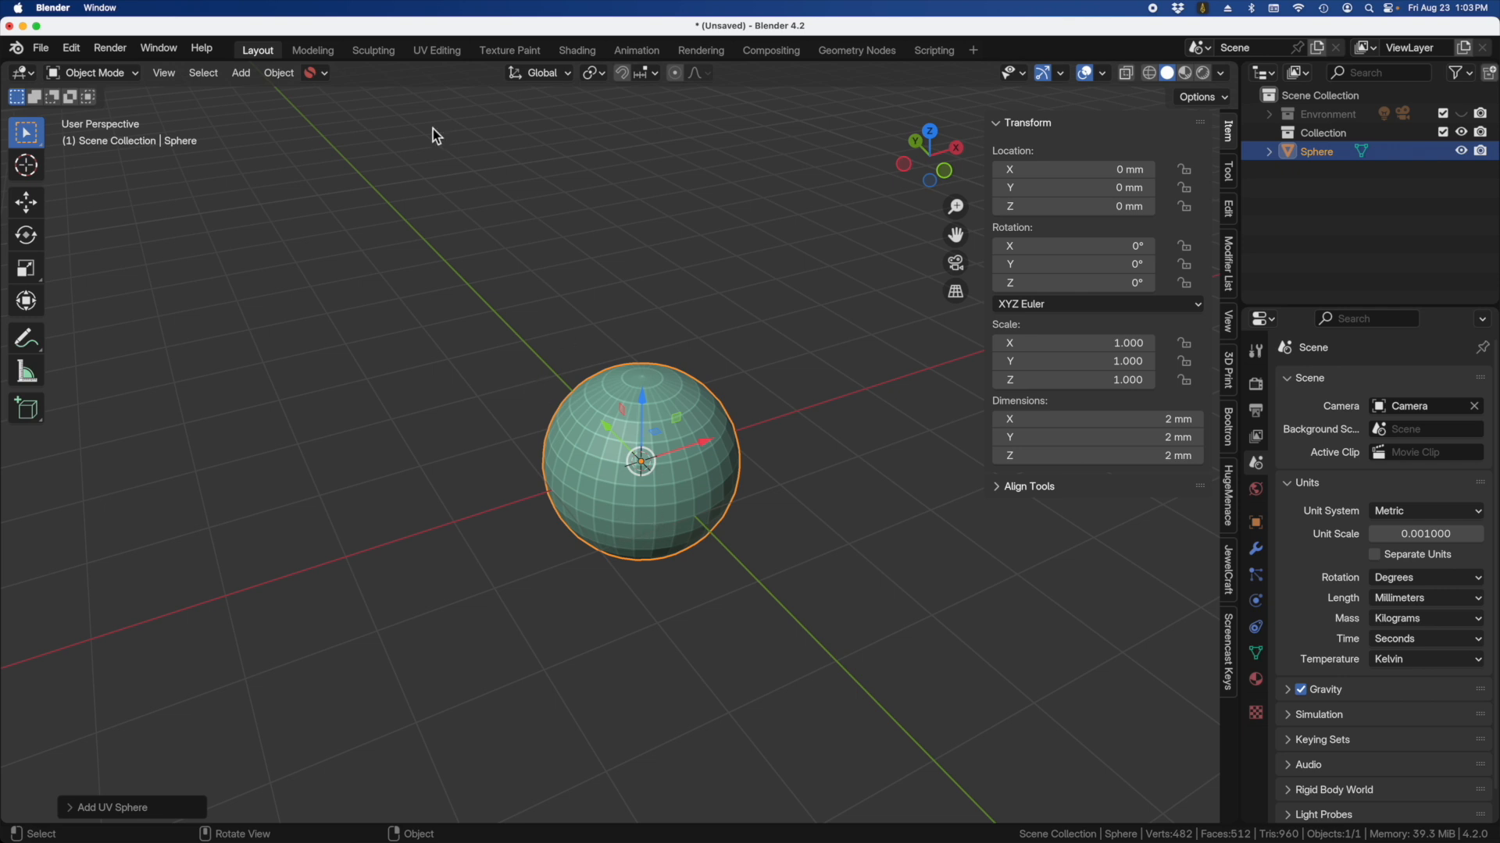
left_click(241, 74)
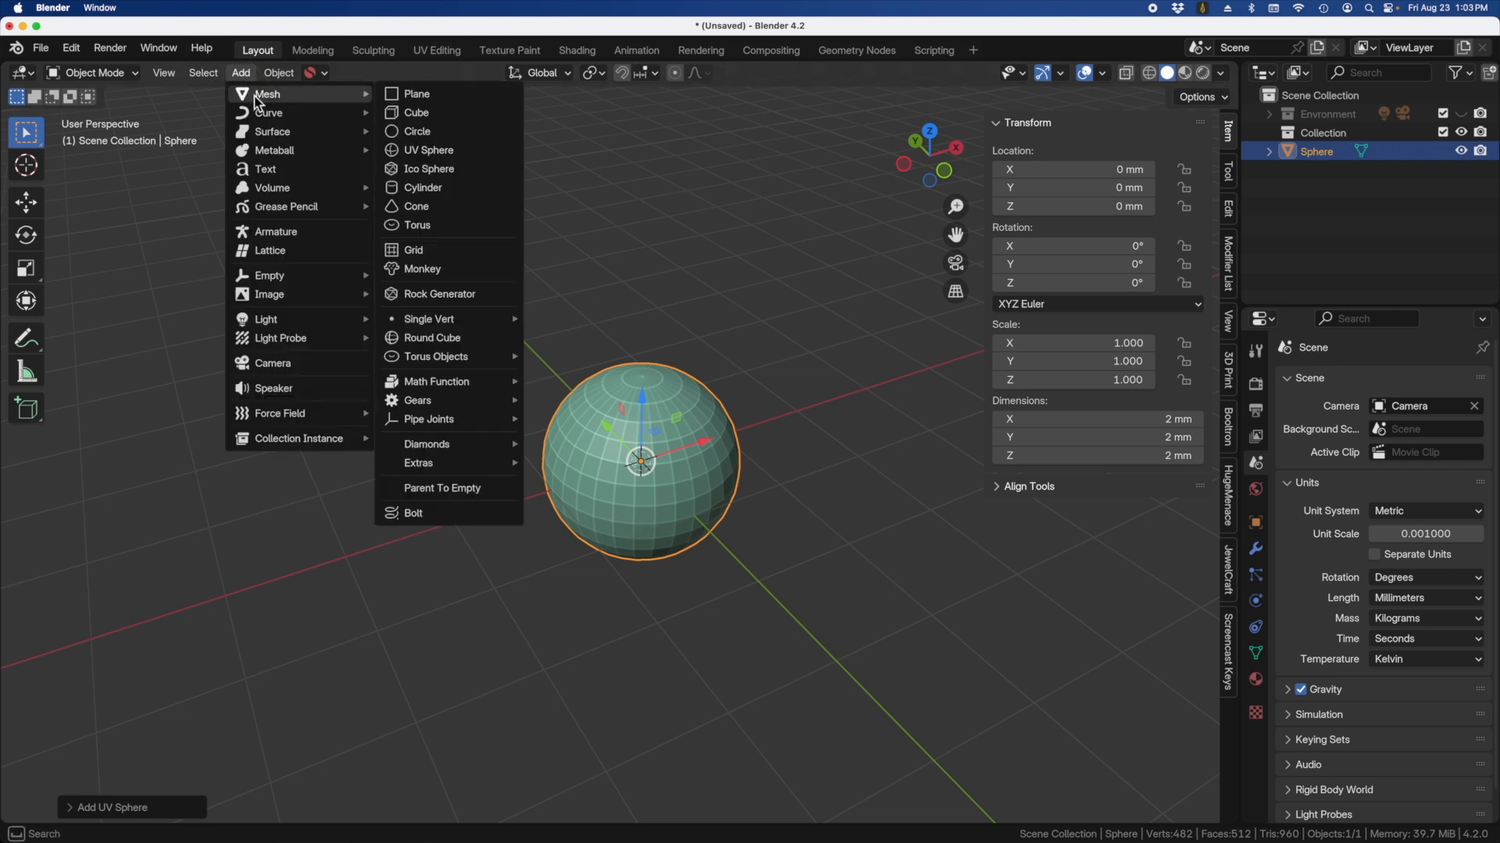
mouse_move(428, 168)
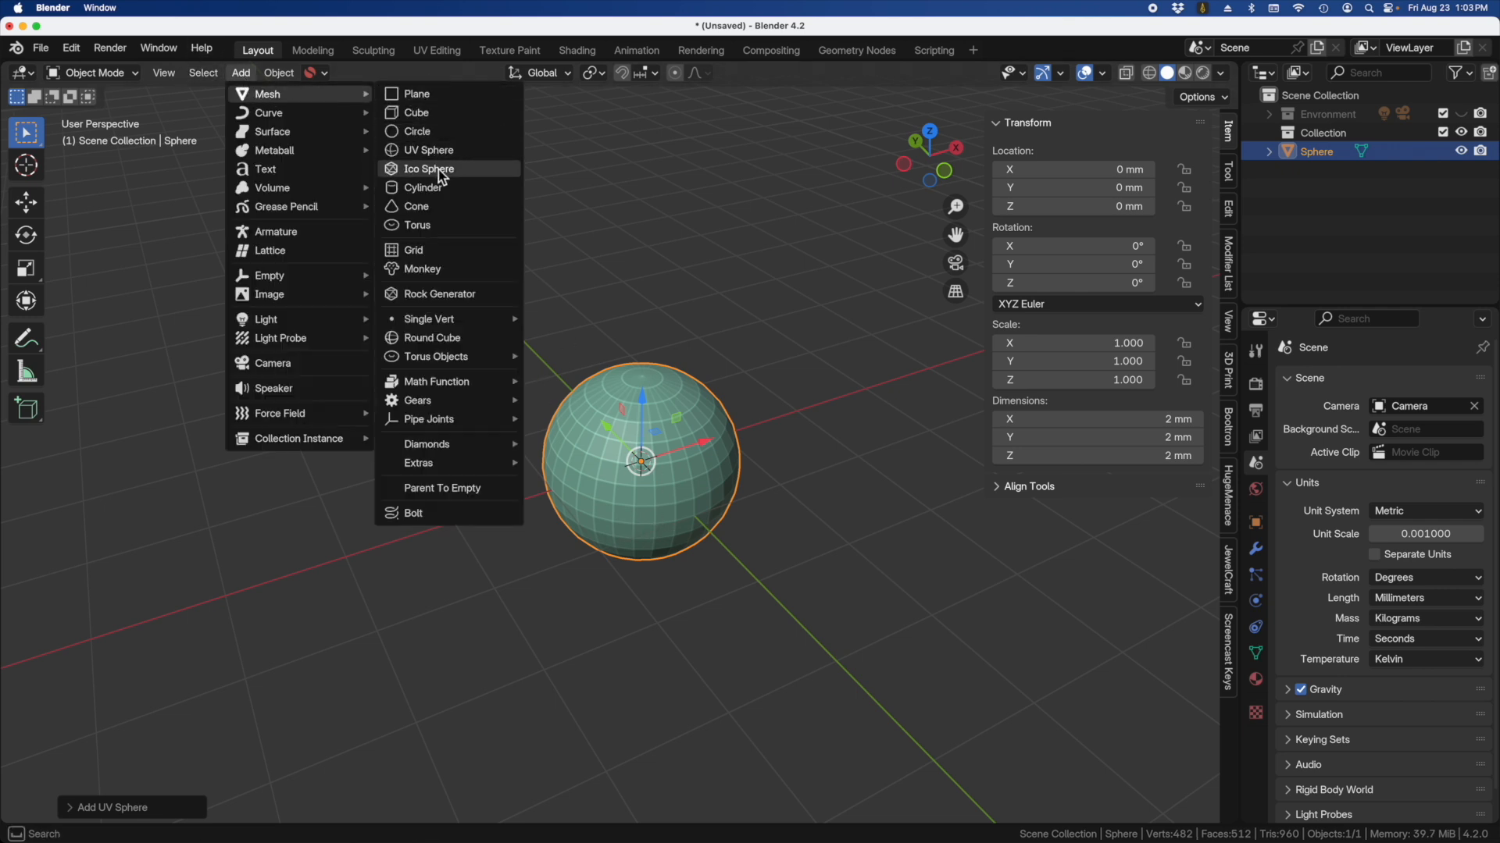
left_click(676, 406)
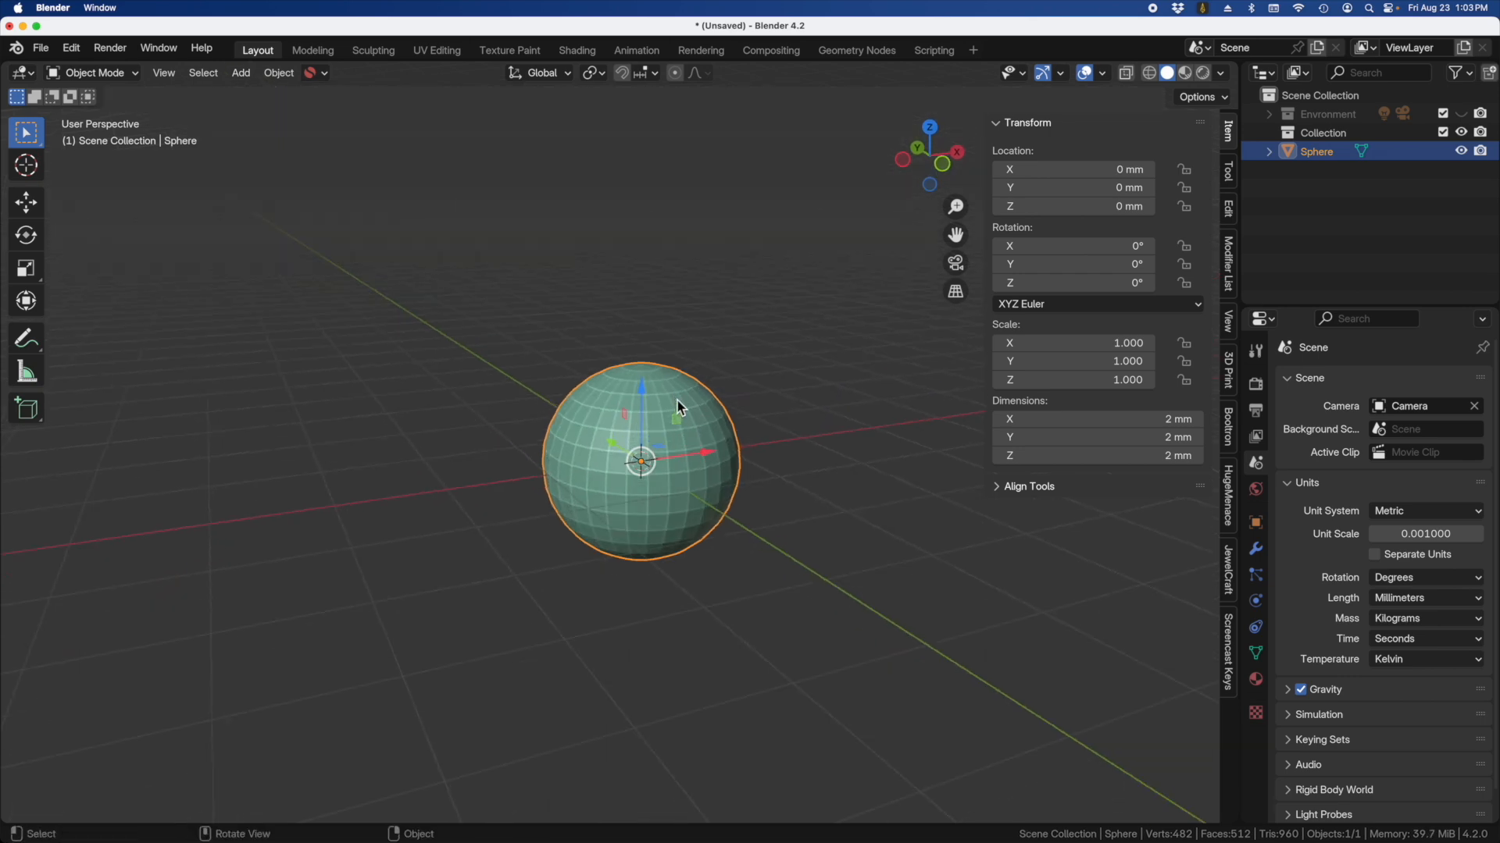
mouse_move(639, 433)
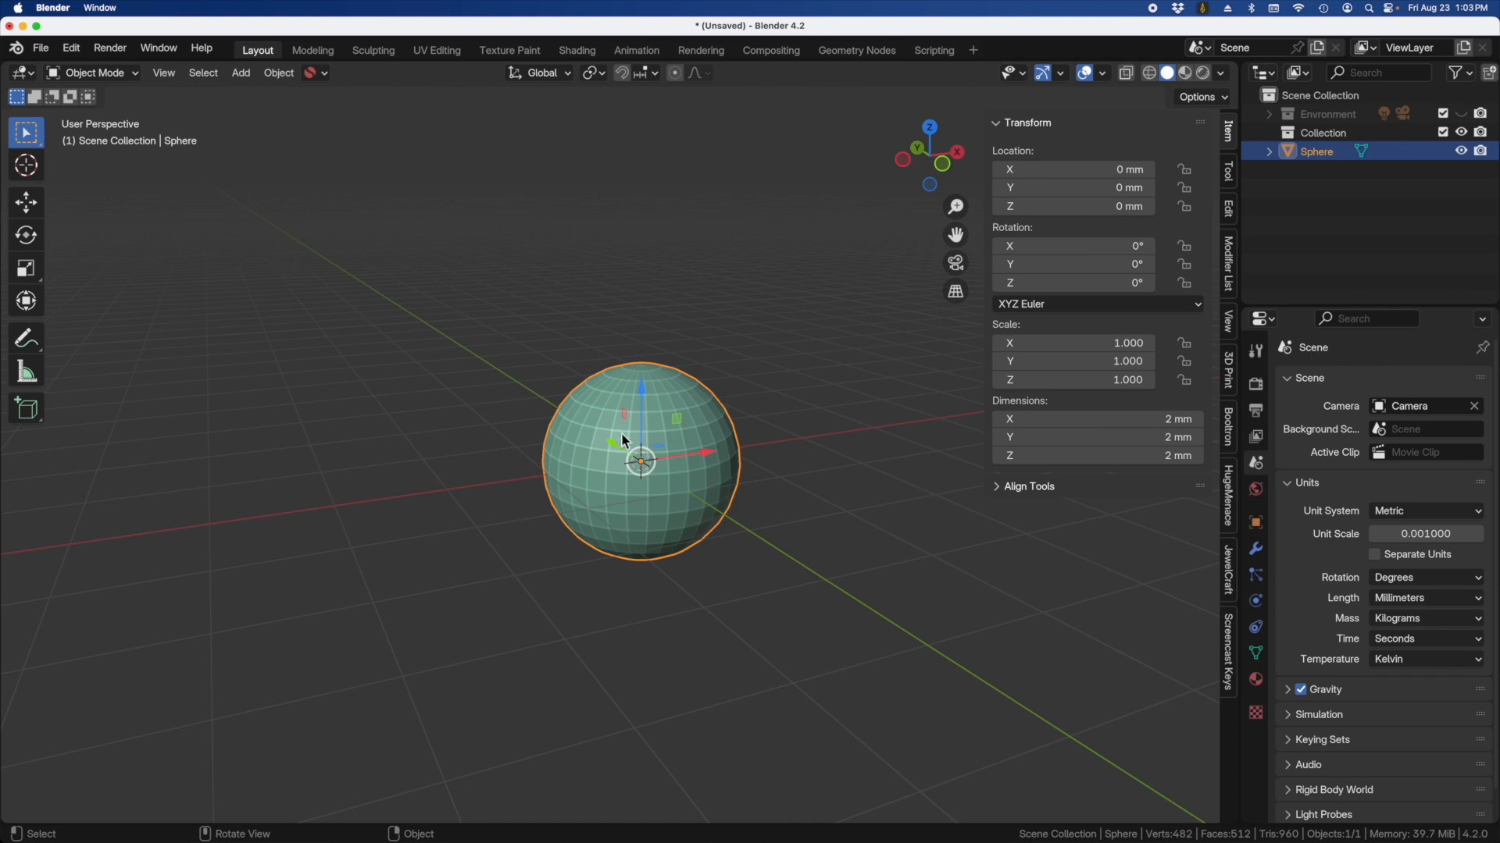
Step: Apply Shade Auto Smooth to the UV sphere
right_click(621, 440)
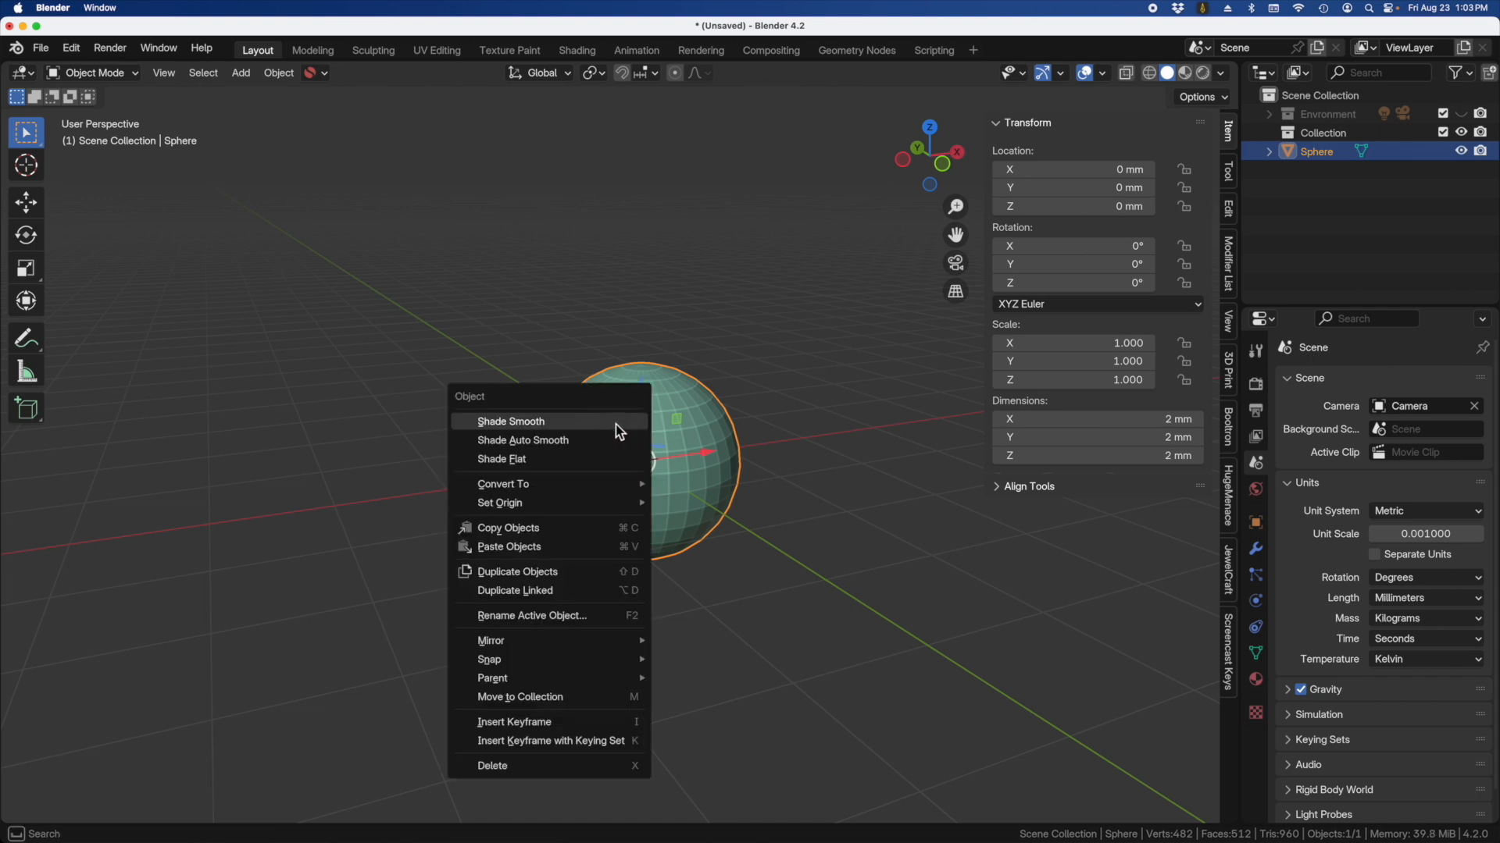
mouse_move(506, 448)
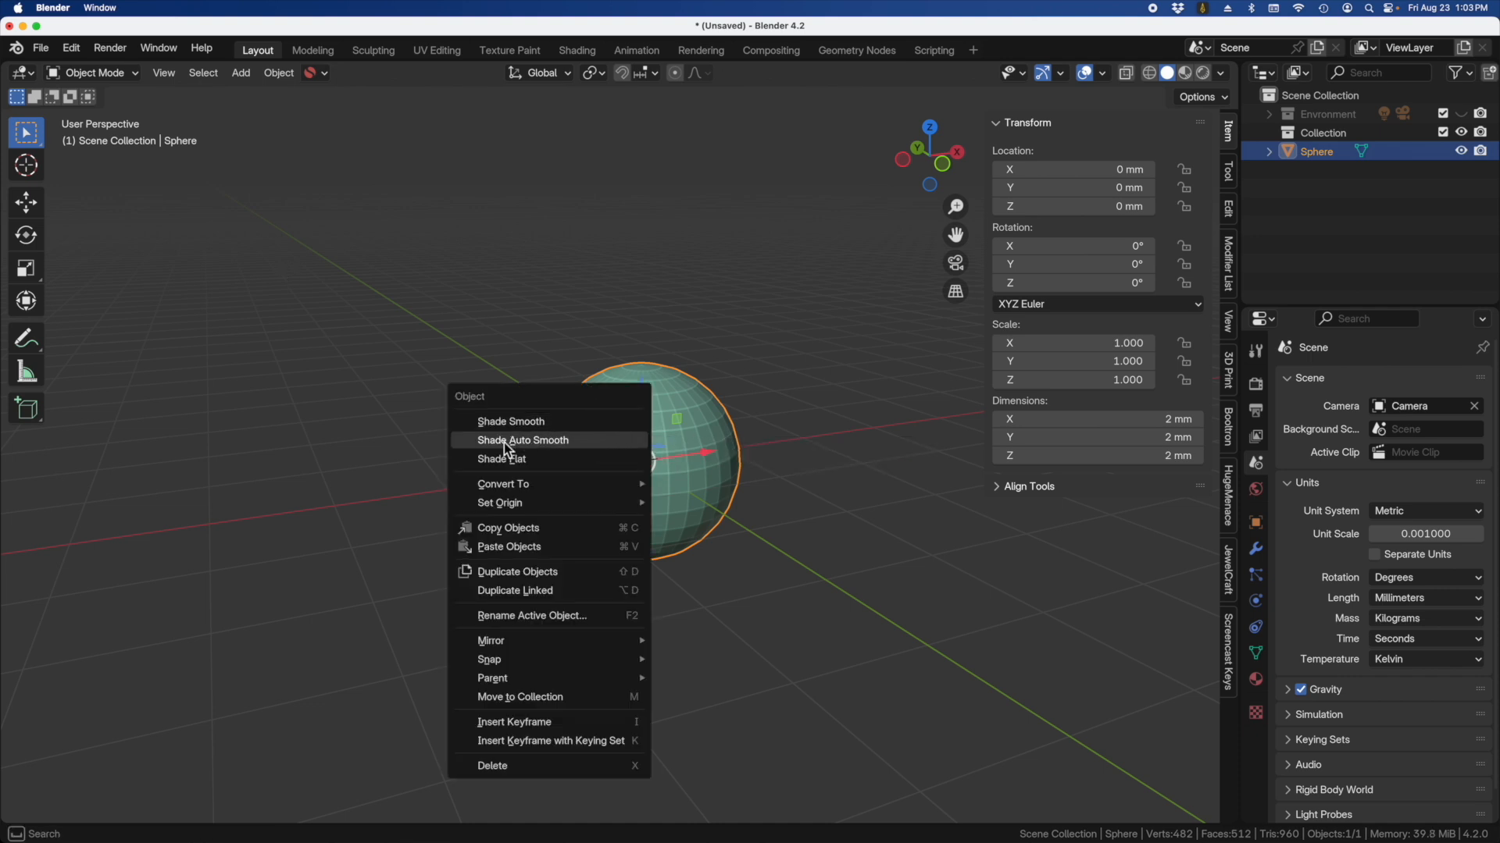
left_click(521, 441)
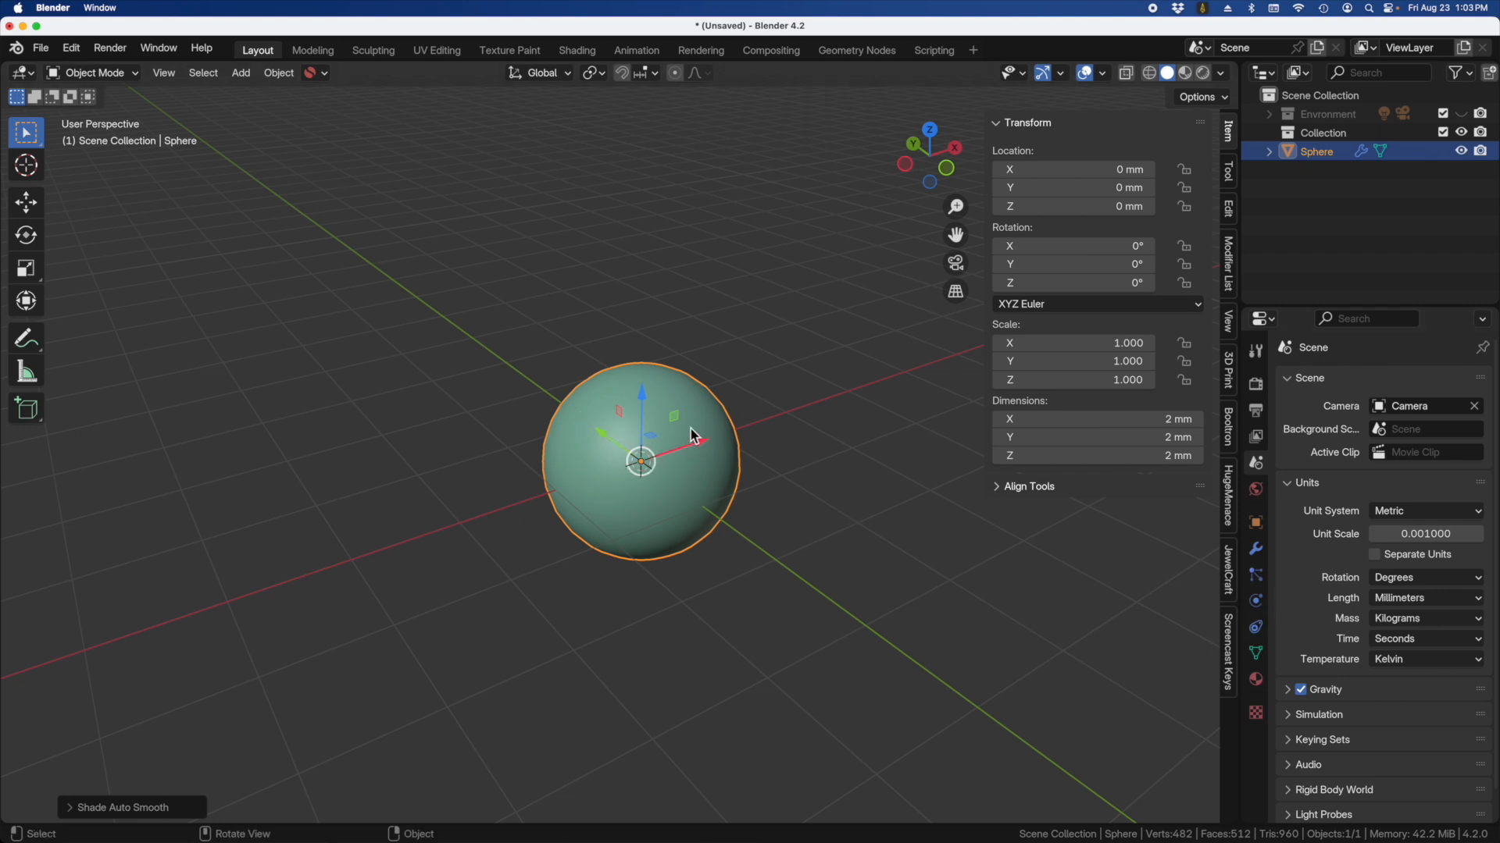
mouse_move(603, 645)
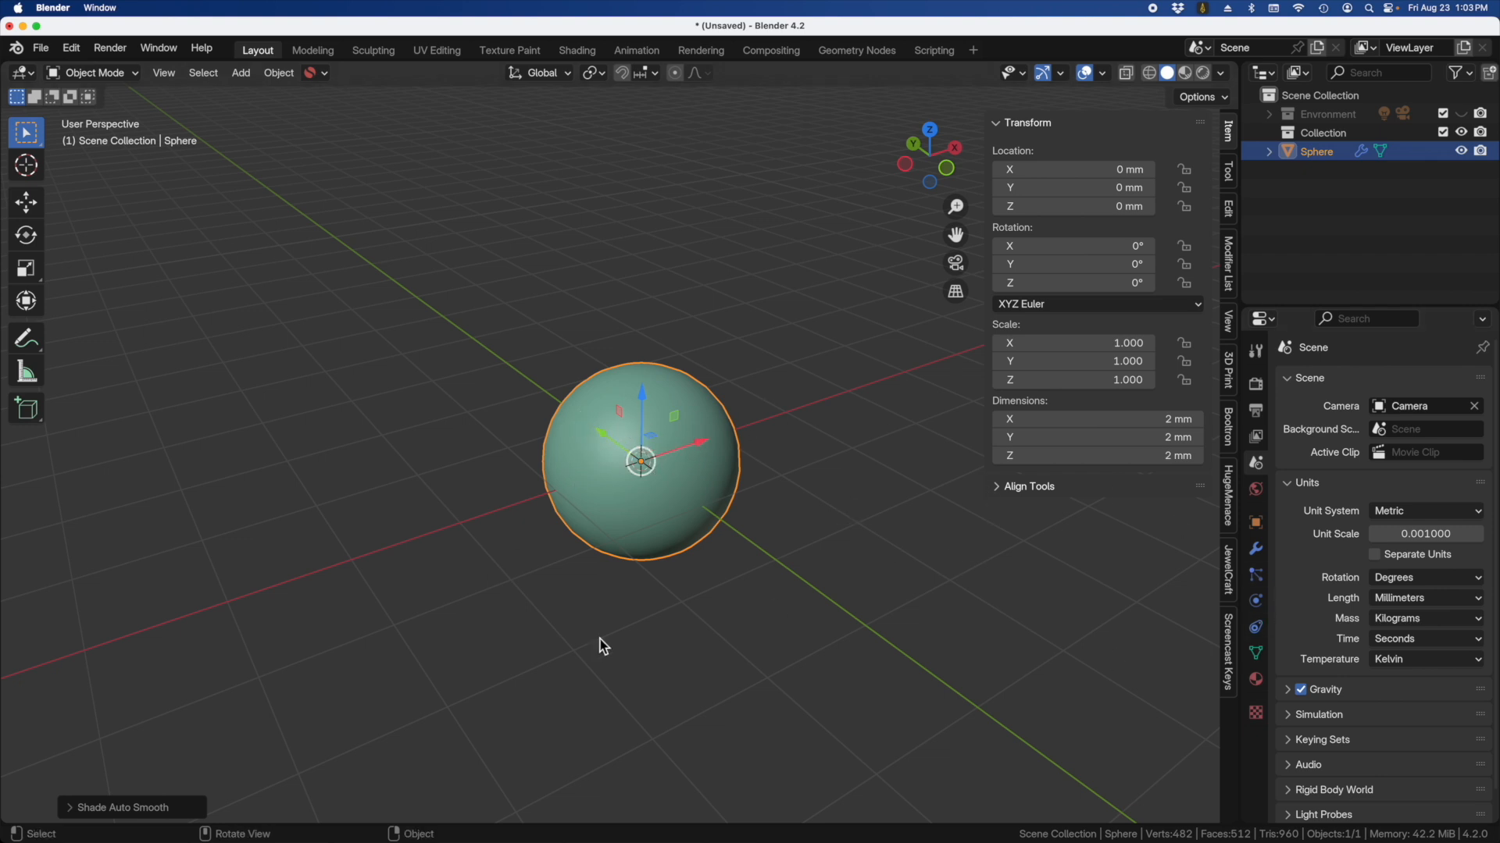
mouse_move(667, 401)
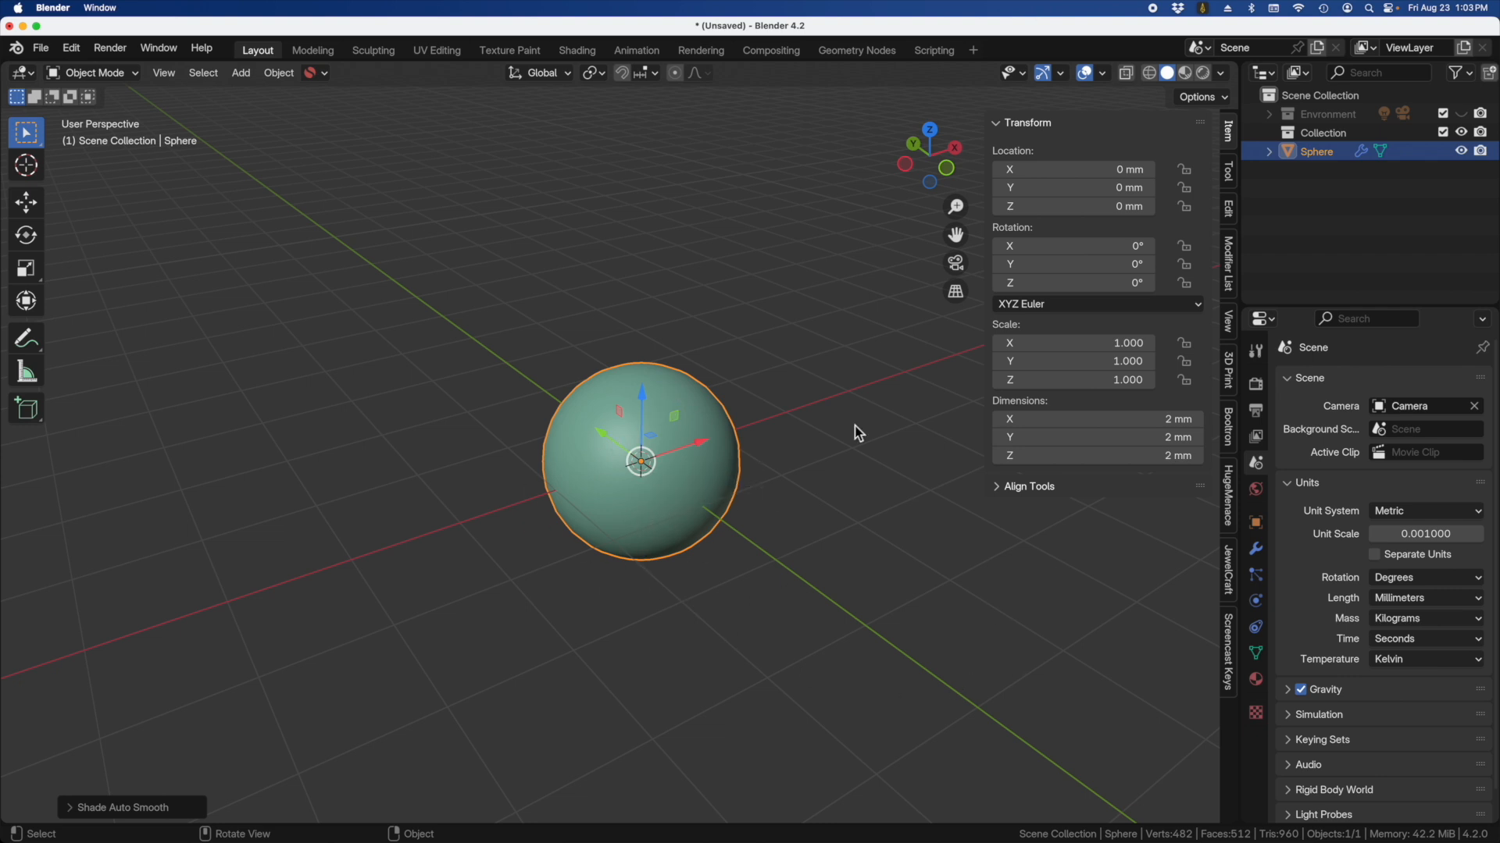
mouse_move(670, 470)
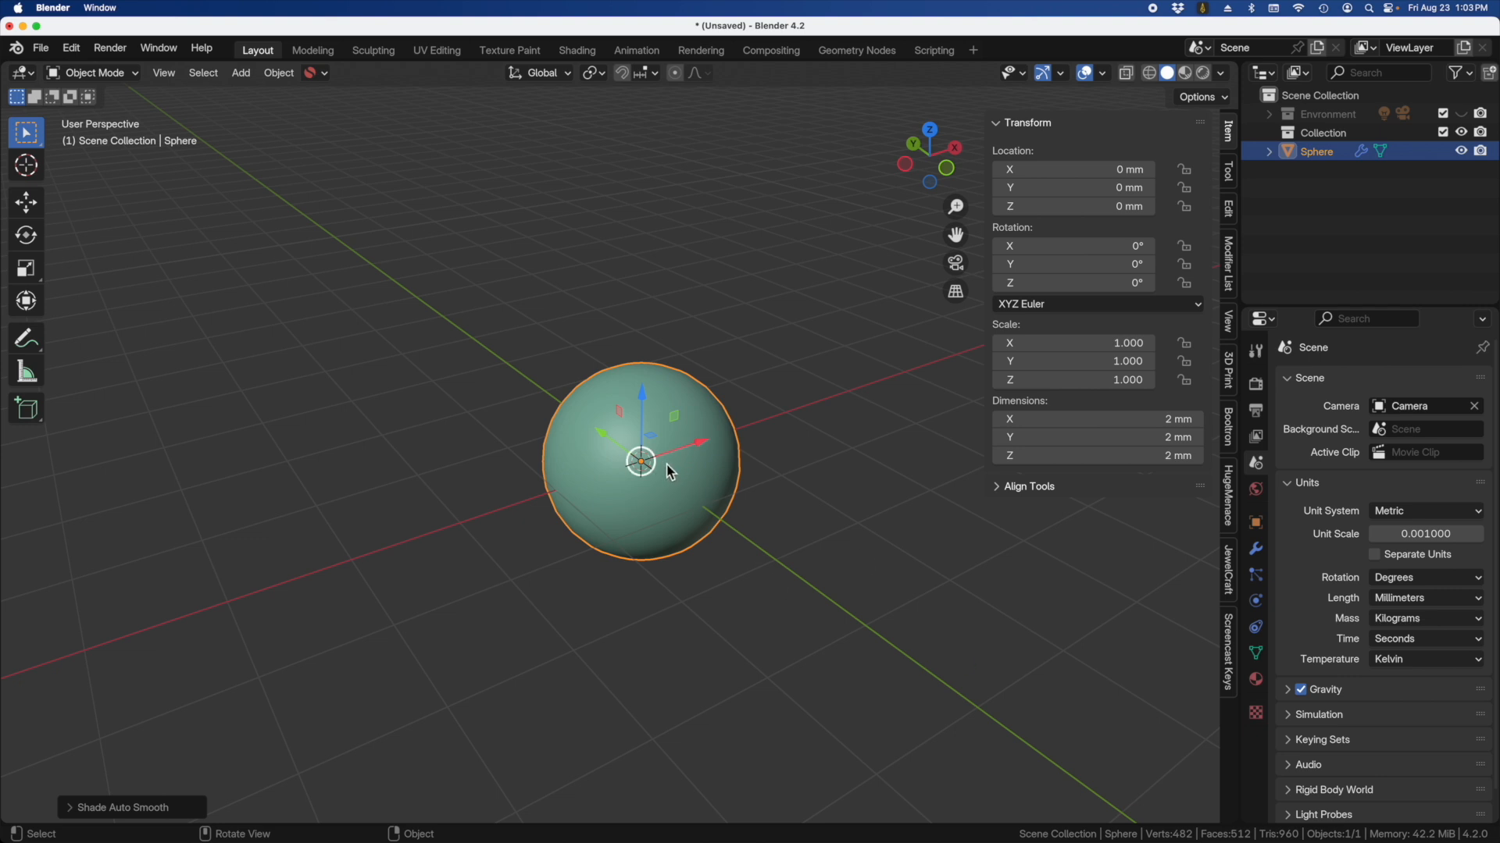
mouse_move(694, 483)
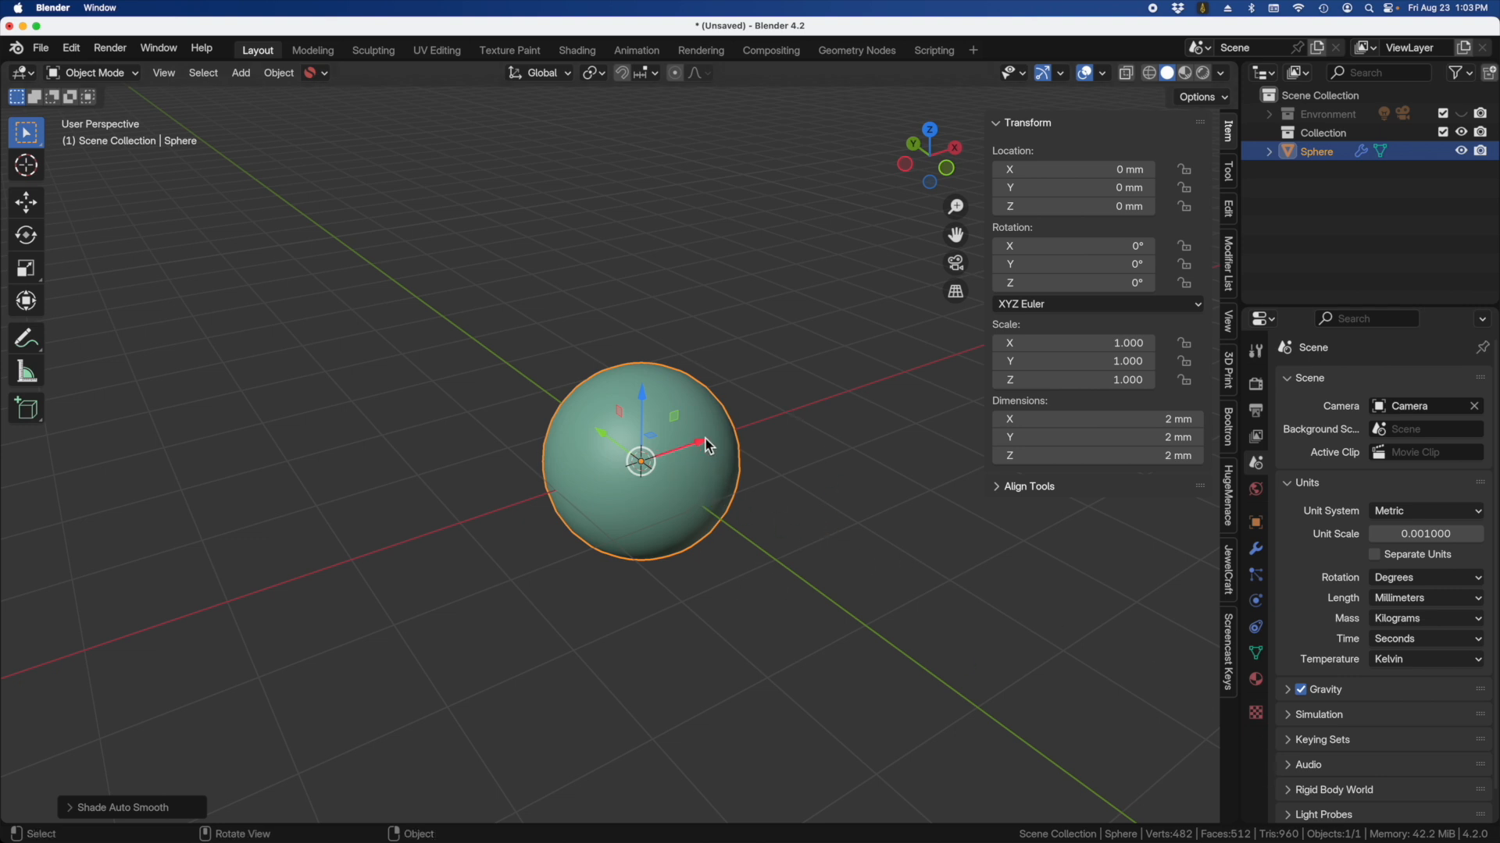
mouse_move(683, 476)
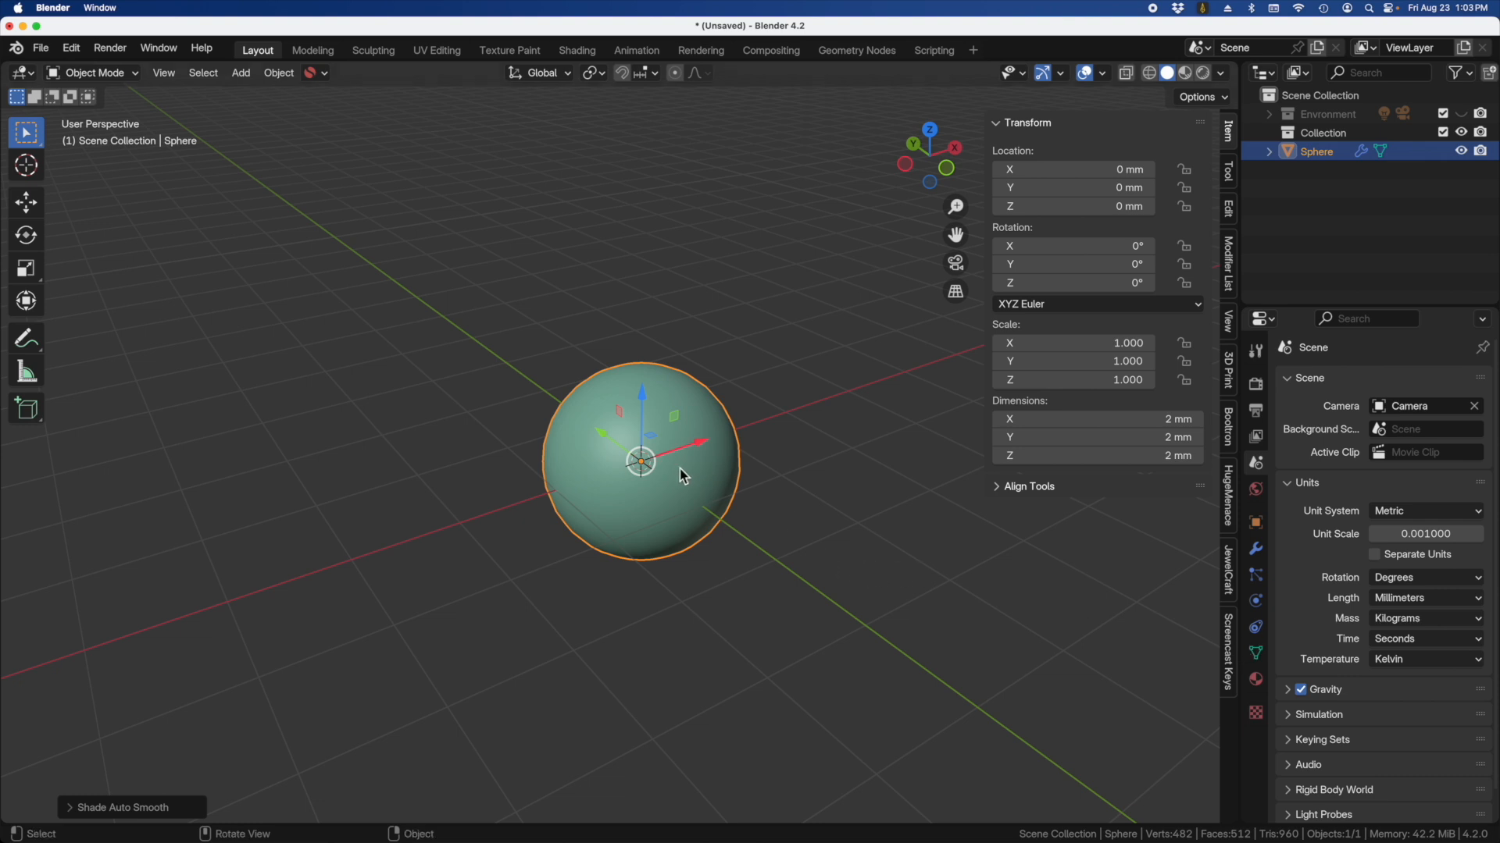
Step: Add a new material to the sphere in its material properties
left_click(1256, 679)
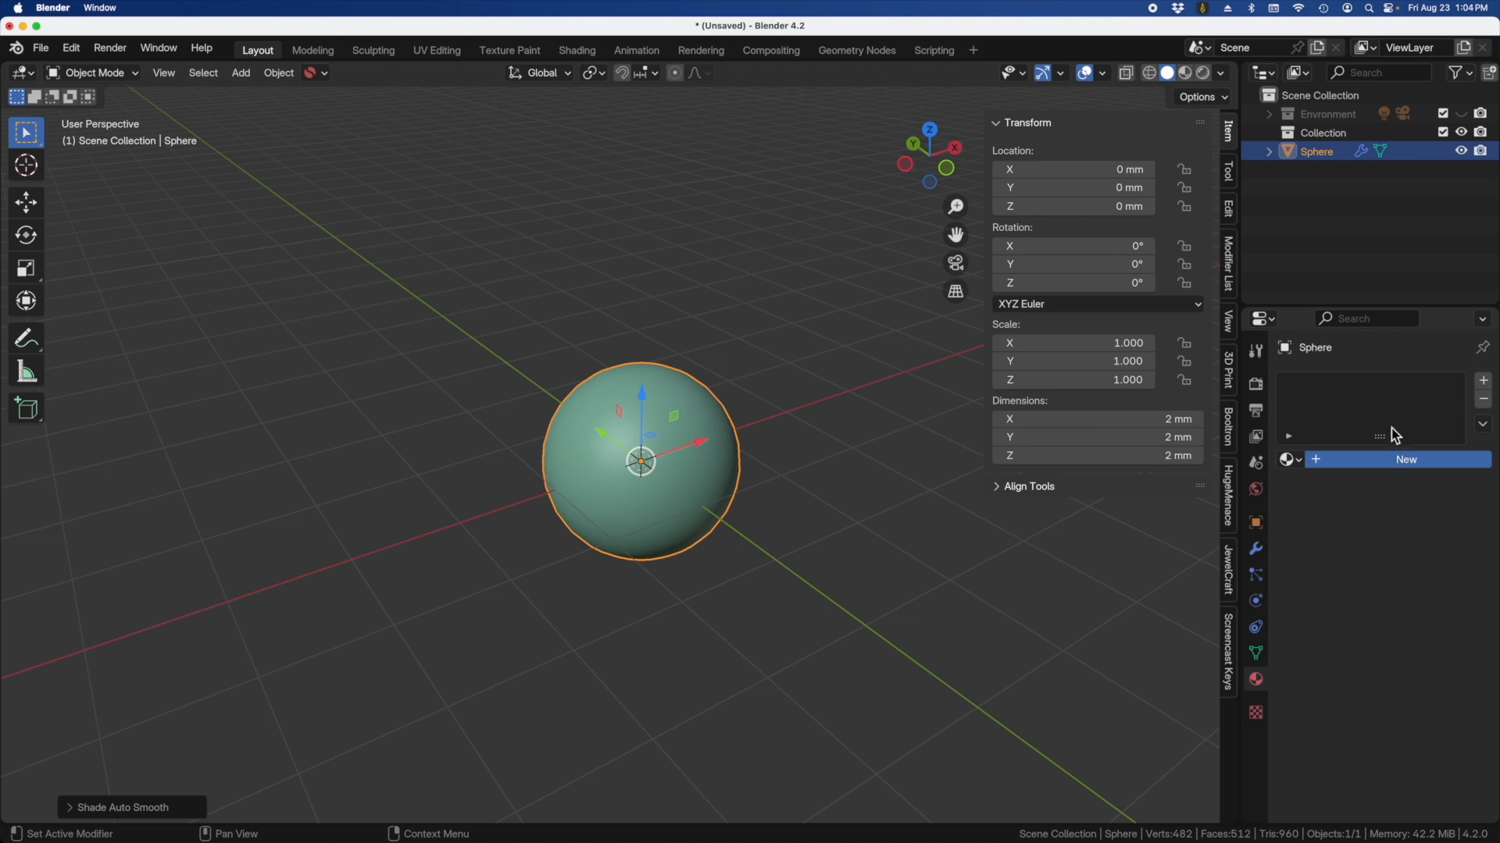
mouse_move(1382, 394)
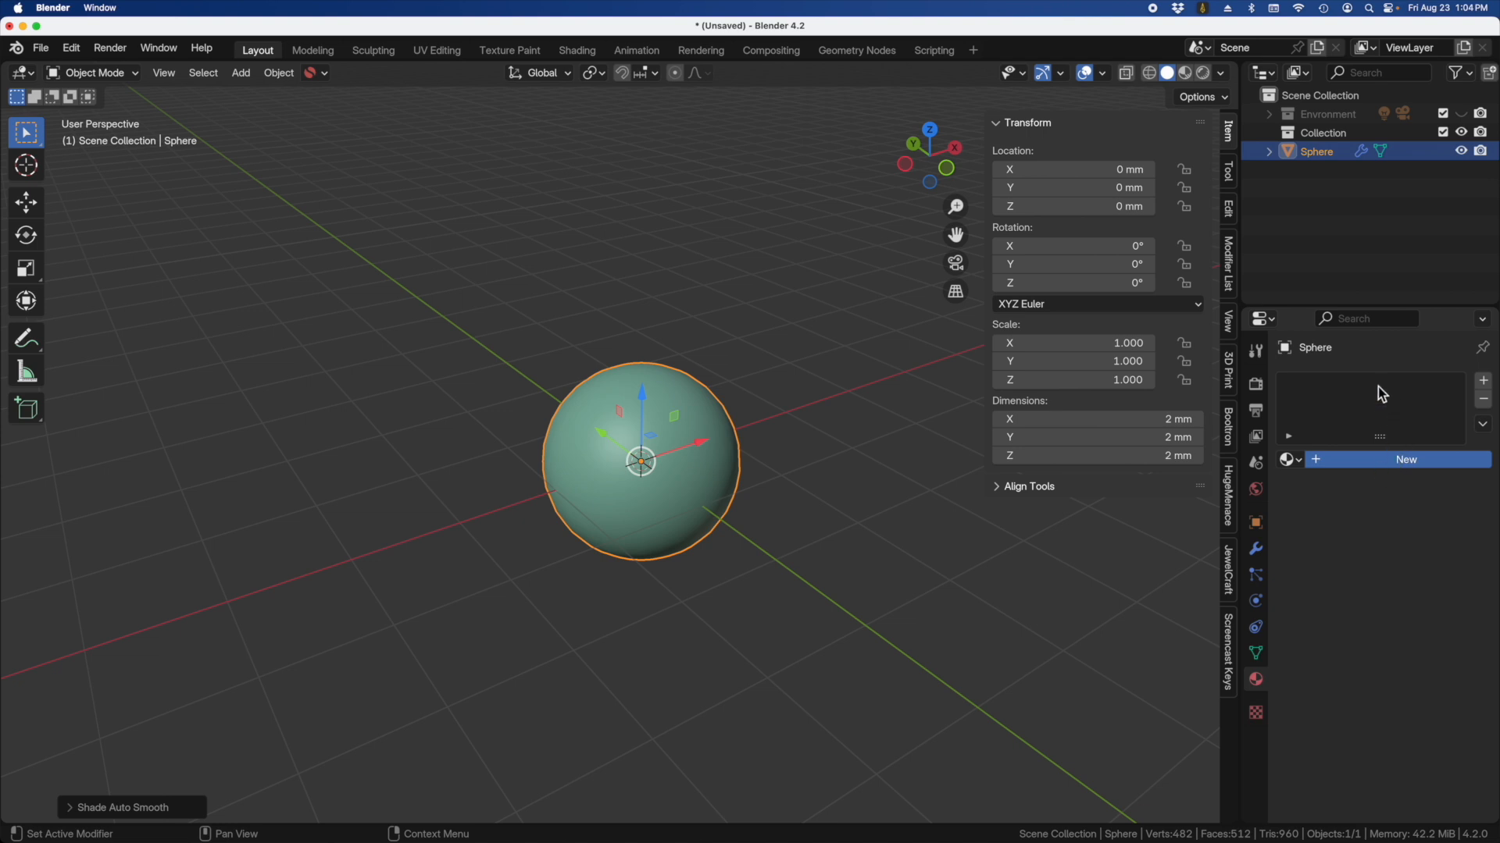
left_click(1404, 459)
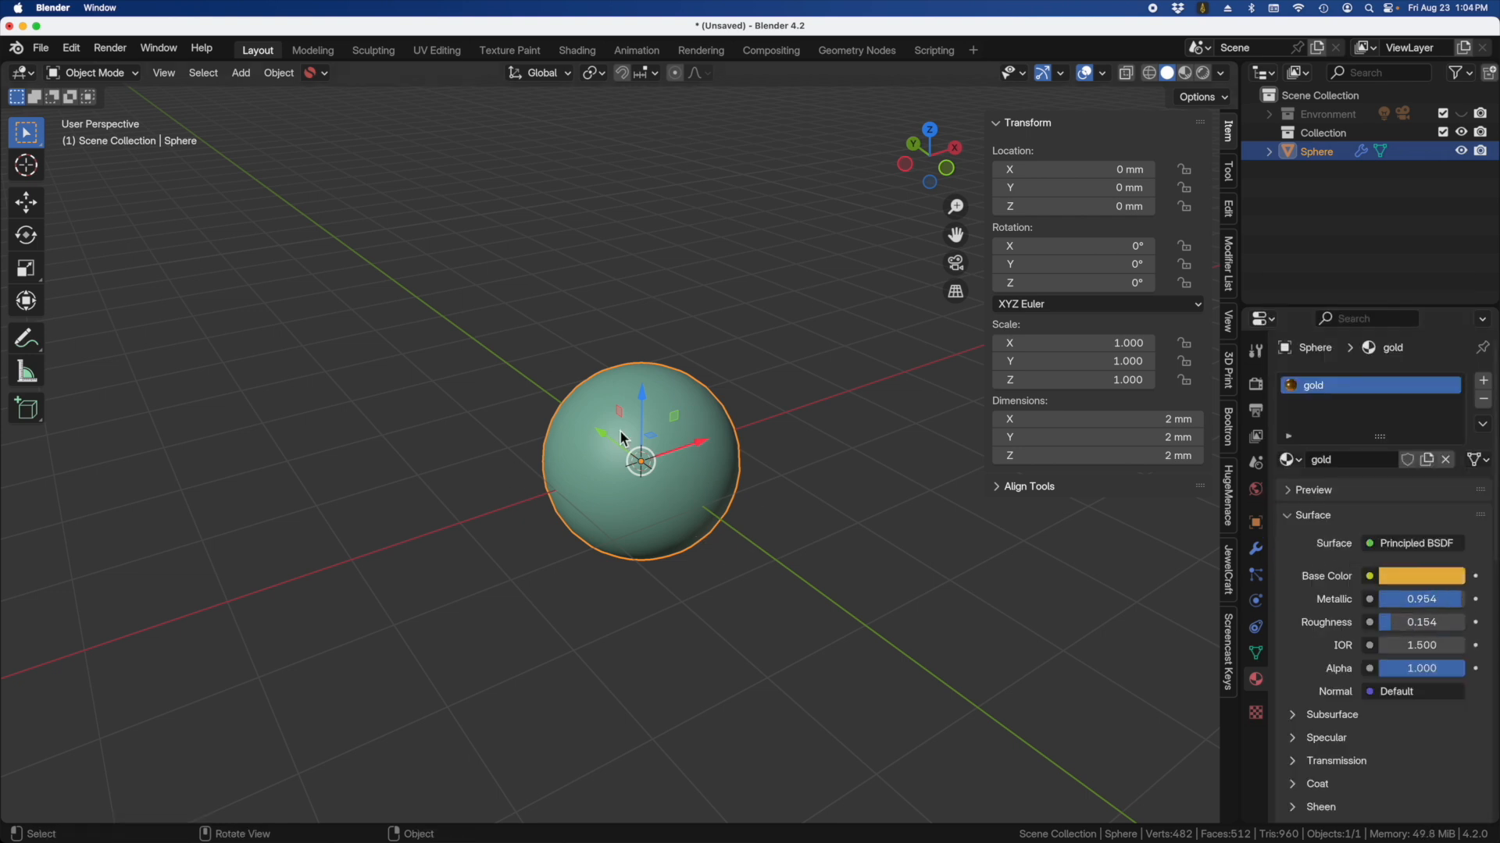
mouse_move(658, 437)
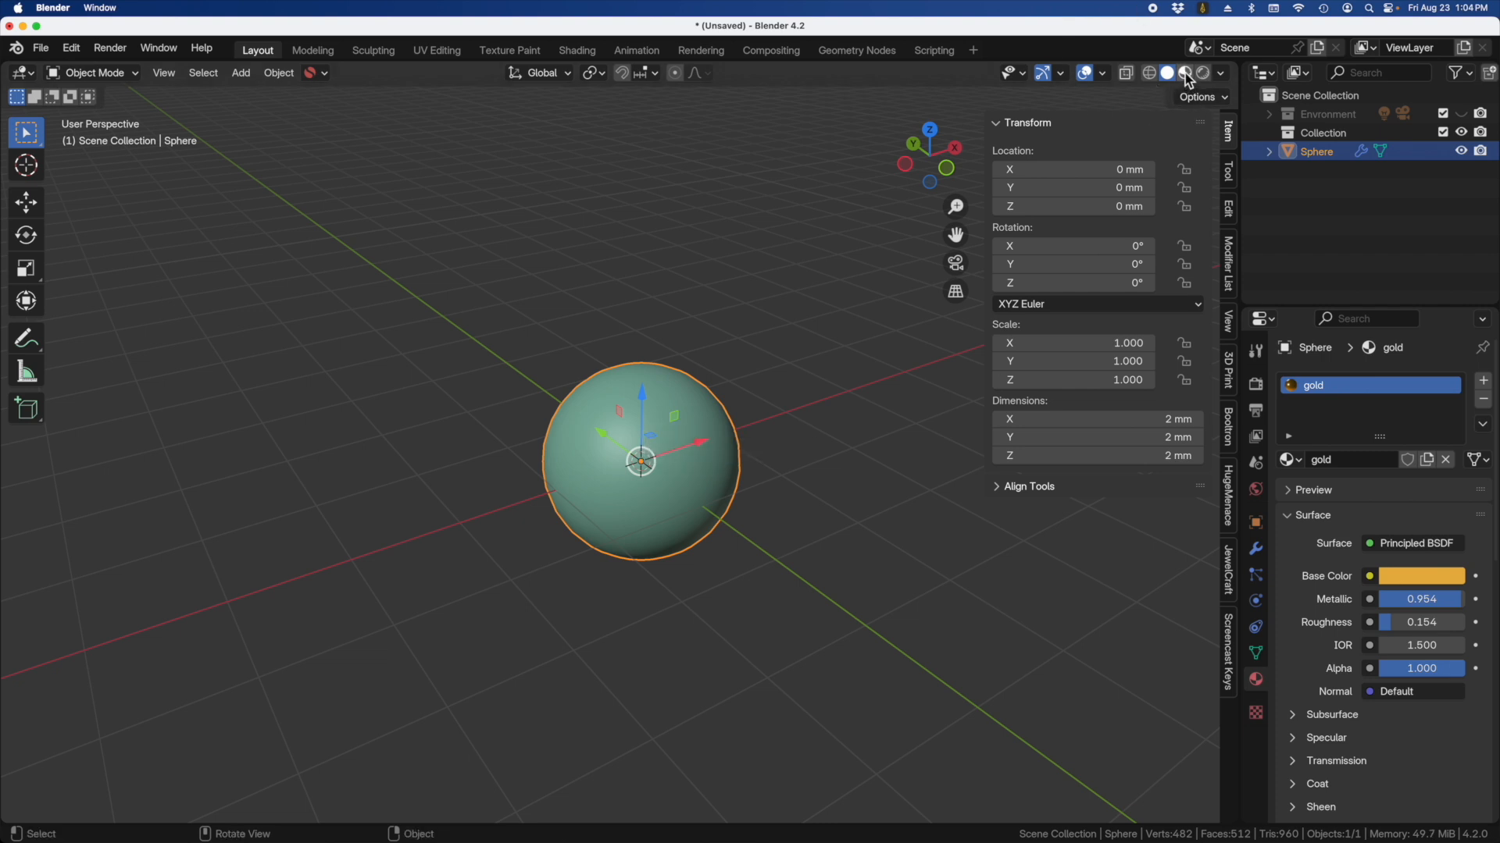
mouse_move(1184, 73)
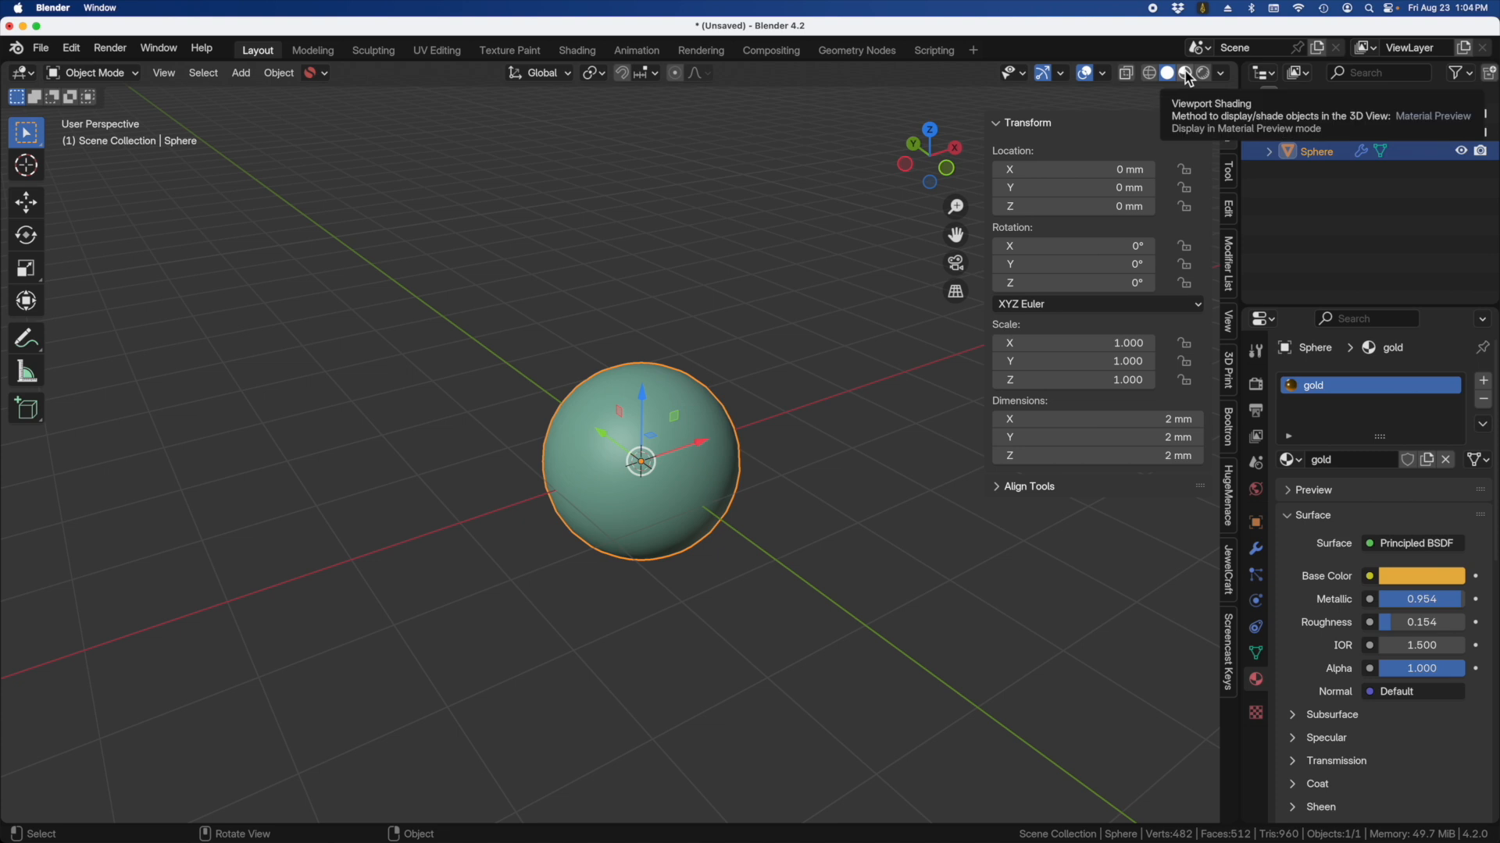
left_click(1186, 73)
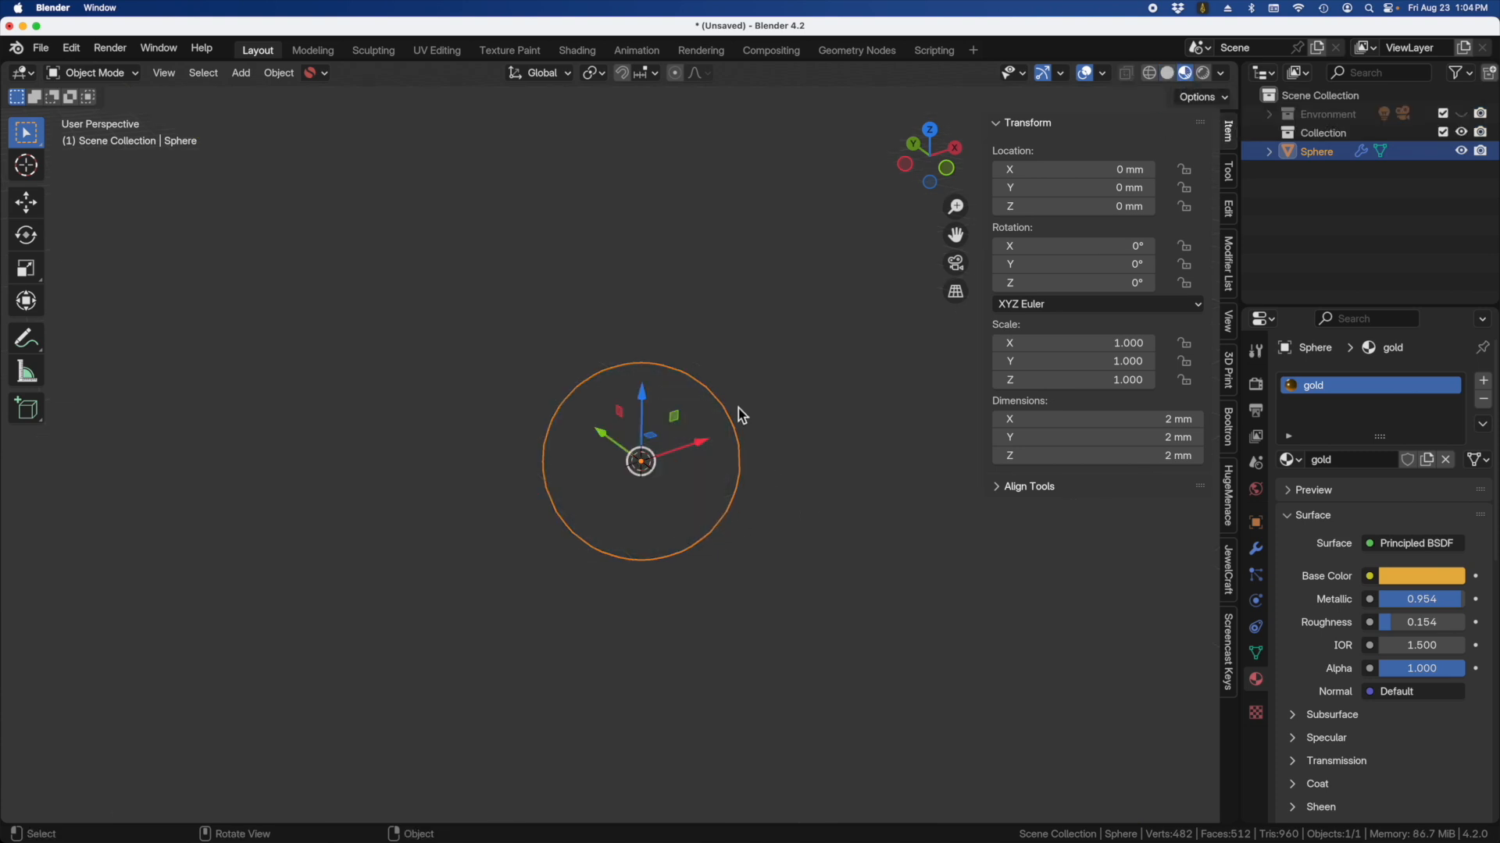
mouse_move(654, 441)
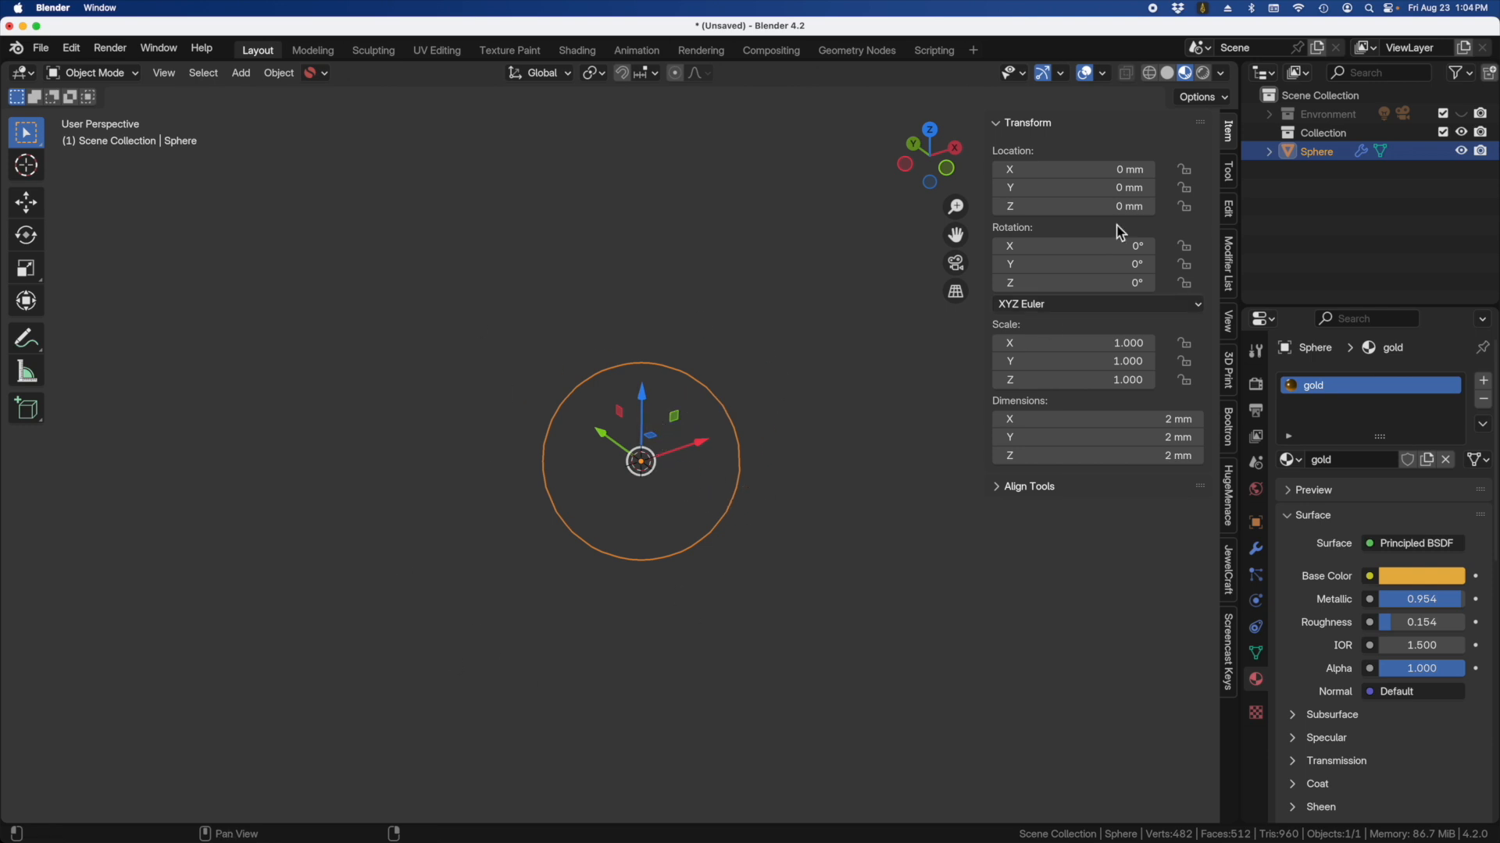
left_click(1203, 73)
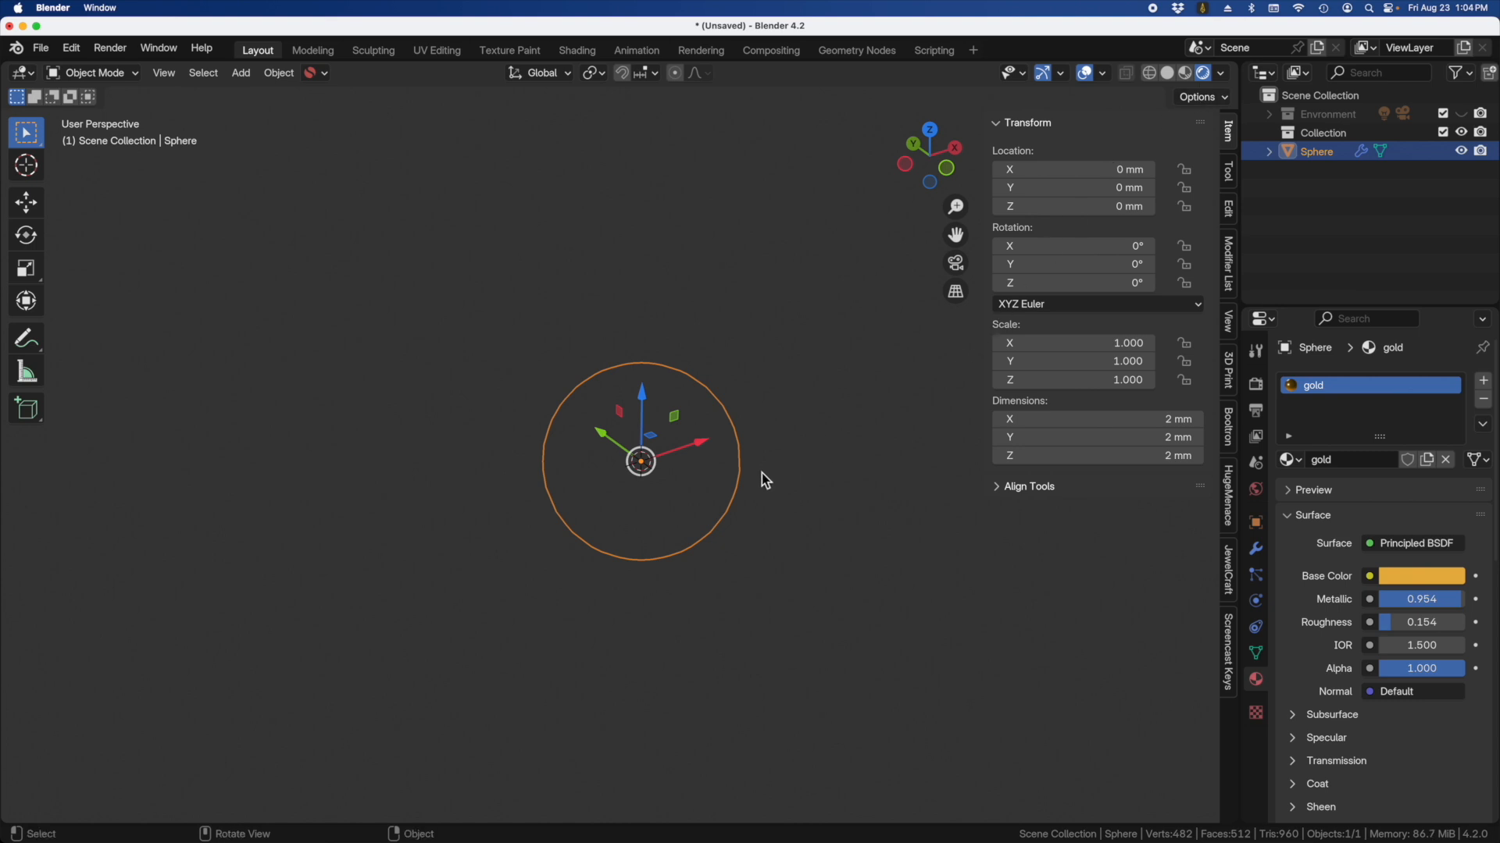
mouse_move(784, 370)
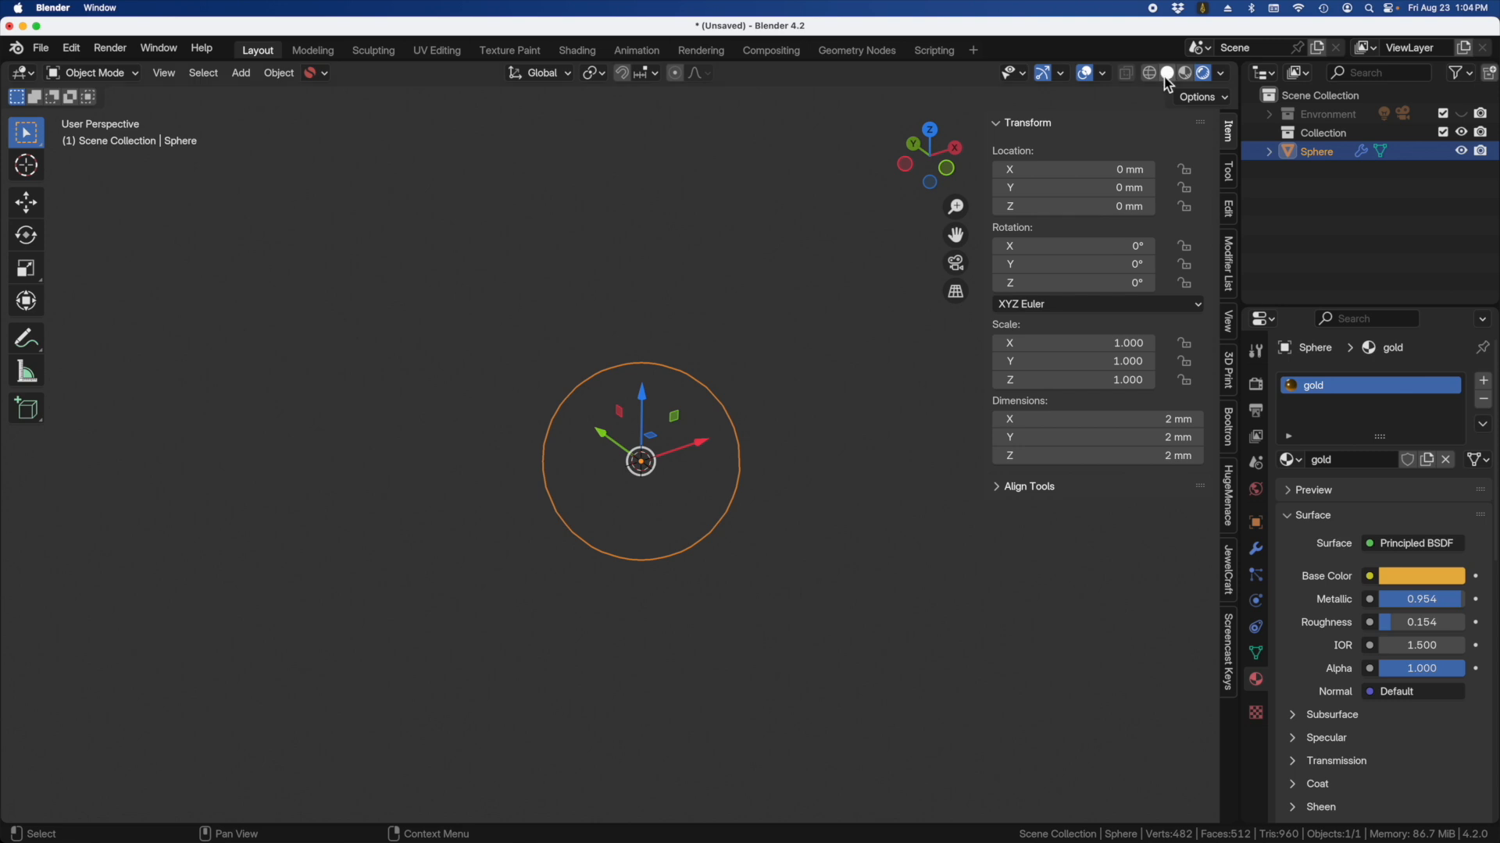
left_click(1185, 73)
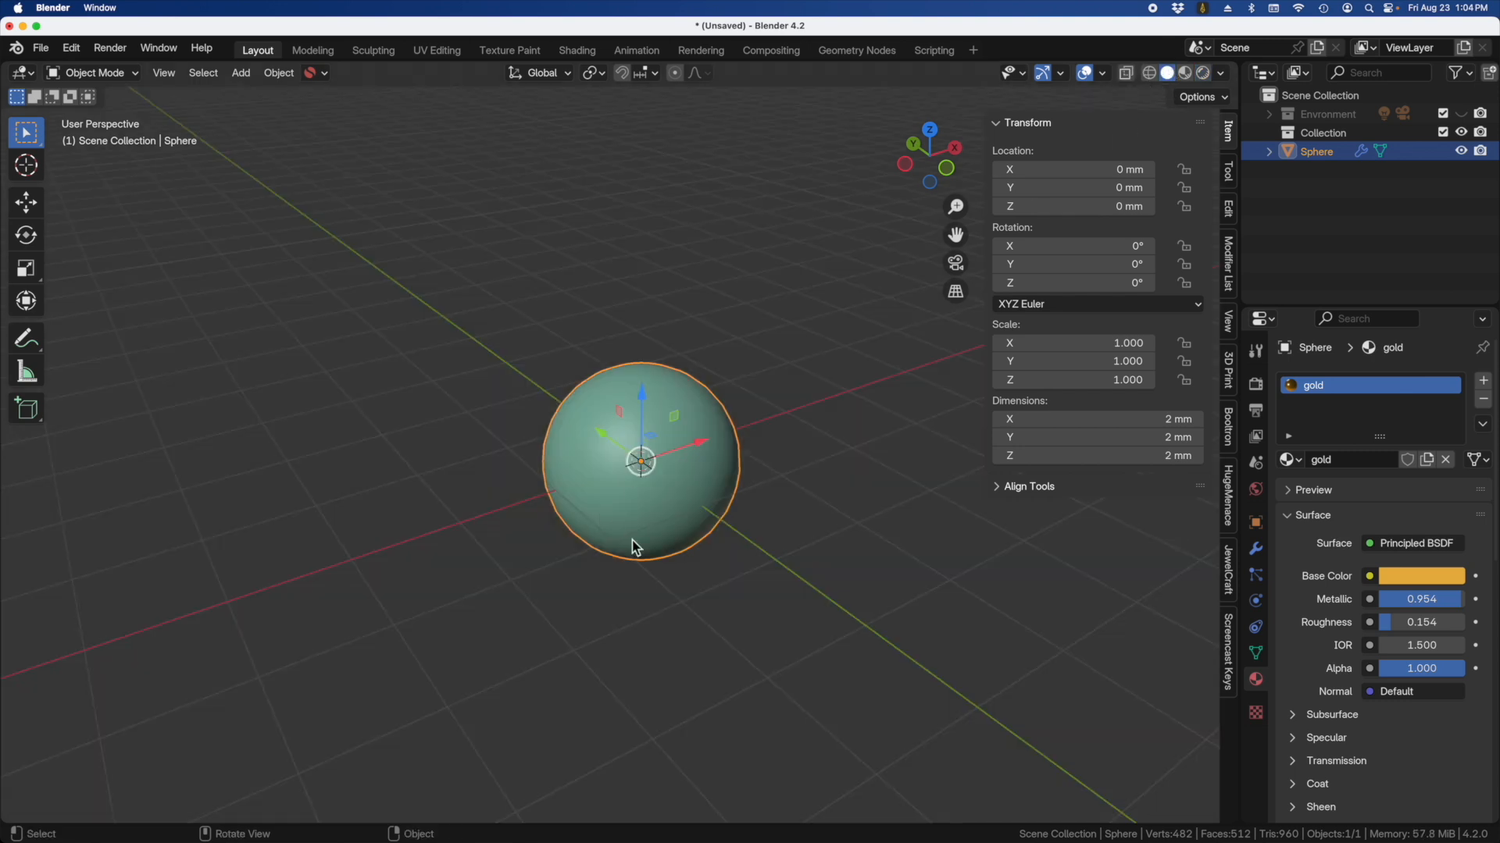
mouse_move(704, 422)
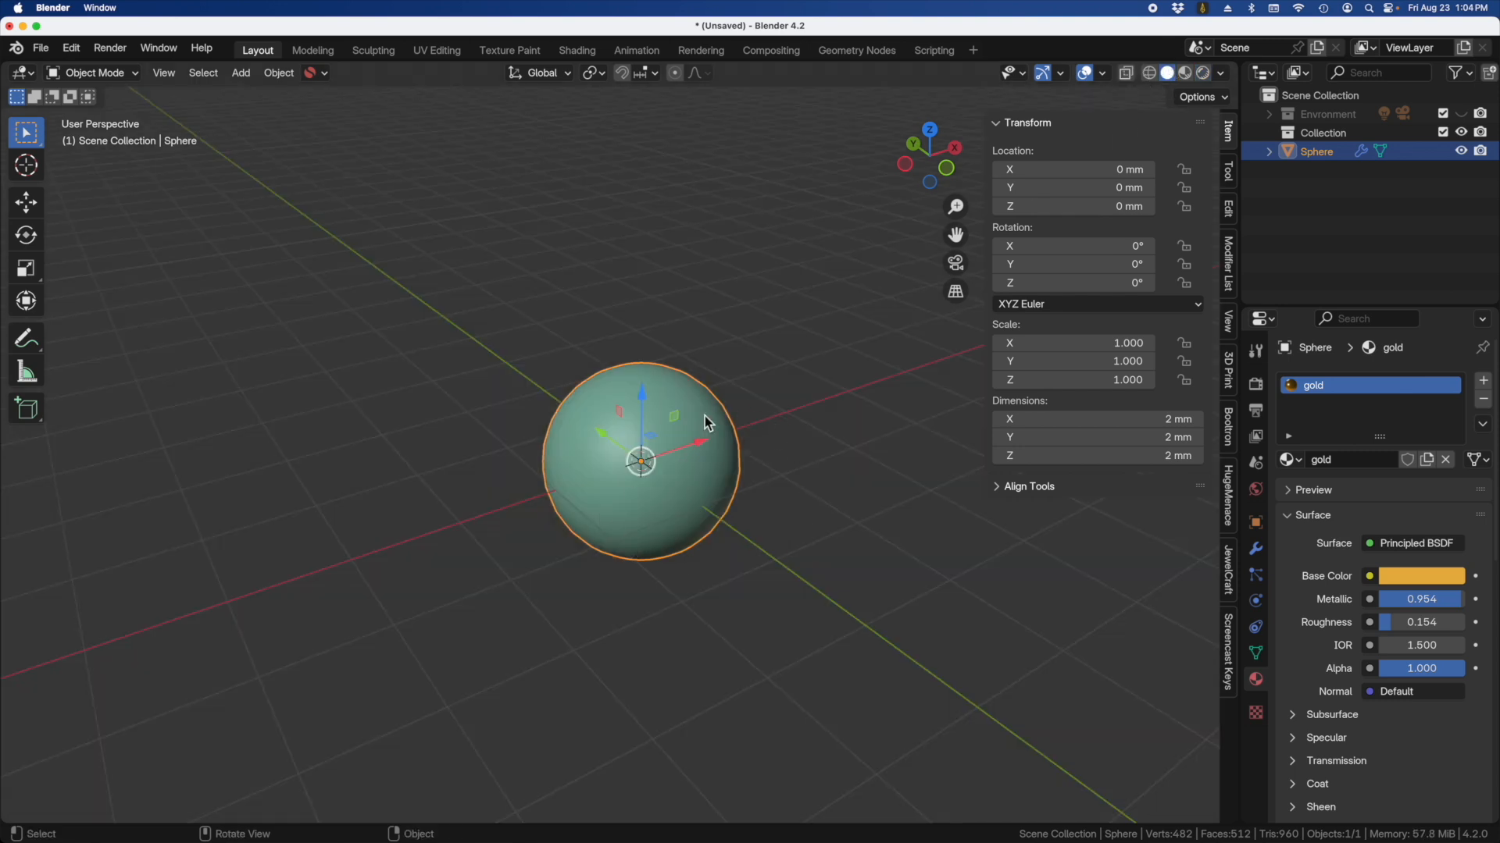
mouse_move(646, 400)
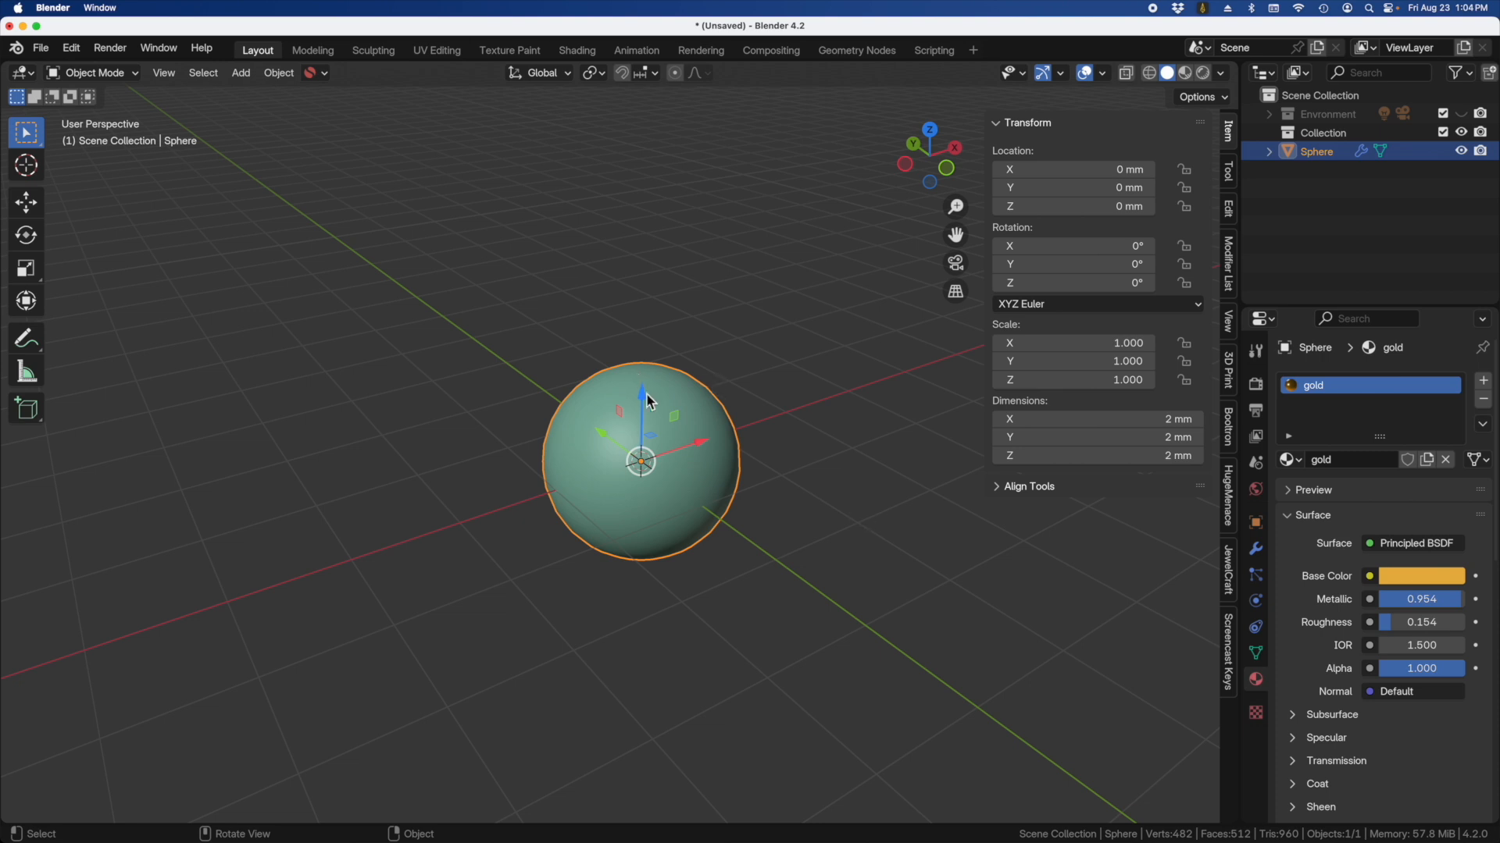
mouse_move(666, 670)
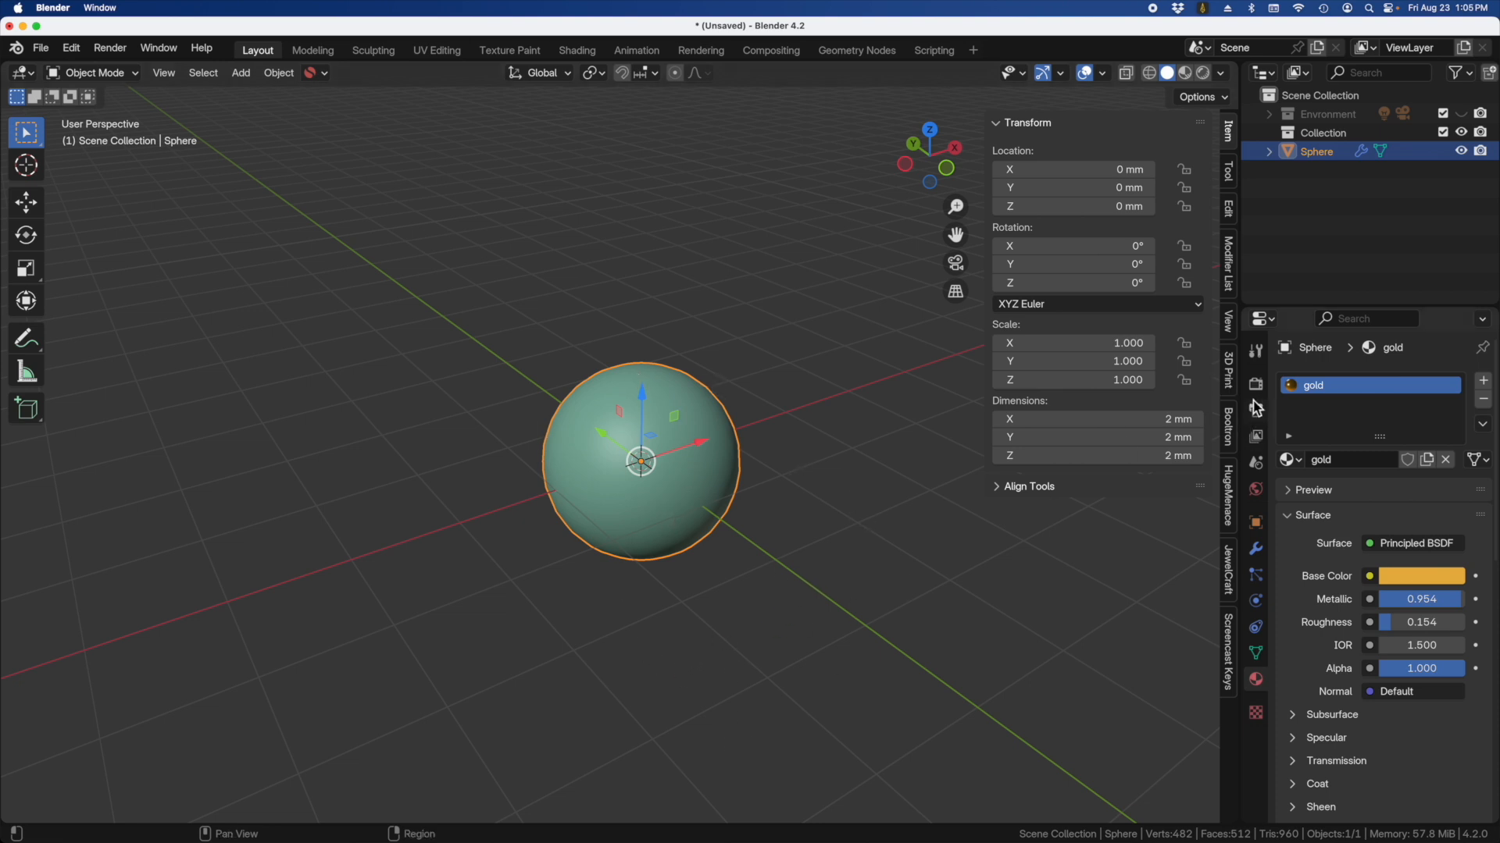
mouse_move(1256, 482)
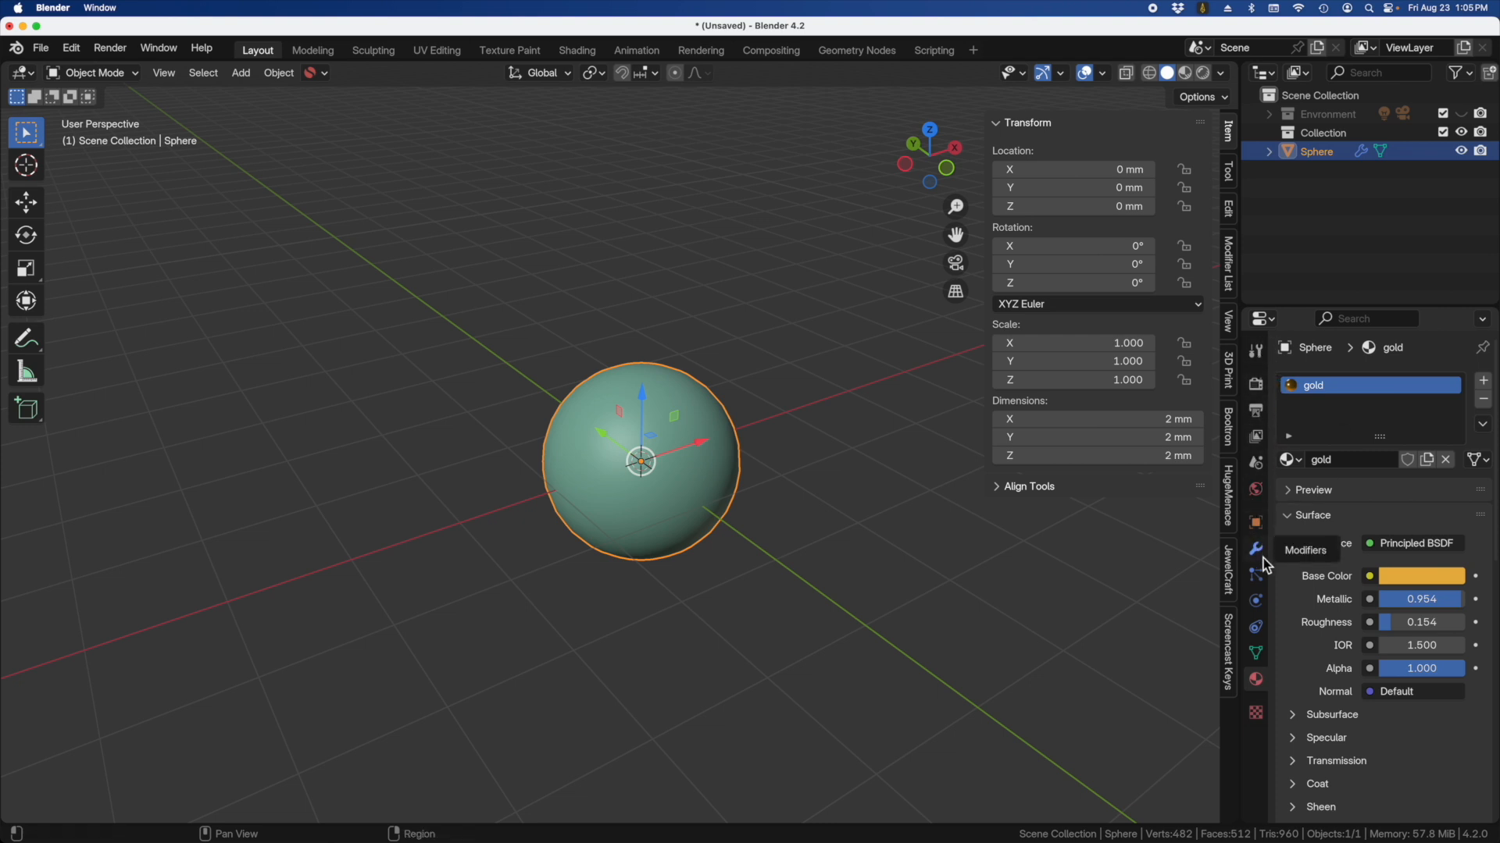
mouse_move(1258, 374)
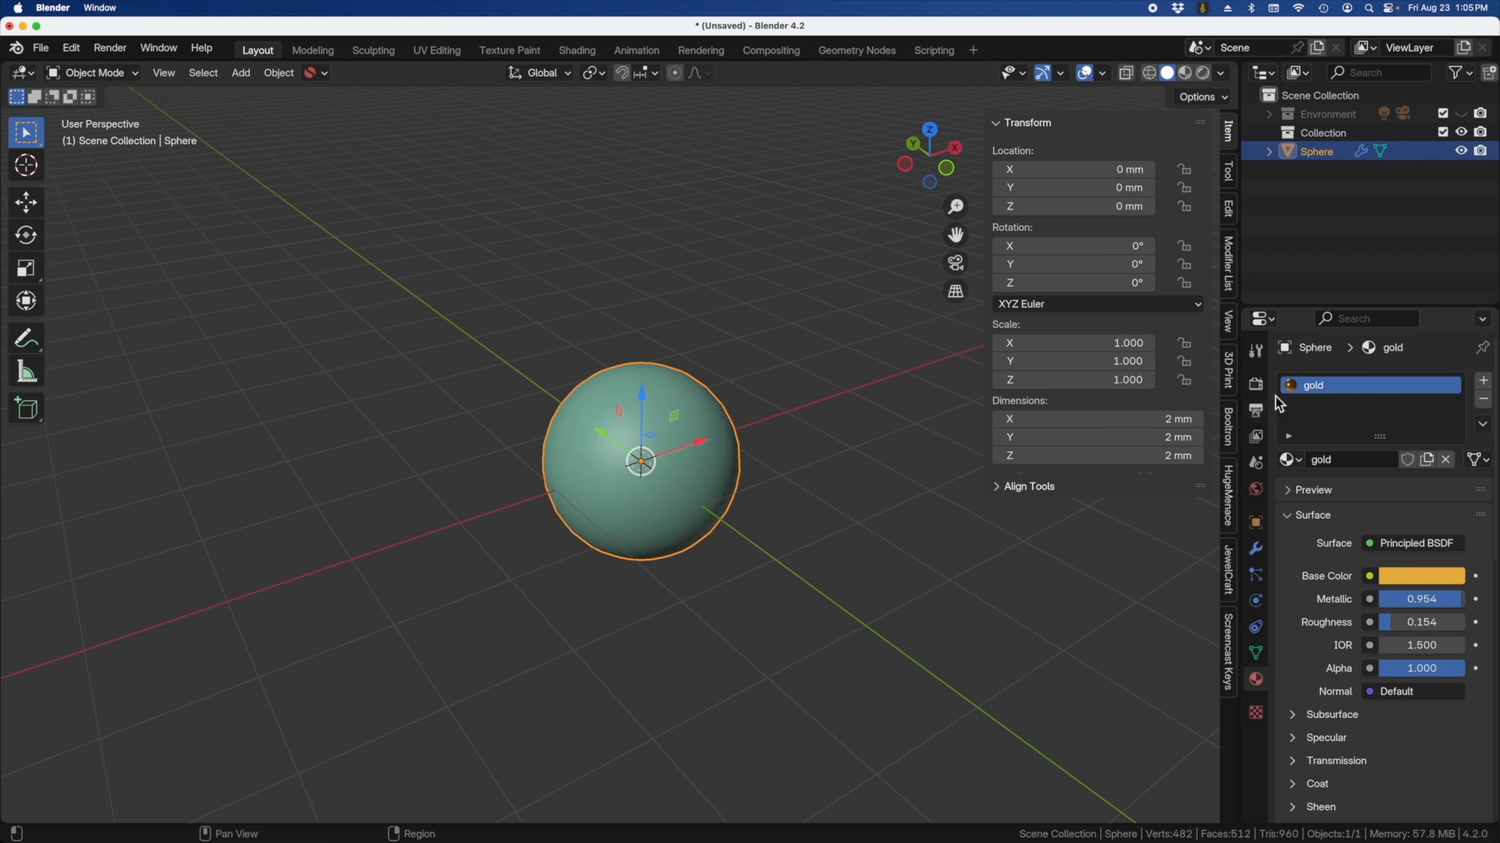
Step: Set the render engine to Cycles with the device on GPU Compute
left_click(1256, 384)
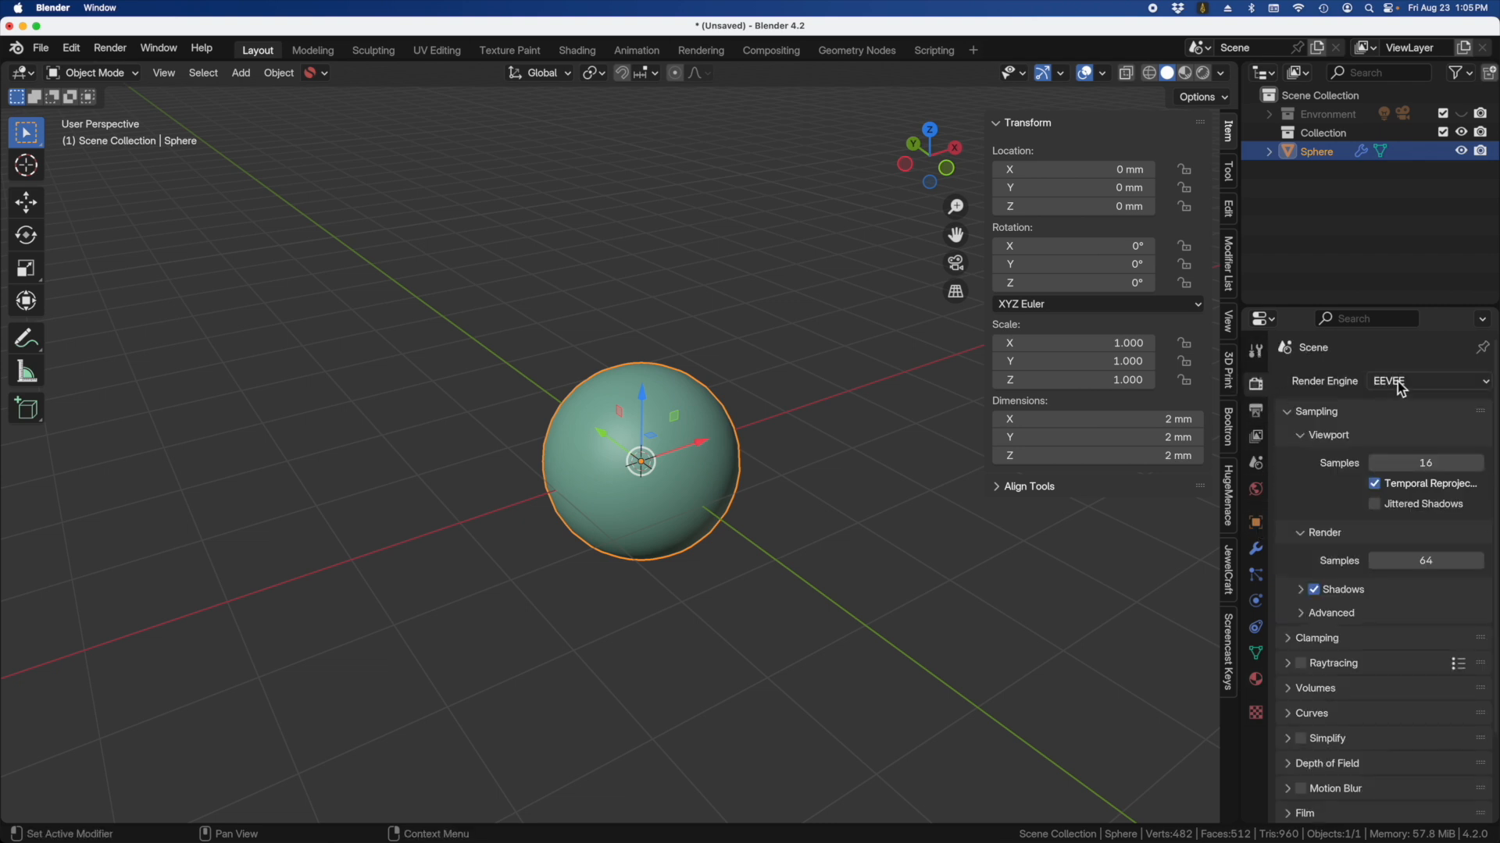
left_click(1424, 382)
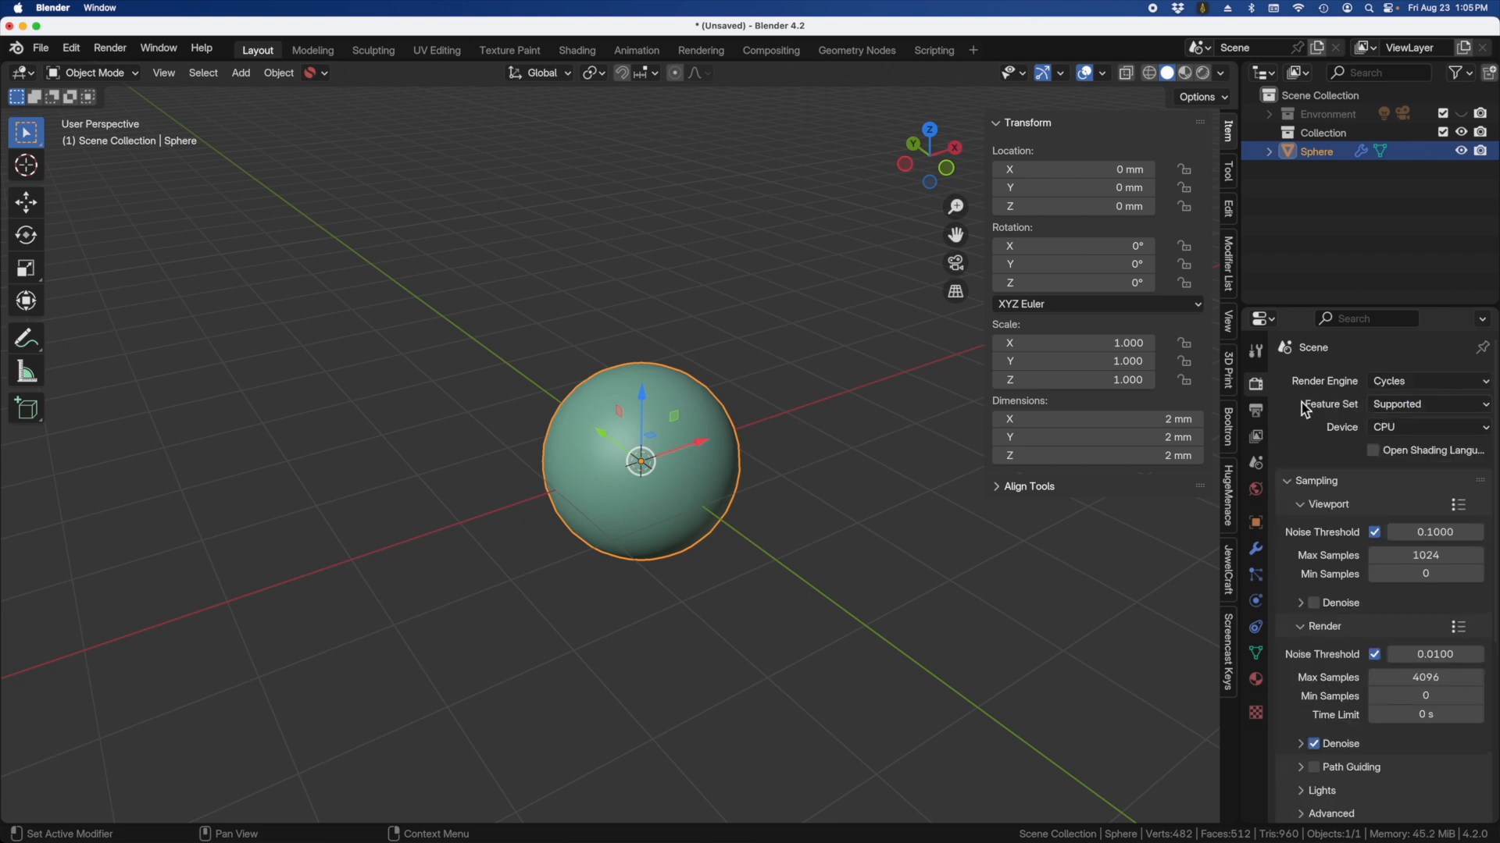
left_click(1425, 381)
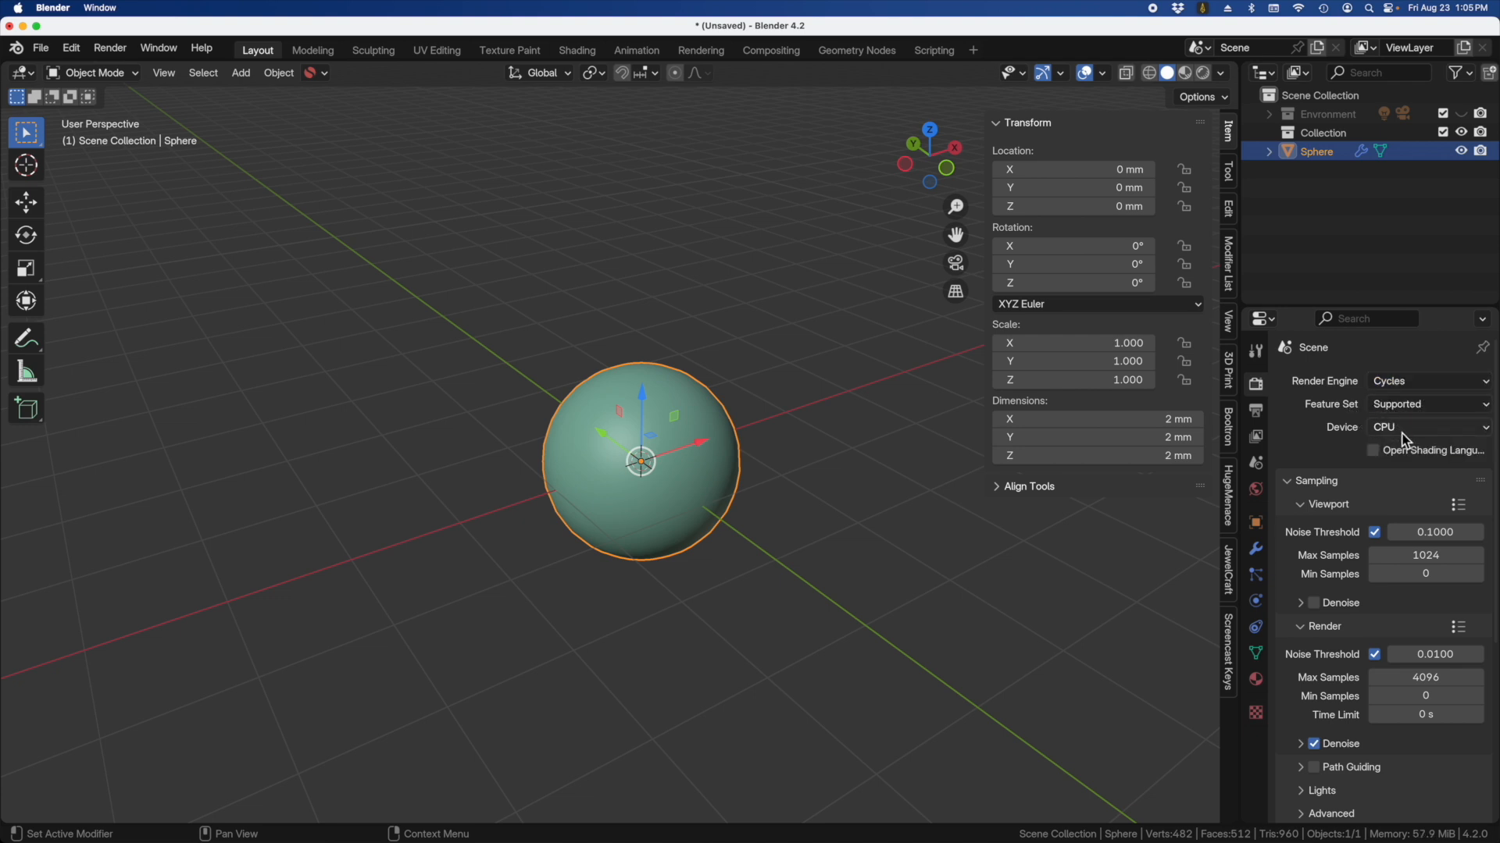
left_click(1423, 426)
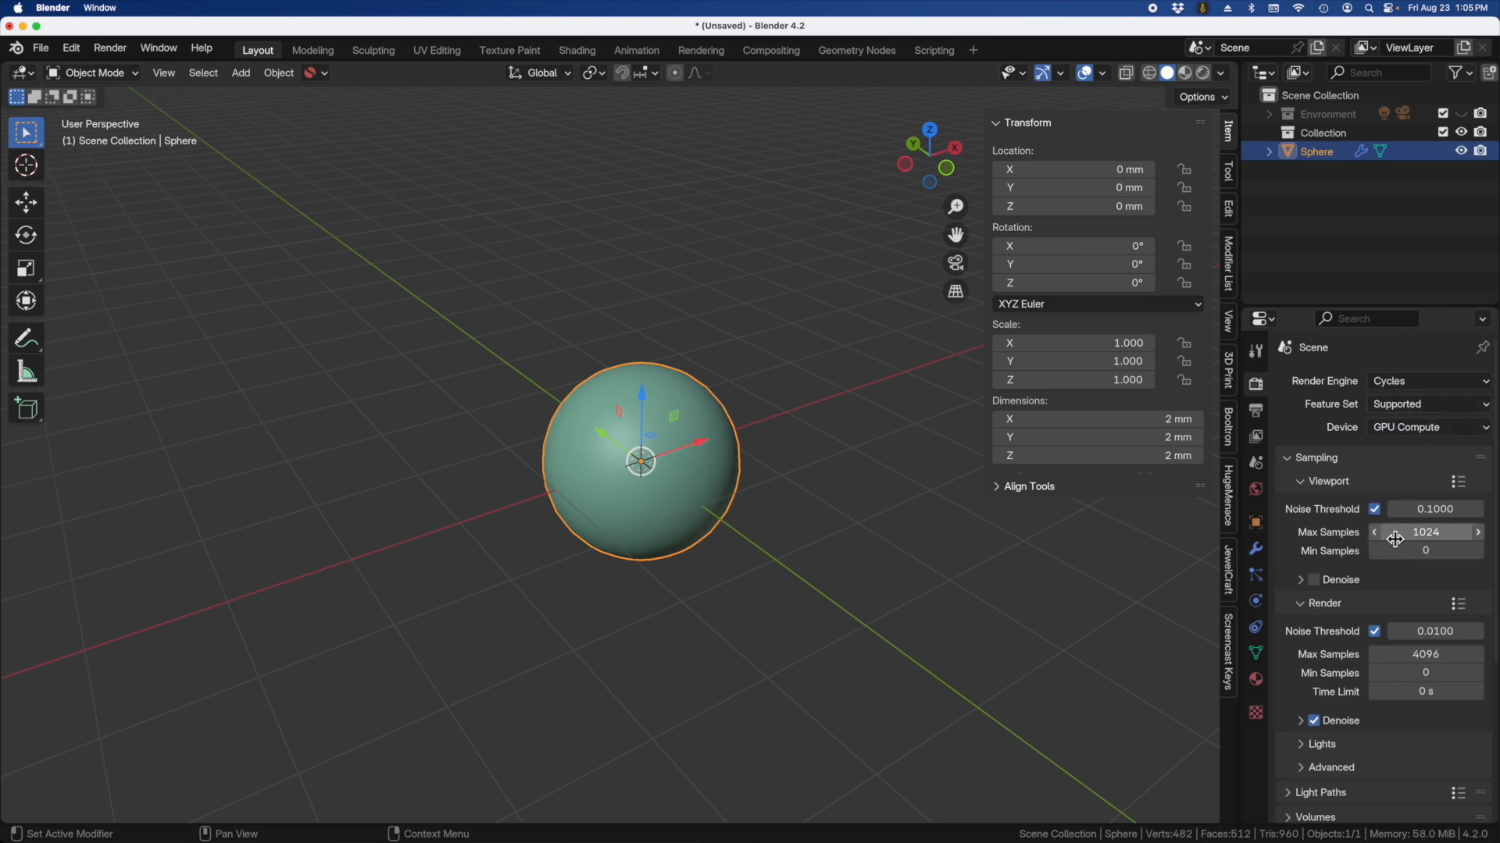
mouse_move(1306, 475)
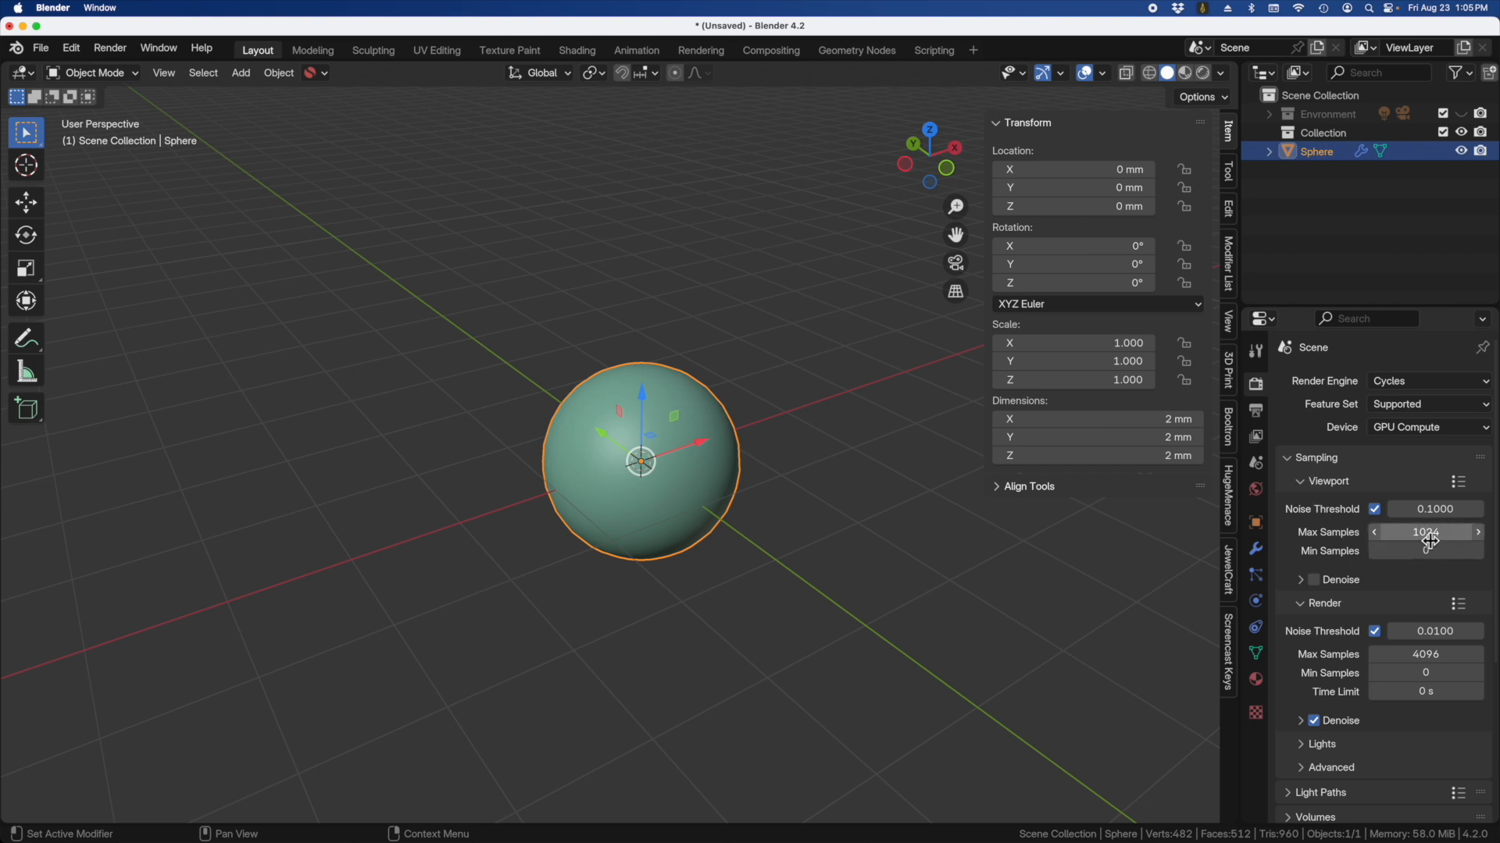
Step: Set viewport max samples to 8 with denoise and render max samples to 40
double_click(1425, 531)
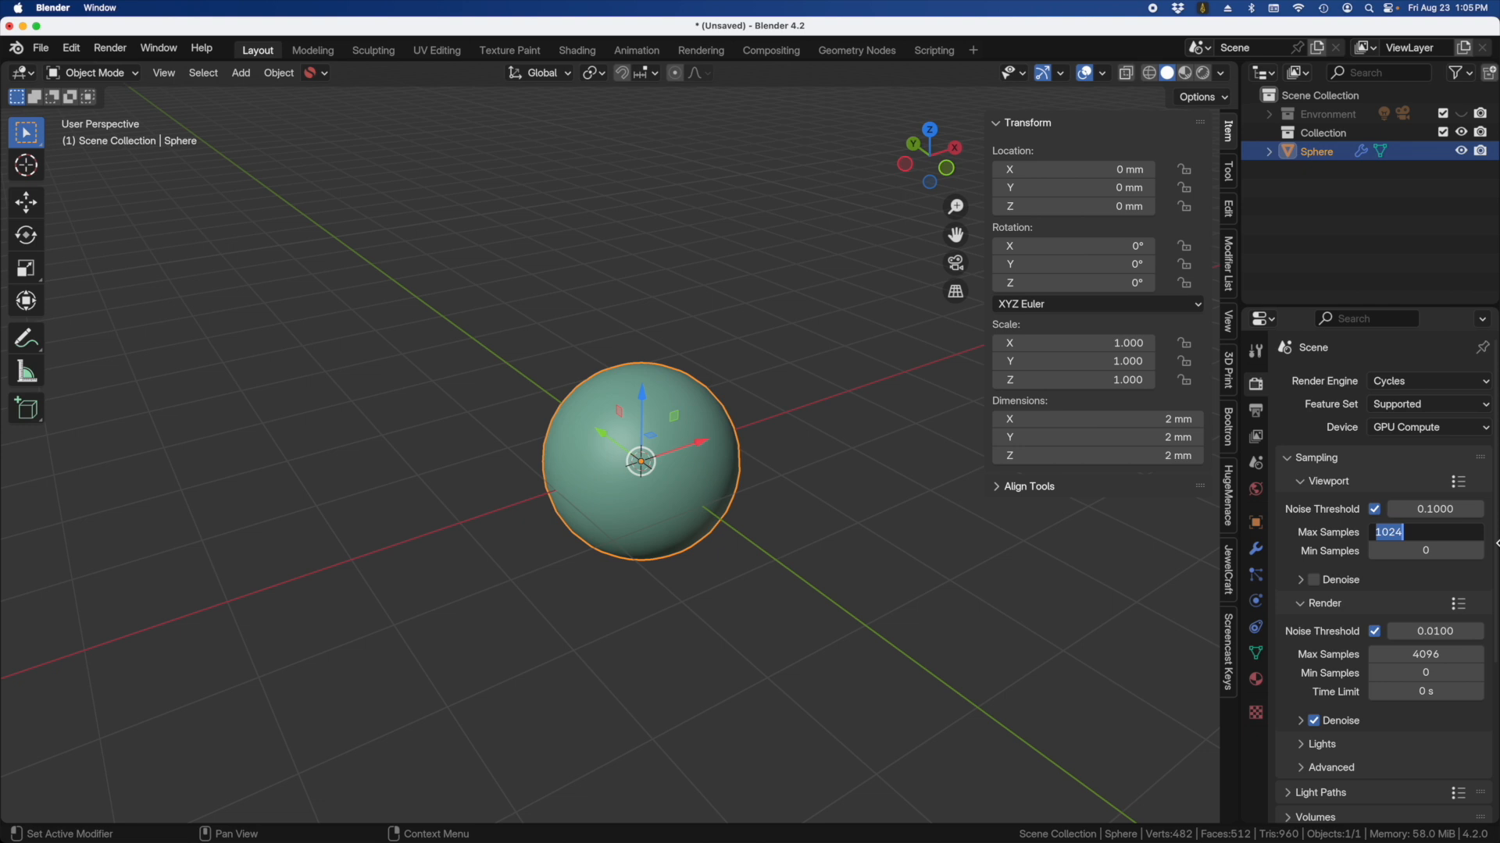
mouse_move(1255, 527)
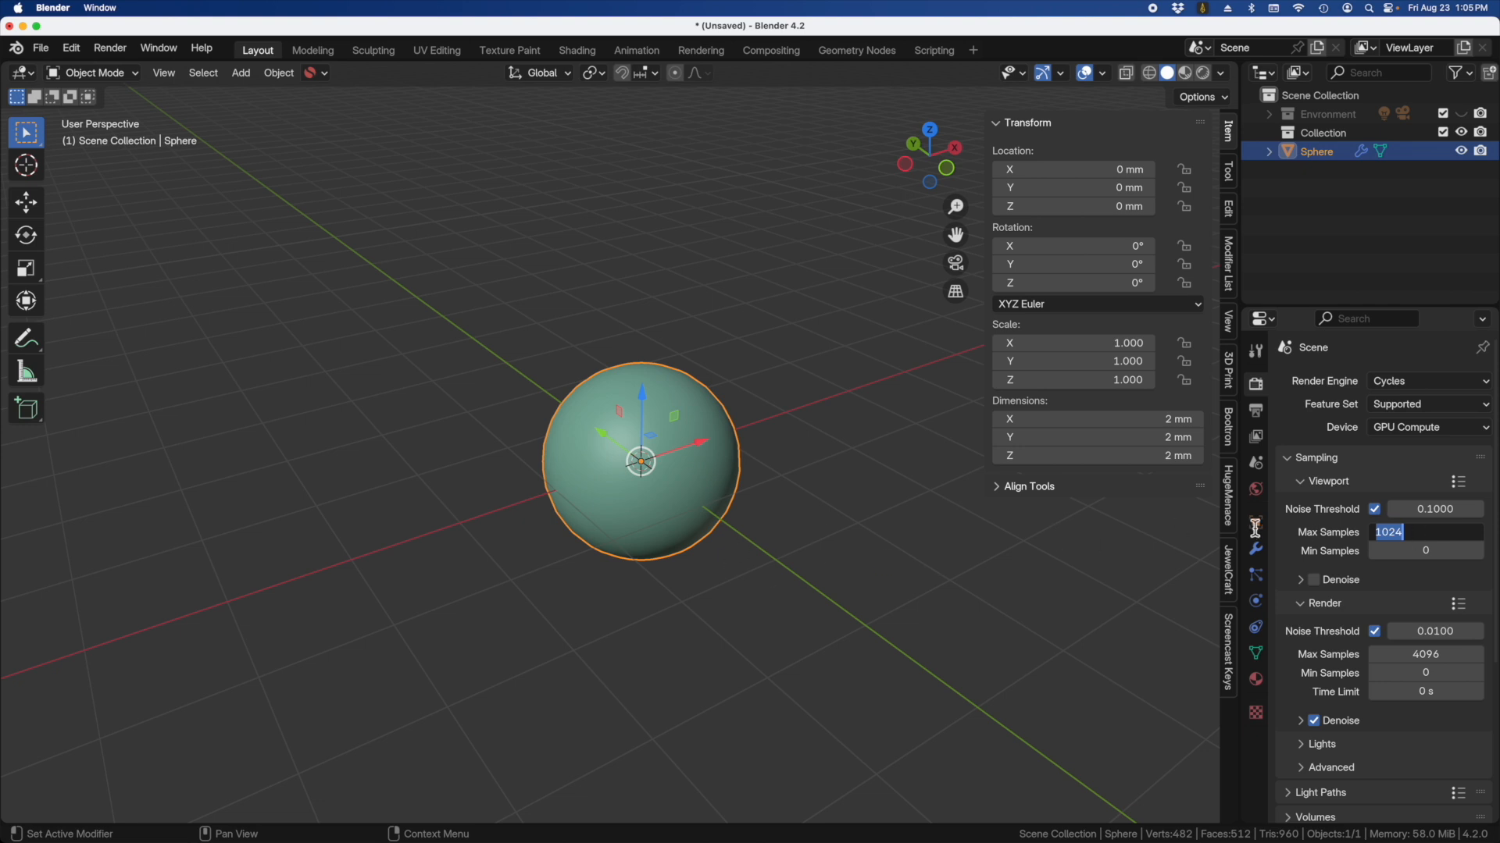
type("8")
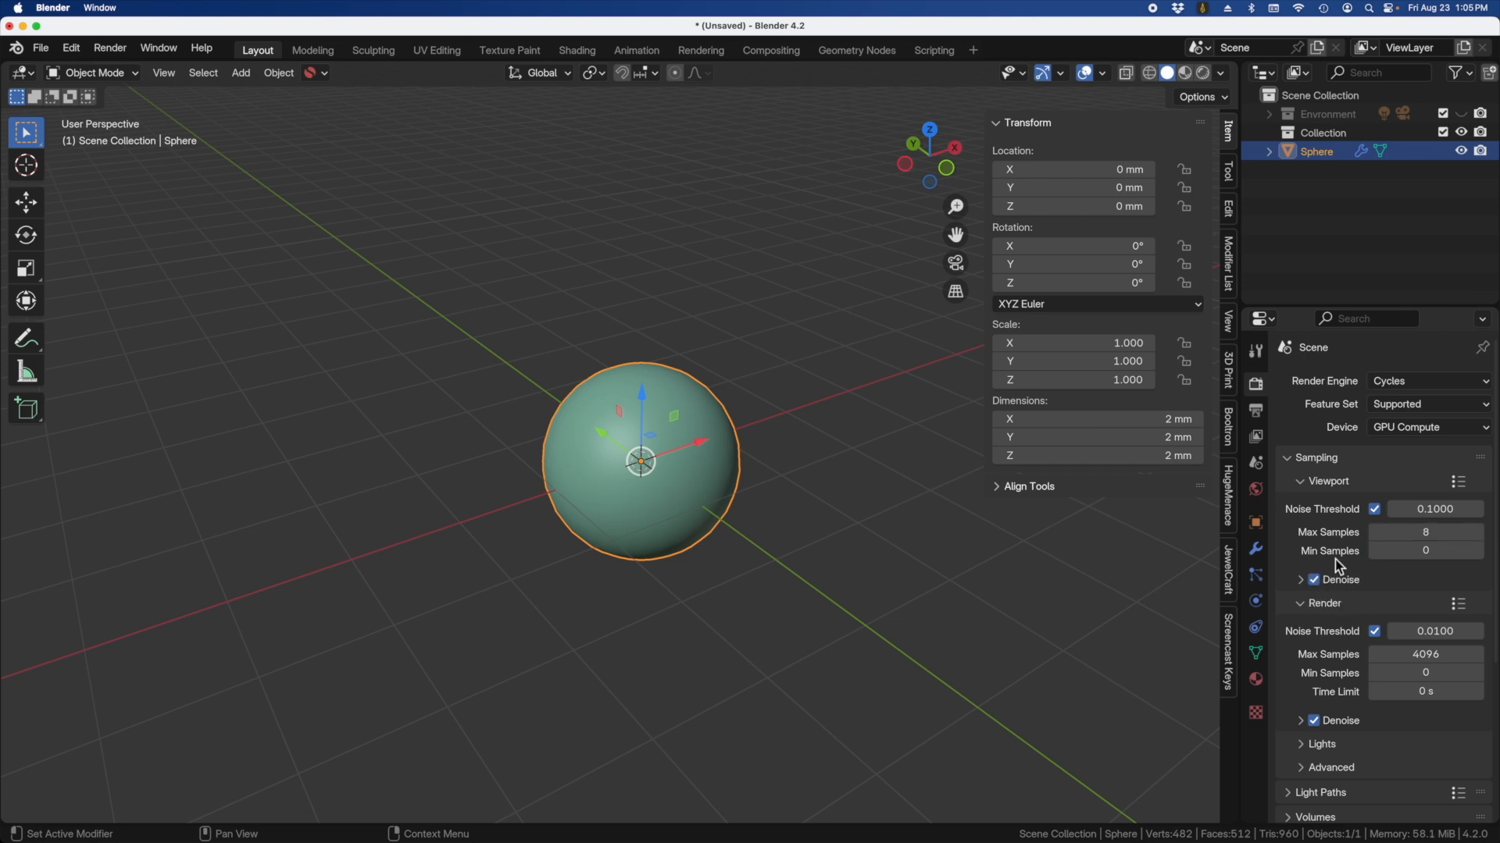
mouse_move(1345, 619)
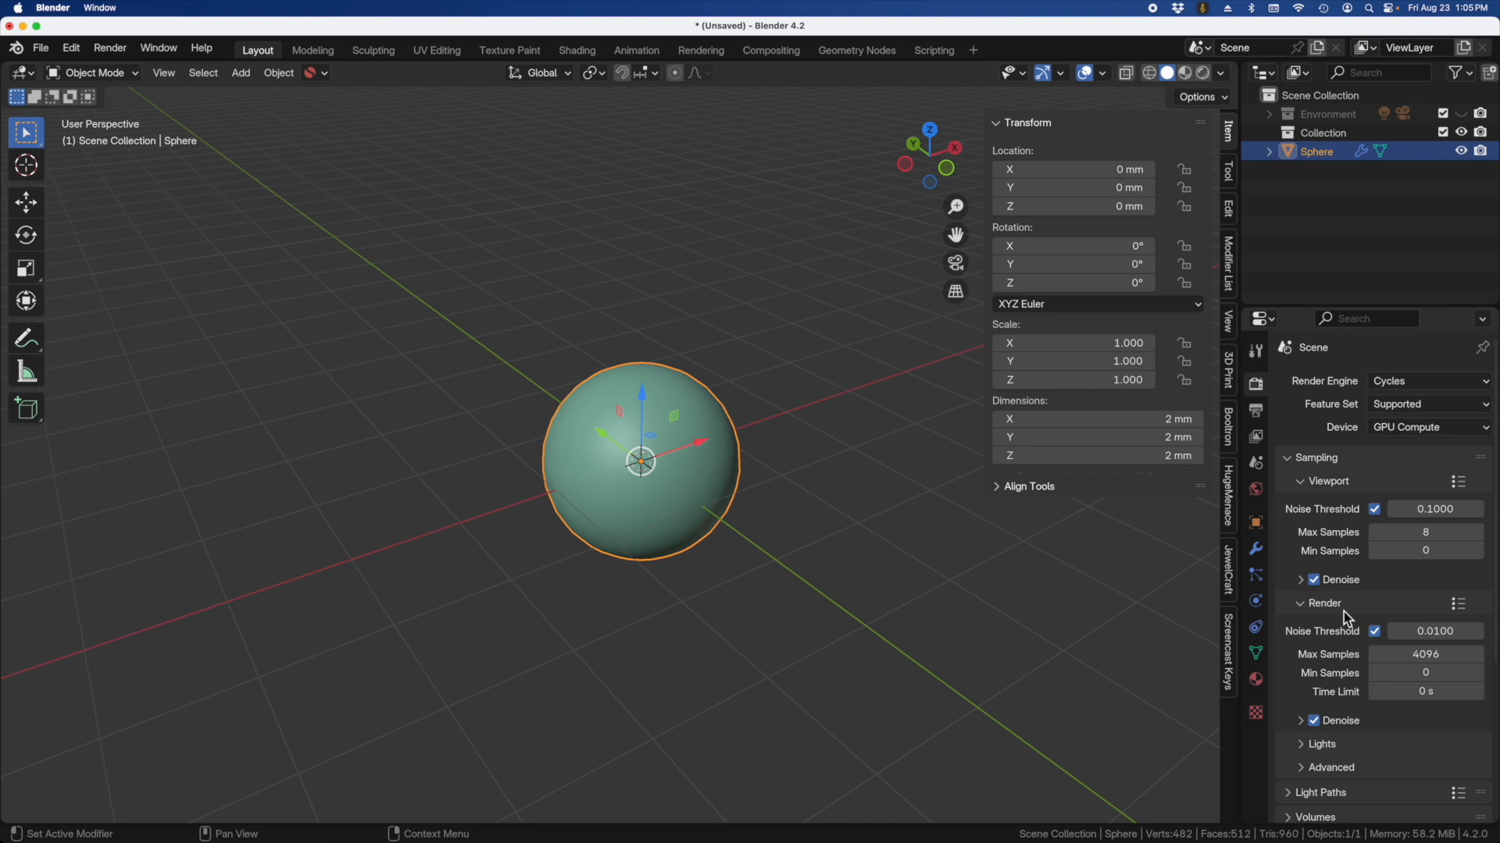
mouse_move(1323, 582)
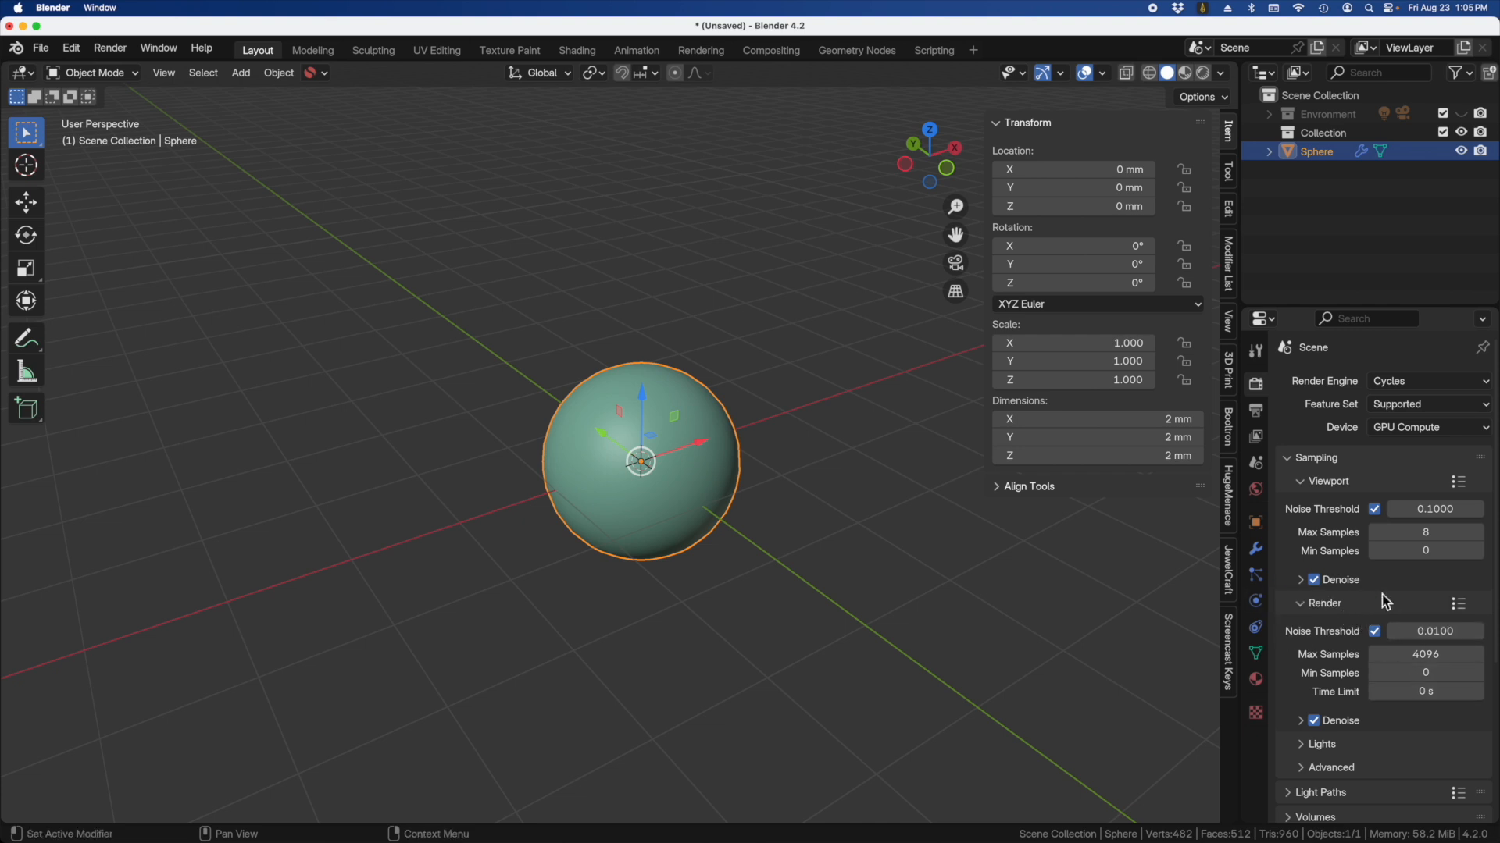
mouse_move(1309, 650)
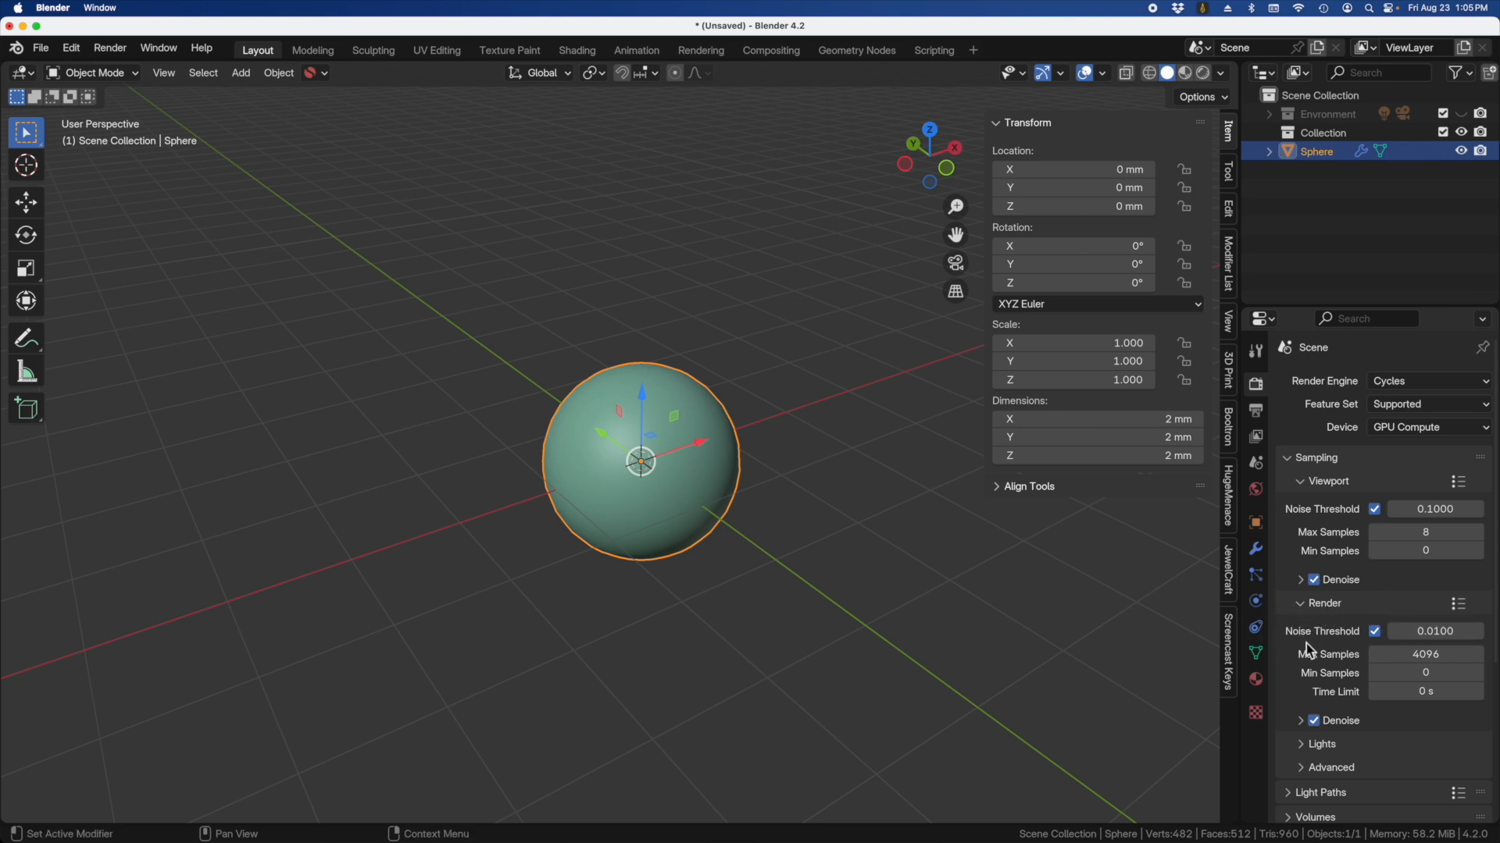
double_click(1425, 654)
type("40")
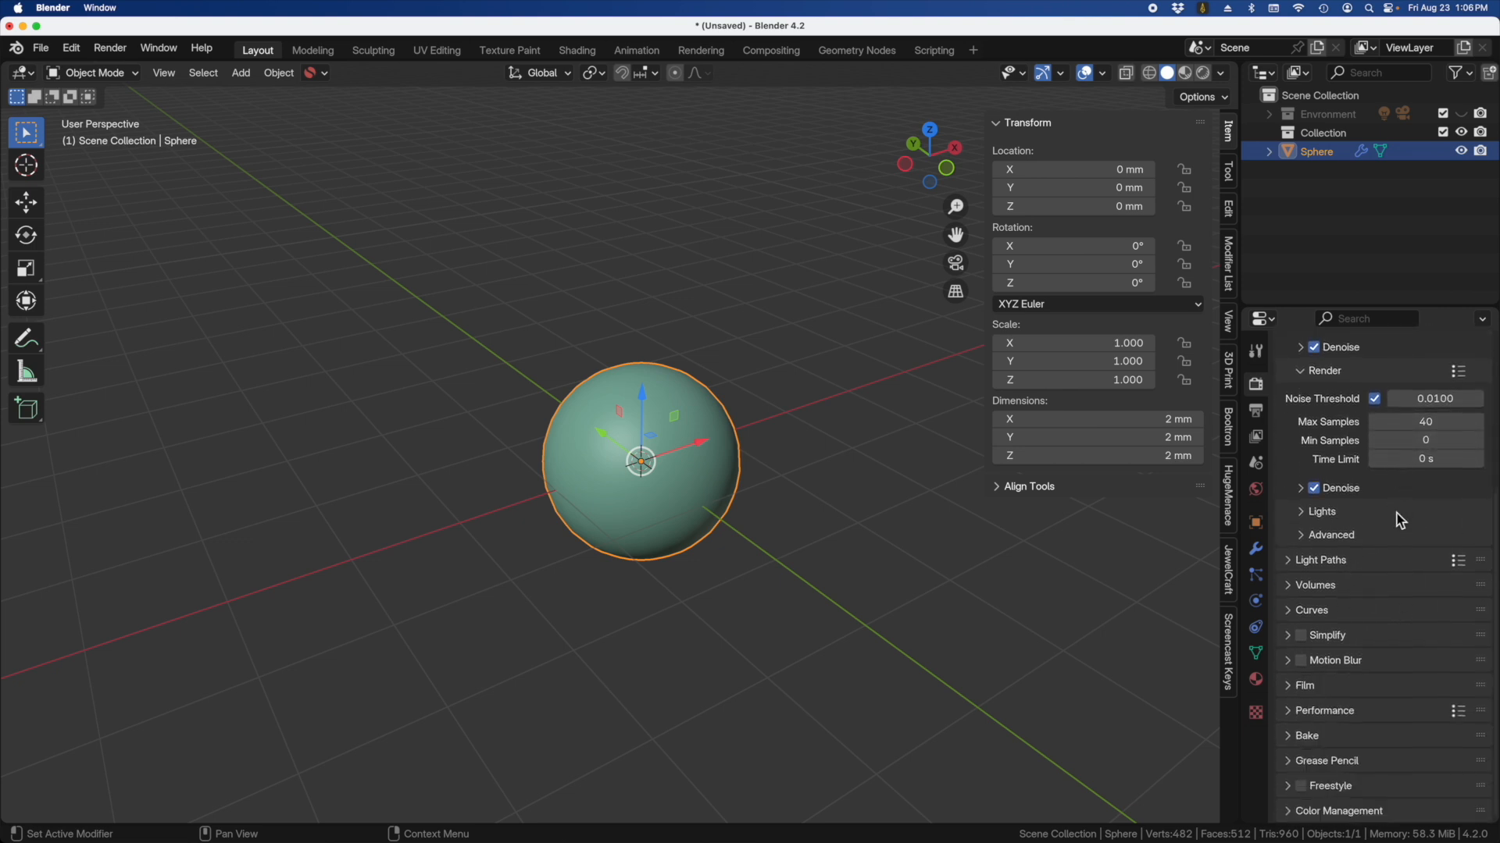
mouse_move(1325, 706)
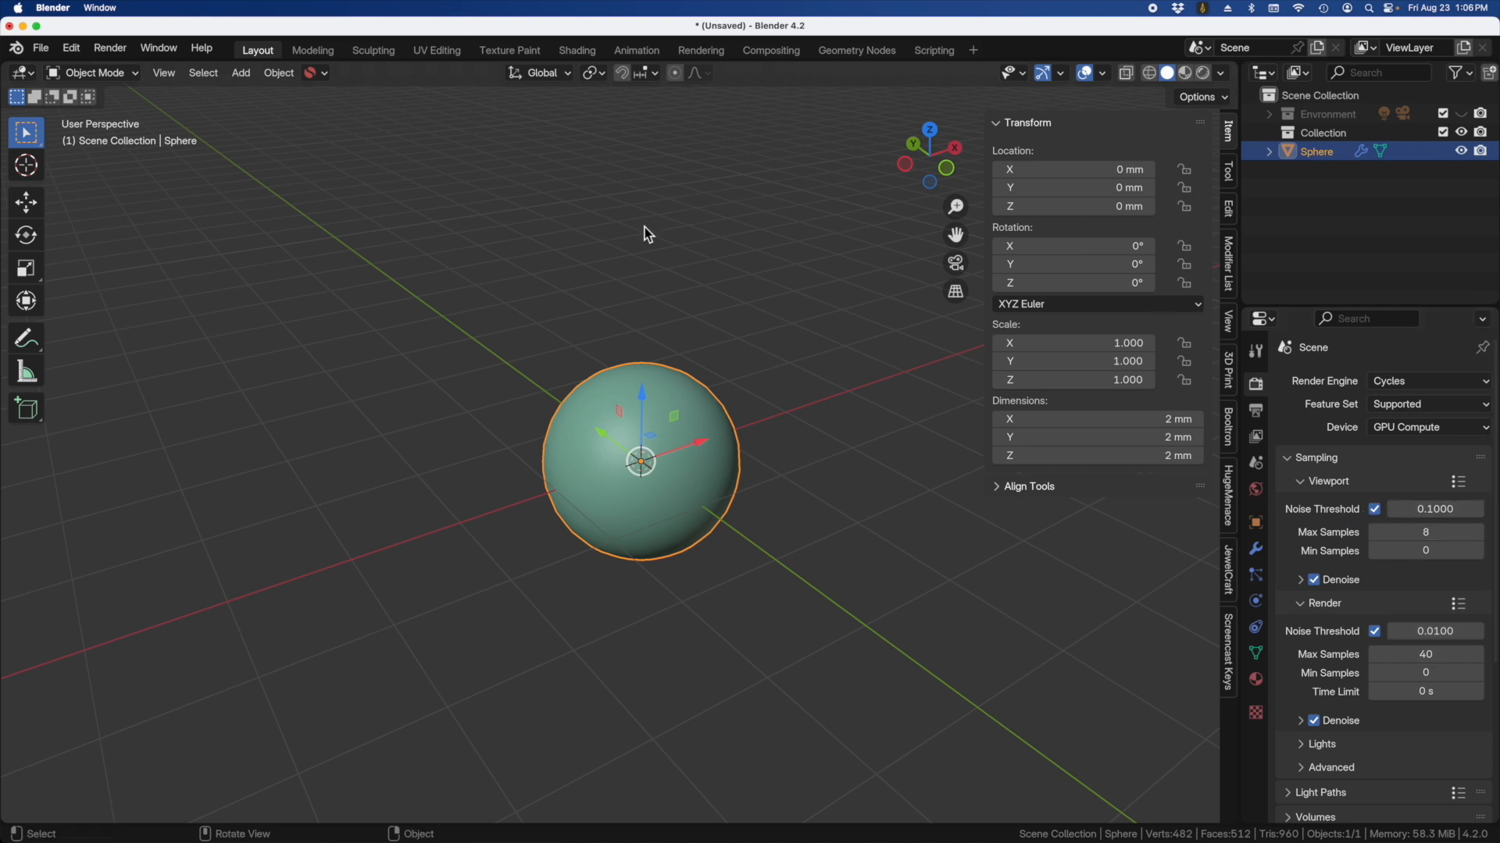
mouse_move(372, 193)
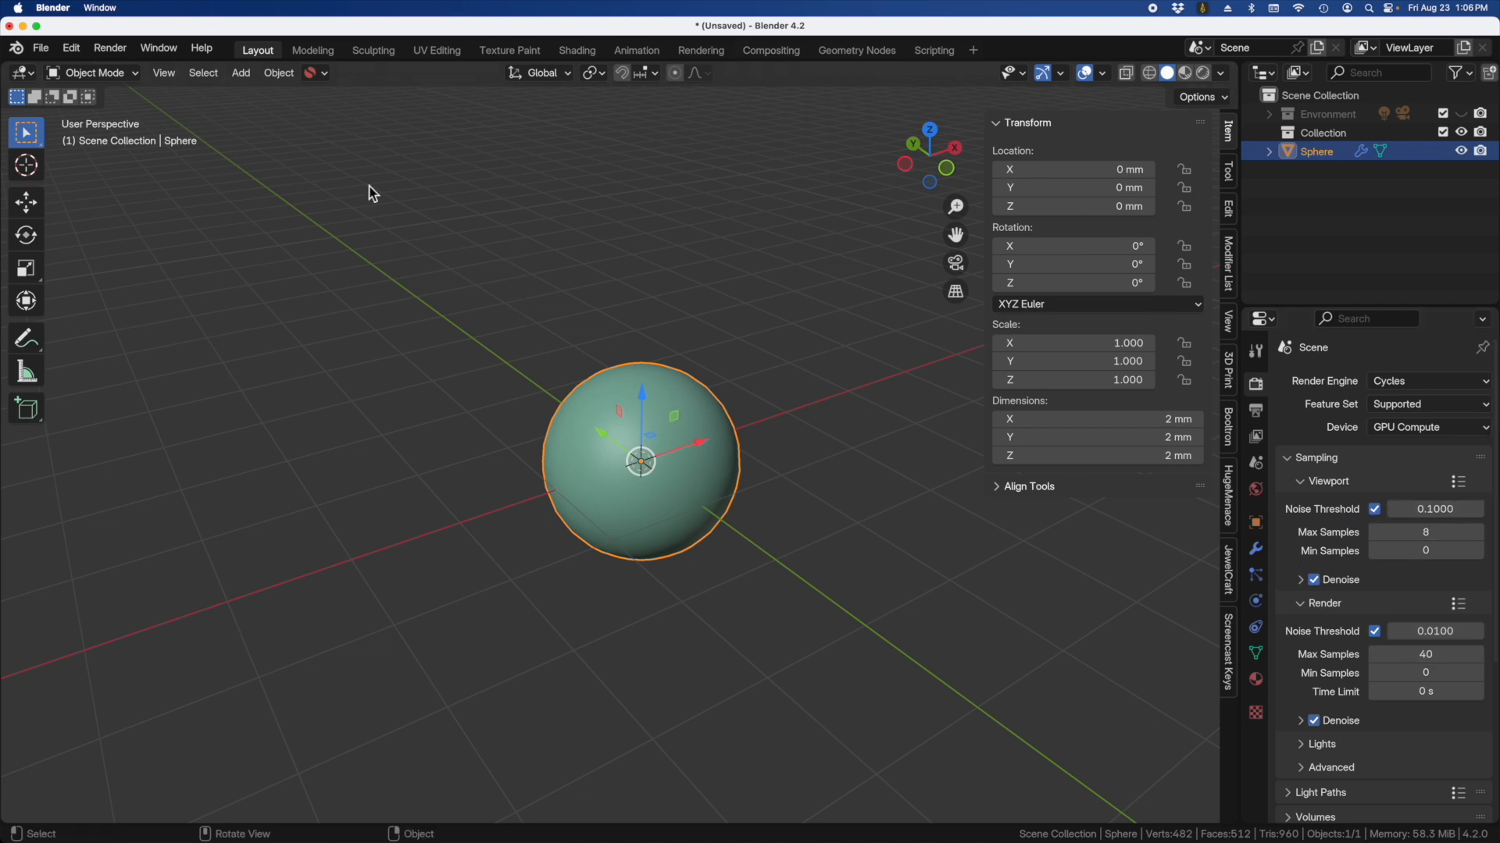
Step: Save the scene as the default startup file, overwriting the existing one
left_click(40, 49)
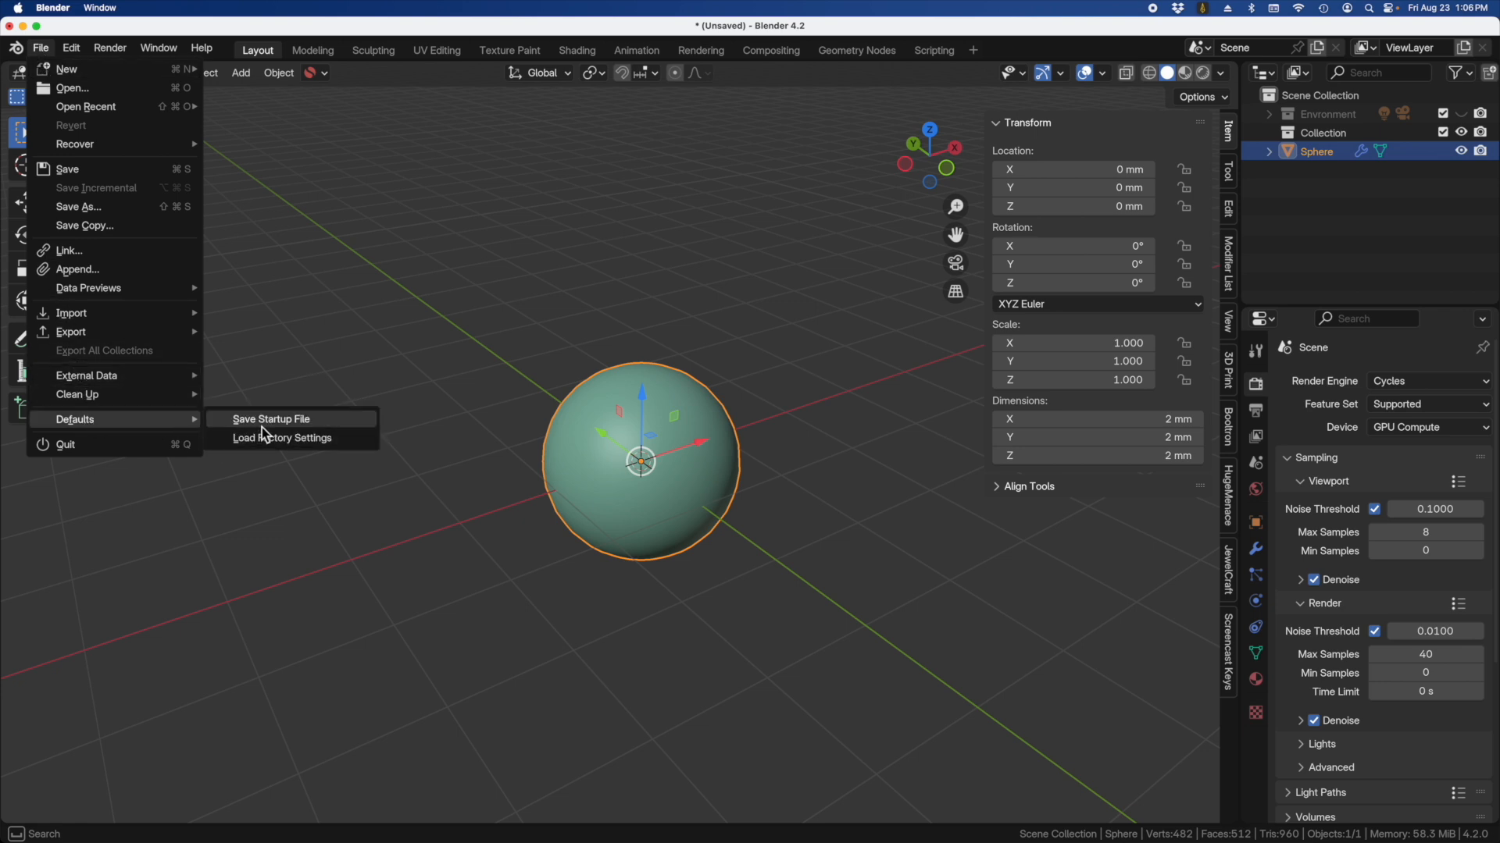
left_click(272, 419)
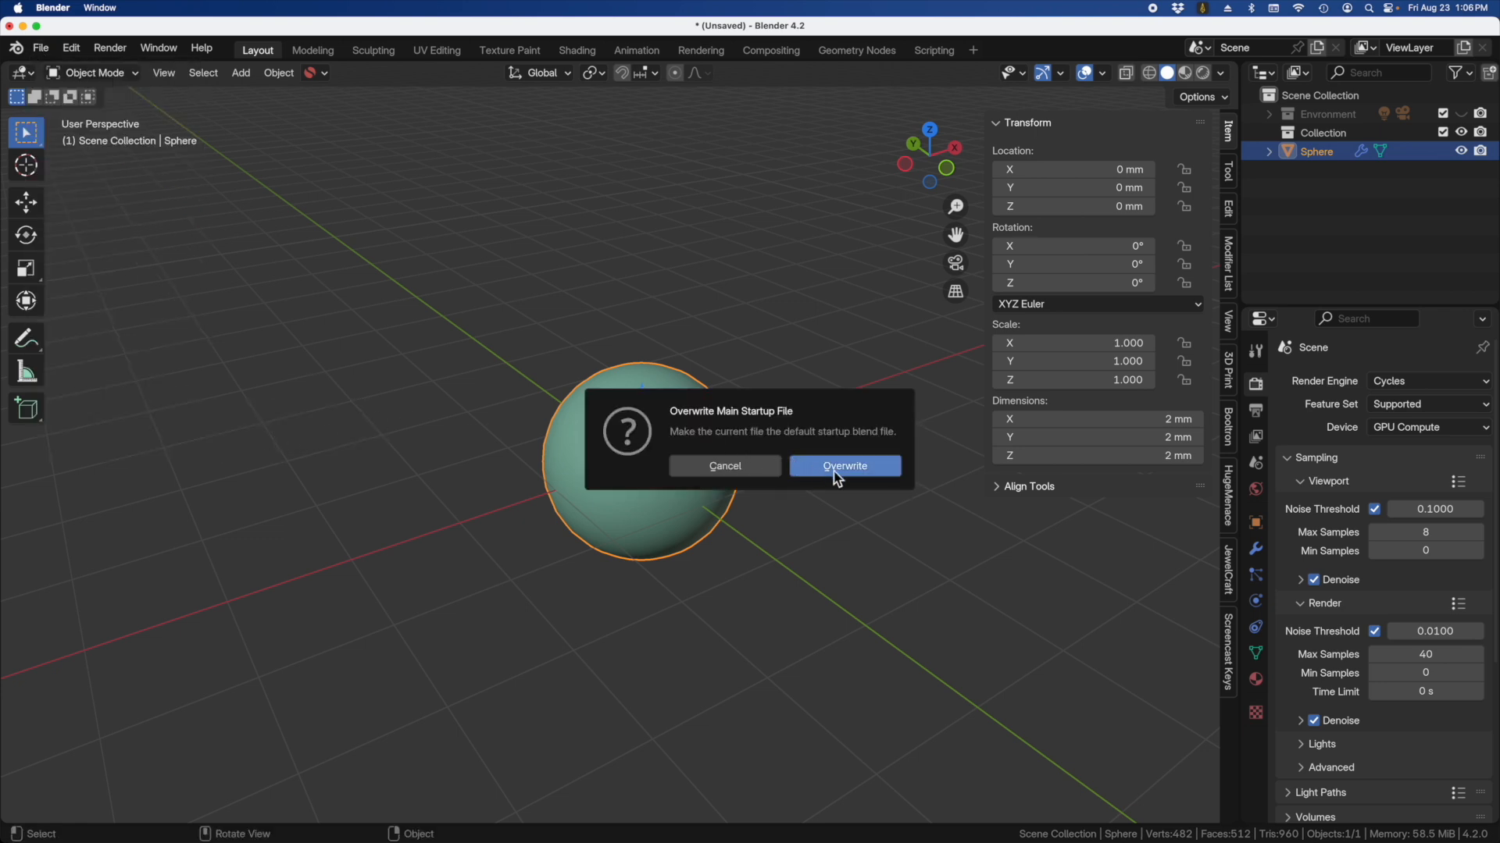
left_click(842, 465)
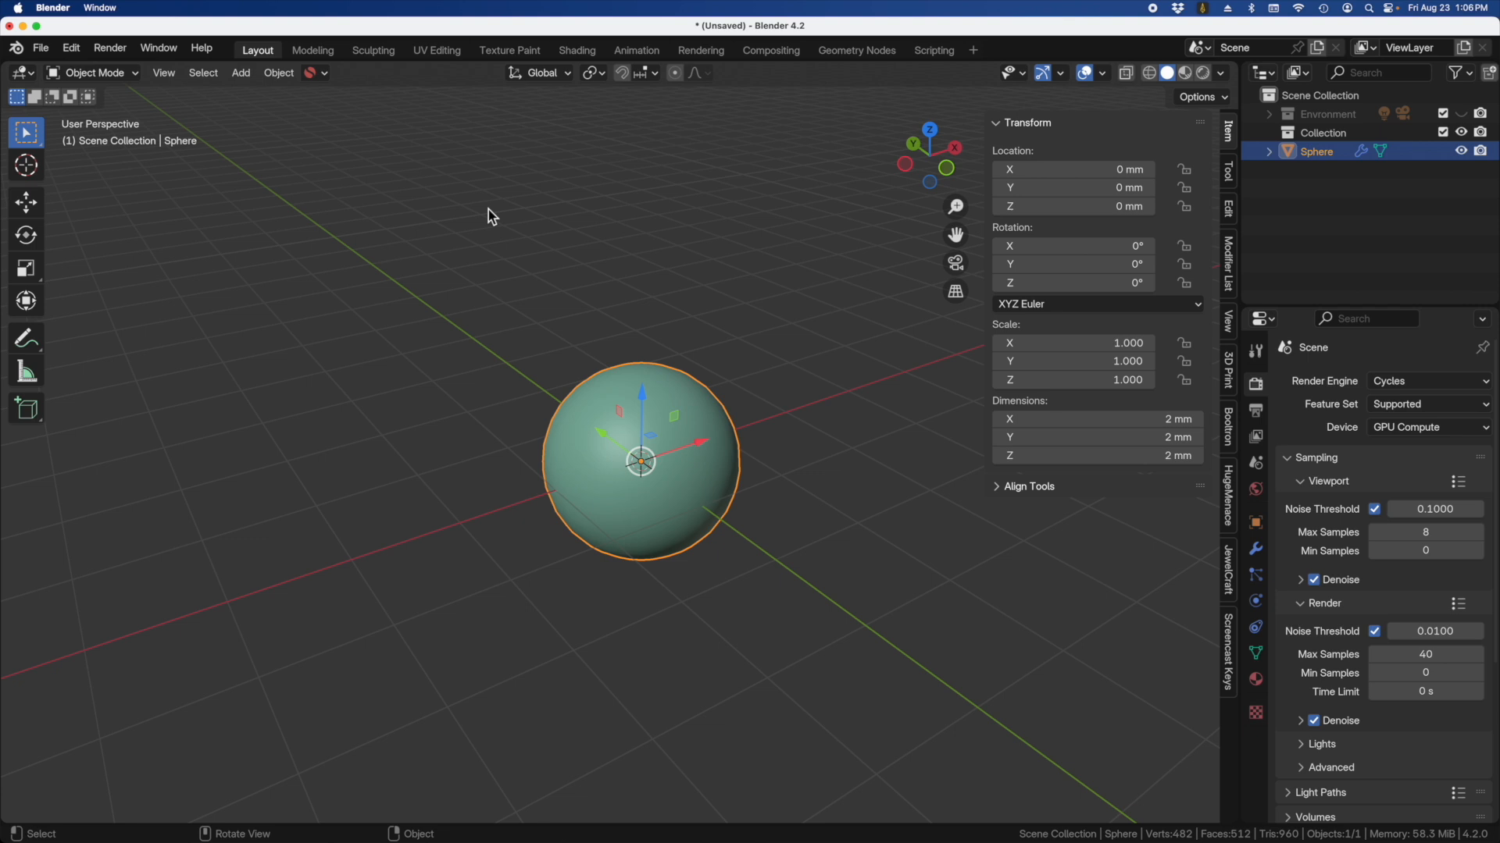
mouse_move(756, 455)
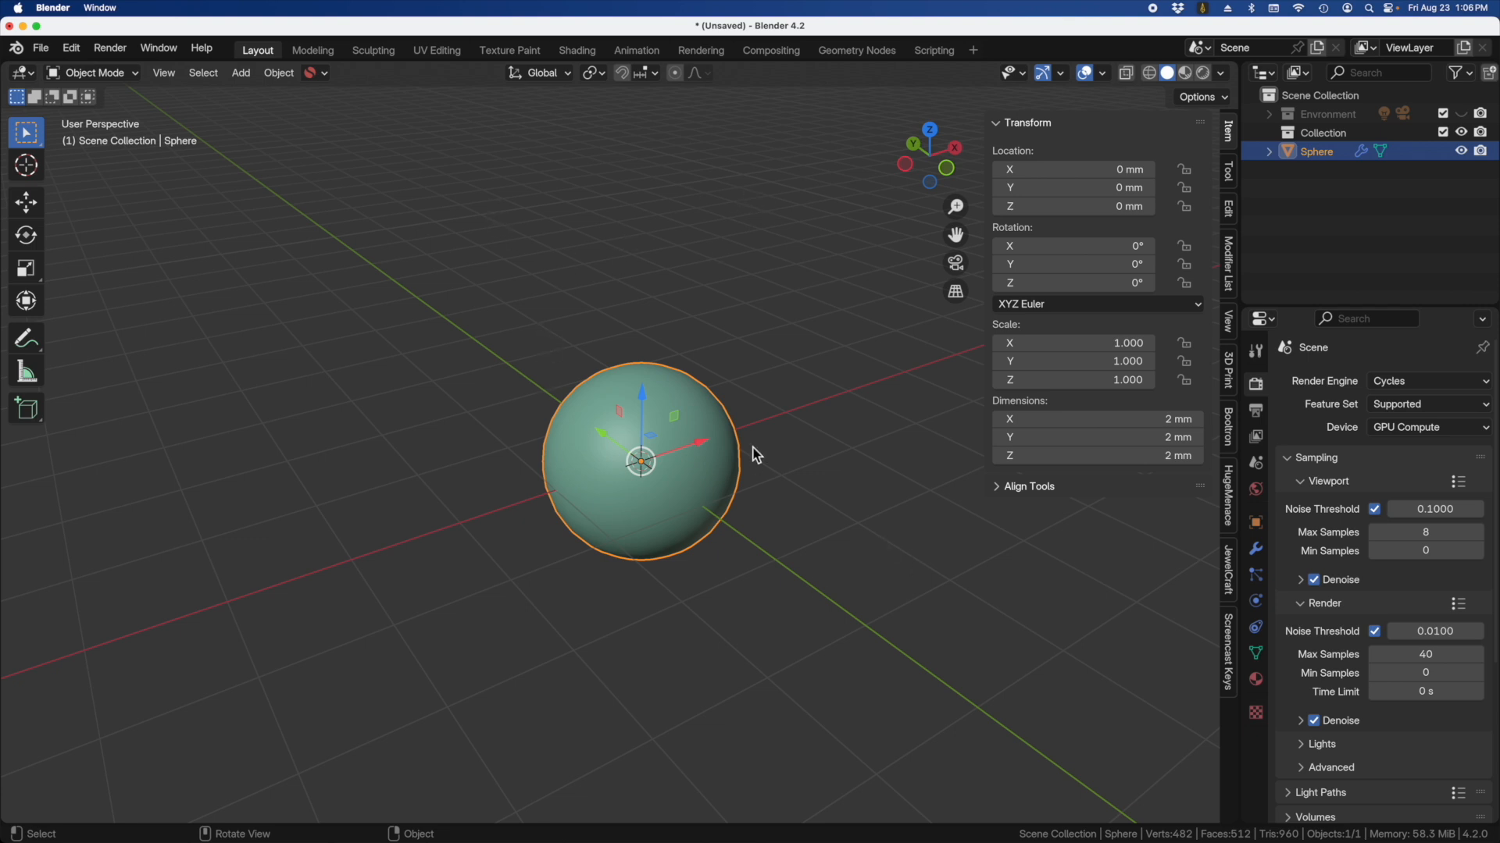
mouse_move(484, 383)
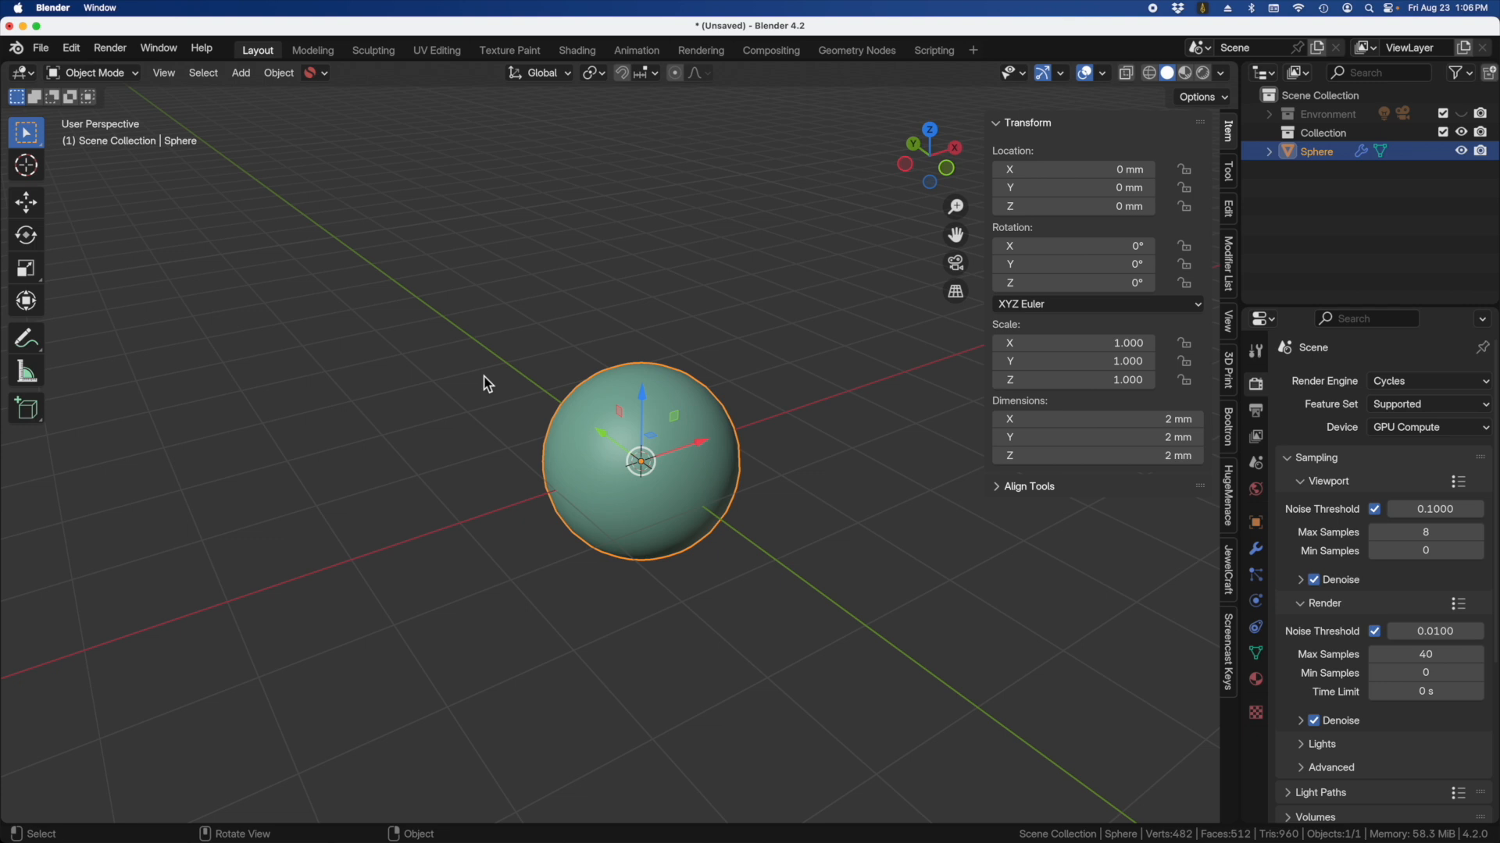
mouse_move(558, 500)
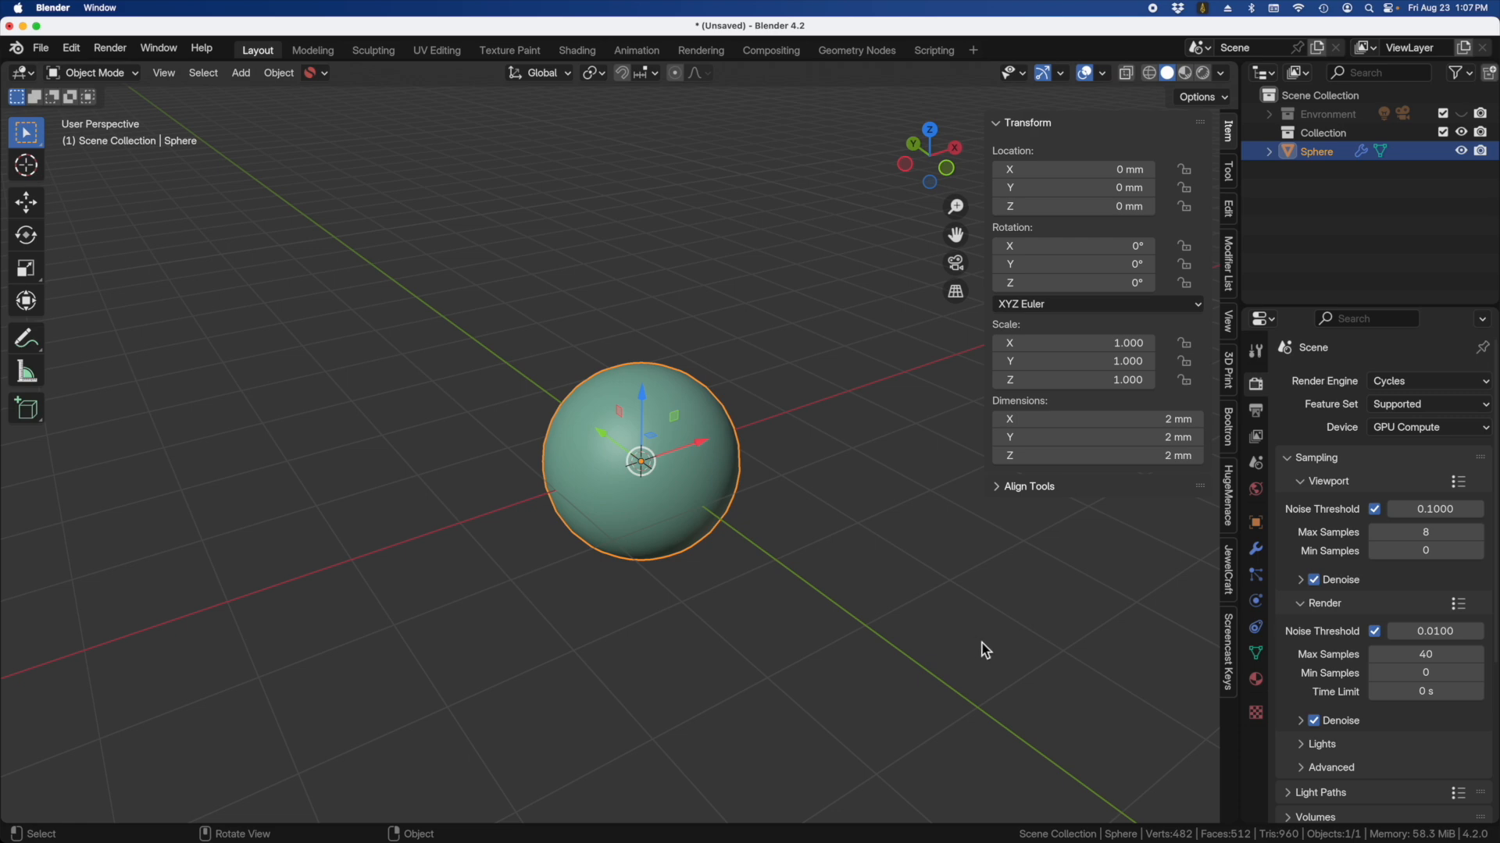
mouse_move(808, 506)
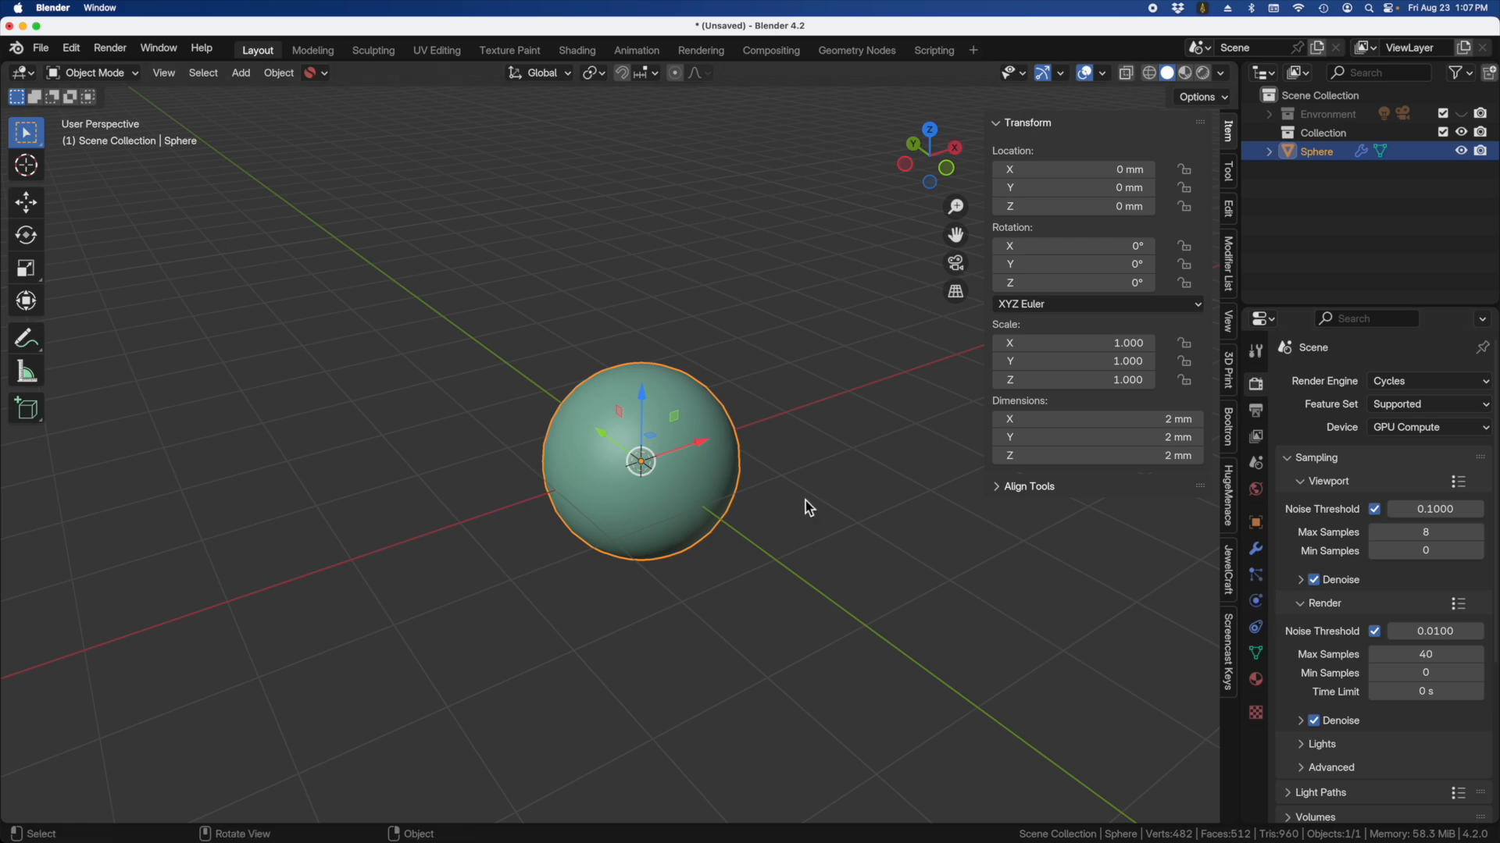
mouse_move(1137, 533)
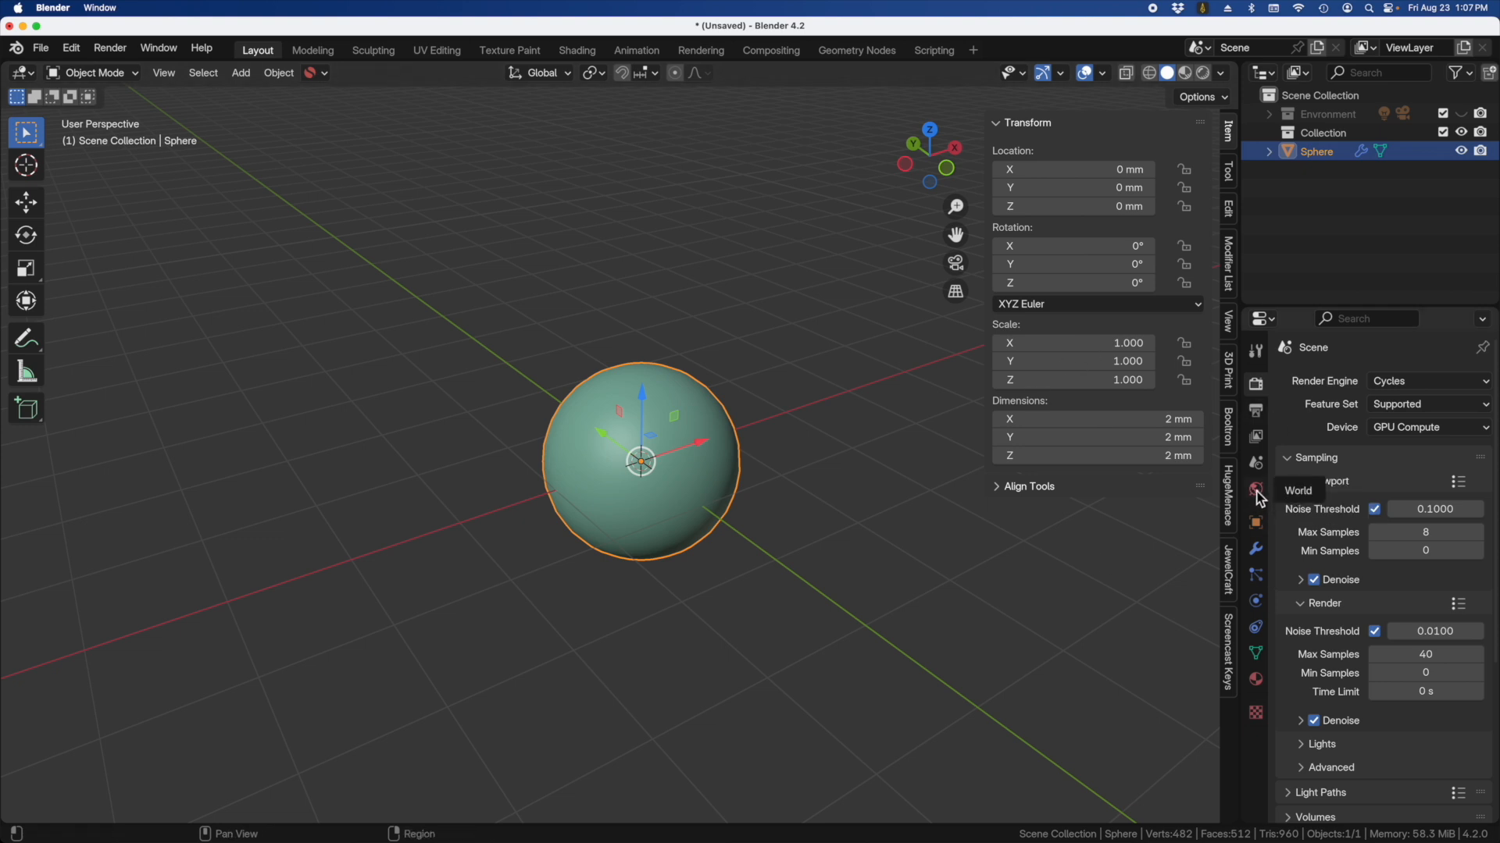
Step: Drive the world background colour from an Environment Texture, with the viewport in Rendered shading
left_click(1254, 490)
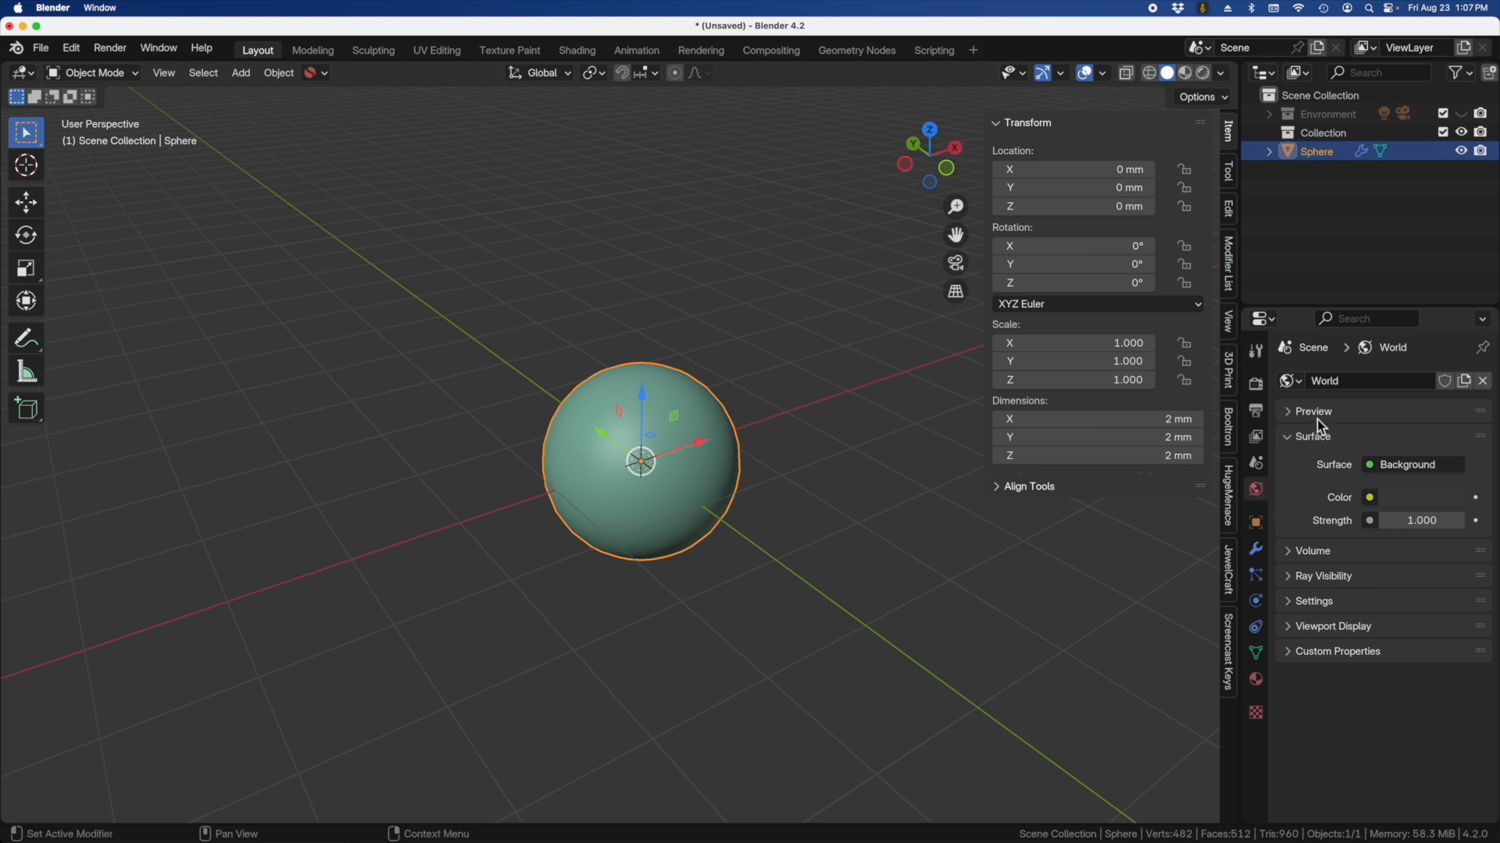
left_click(1291, 411)
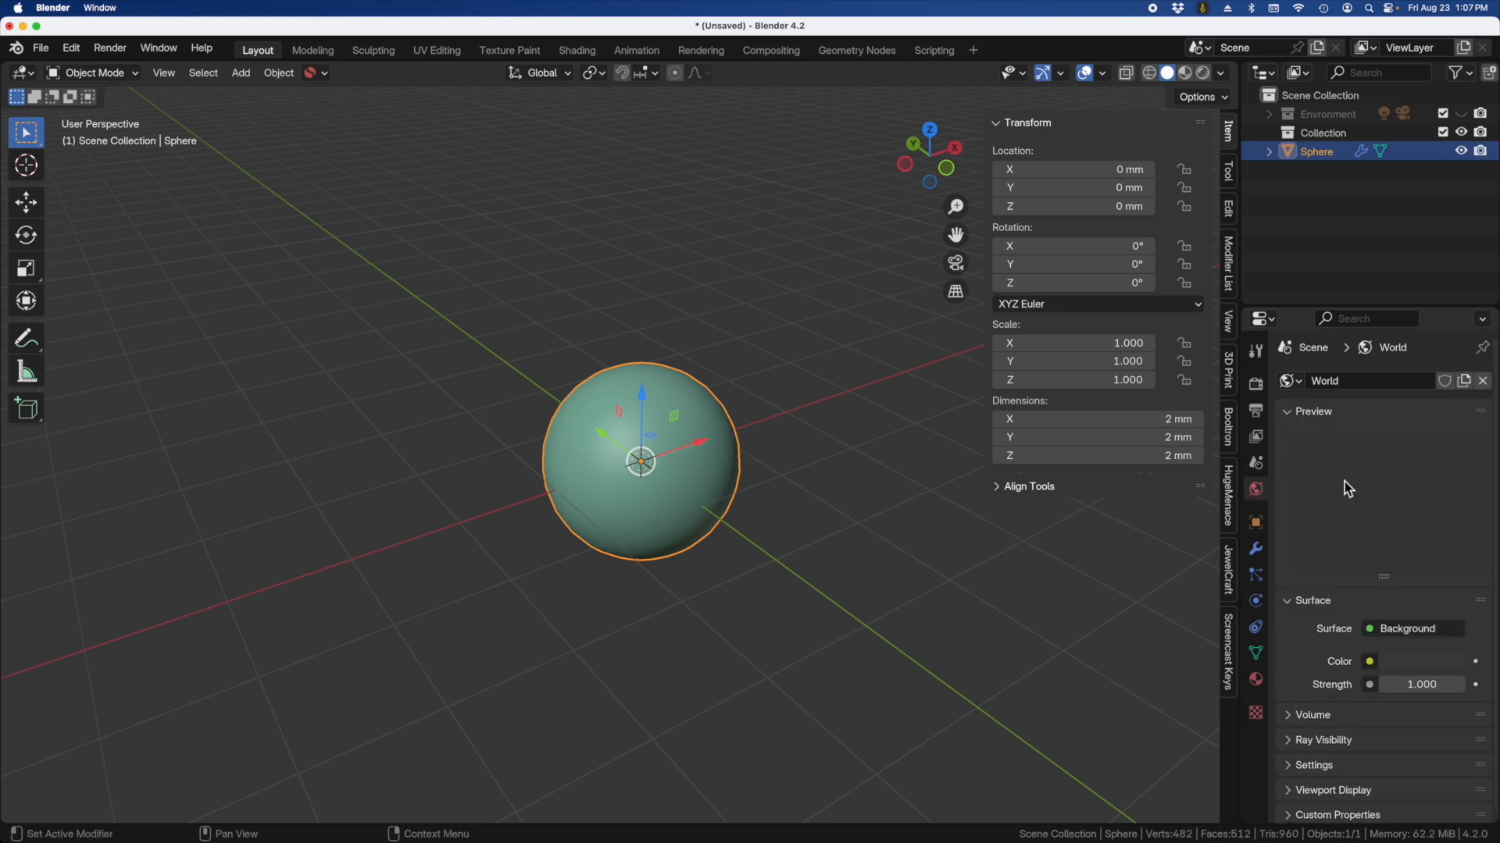
mouse_move(1382, 477)
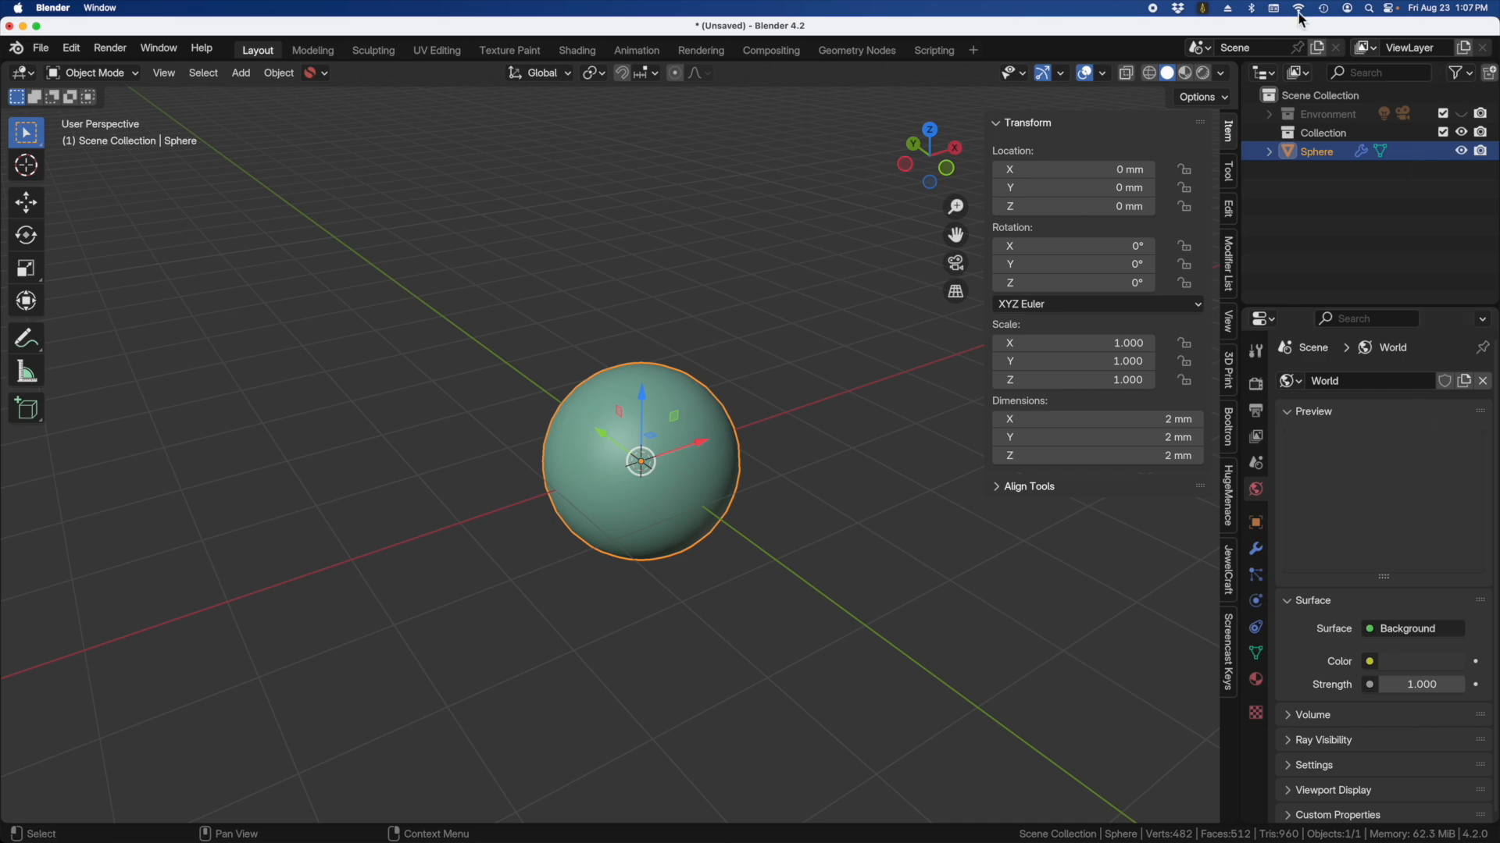
left_click(1182, 73)
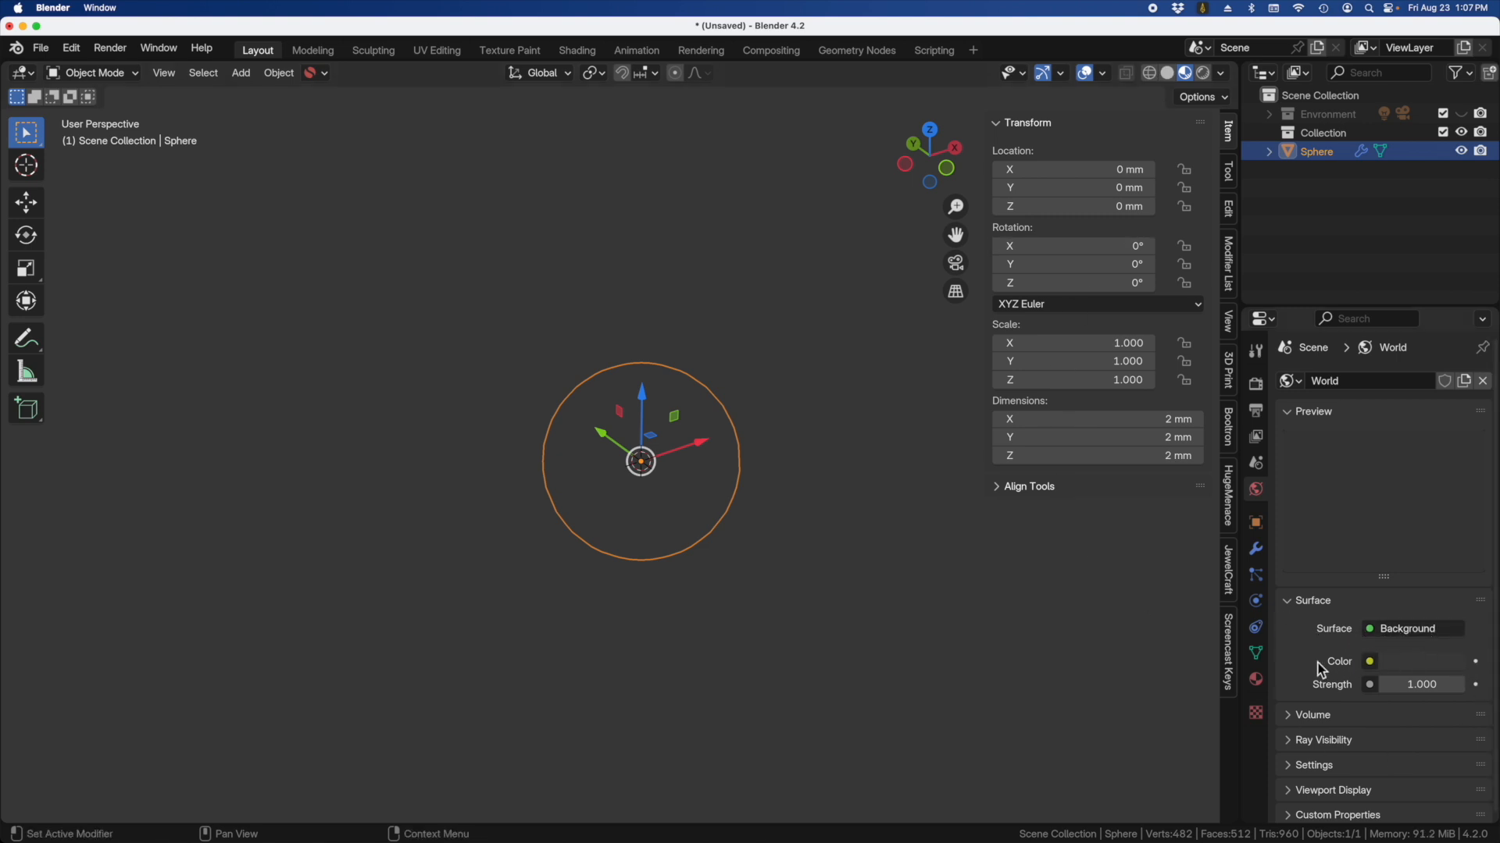
left_click(1368, 660)
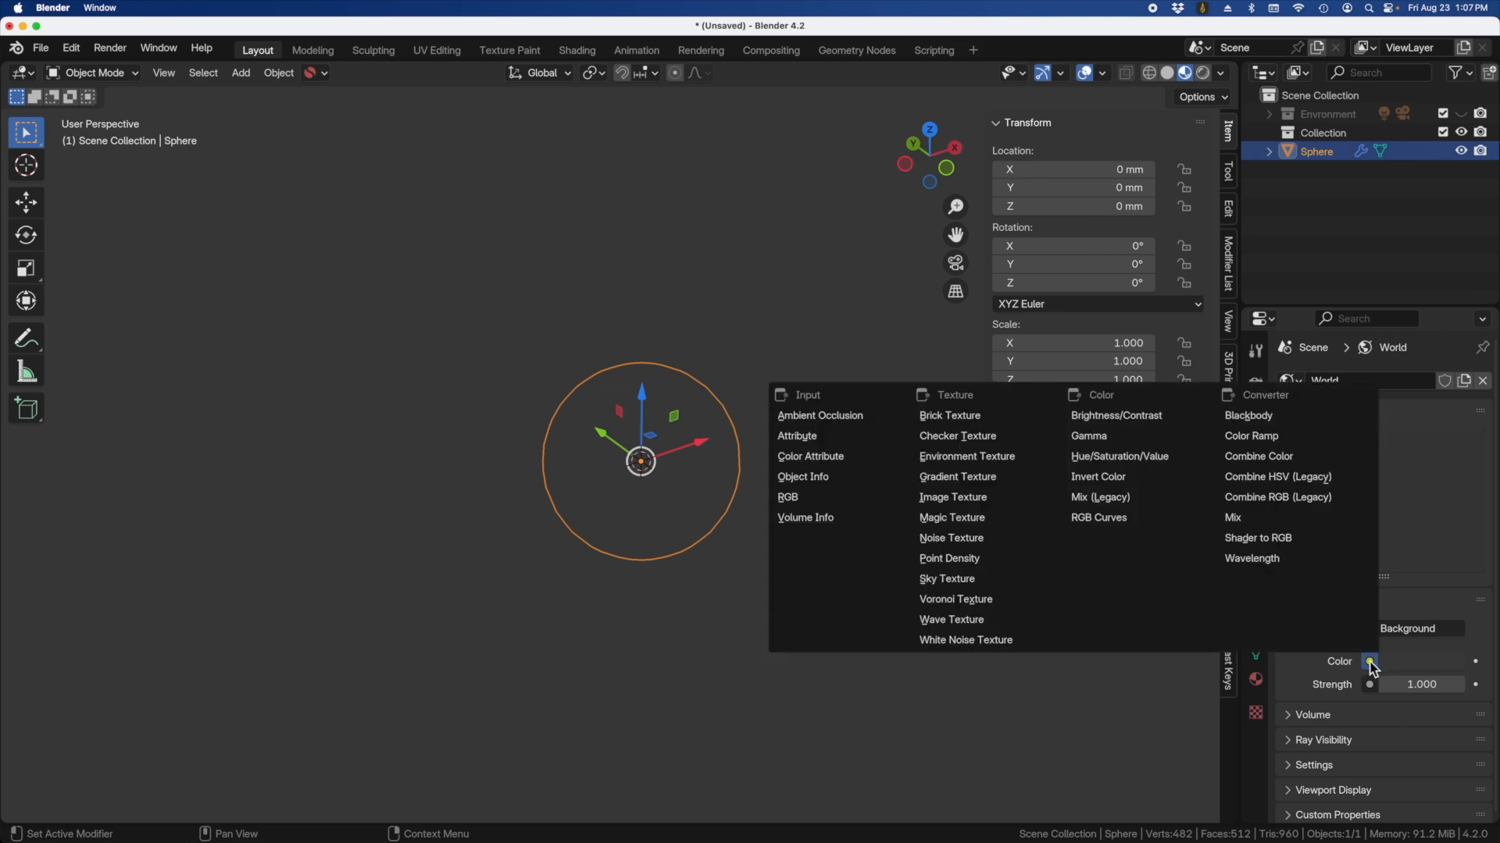
mouse_move(948, 416)
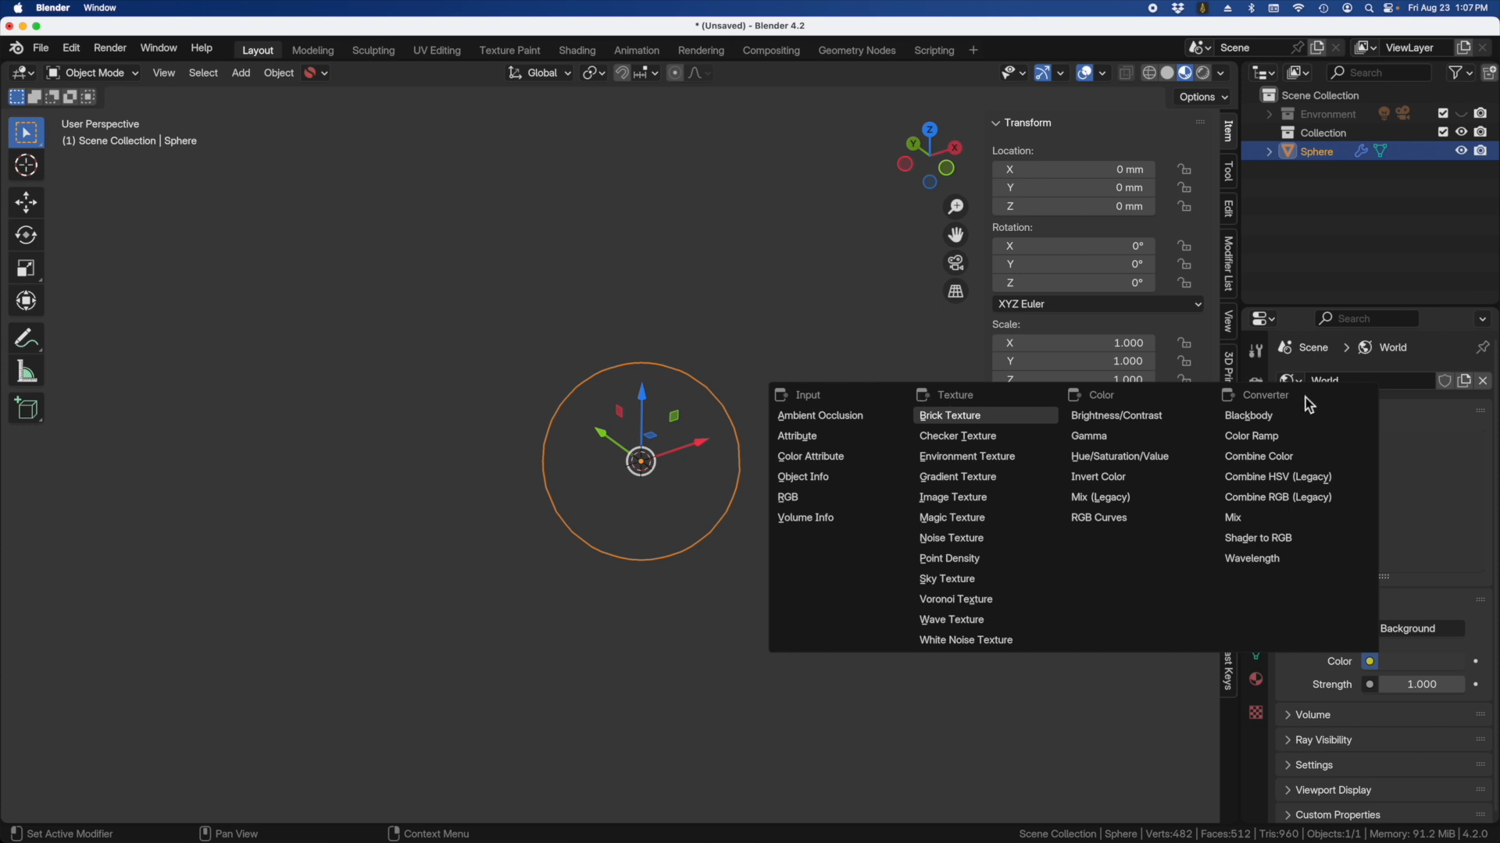
mouse_move(957, 456)
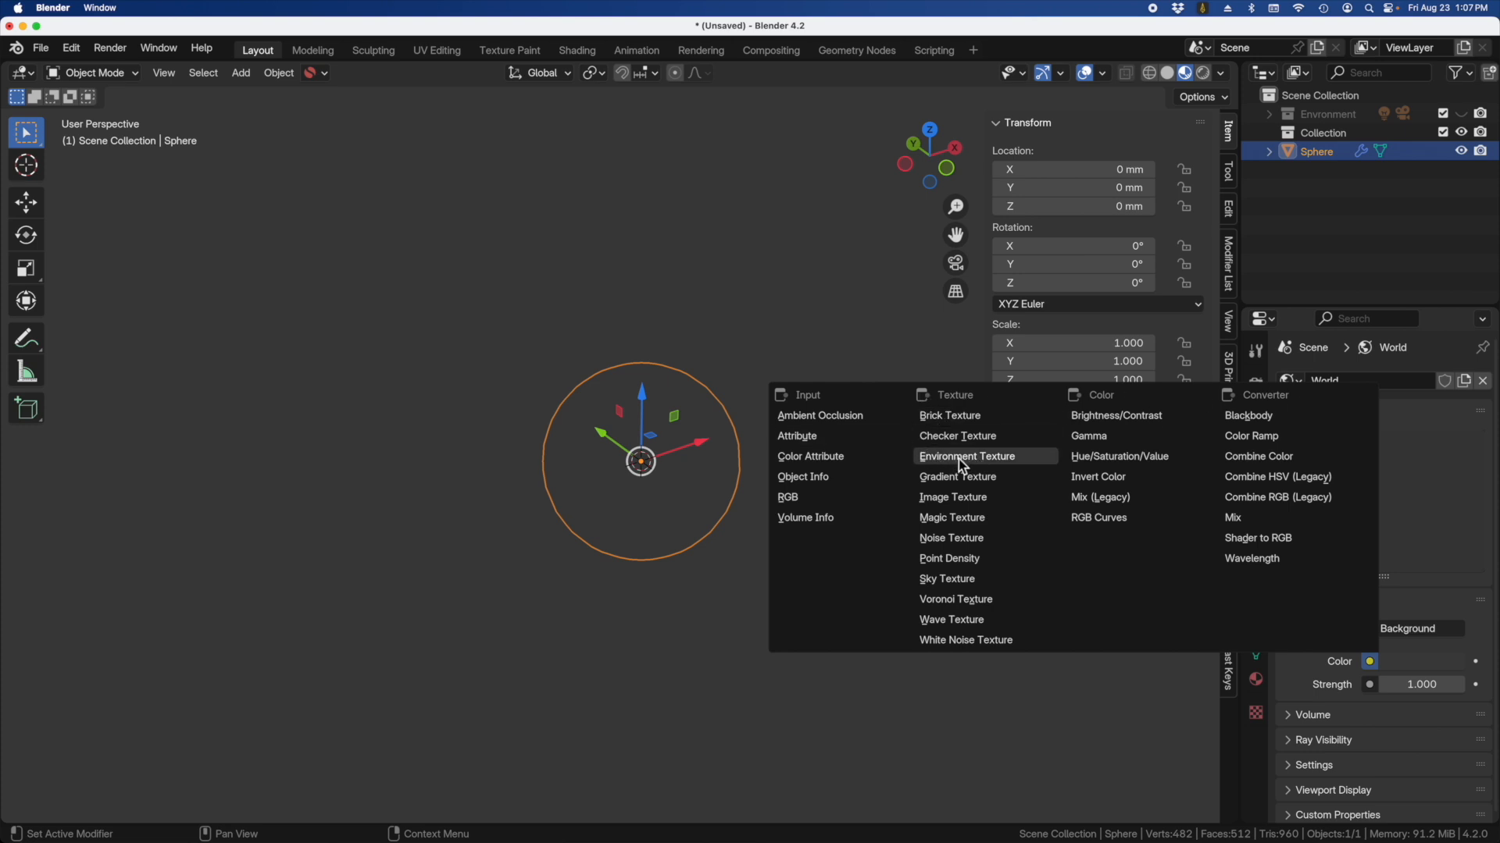
left_click(963, 456)
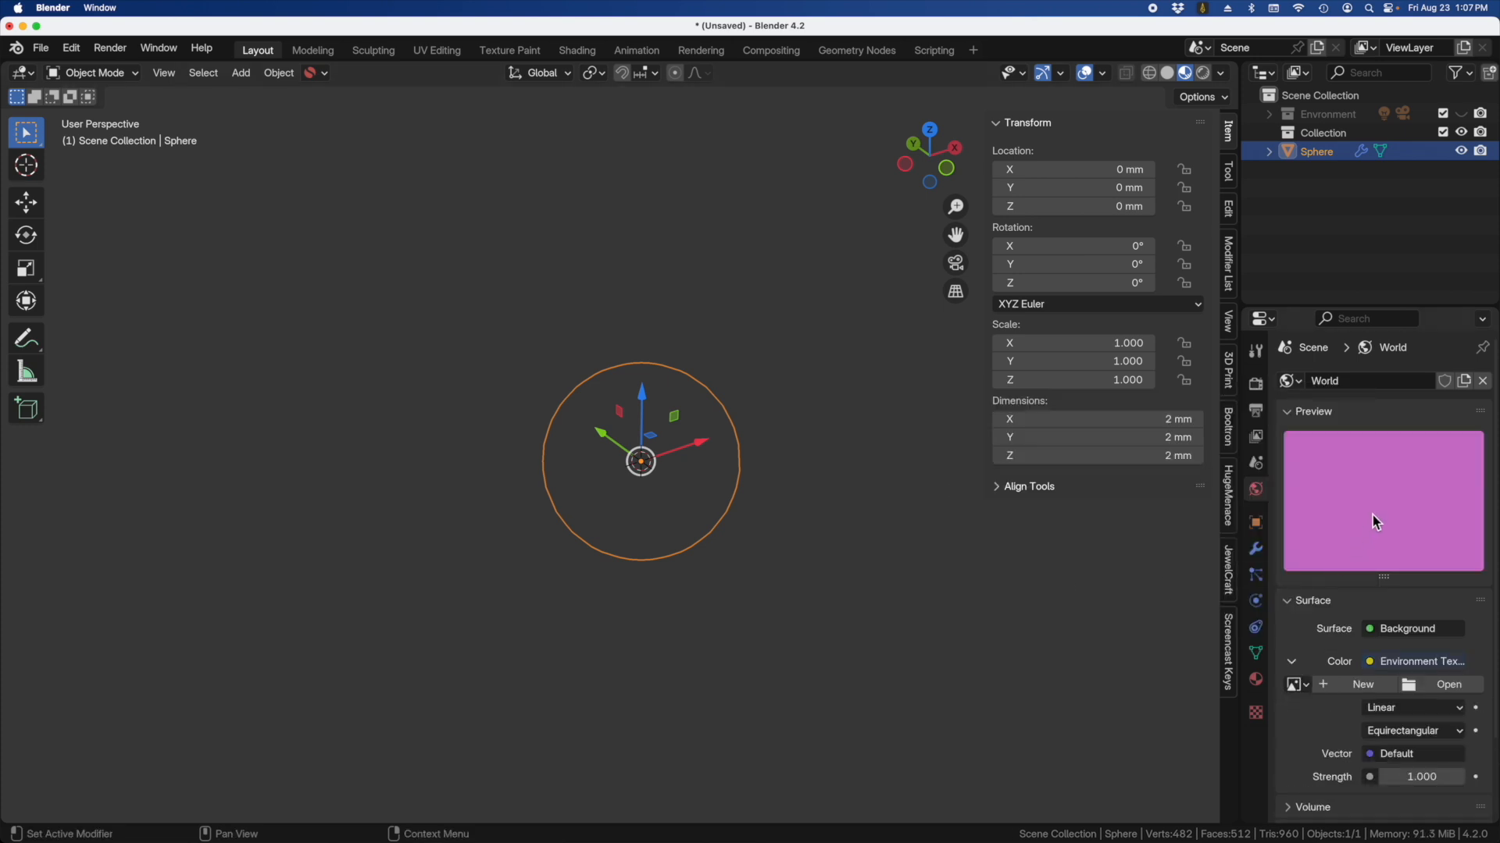
mouse_move(1426, 535)
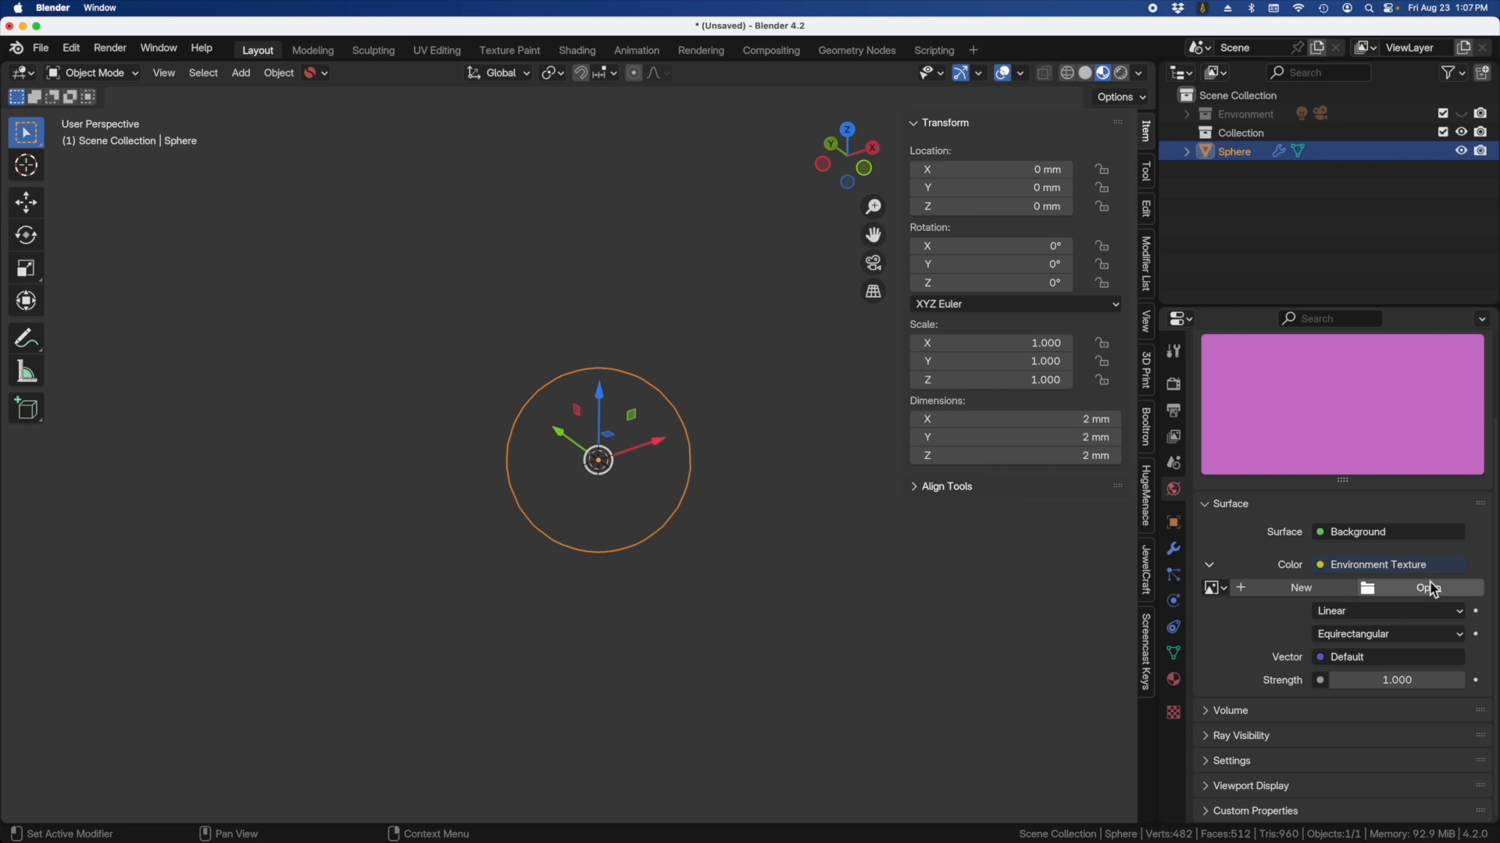
Step: Load the furniture interior photo from the Rendering Environment folder as the environment image
left_click(1427, 587)
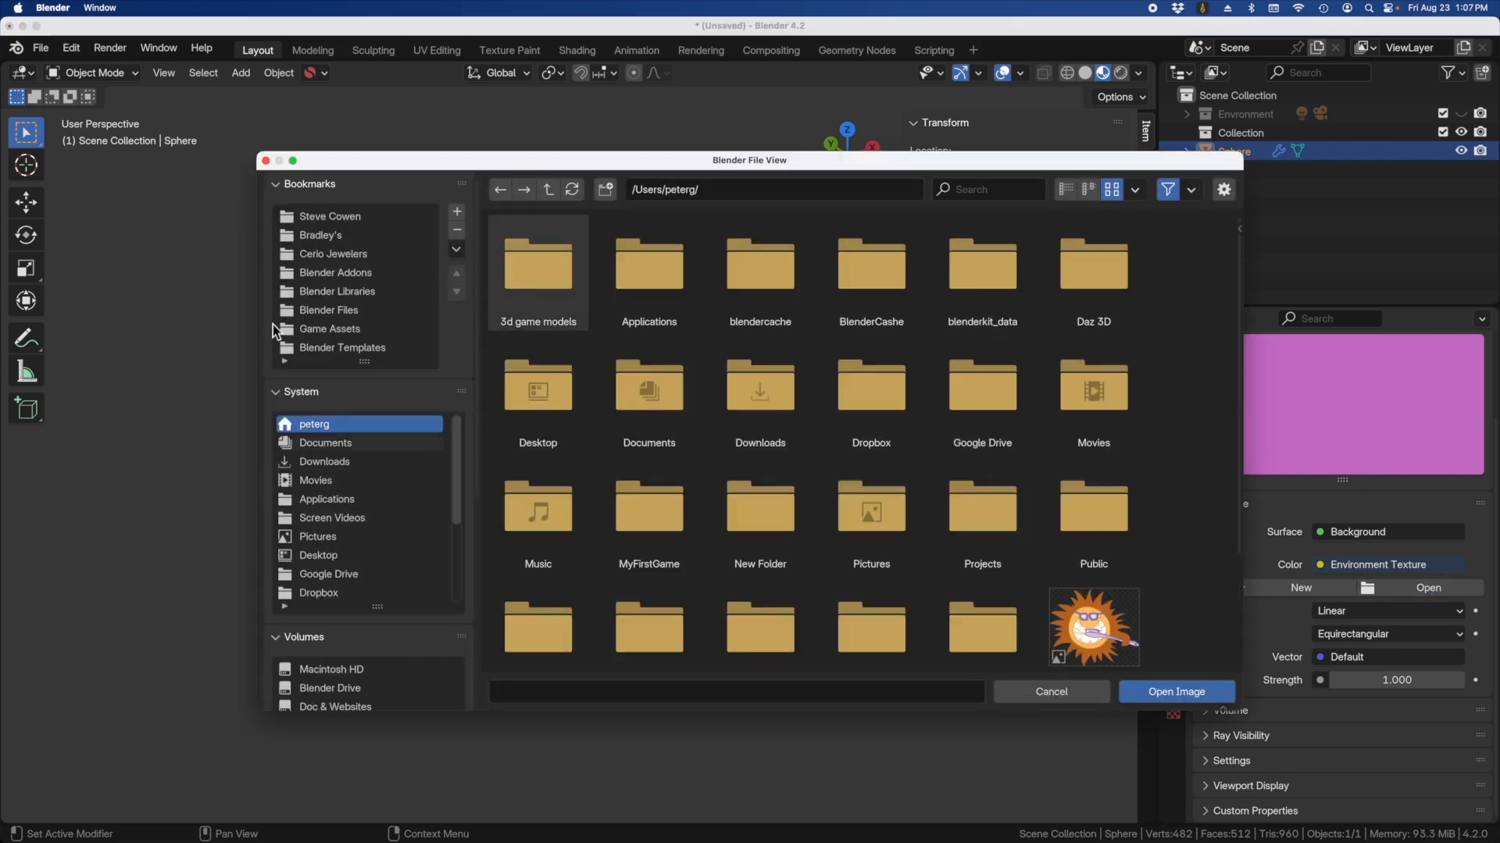
scroll("down", 3)
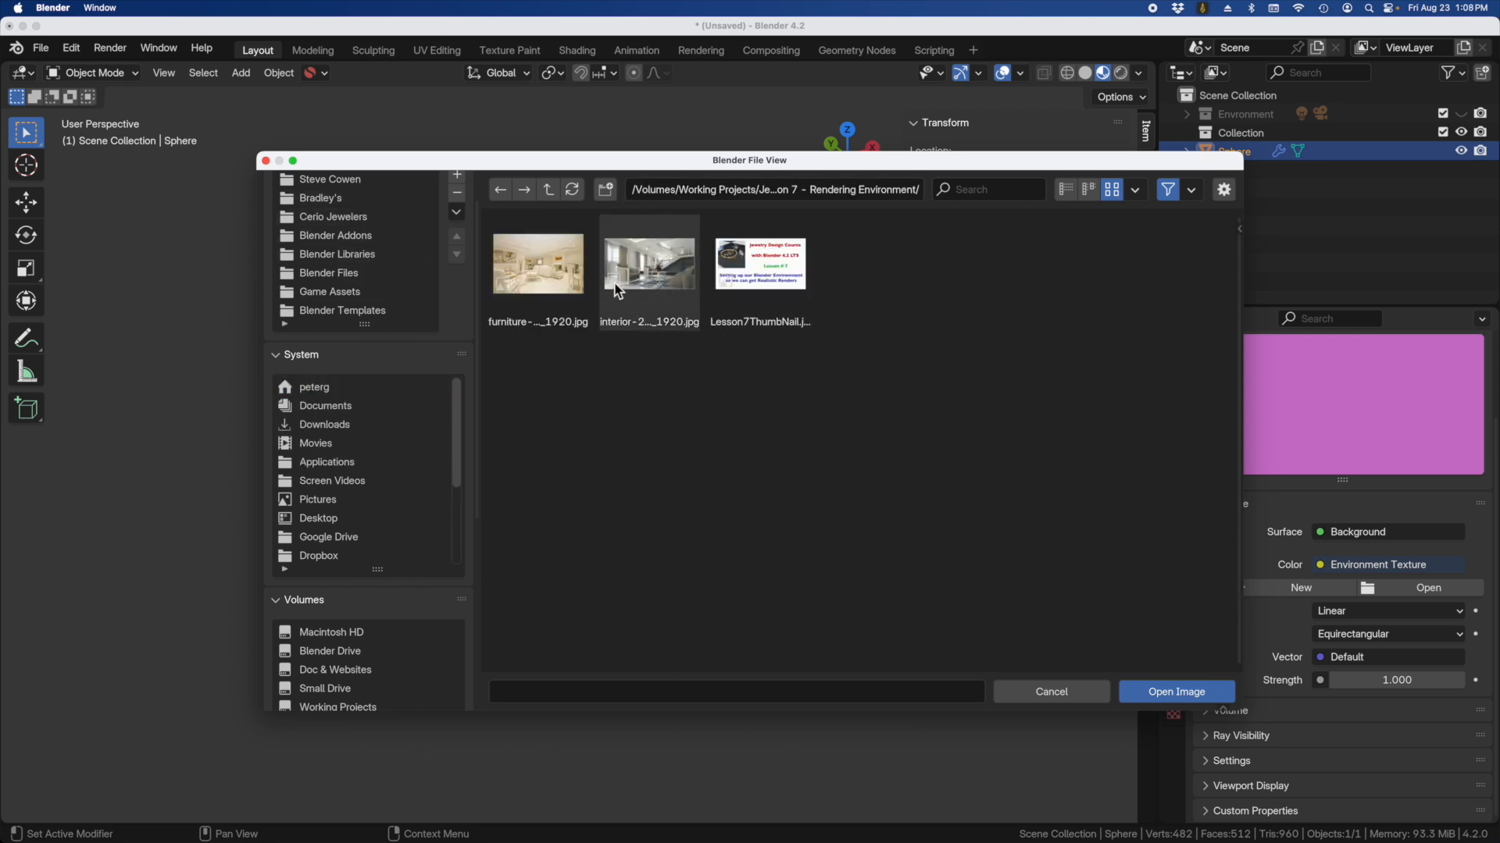
left_click(537, 265)
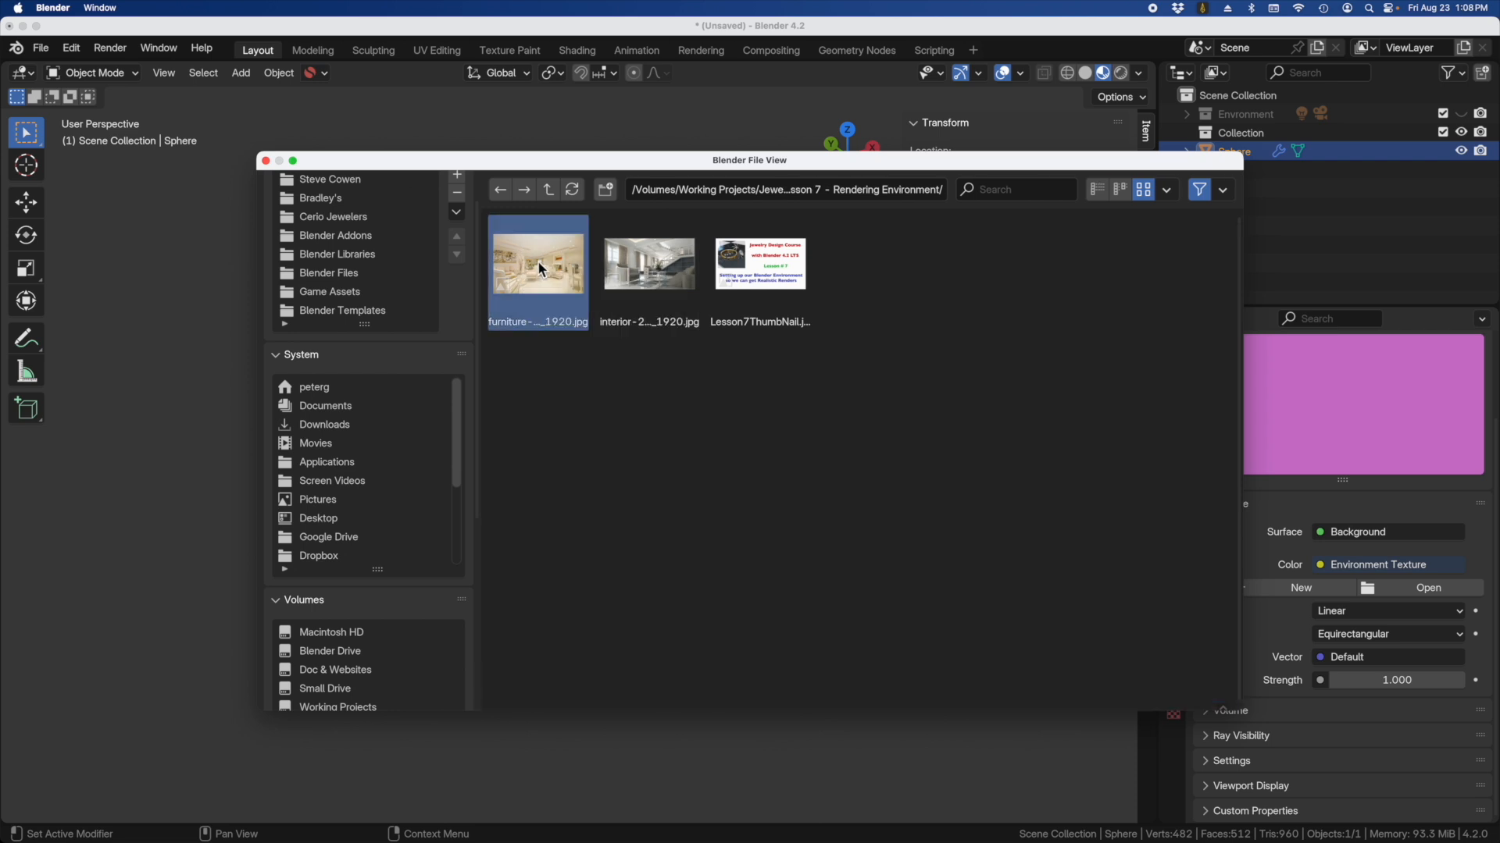
double_click(537, 259)
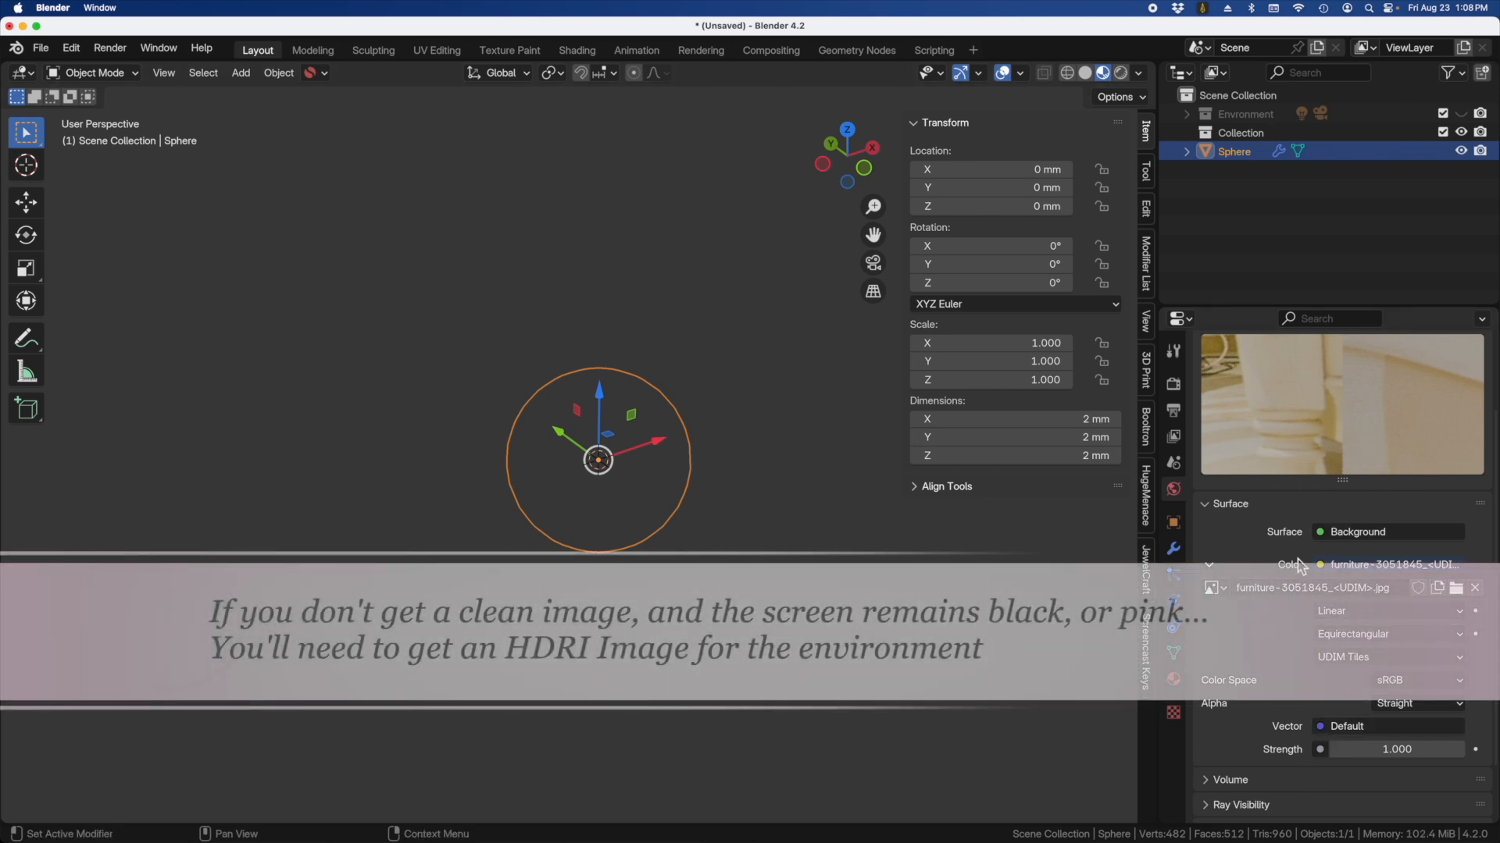
Step: Toggle the viewport from Solid back to Rendered shading to preview the world texture
left_click(1118, 73)
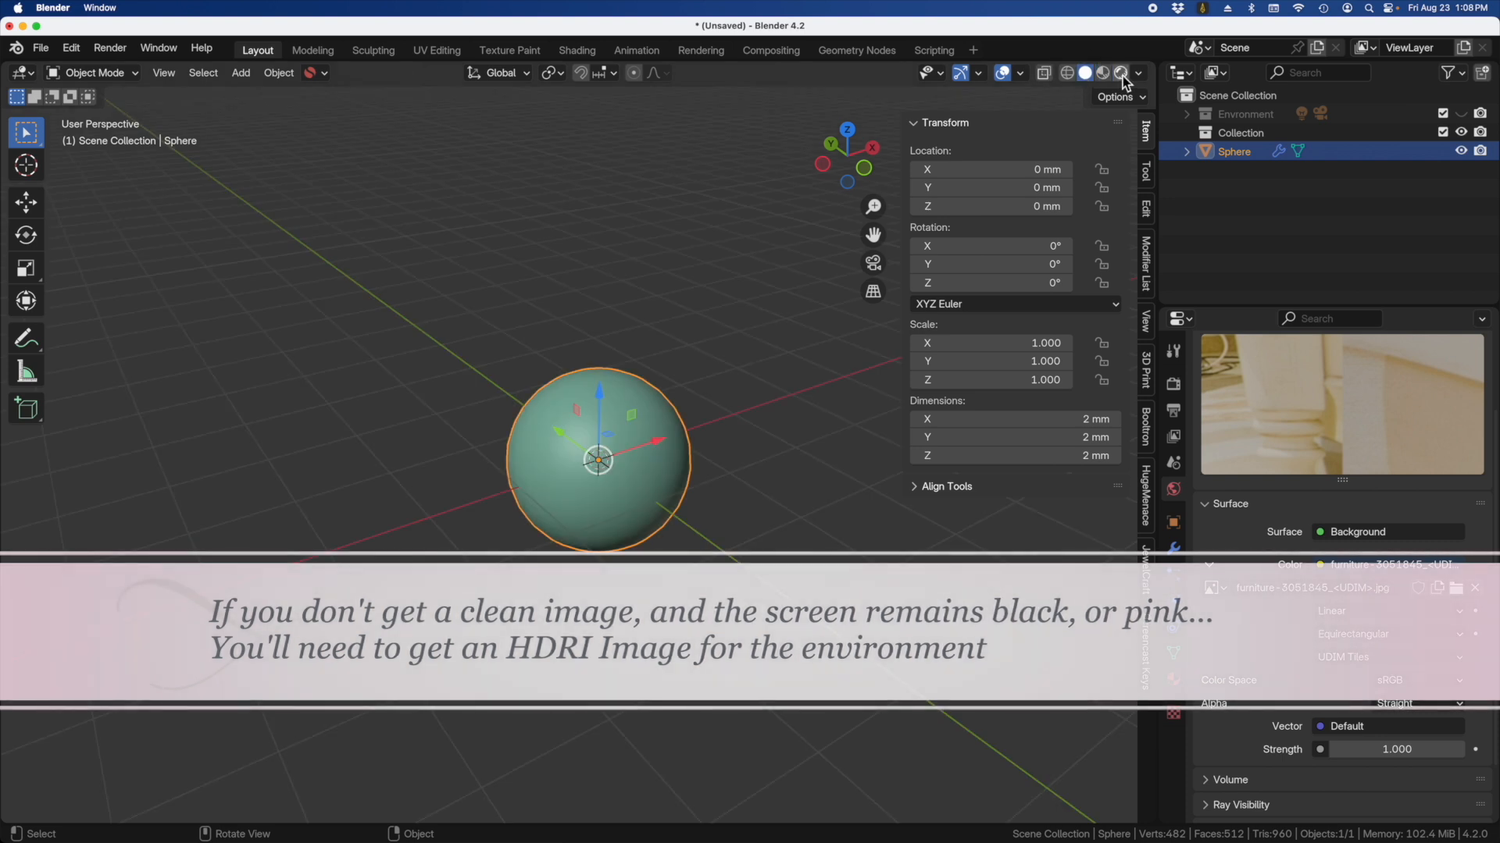
left_click(1116, 73)
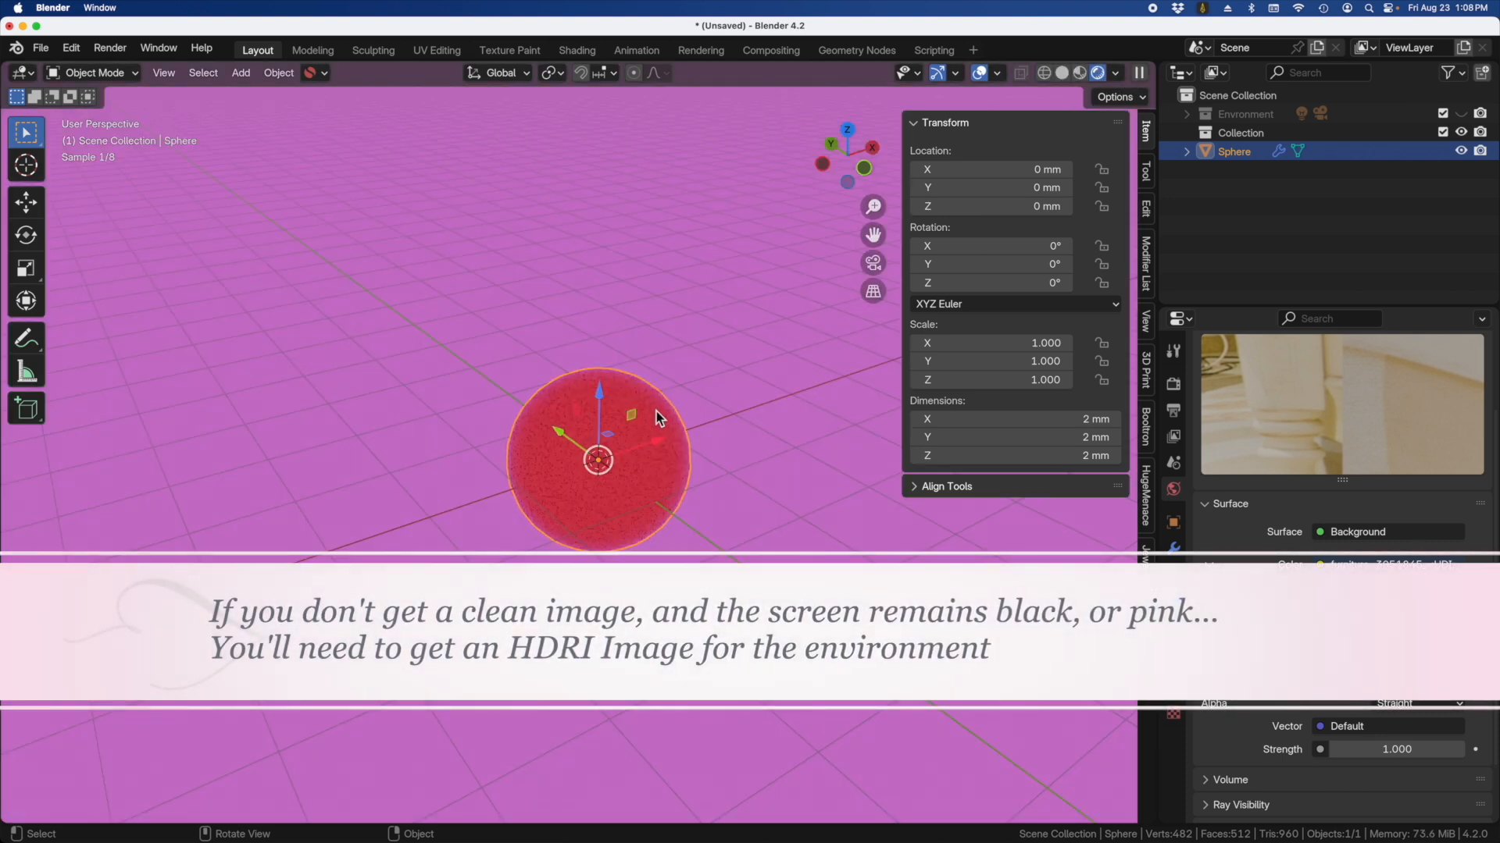
mouse_move(751, 536)
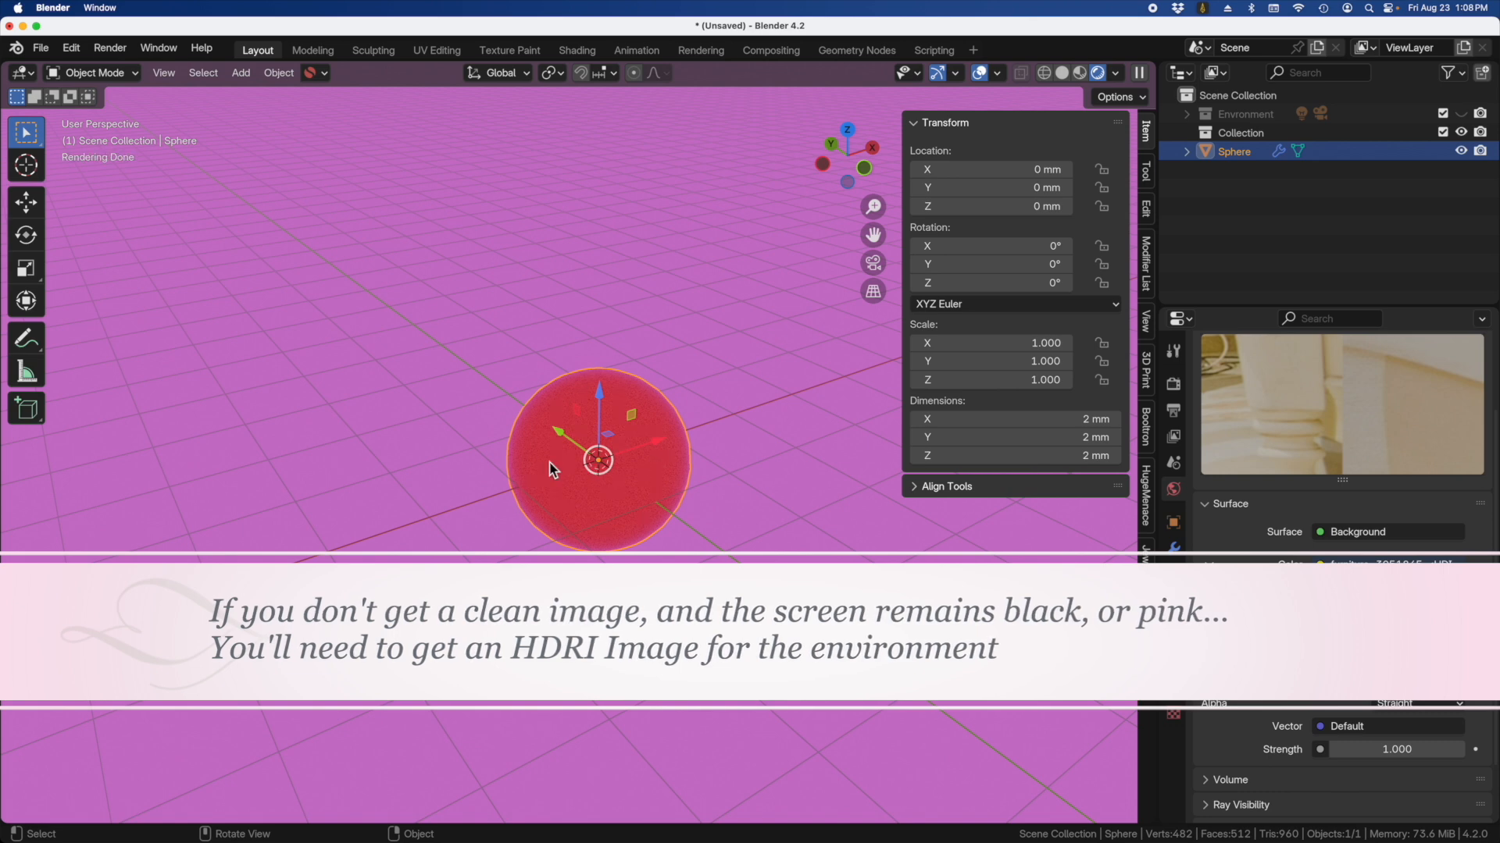
mouse_move(841, 499)
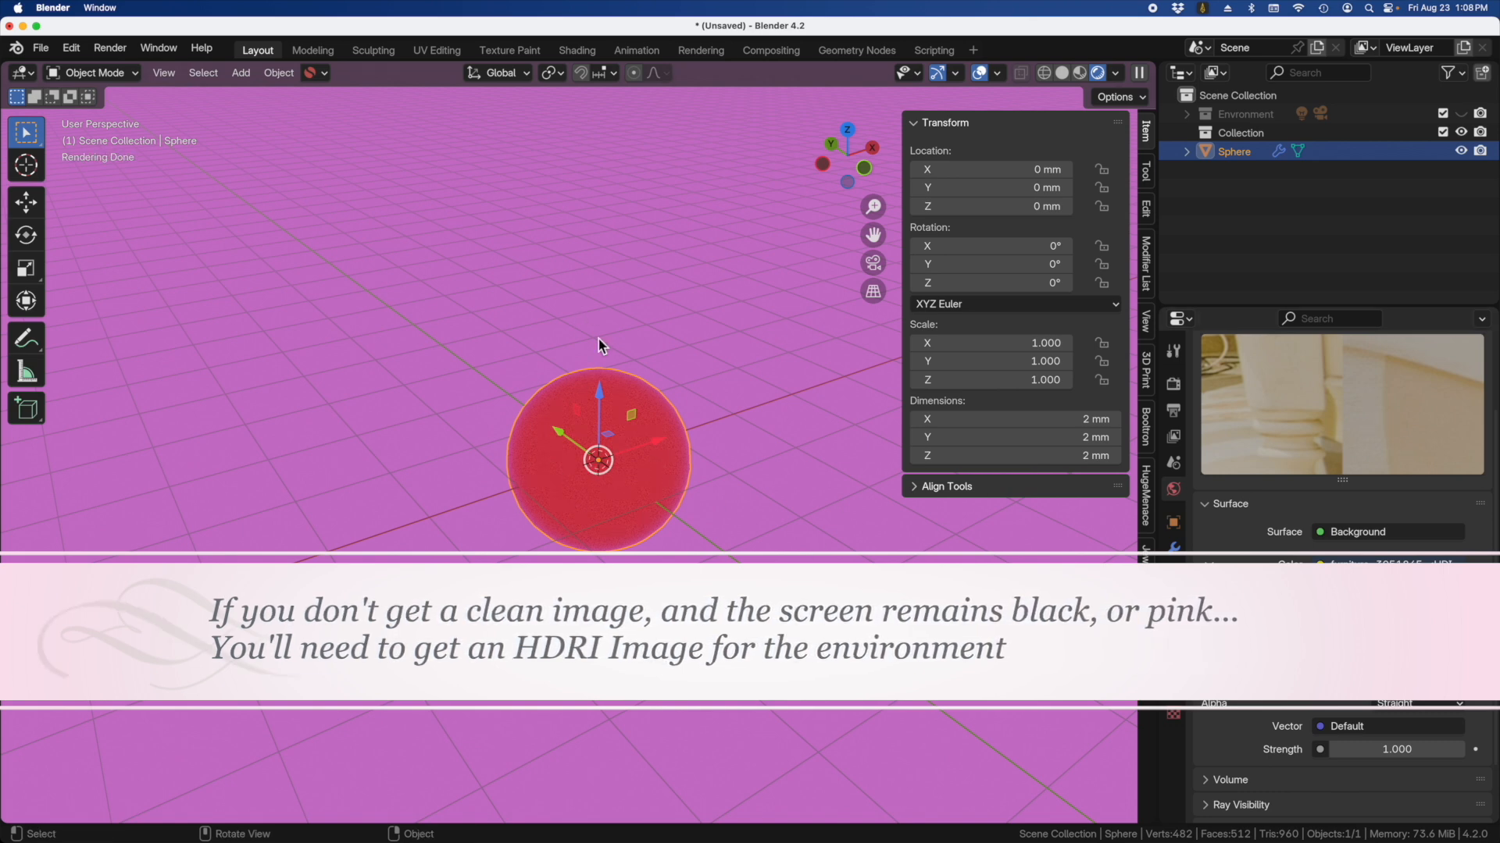
mouse_move(747, 561)
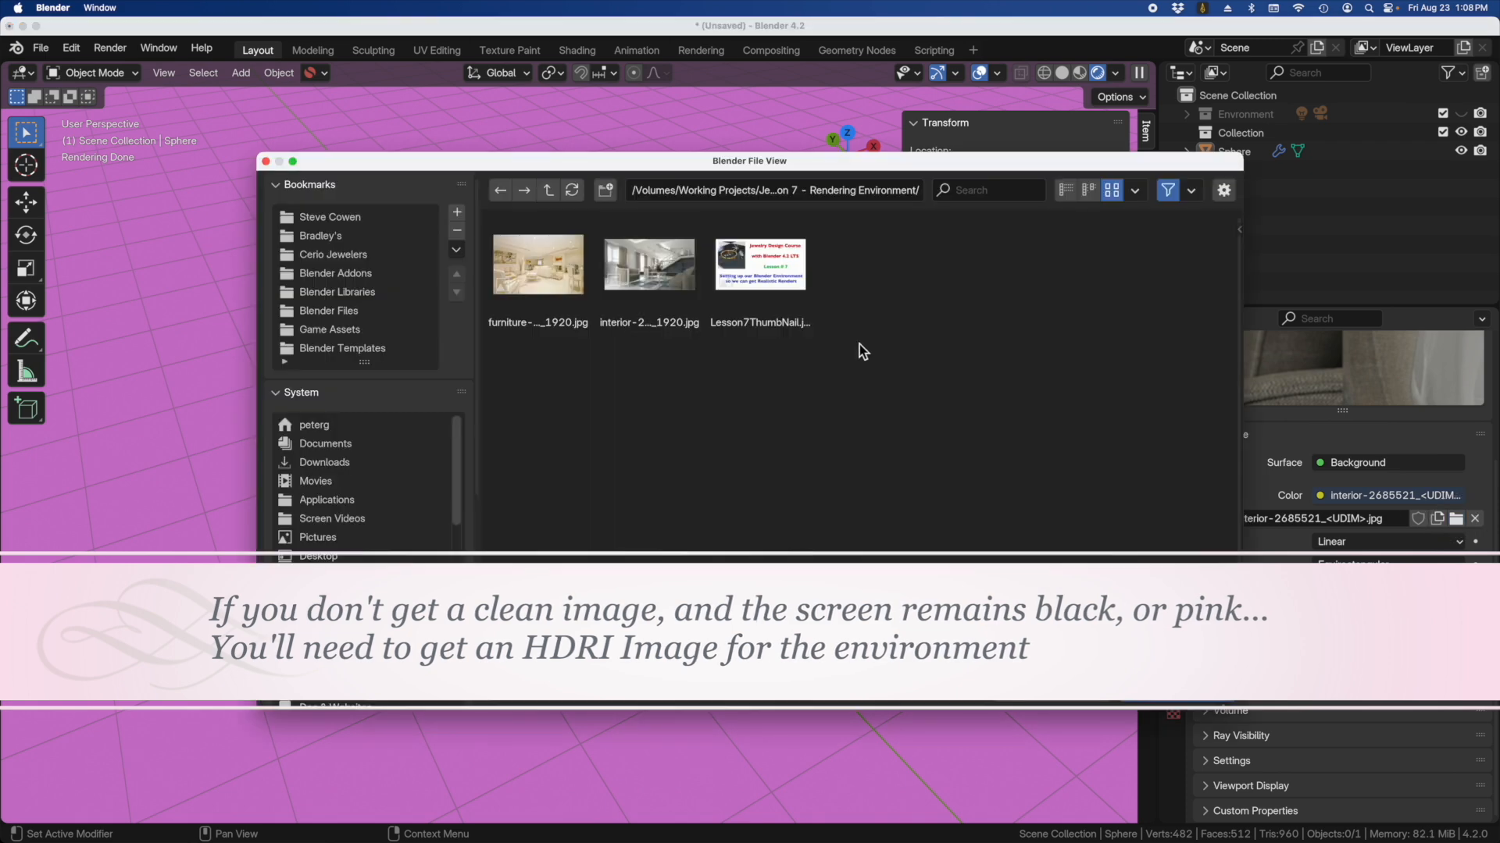
Step: Browse to the empty-room HDRI and orbit the view to check the sphere against the grey room
scroll("down", 3)
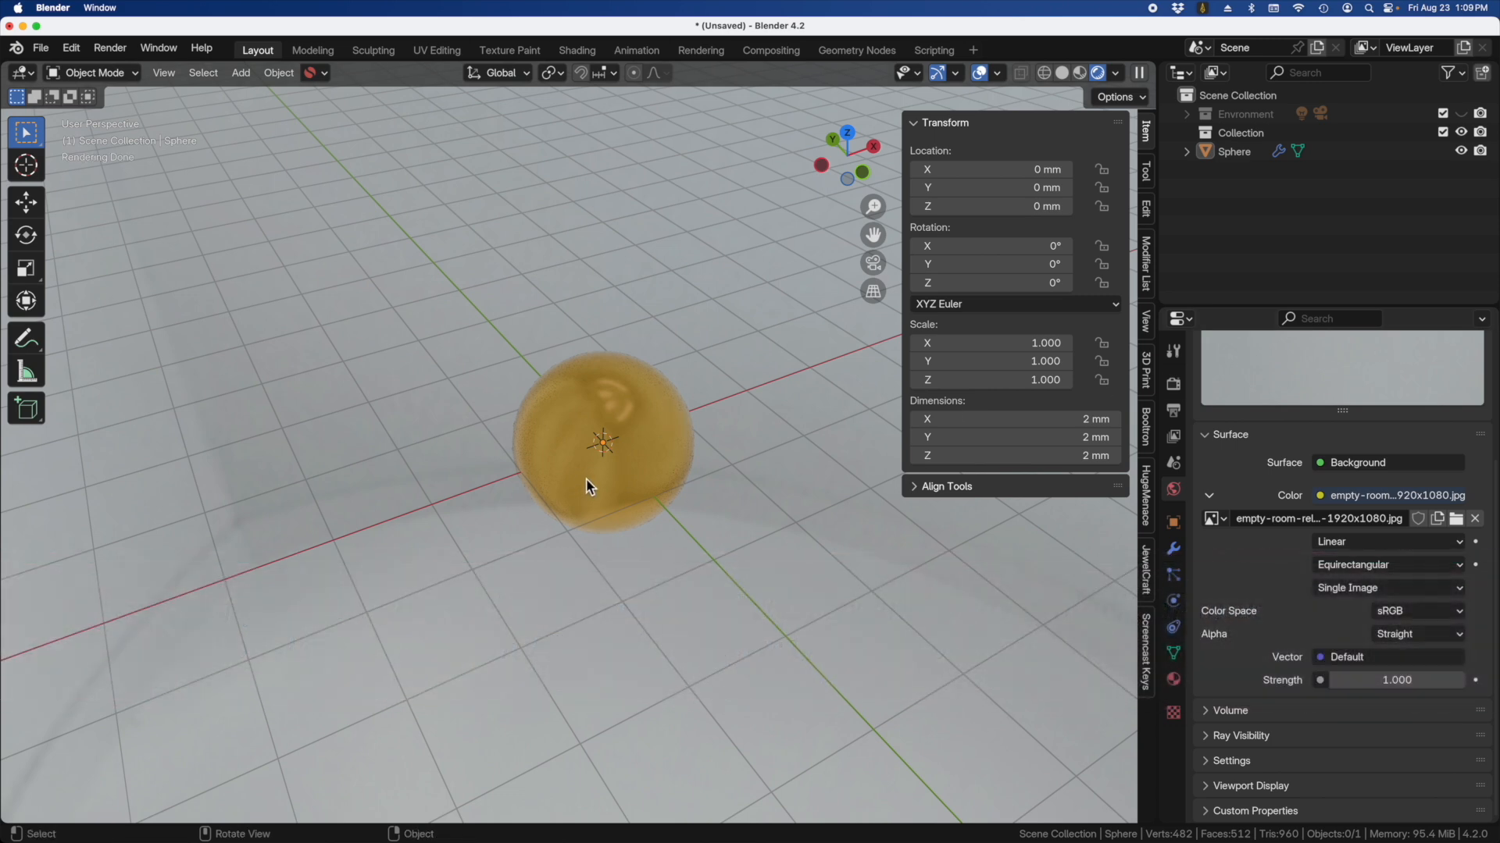
mouse_move(577, 423)
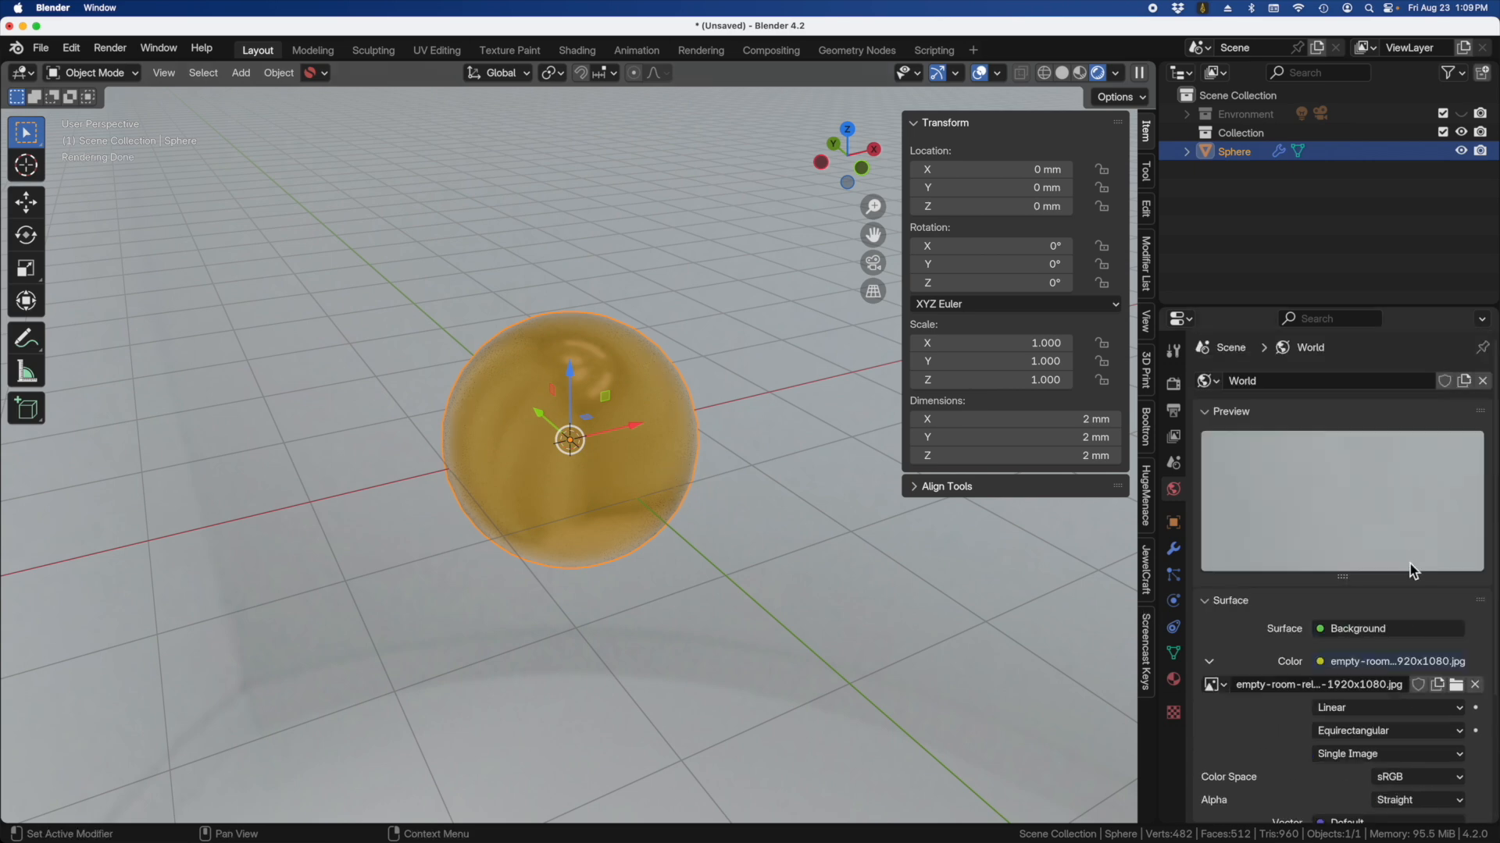
left_click_drag(568, 440, 684, 569)
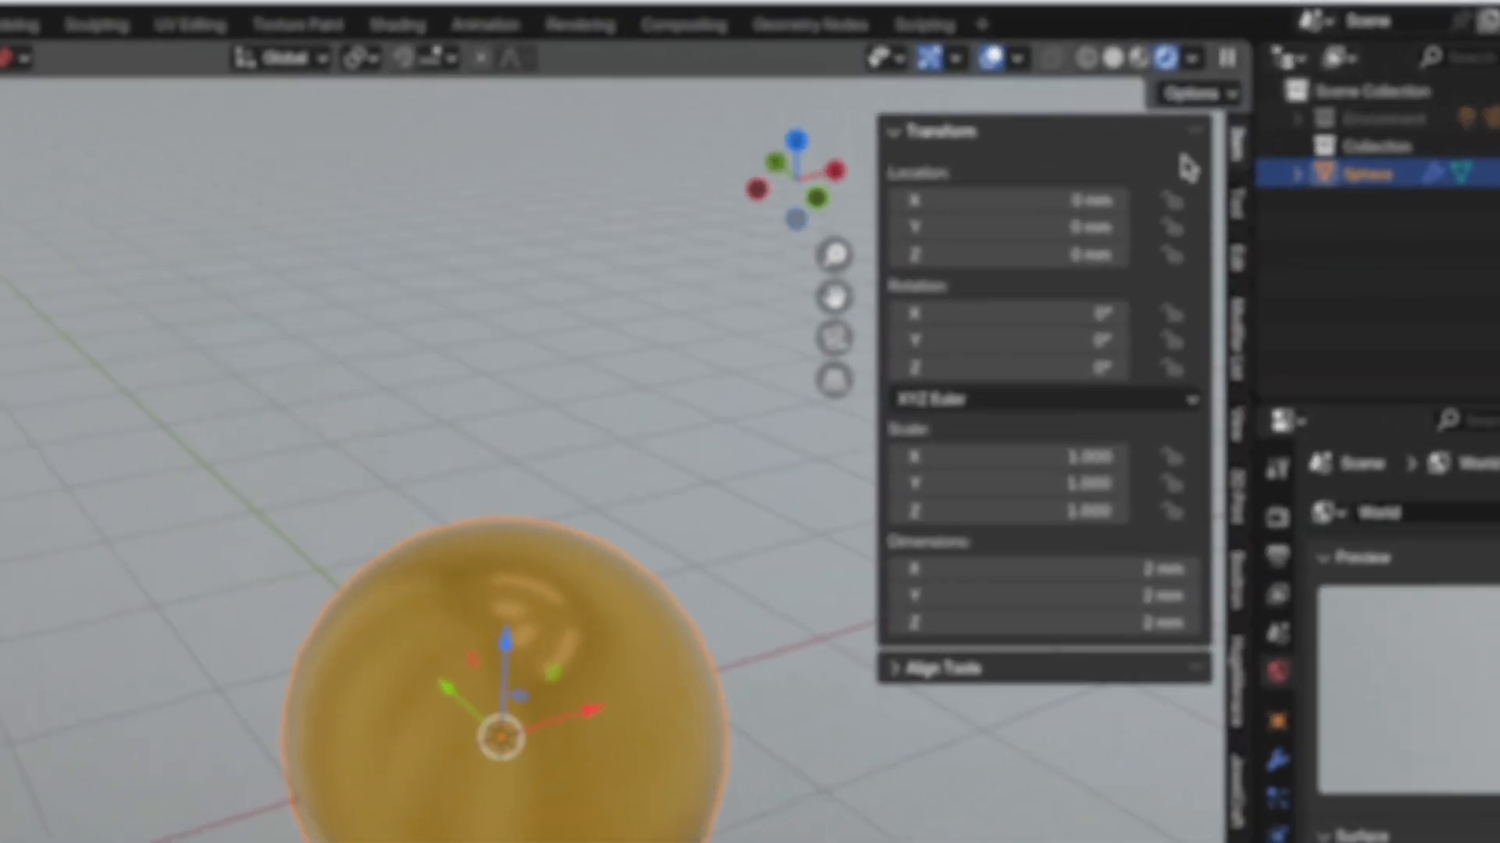
Step: In Viewport Shading, light the preview with a built-in HDRI instead of the scene world, keeping scene lights on
left_click(1229, 50)
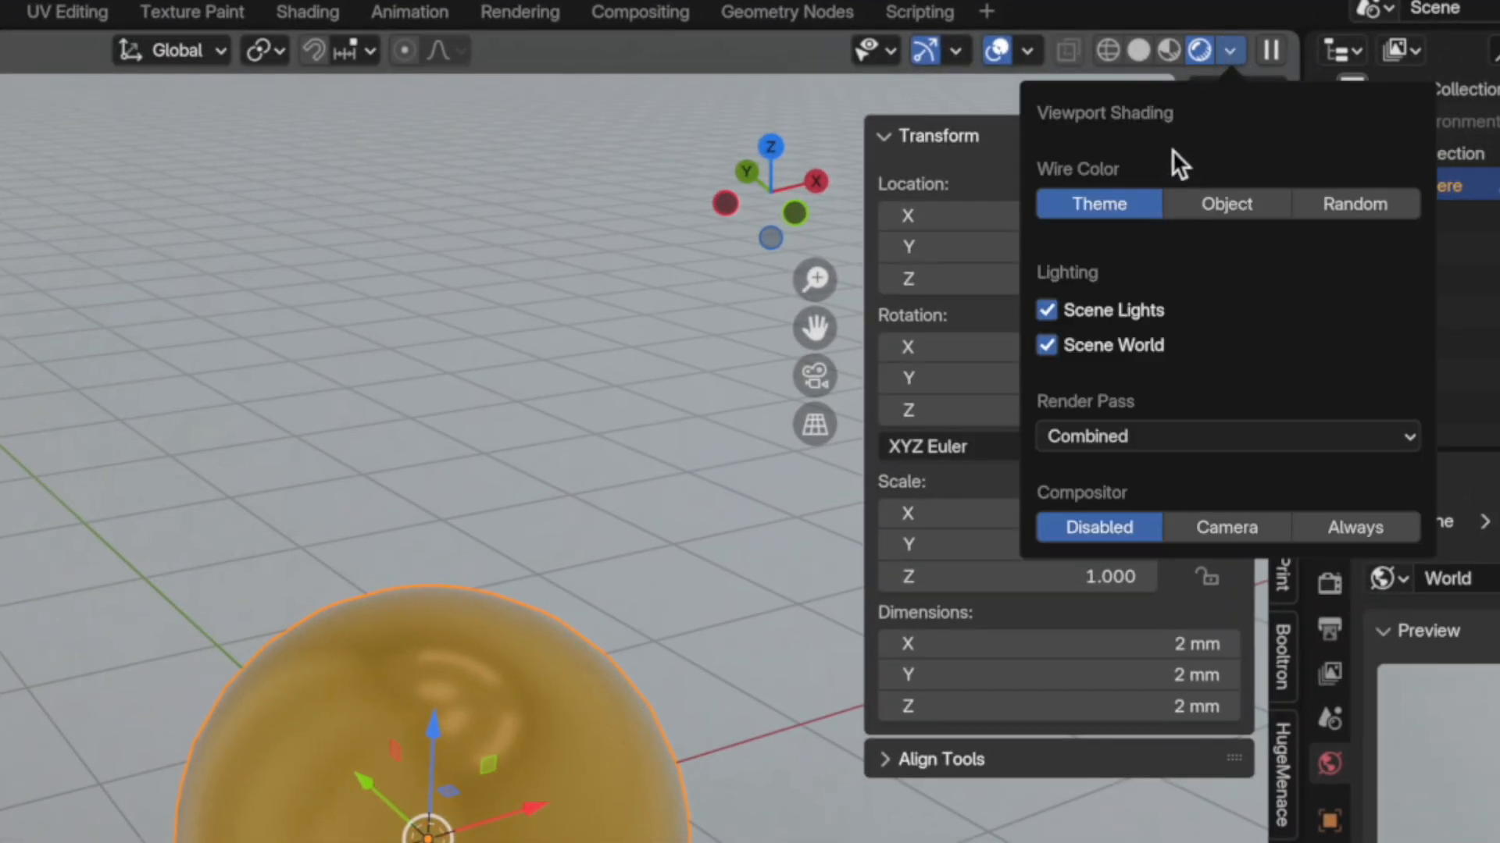
left_click(1226, 203)
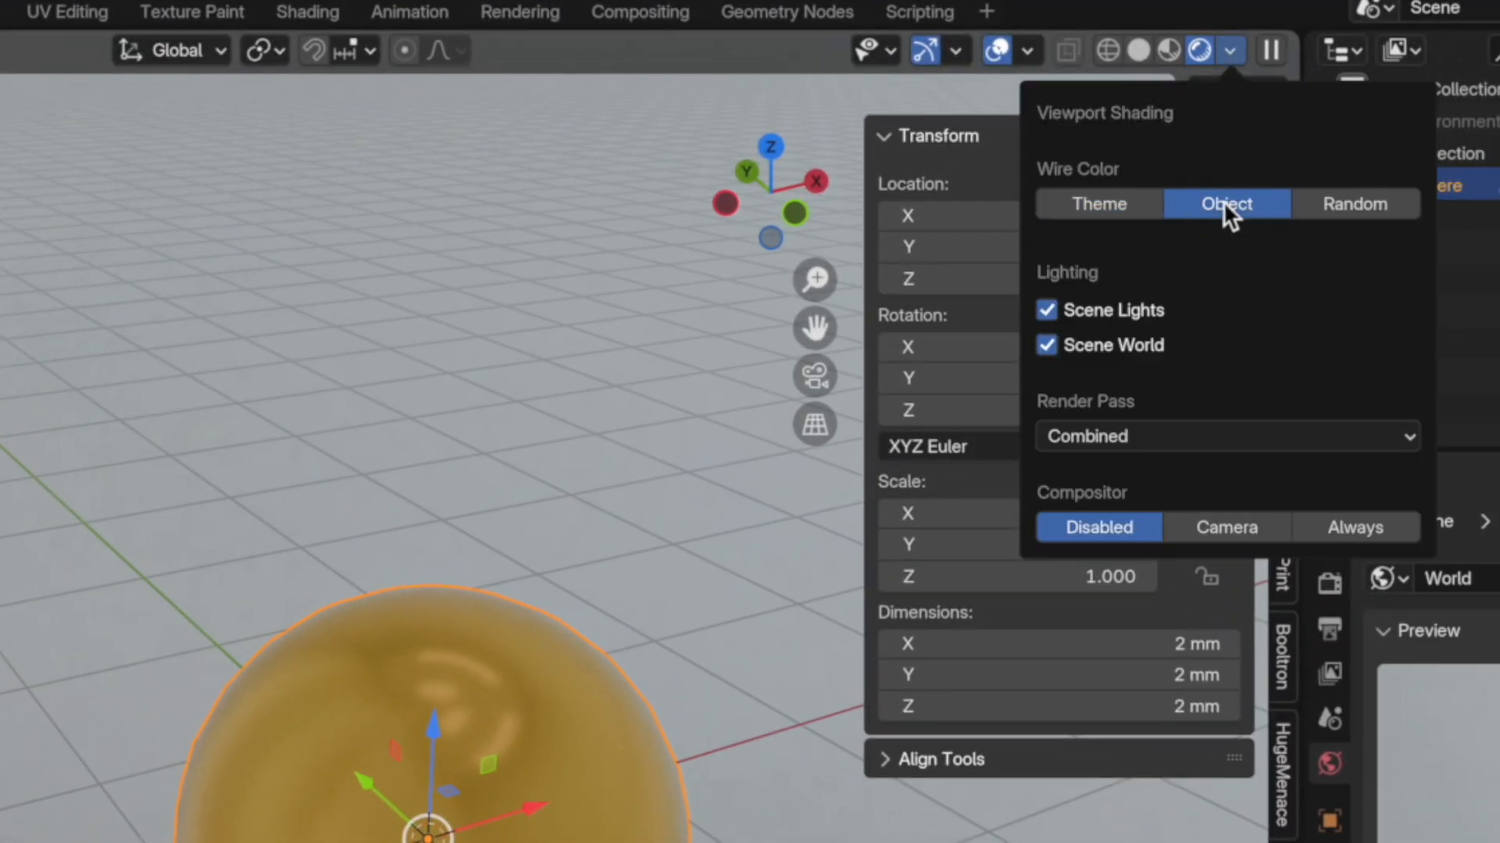
left_click(1096, 203)
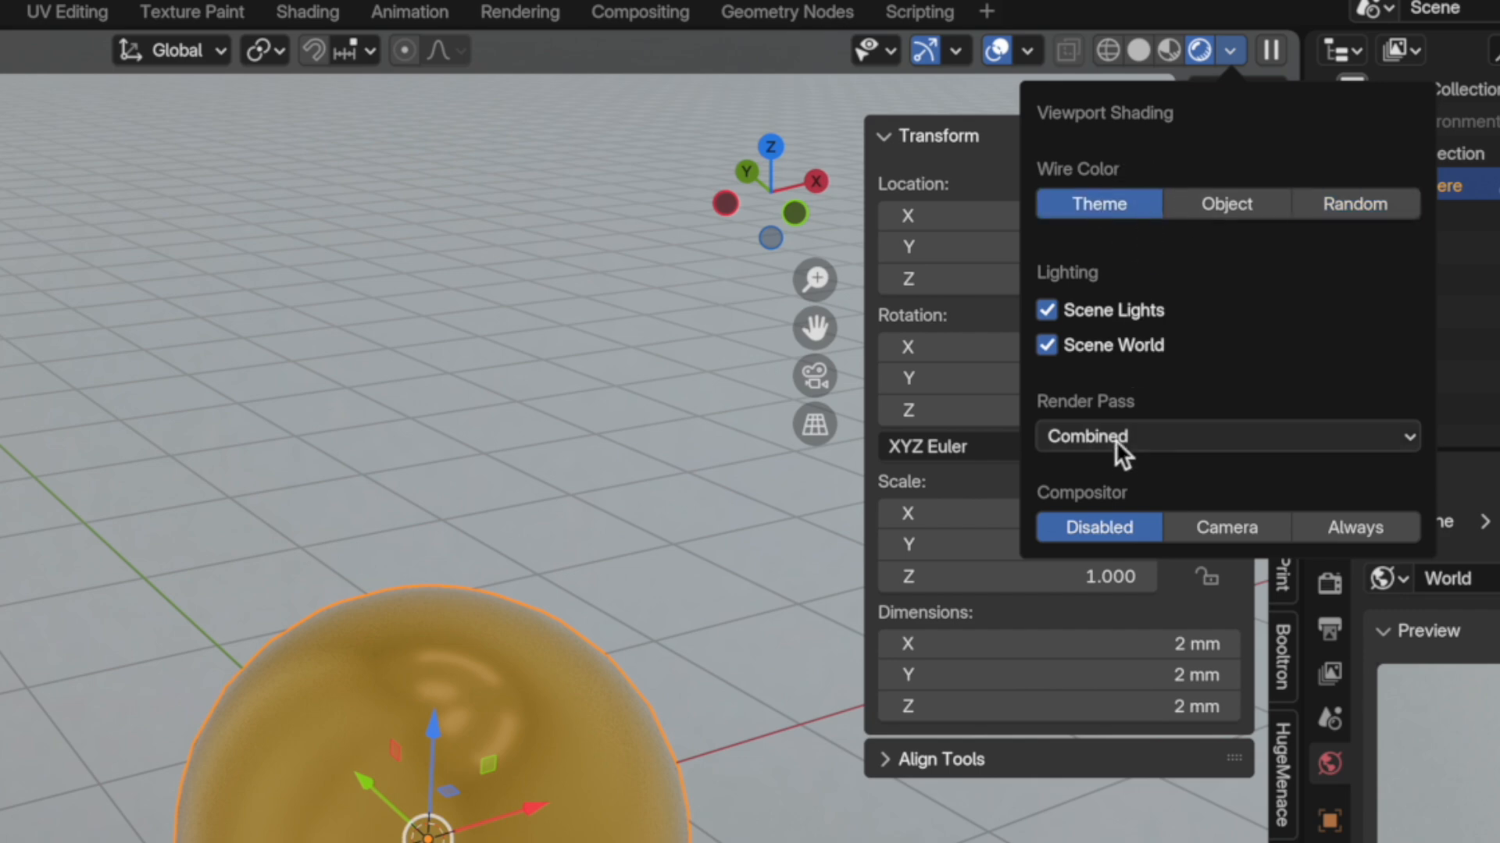
left_click(1045, 346)
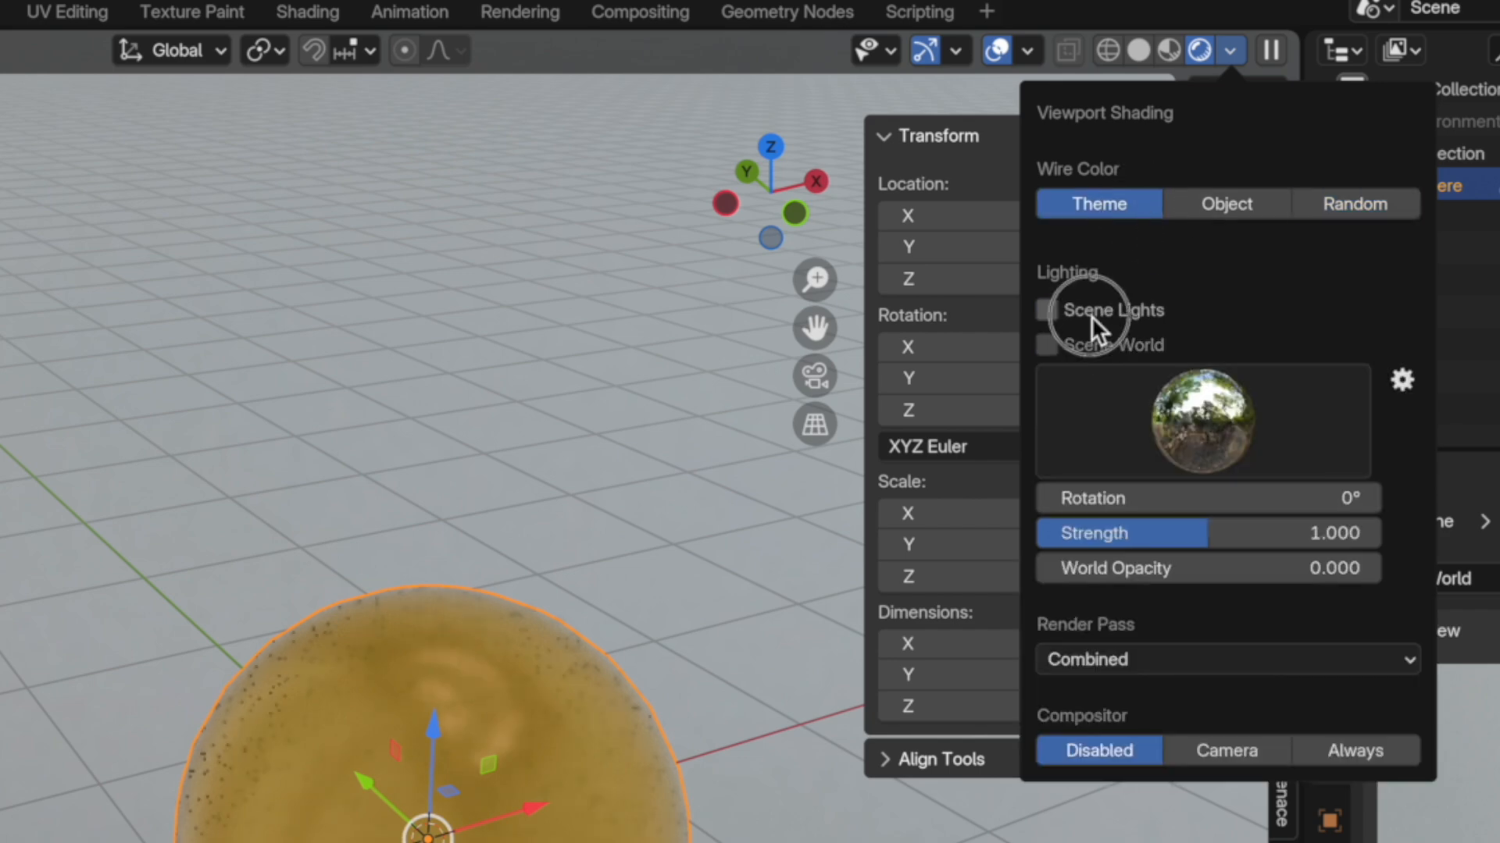
left_click(1047, 310)
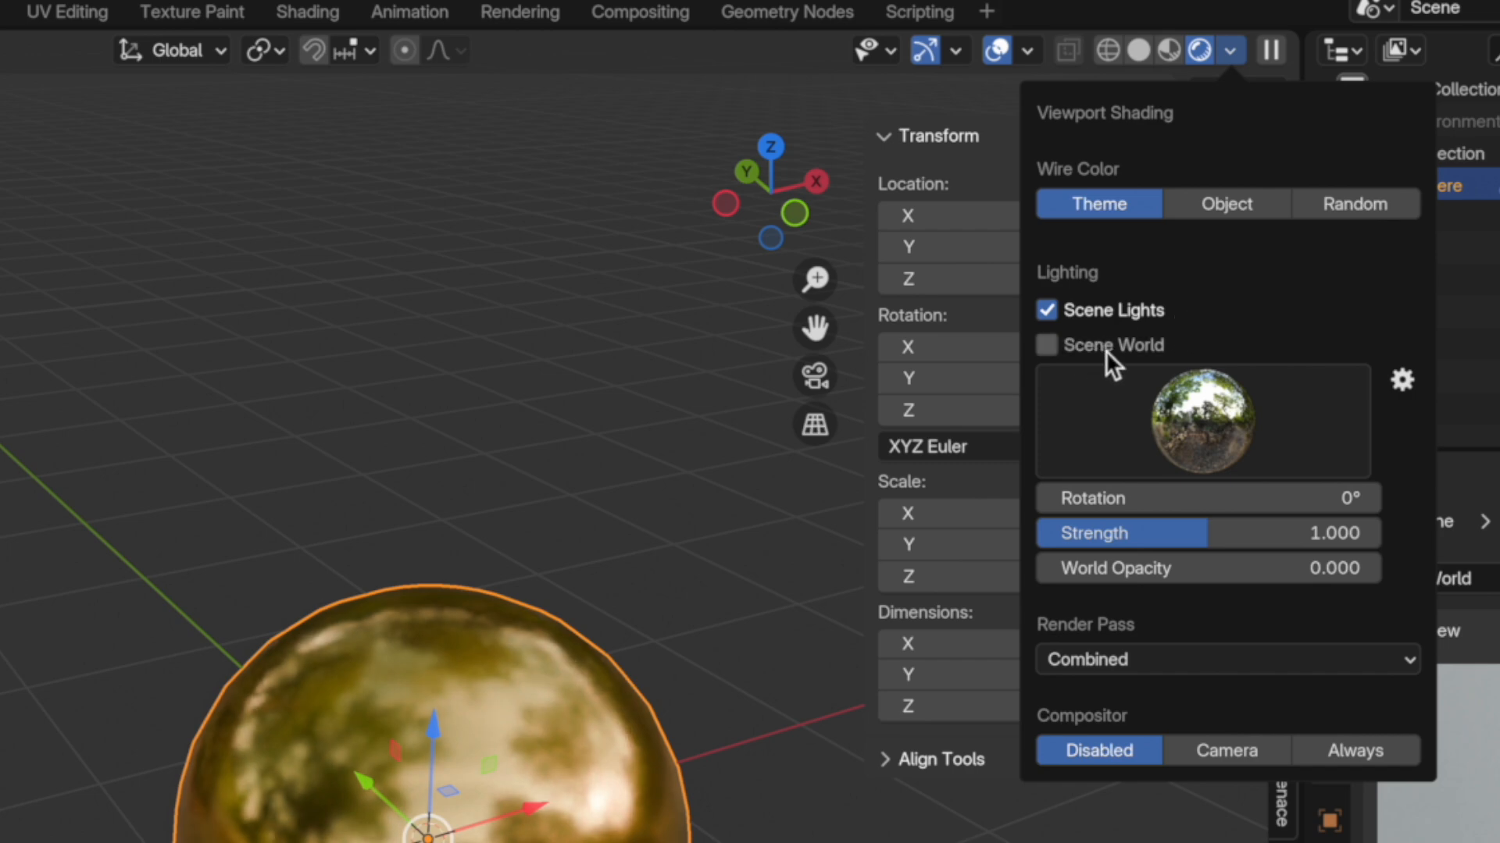
mouse_move(1184, 435)
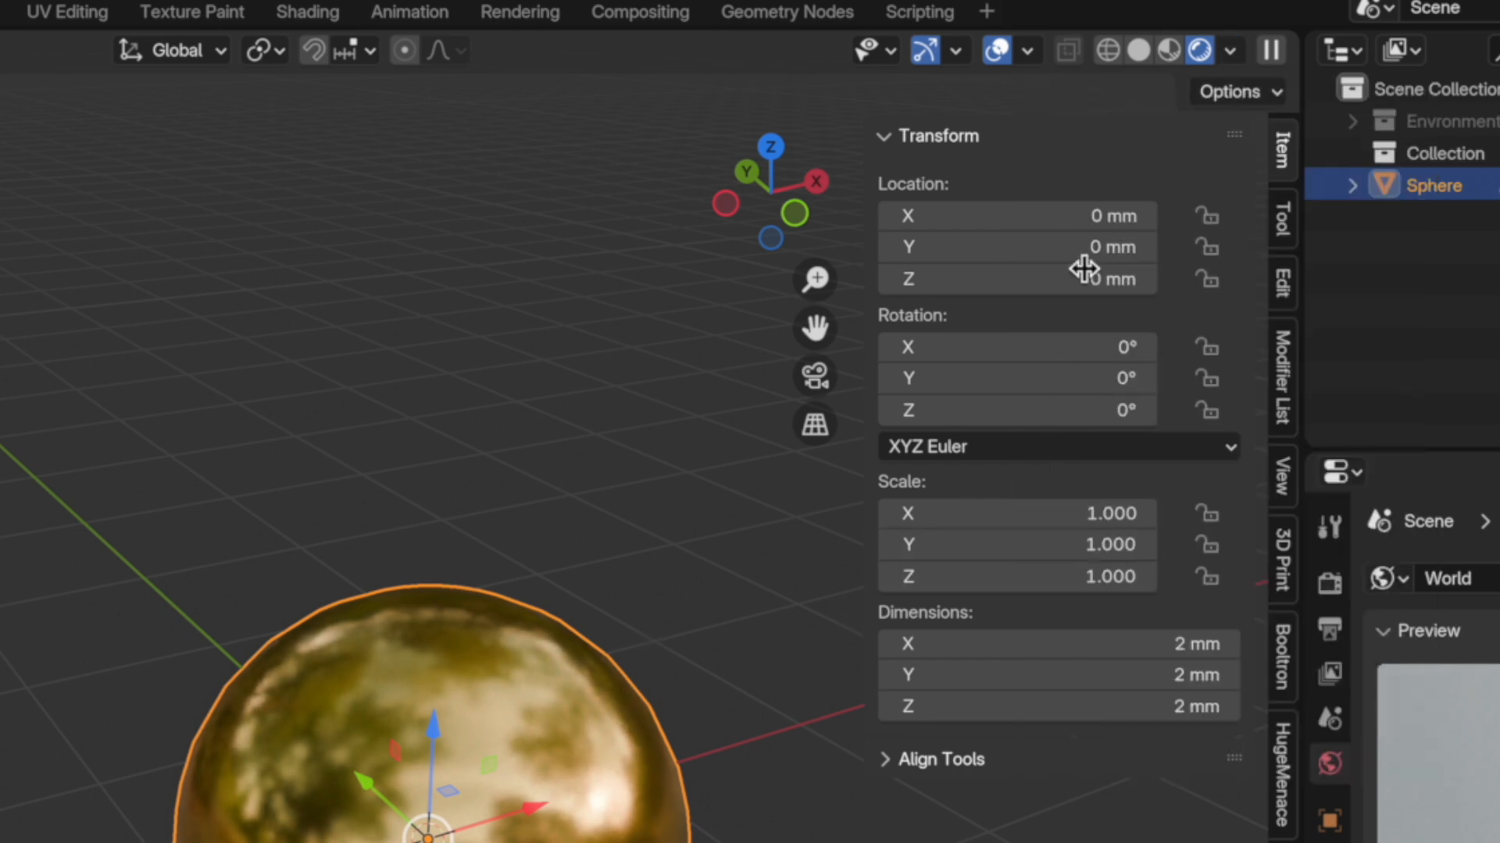
left_click(1230, 50)
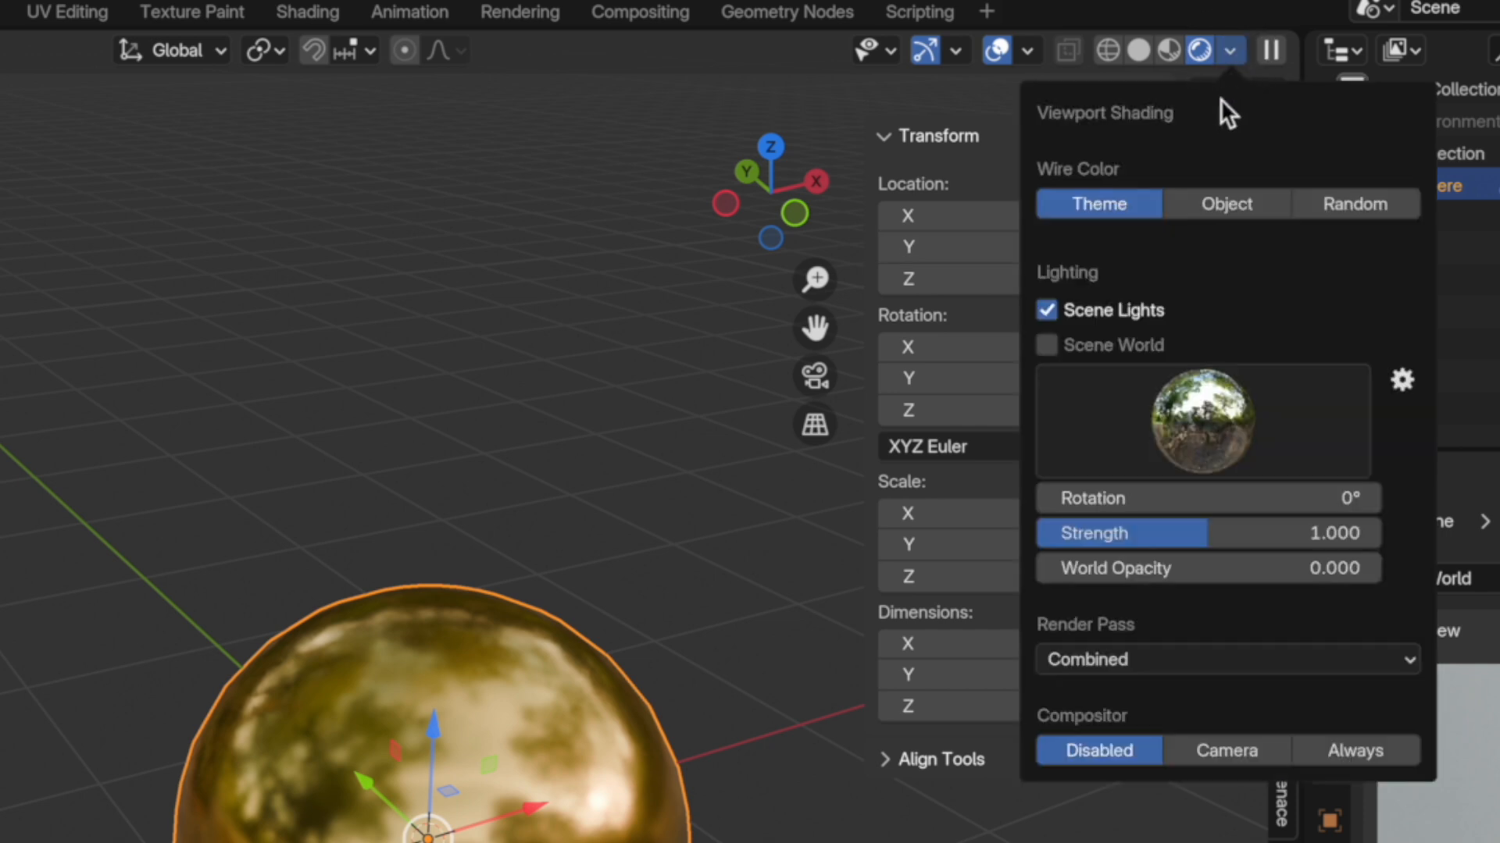
mouse_move(1045, 411)
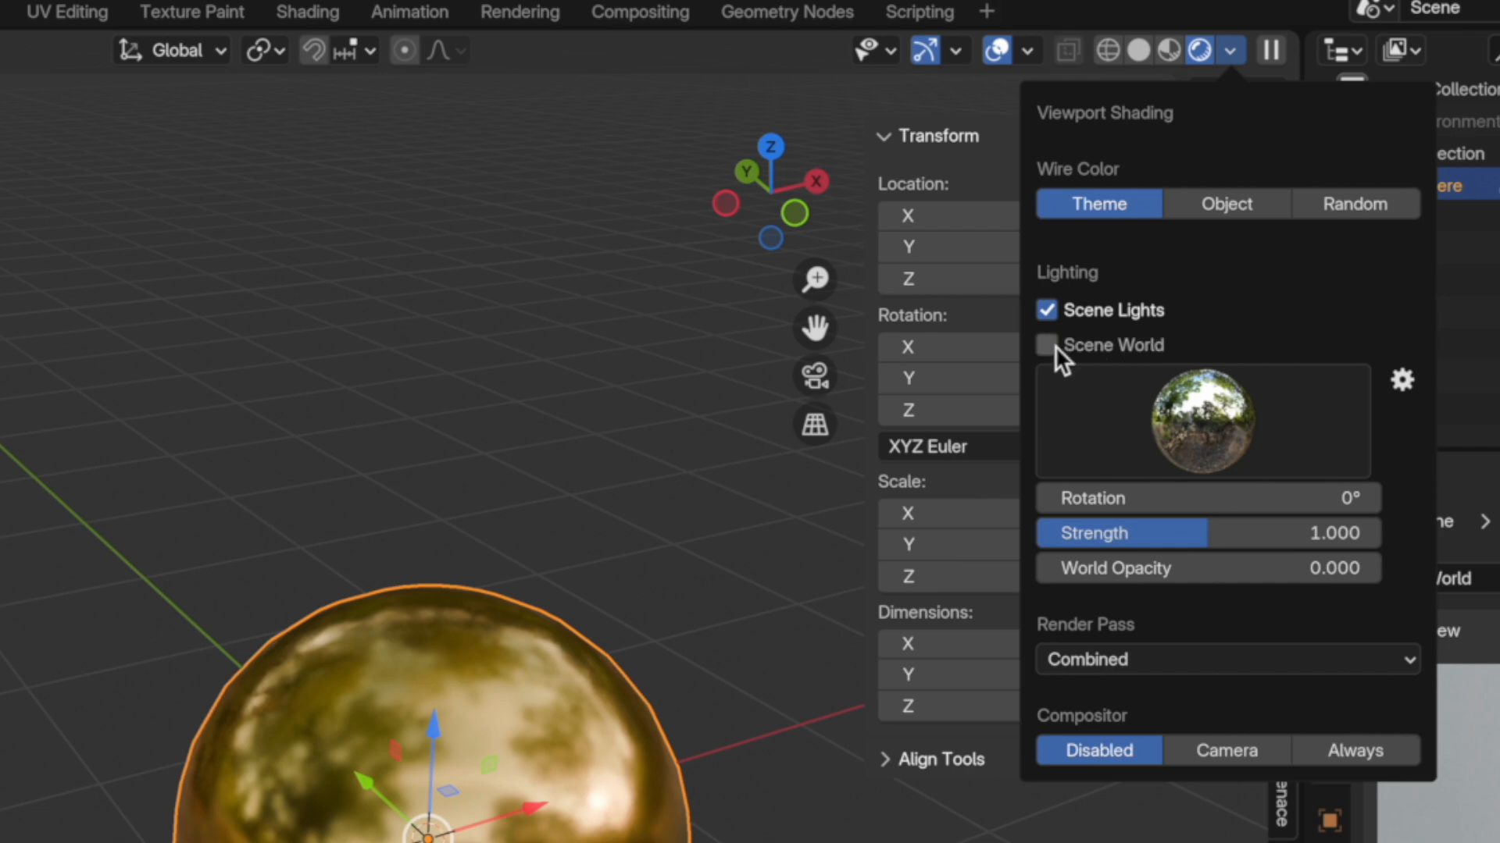
mouse_move(1234, 437)
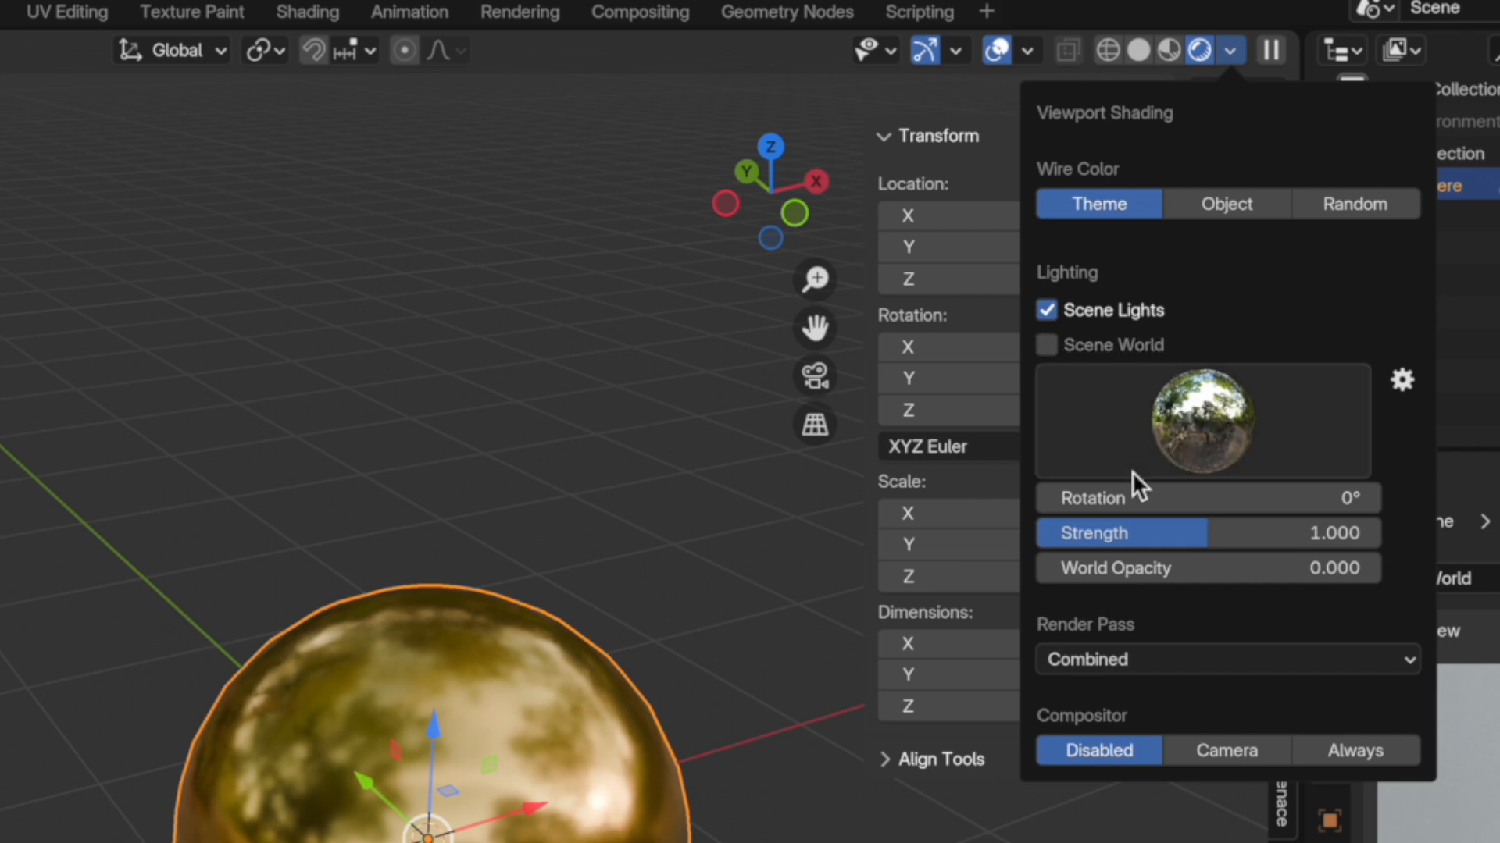
left_click(1201, 421)
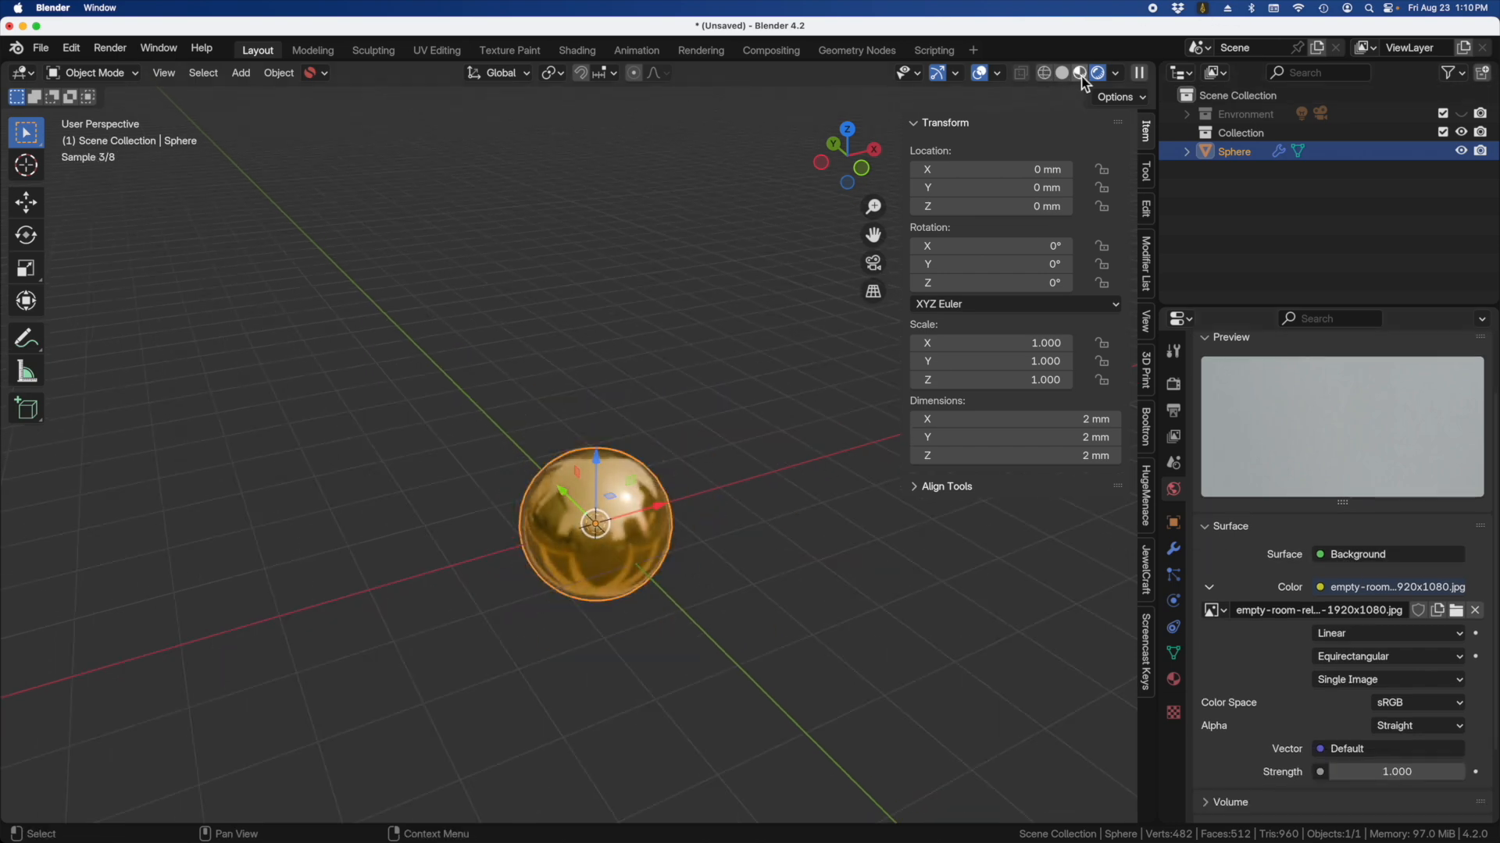
Step: Enable Scene Lights and Scene World in the Viewport Shading options for the rendered preview
left_click(1084, 74)
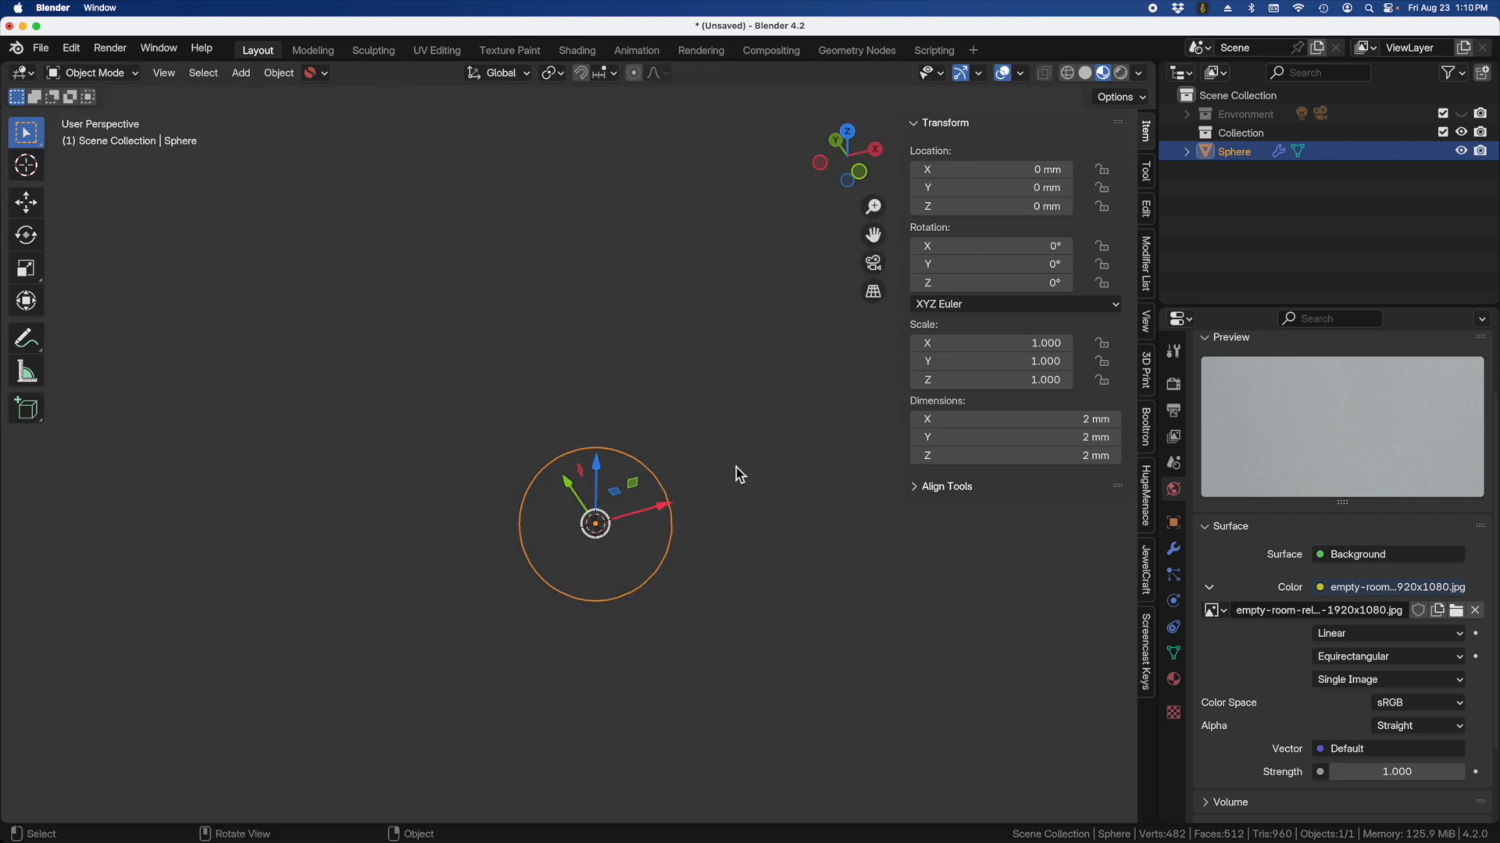
mouse_move(590, 579)
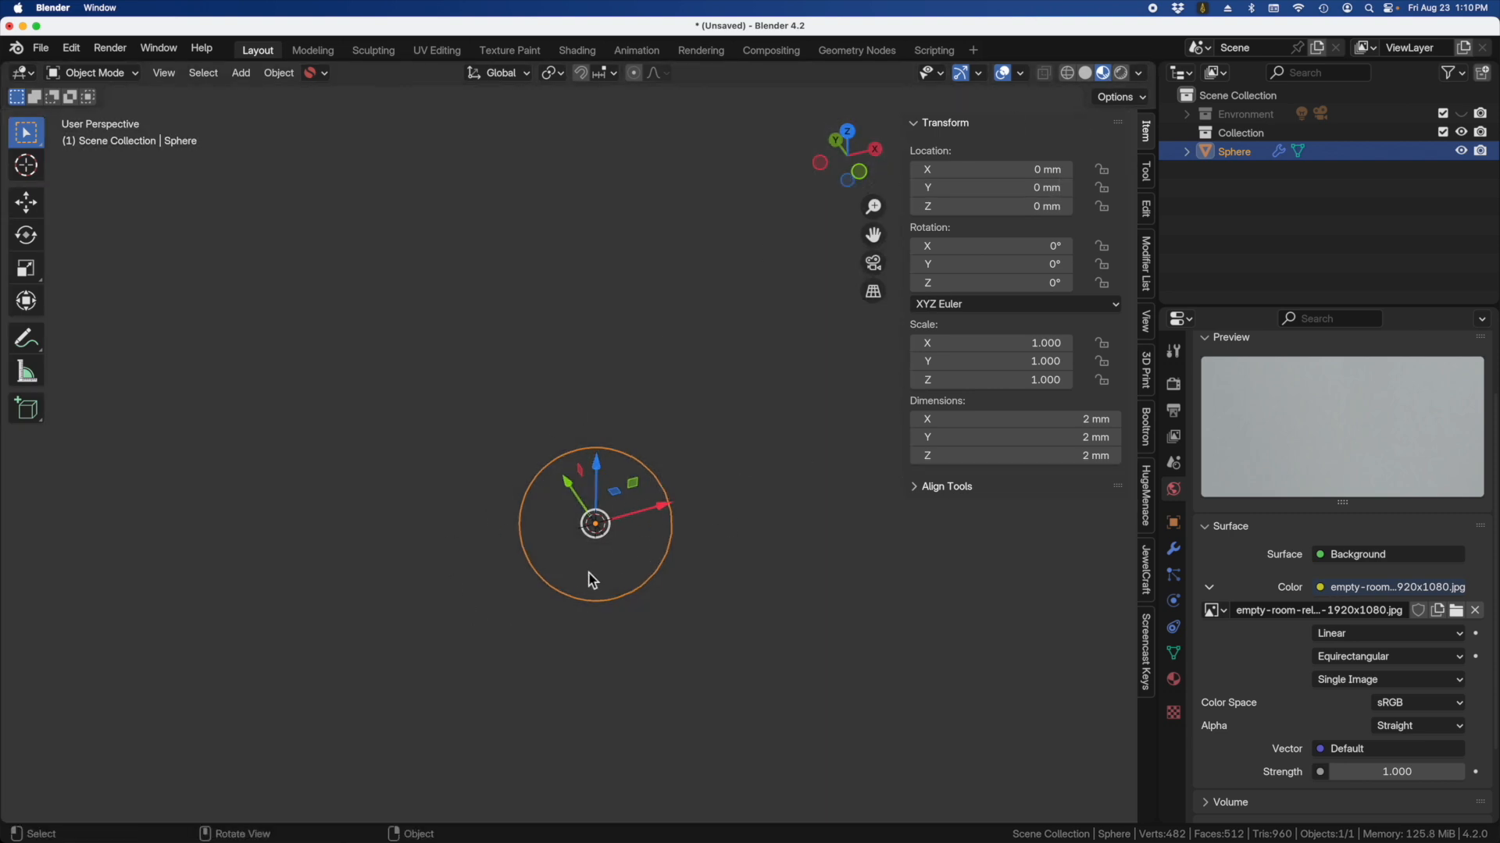
left_click(1098, 74)
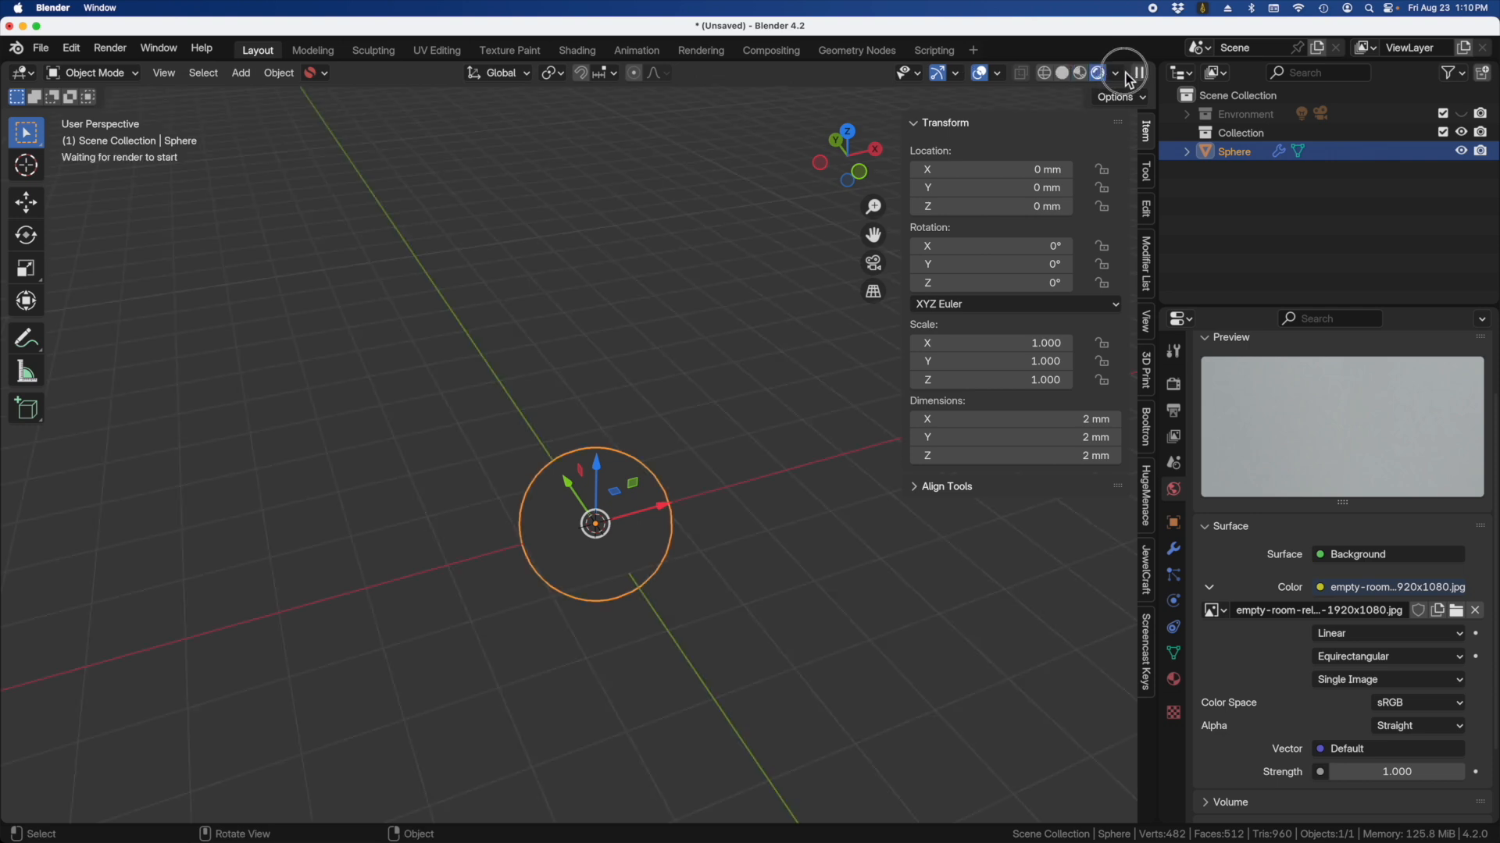
left_click(1139, 74)
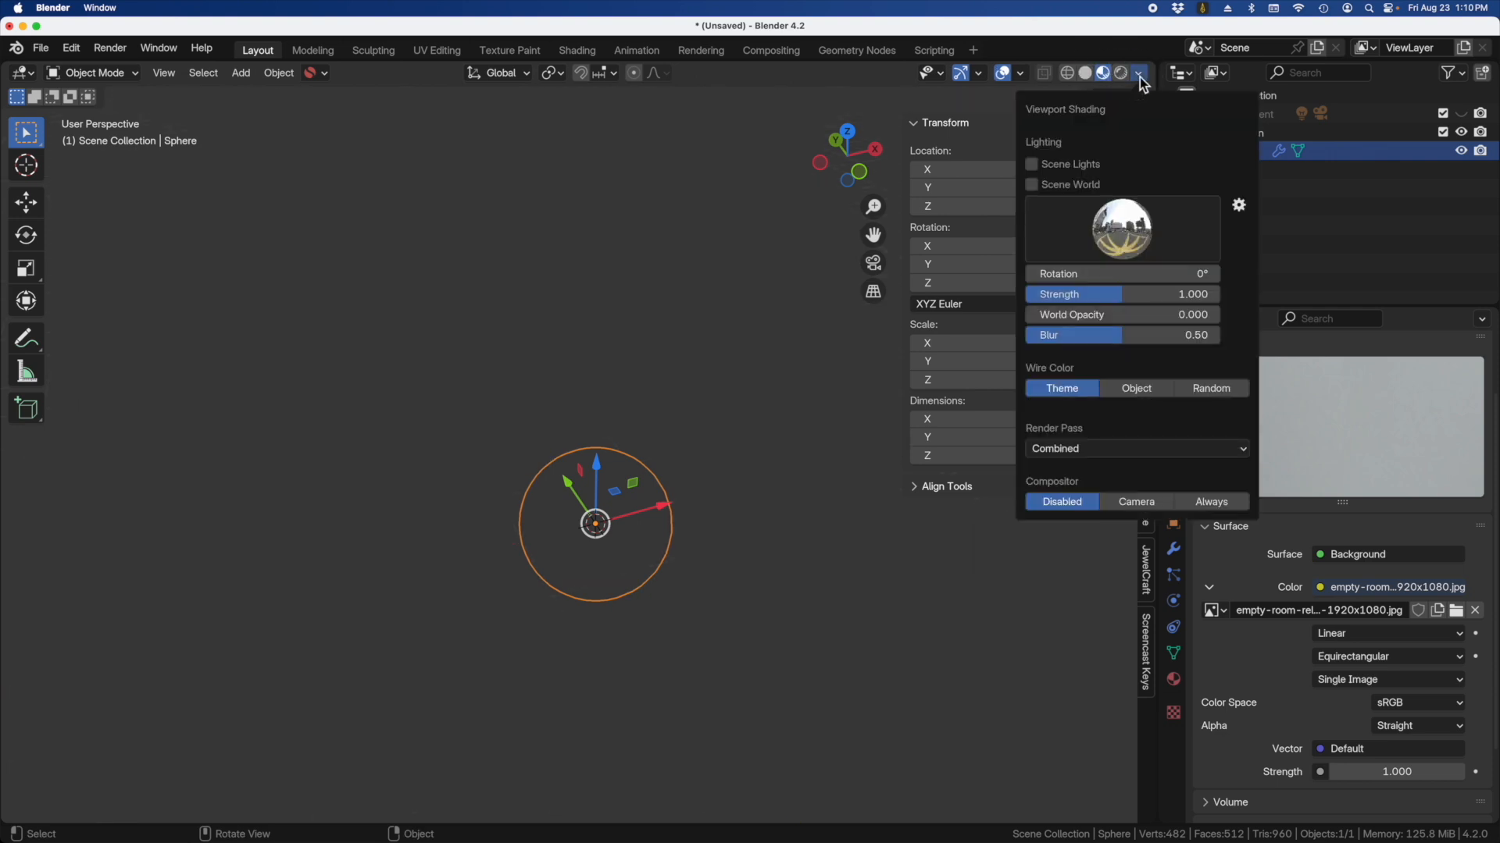
left_click(1031, 164)
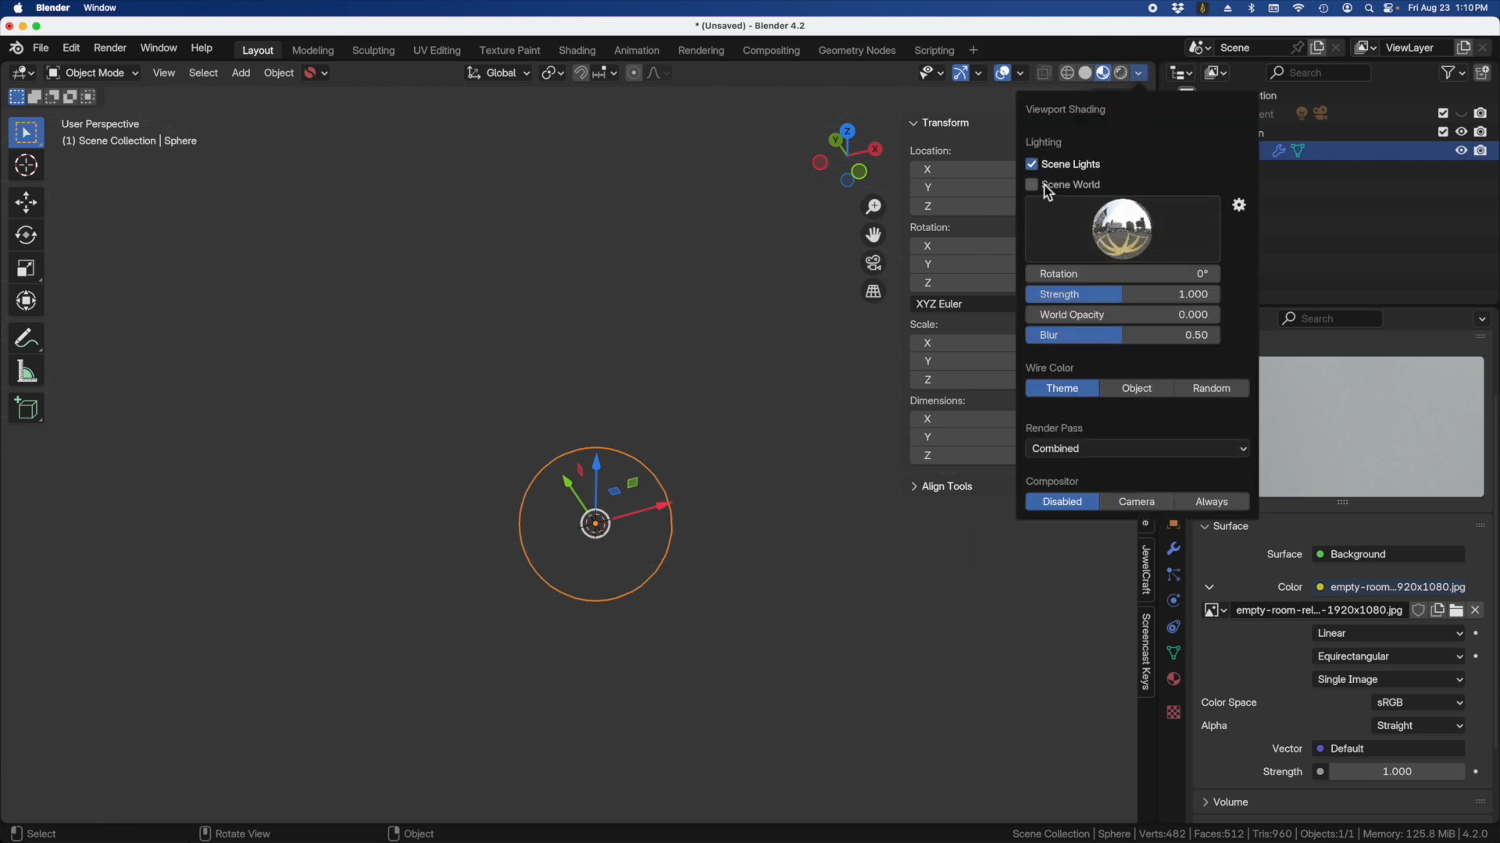
left_click(1033, 185)
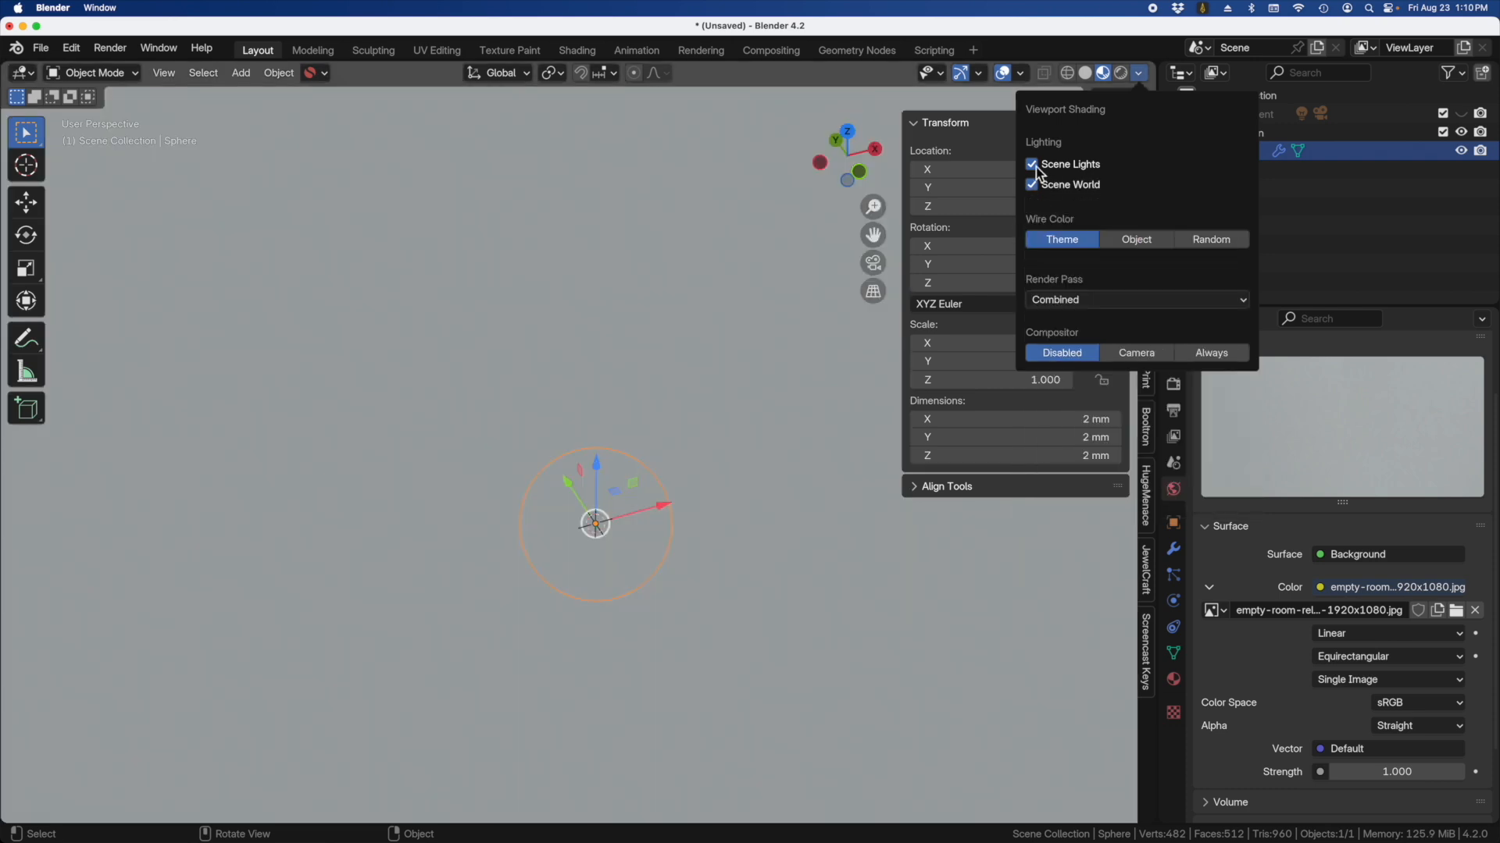
left_click(1033, 164)
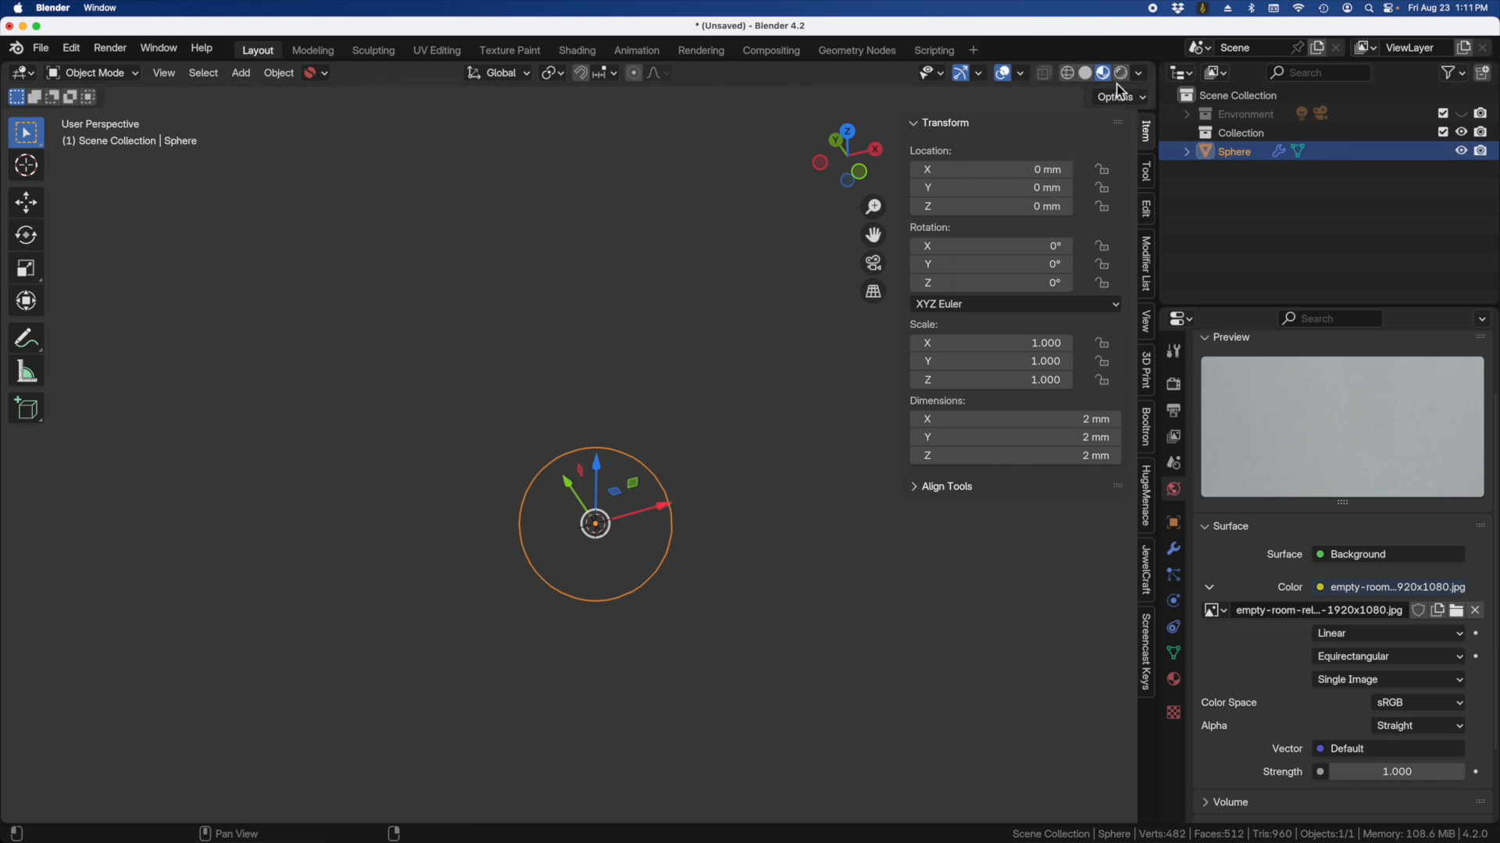
Step: Return the viewport to Solid shading of the sphere
left_click(1098, 73)
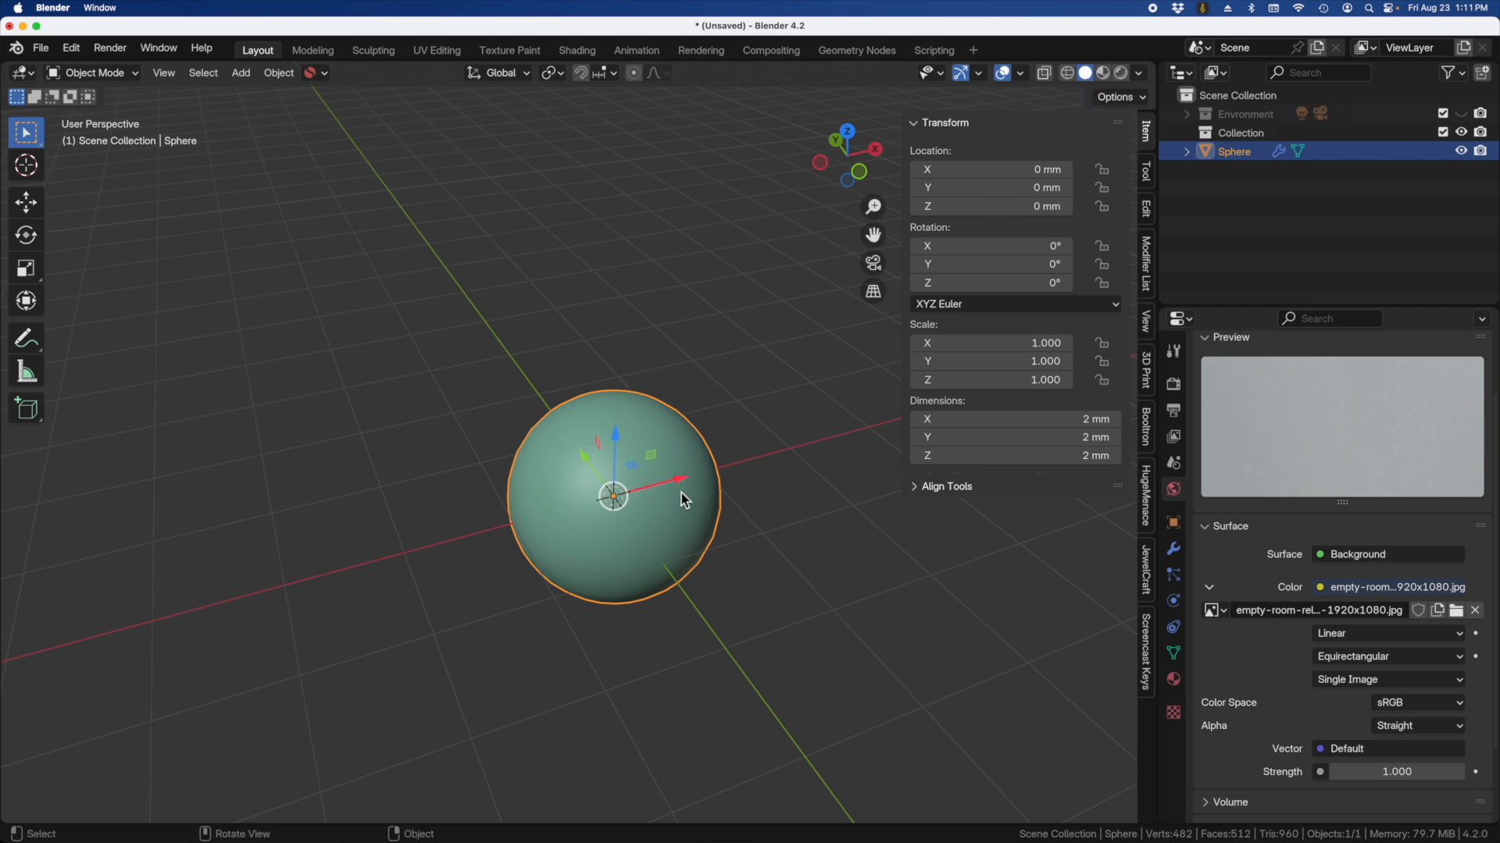
mouse_move(505, 642)
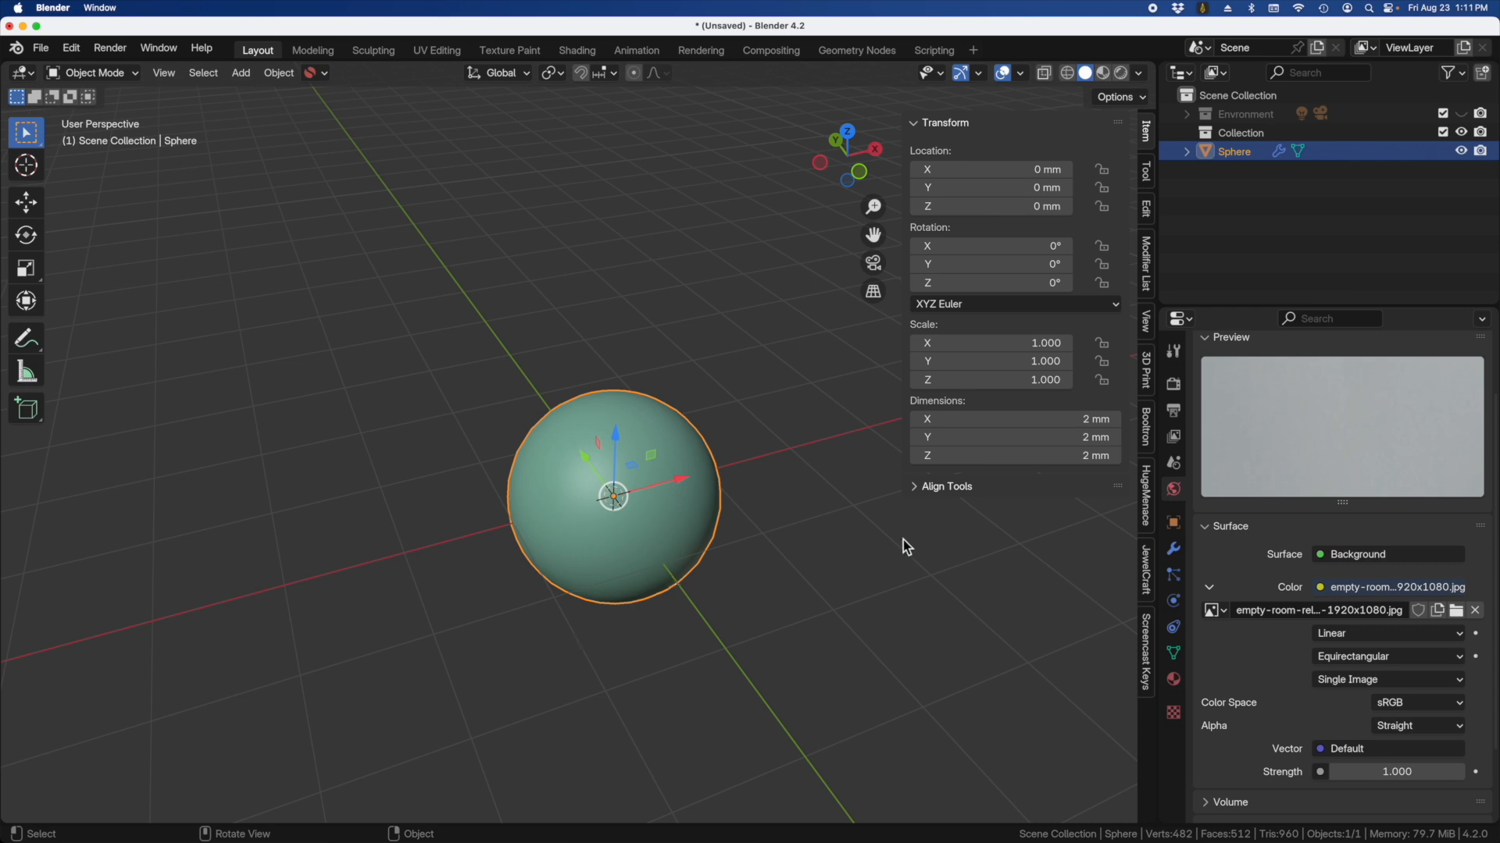
mouse_move(536, 468)
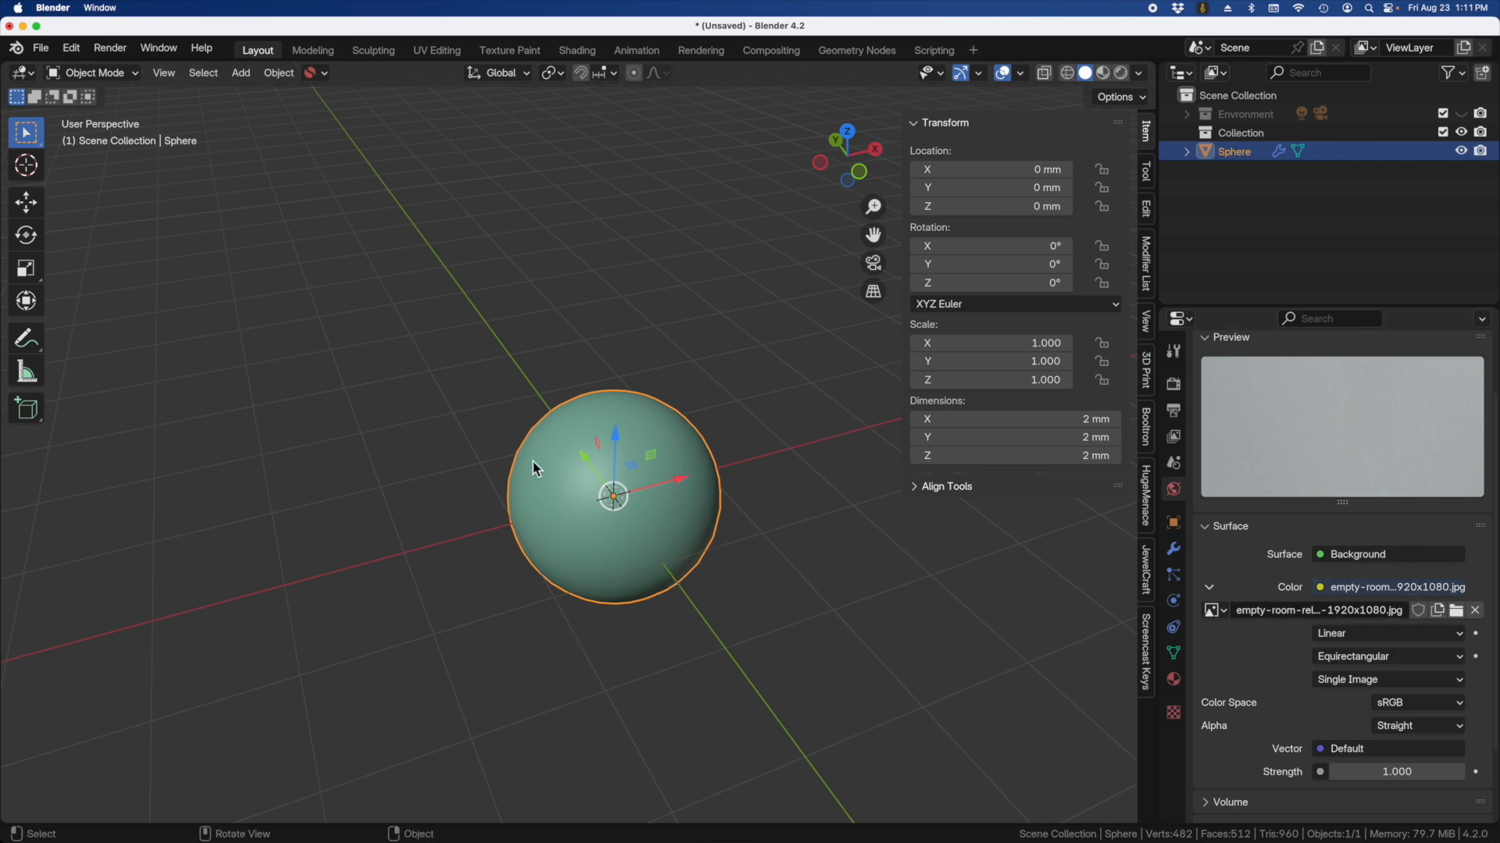
mouse_move(594, 486)
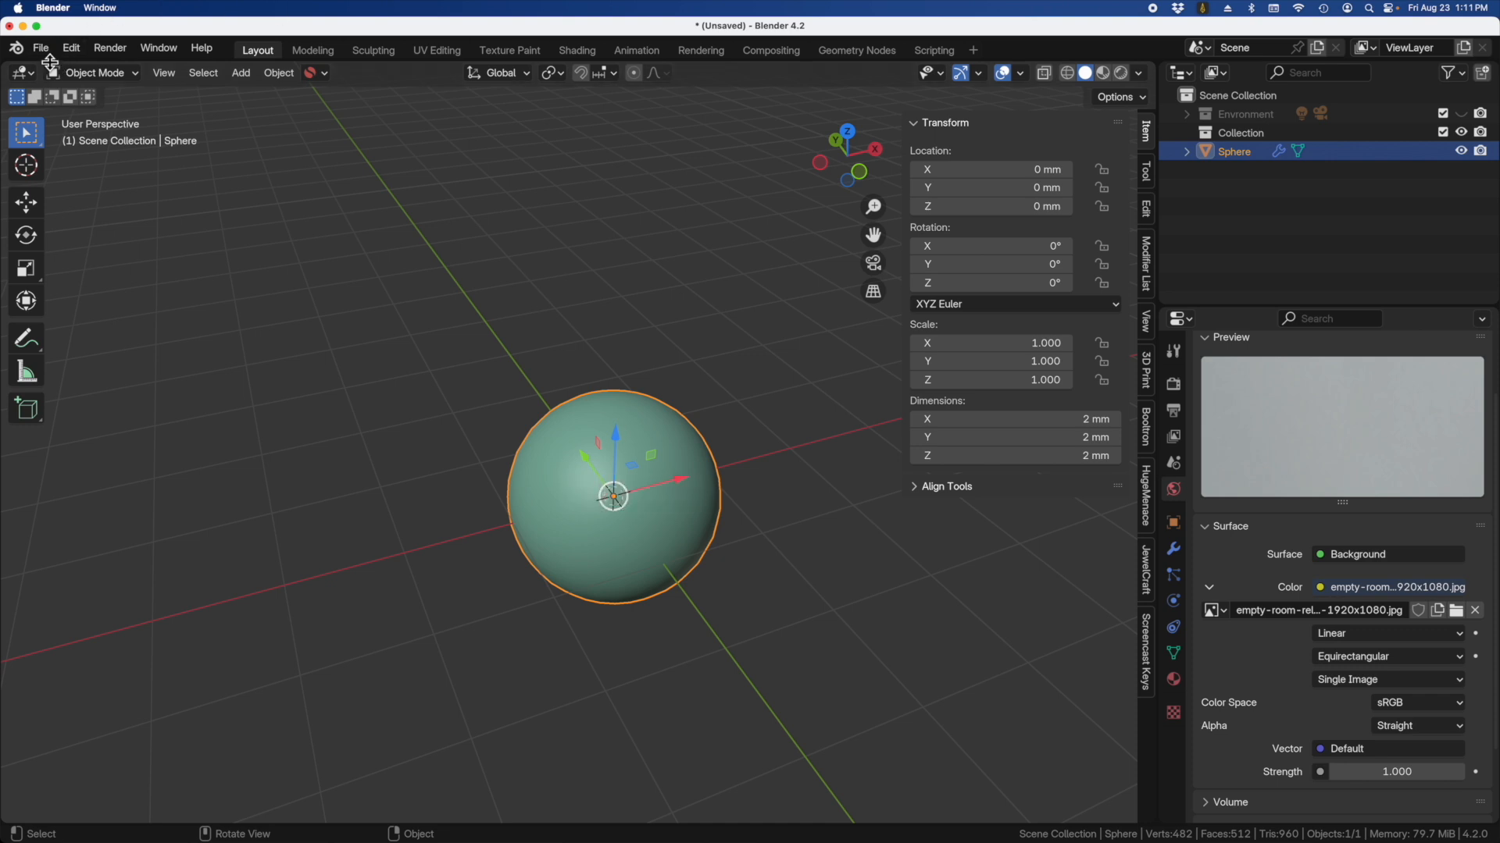
Step: Save the scene as the default startup file via File > Defaults, confirming the overwrite
left_click(41, 48)
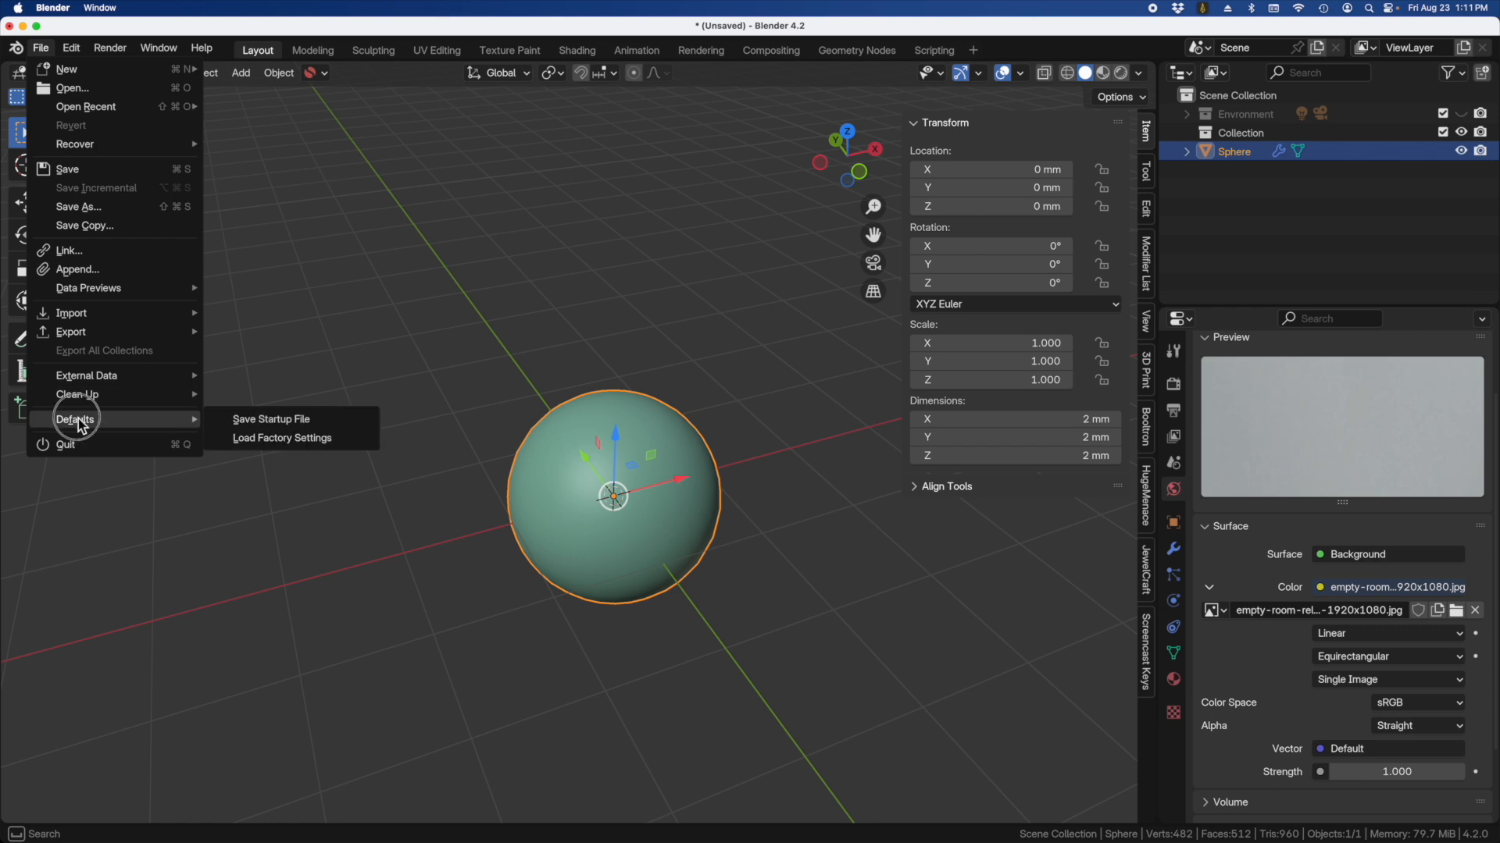
left_click(270, 418)
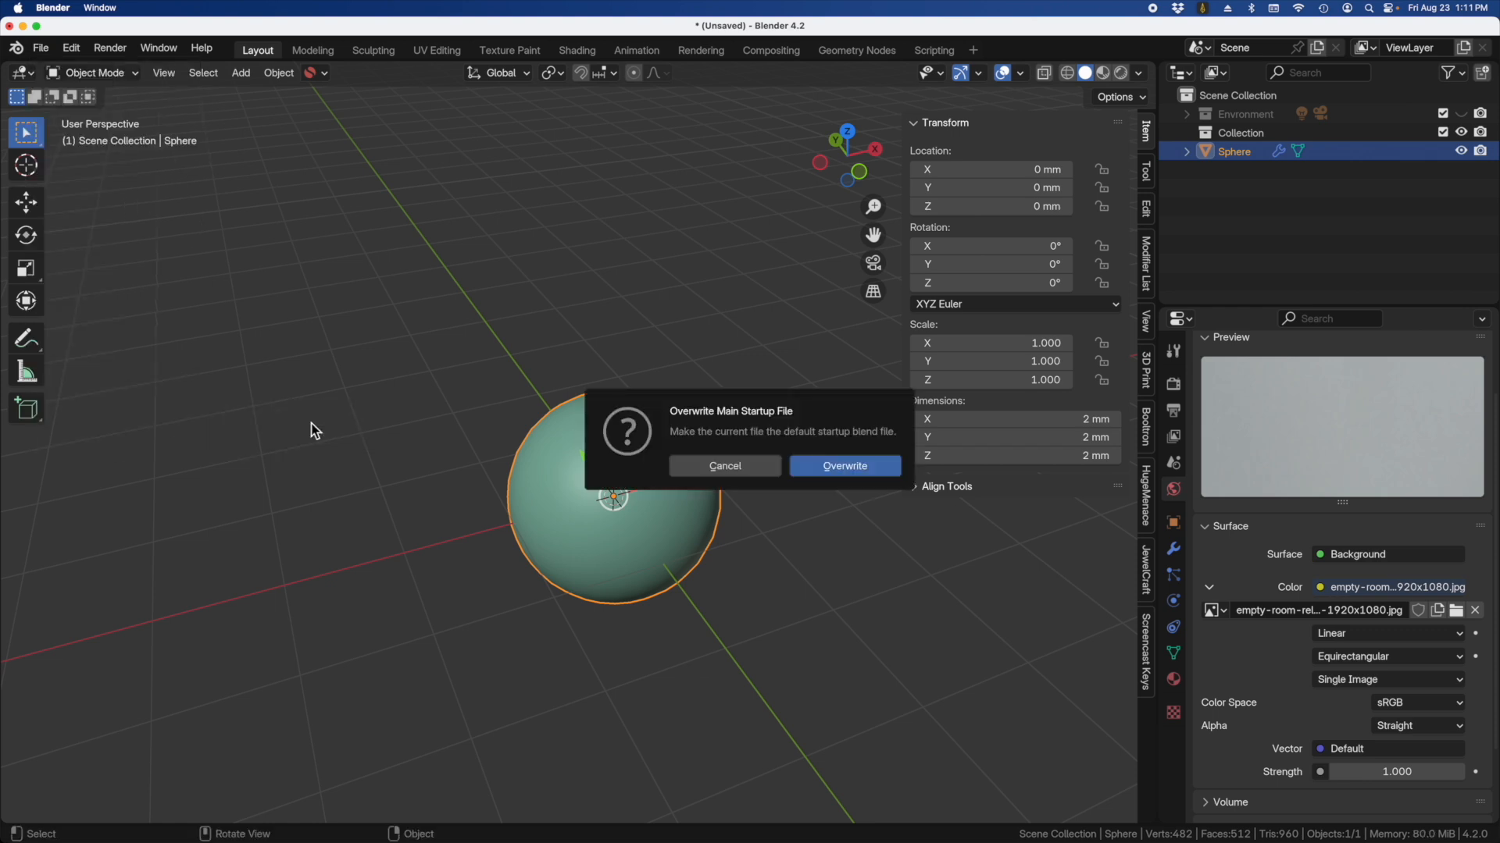
mouse_move(869, 475)
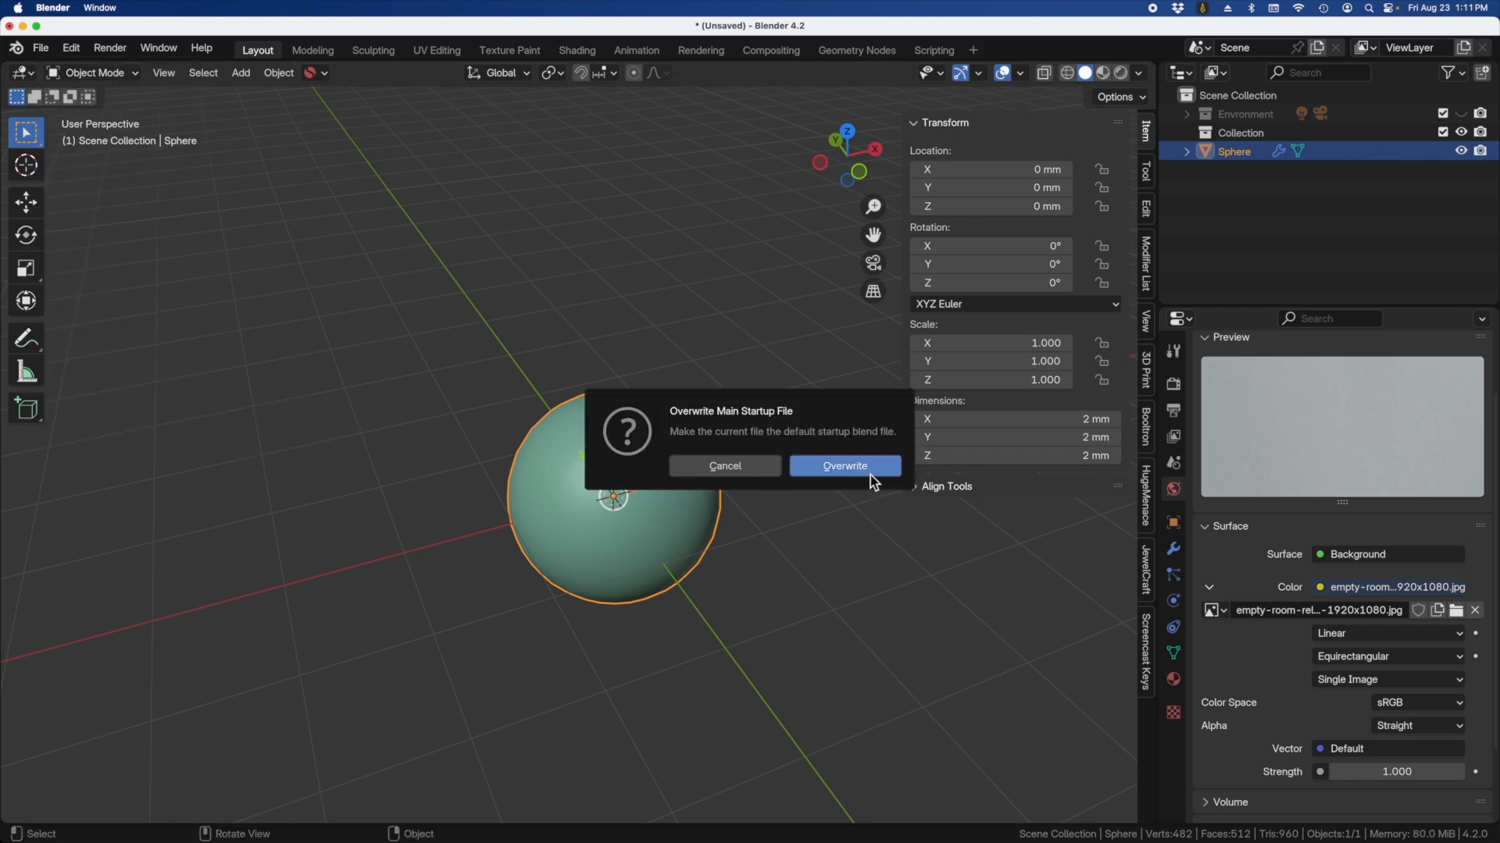
left_click(843, 465)
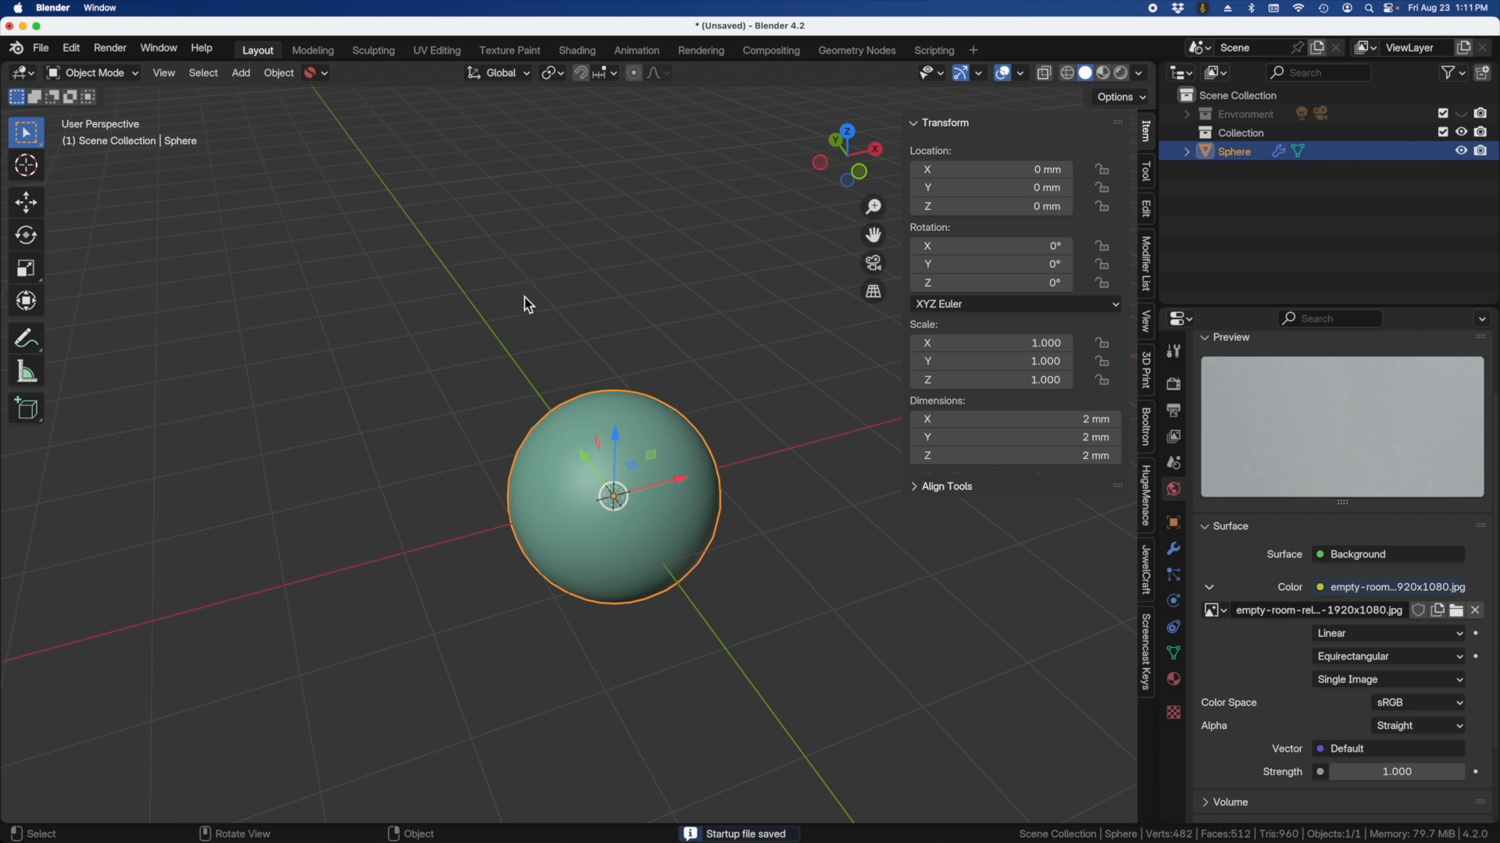
mouse_move(620, 345)
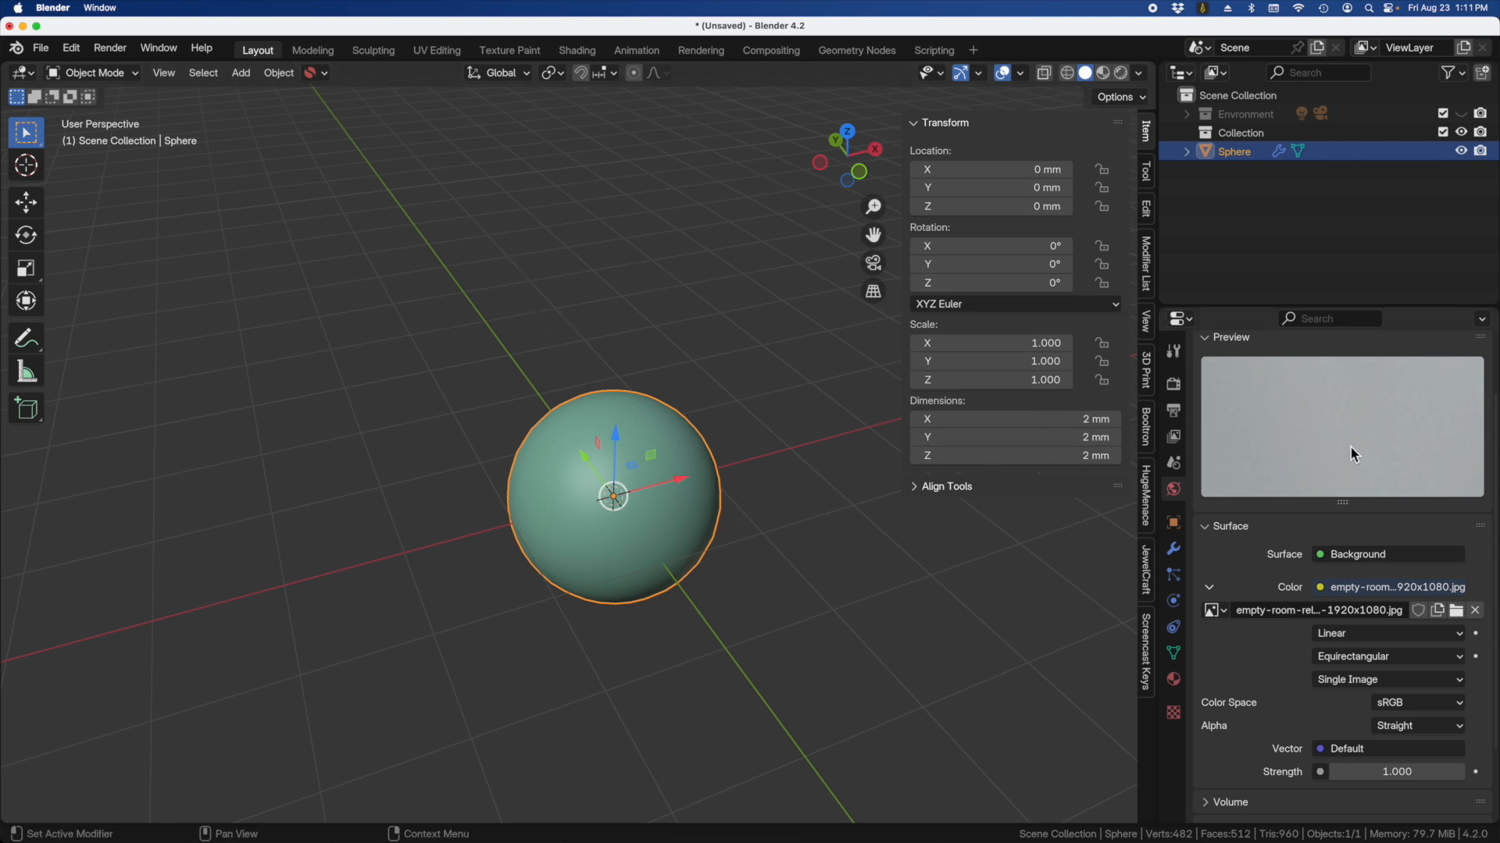
mouse_move(1286, 432)
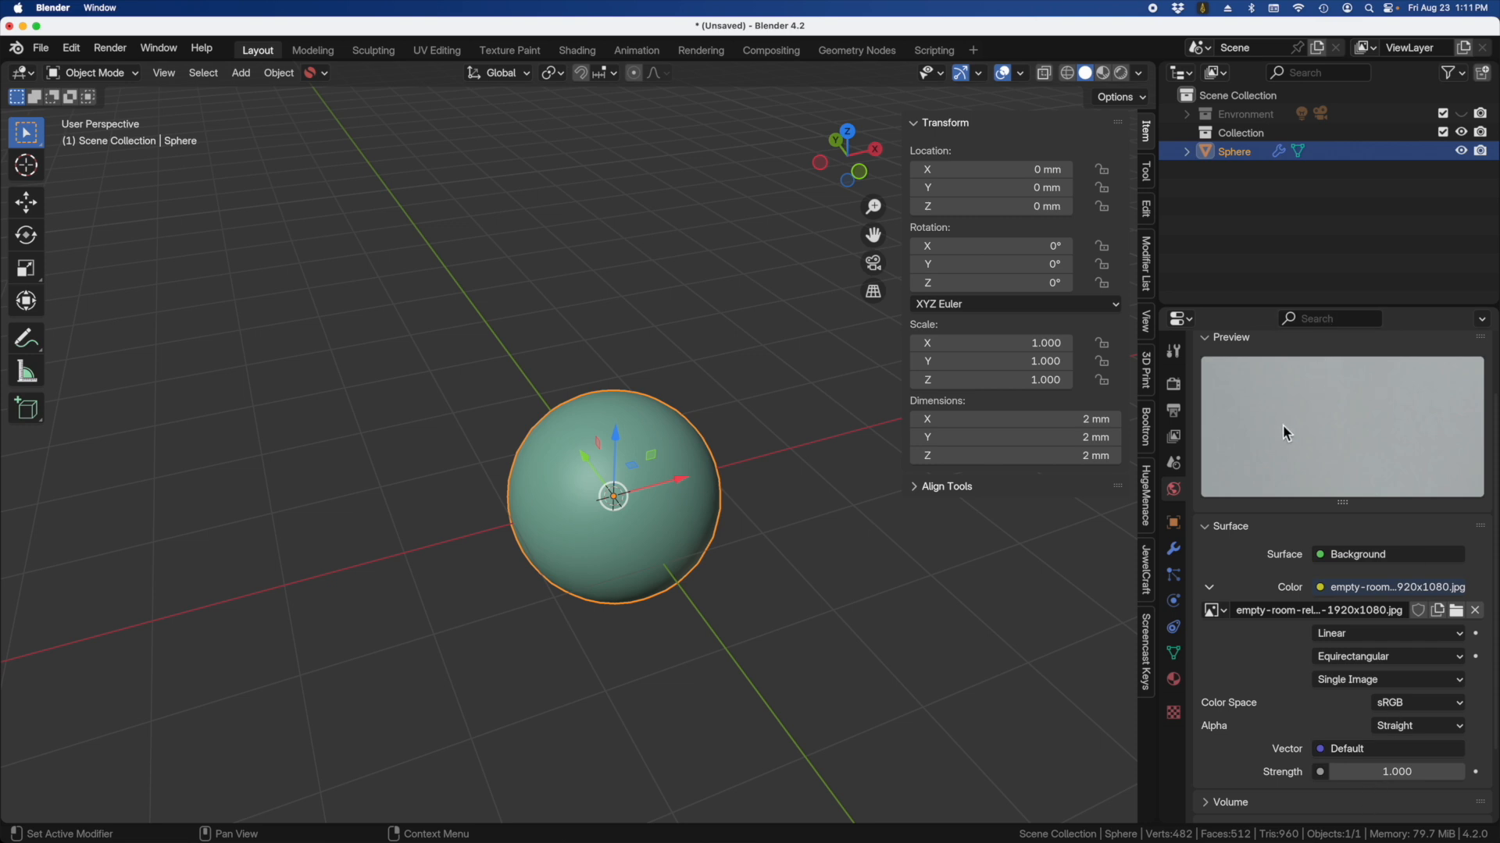
mouse_move(542, 306)
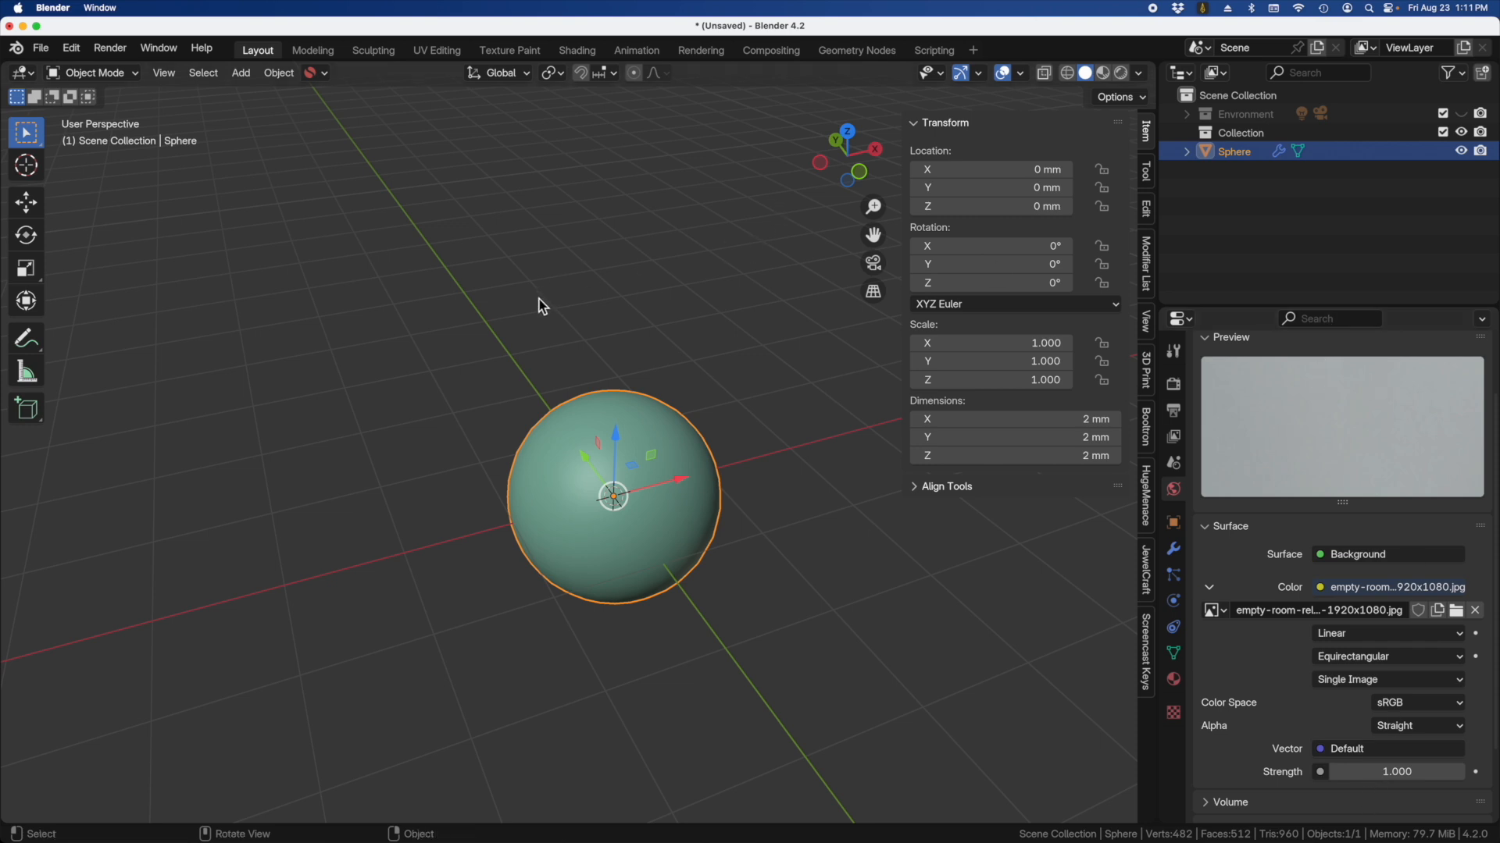
mouse_move(558, 320)
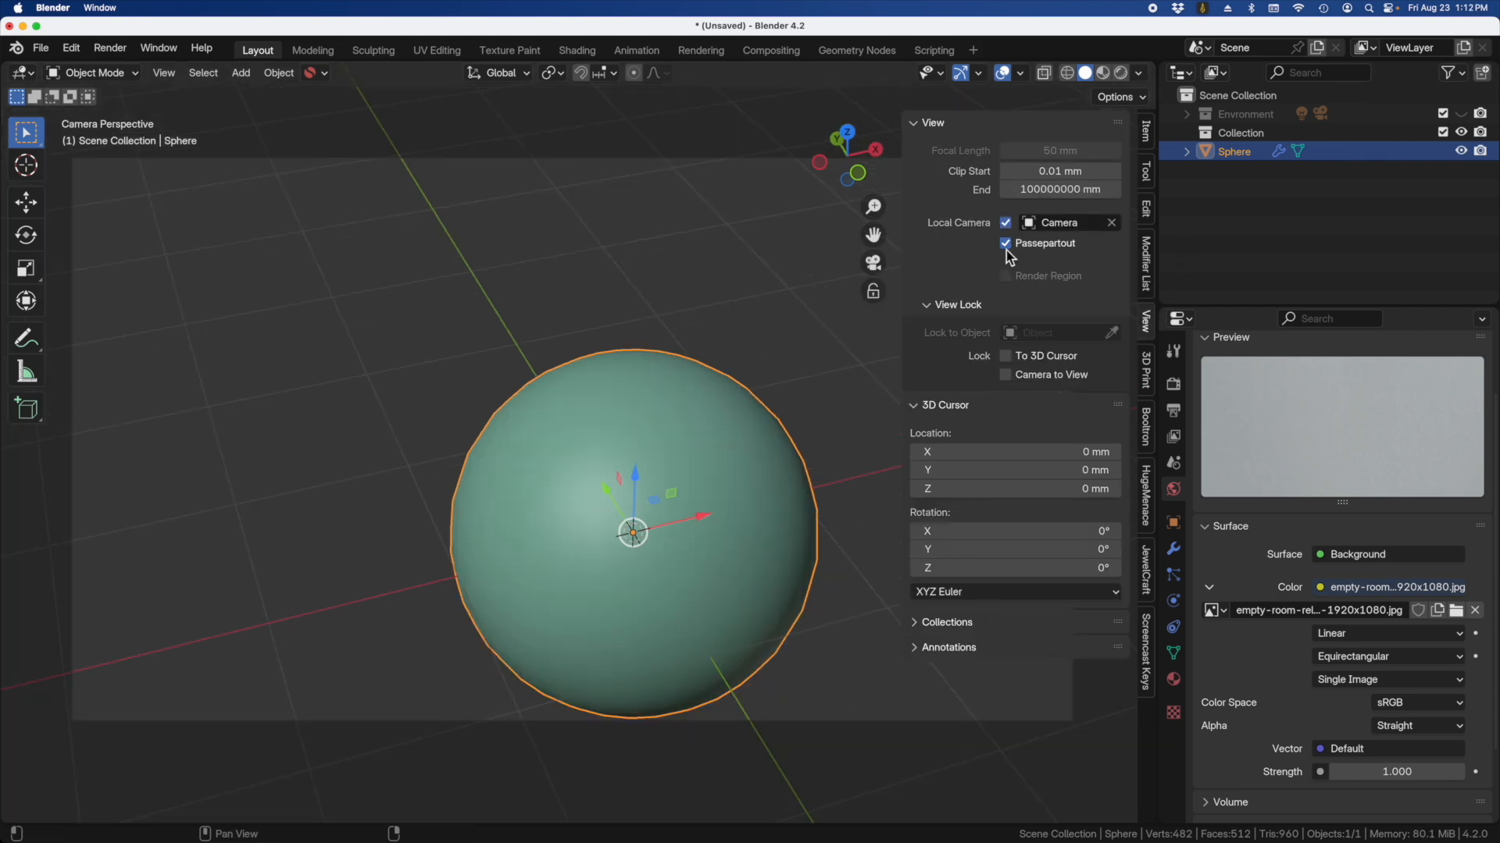
Step: Enable Lock Camera to View in the N-panel and reframe the camera shot around the sphere
left_click(1004, 243)
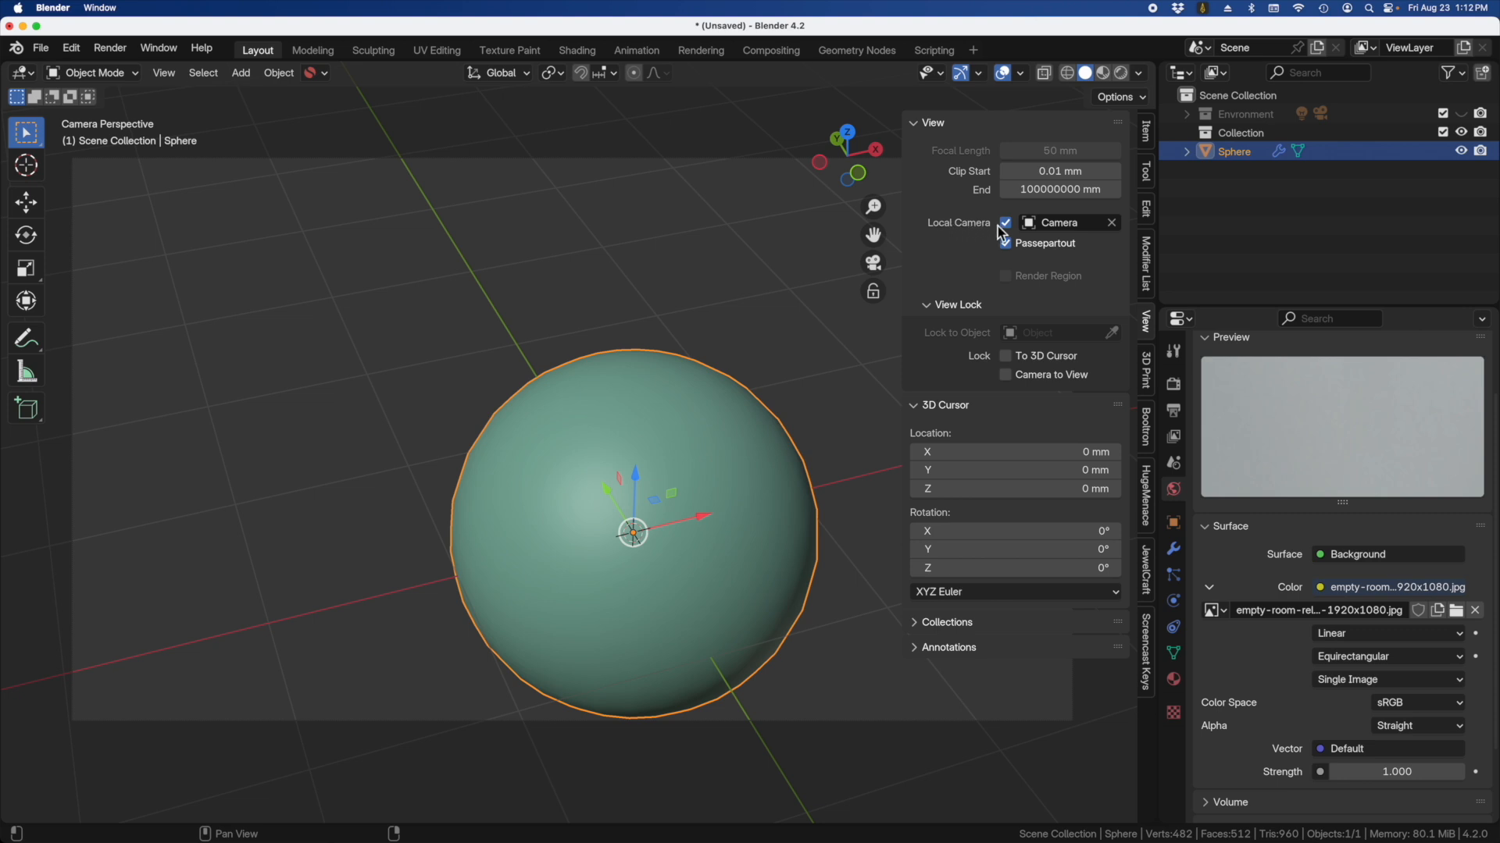
left_click(1004, 244)
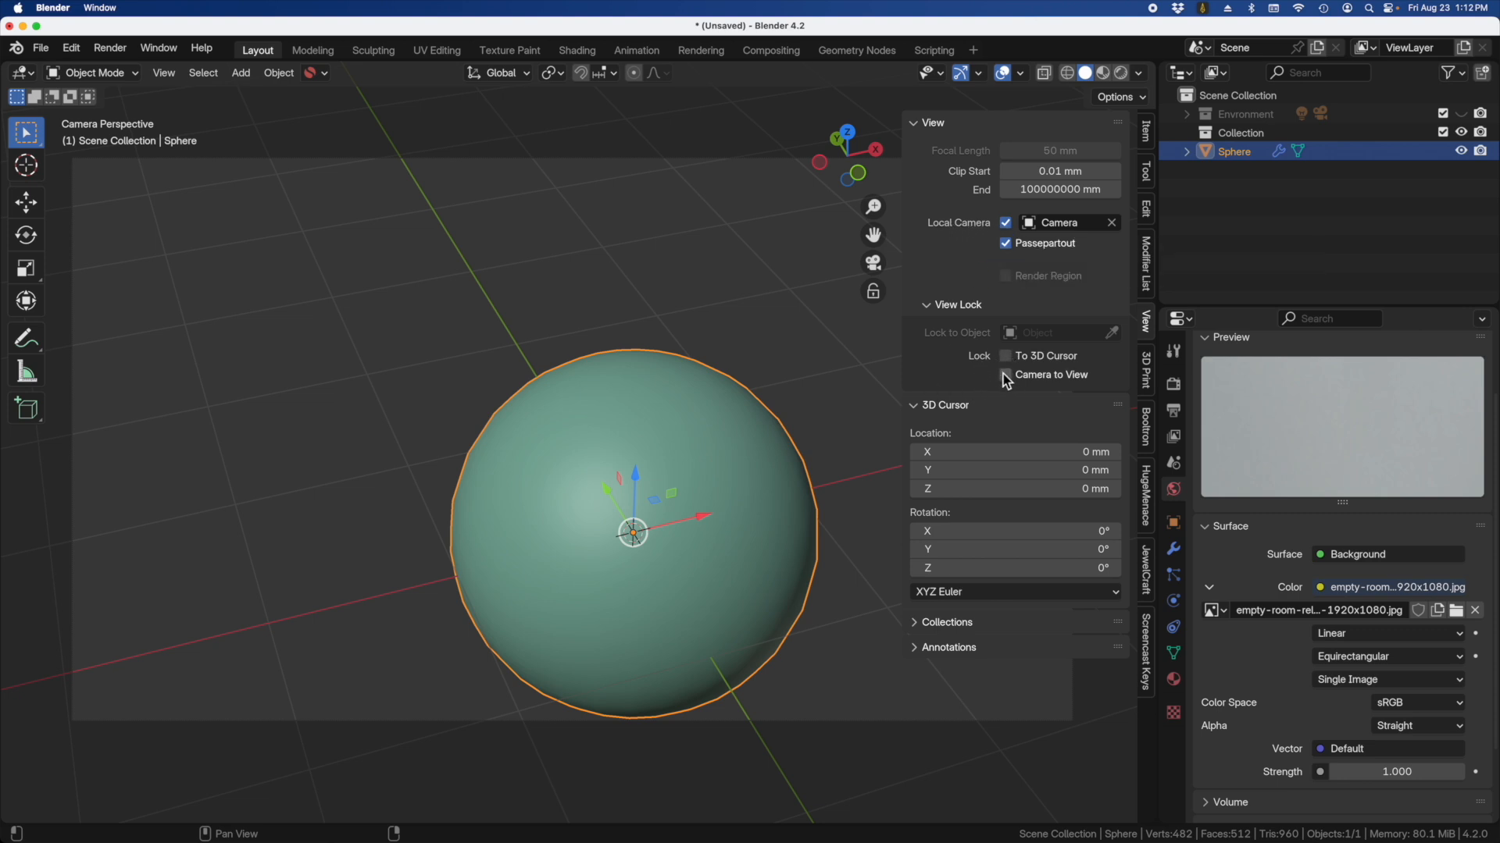
left_click(1004, 373)
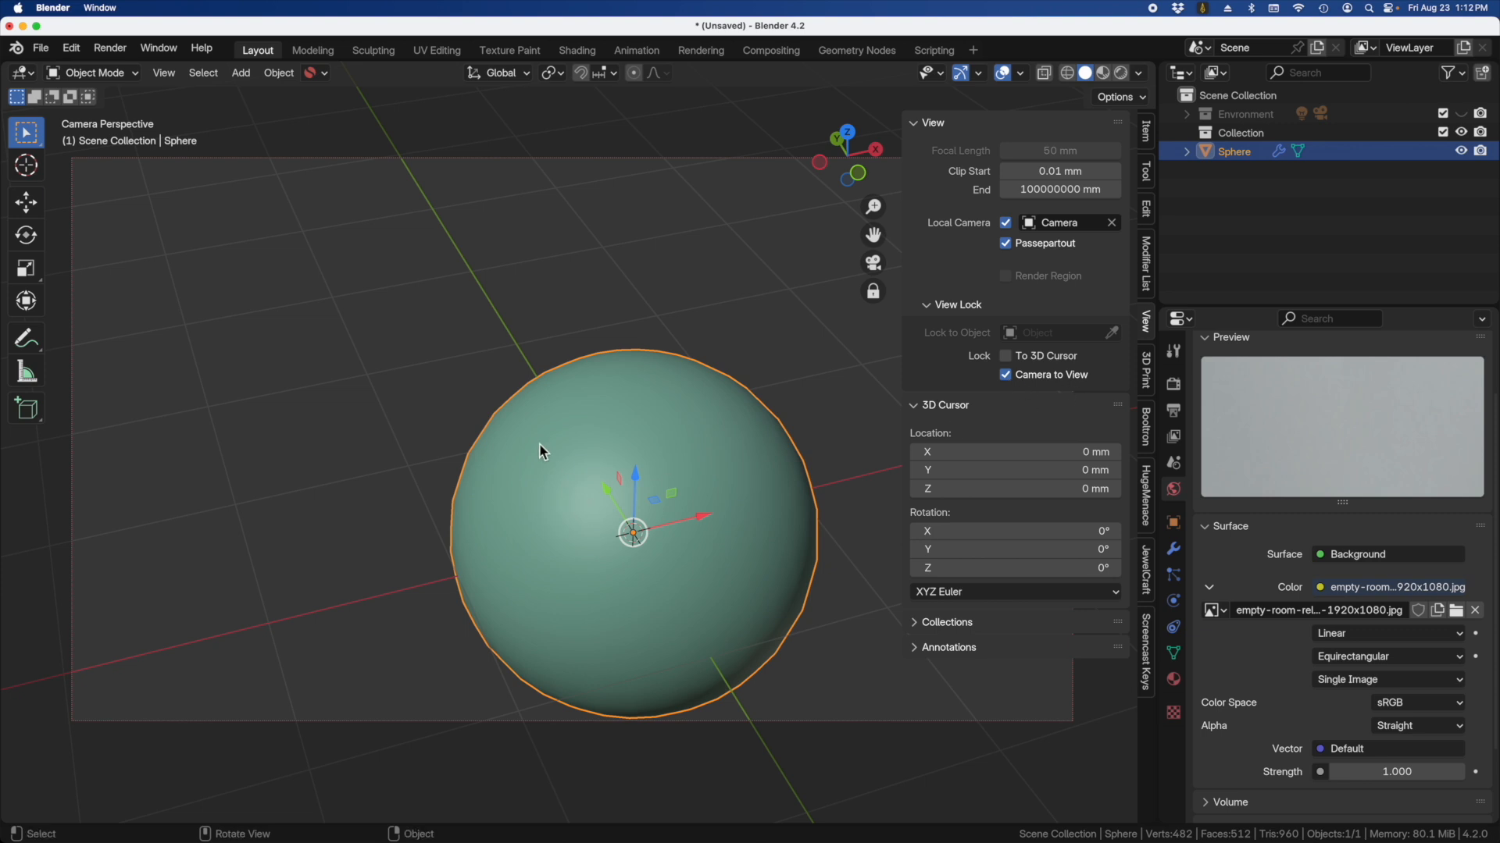
left_click_drag(540, 451, 658, 546)
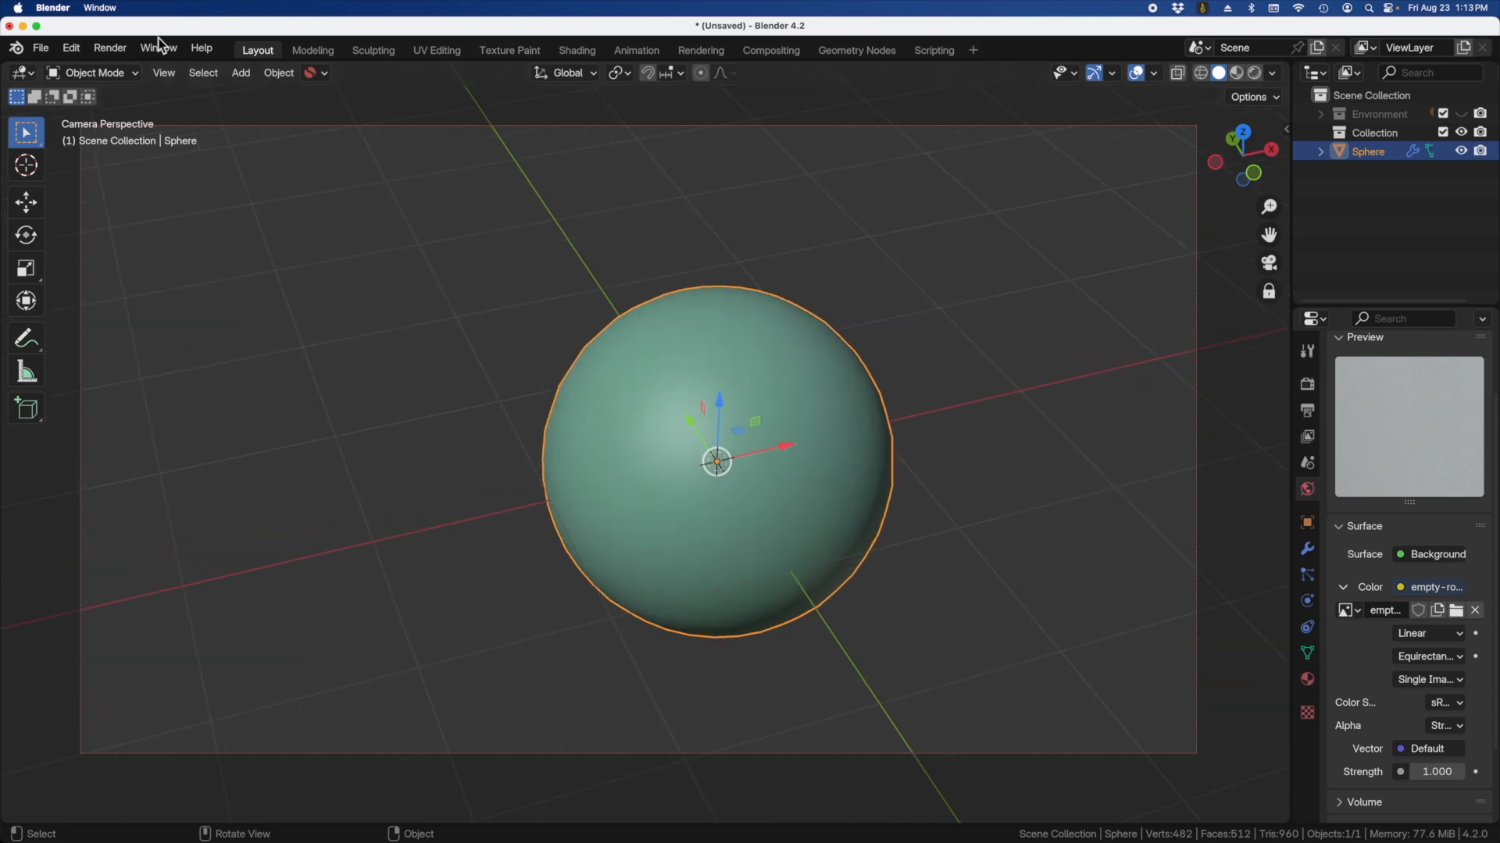
Step: Render a still image of the gold sphere against the room, then close the render window
left_click(109, 48)
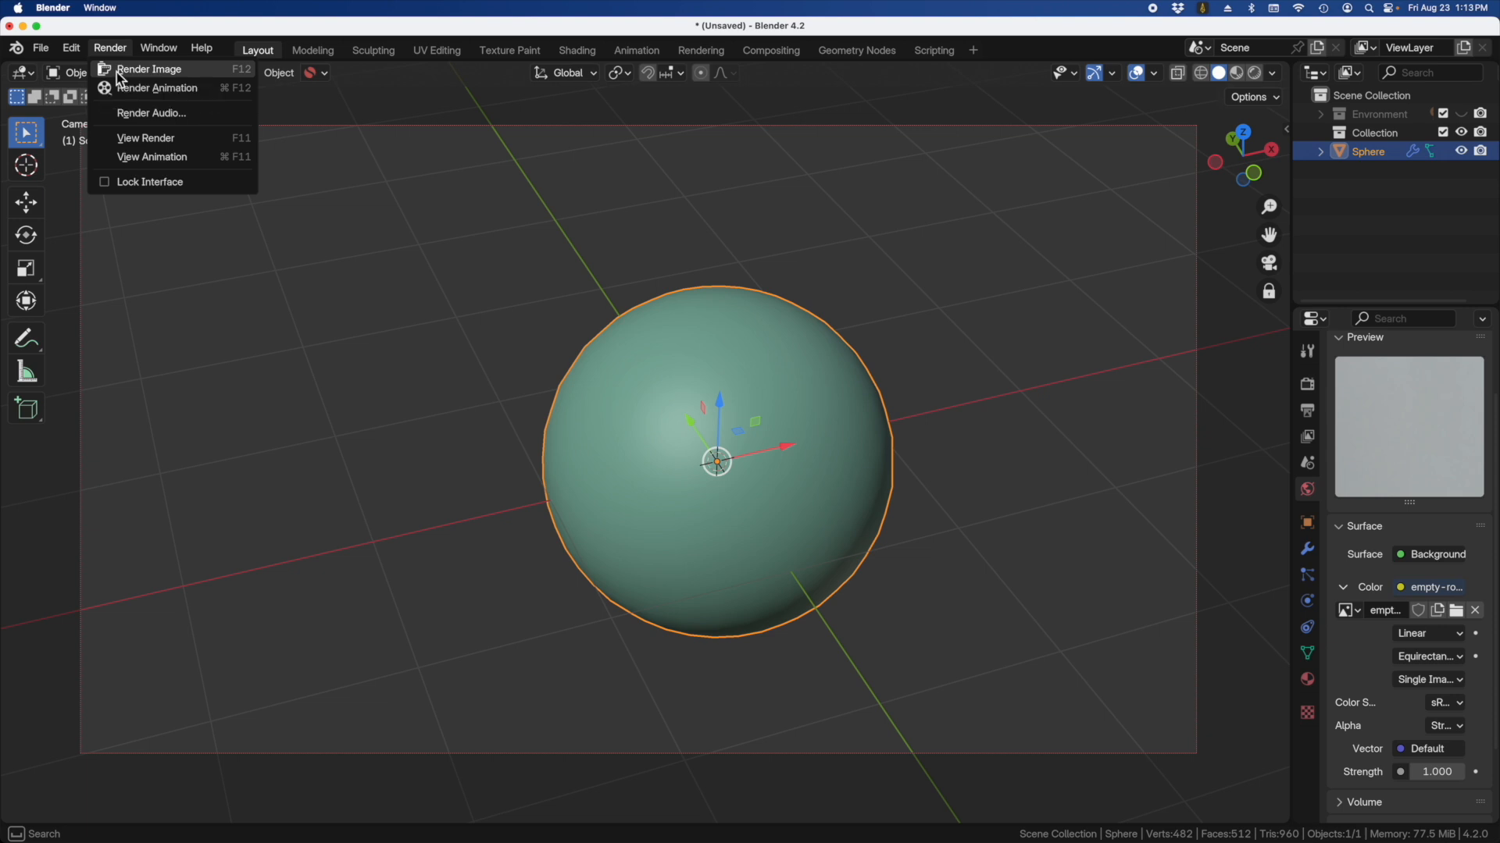
left_click(149, 67)
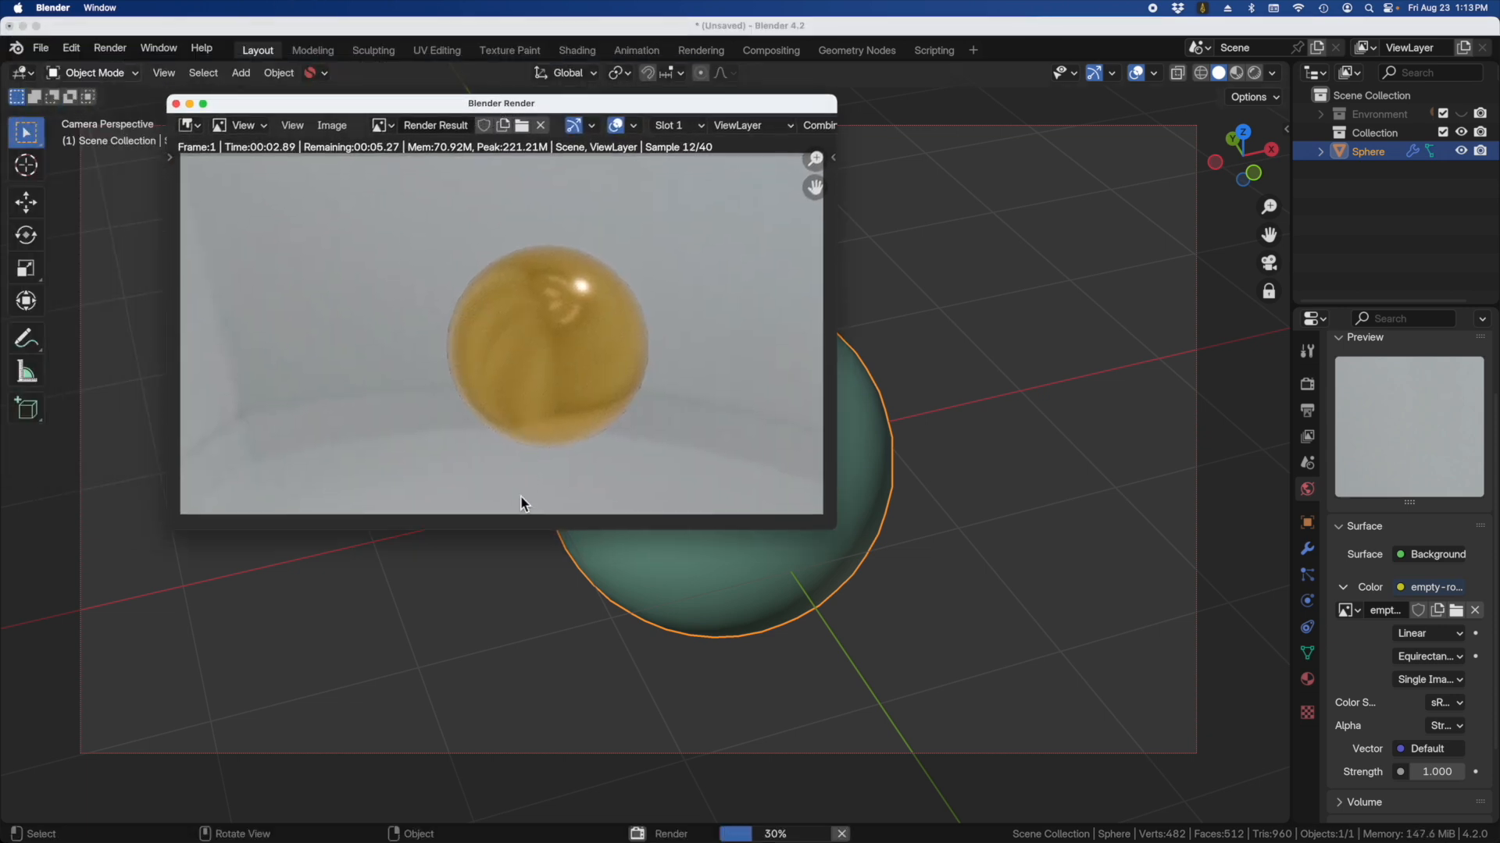
mouse_move(610, 209)
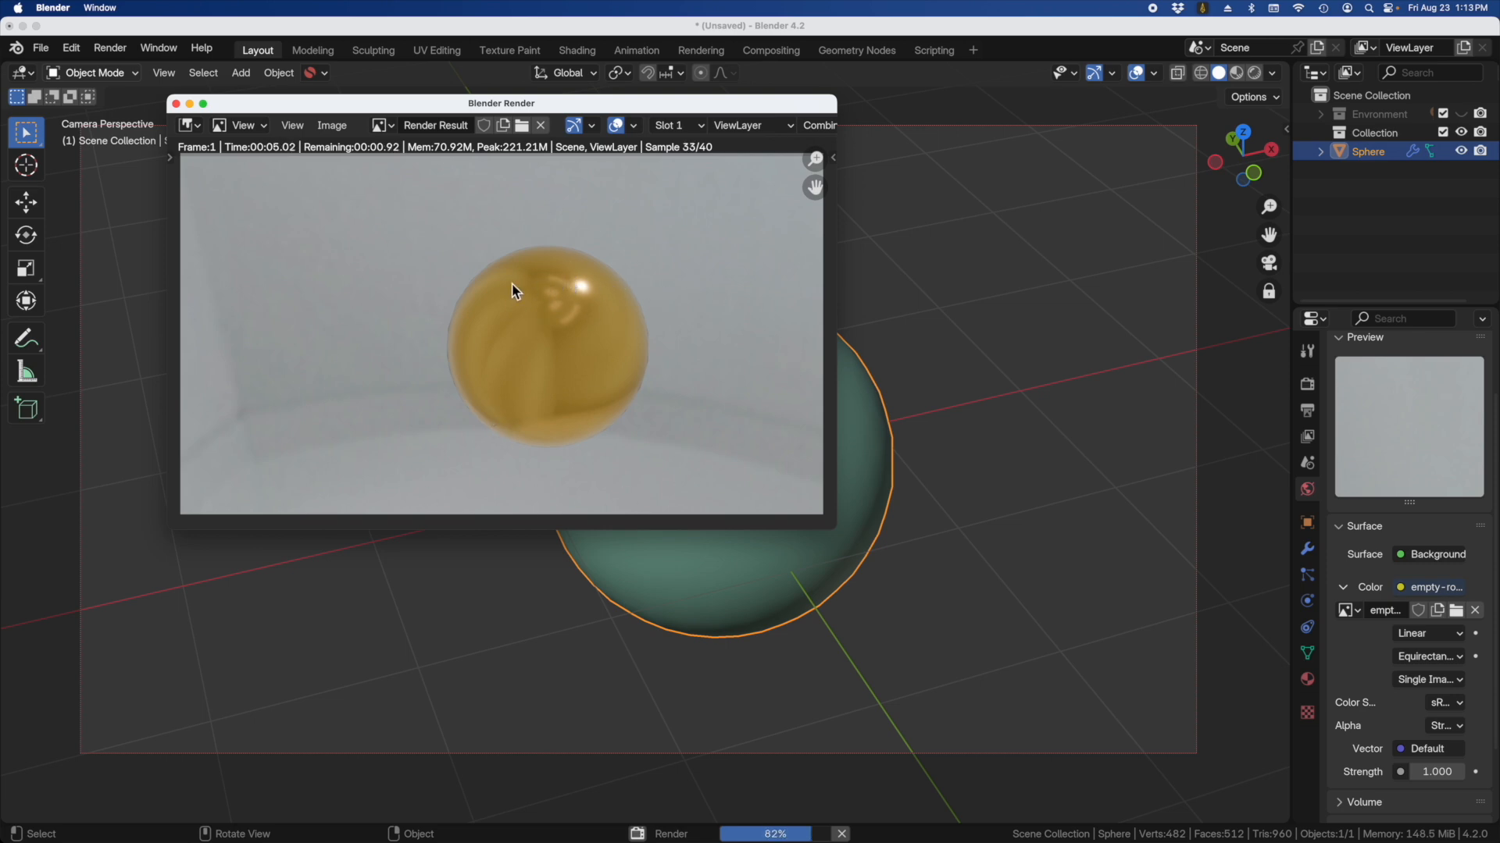
mouse_move(371, 342)
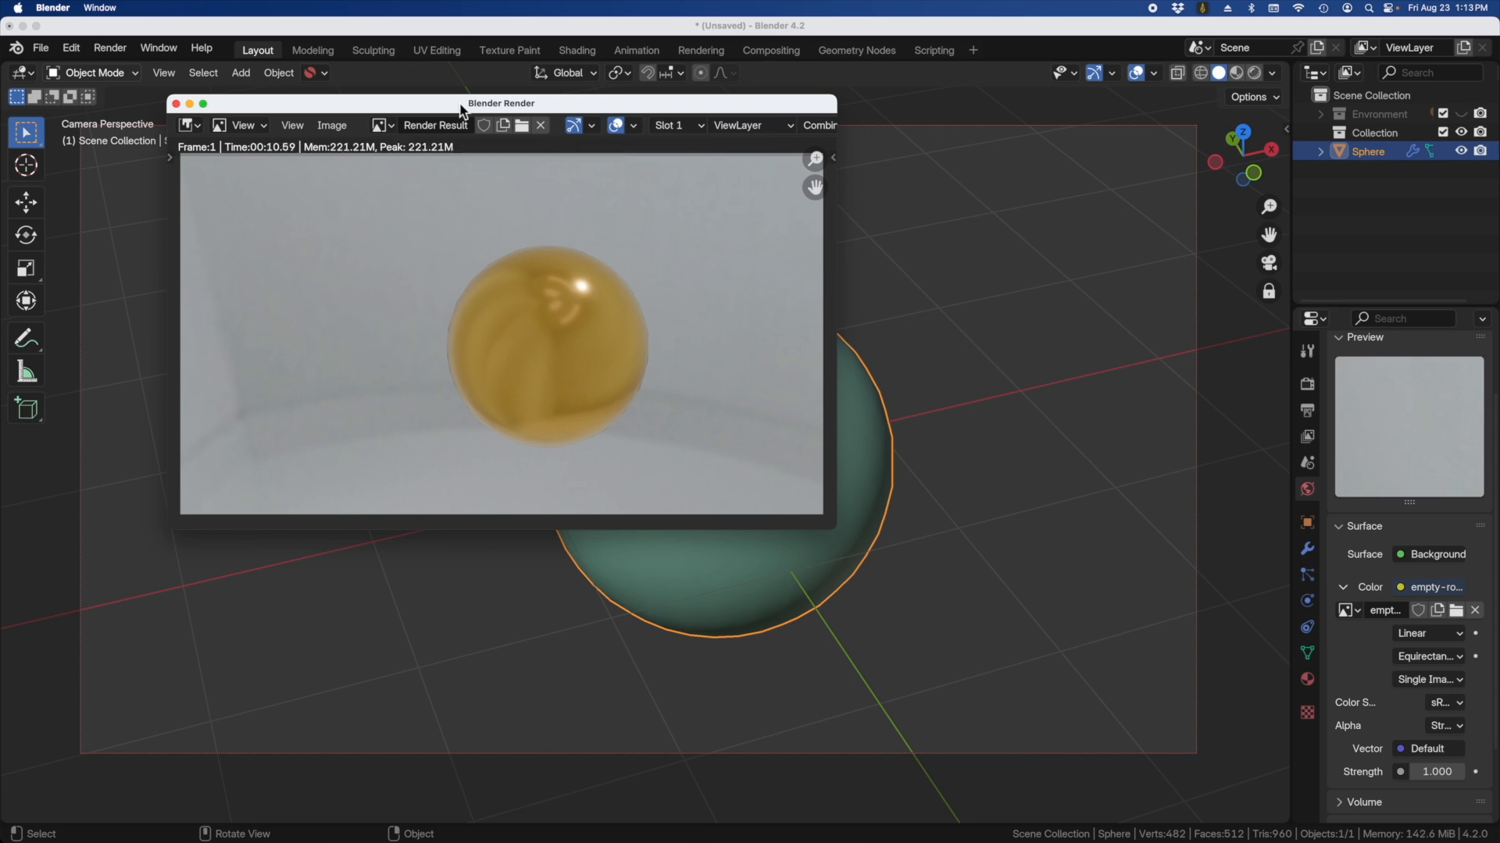
left_click(177, 103)
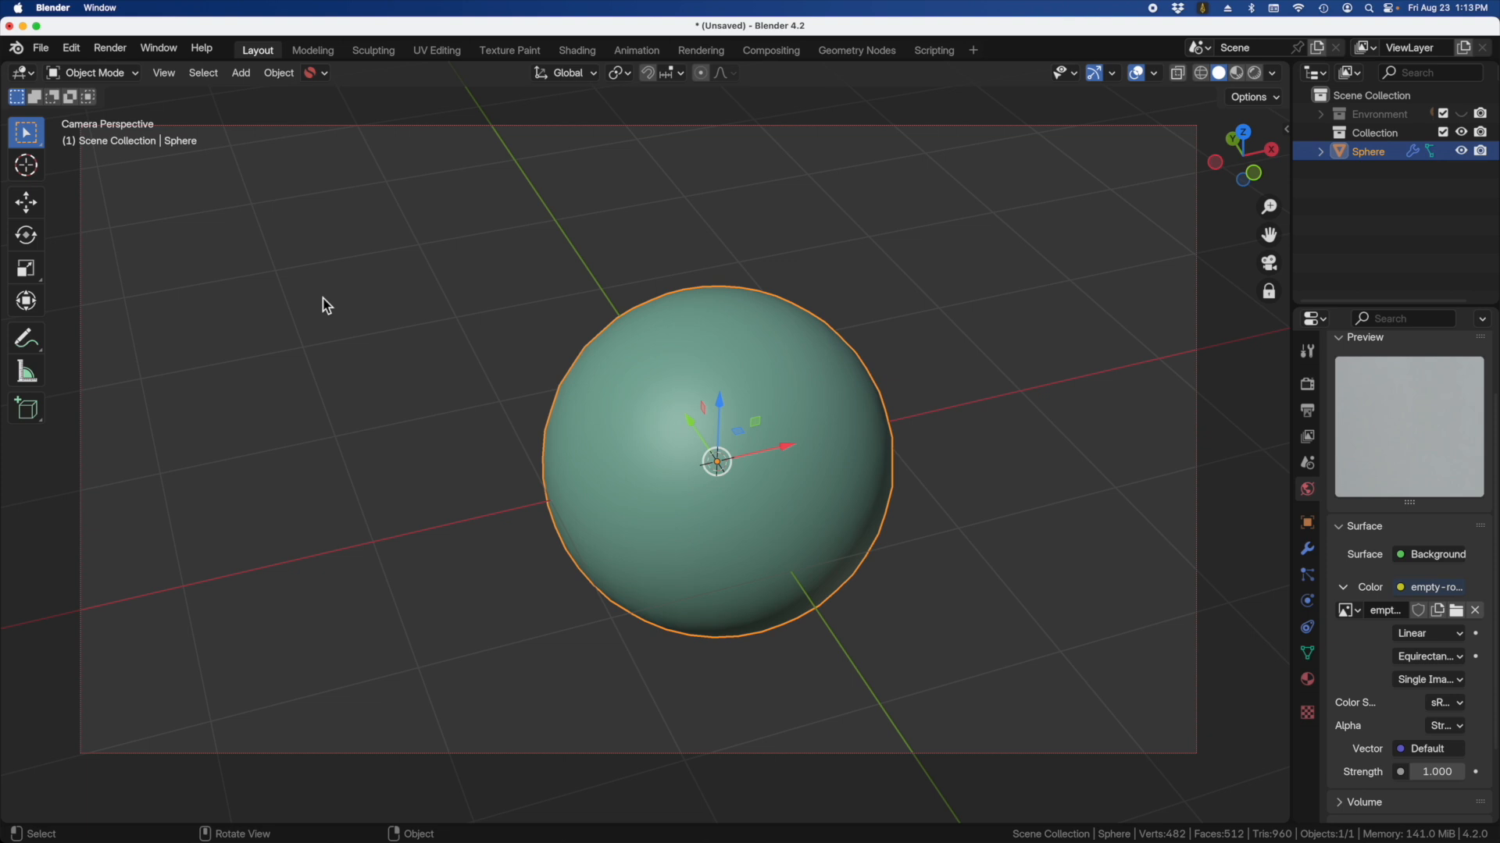
scroll("down", 3)
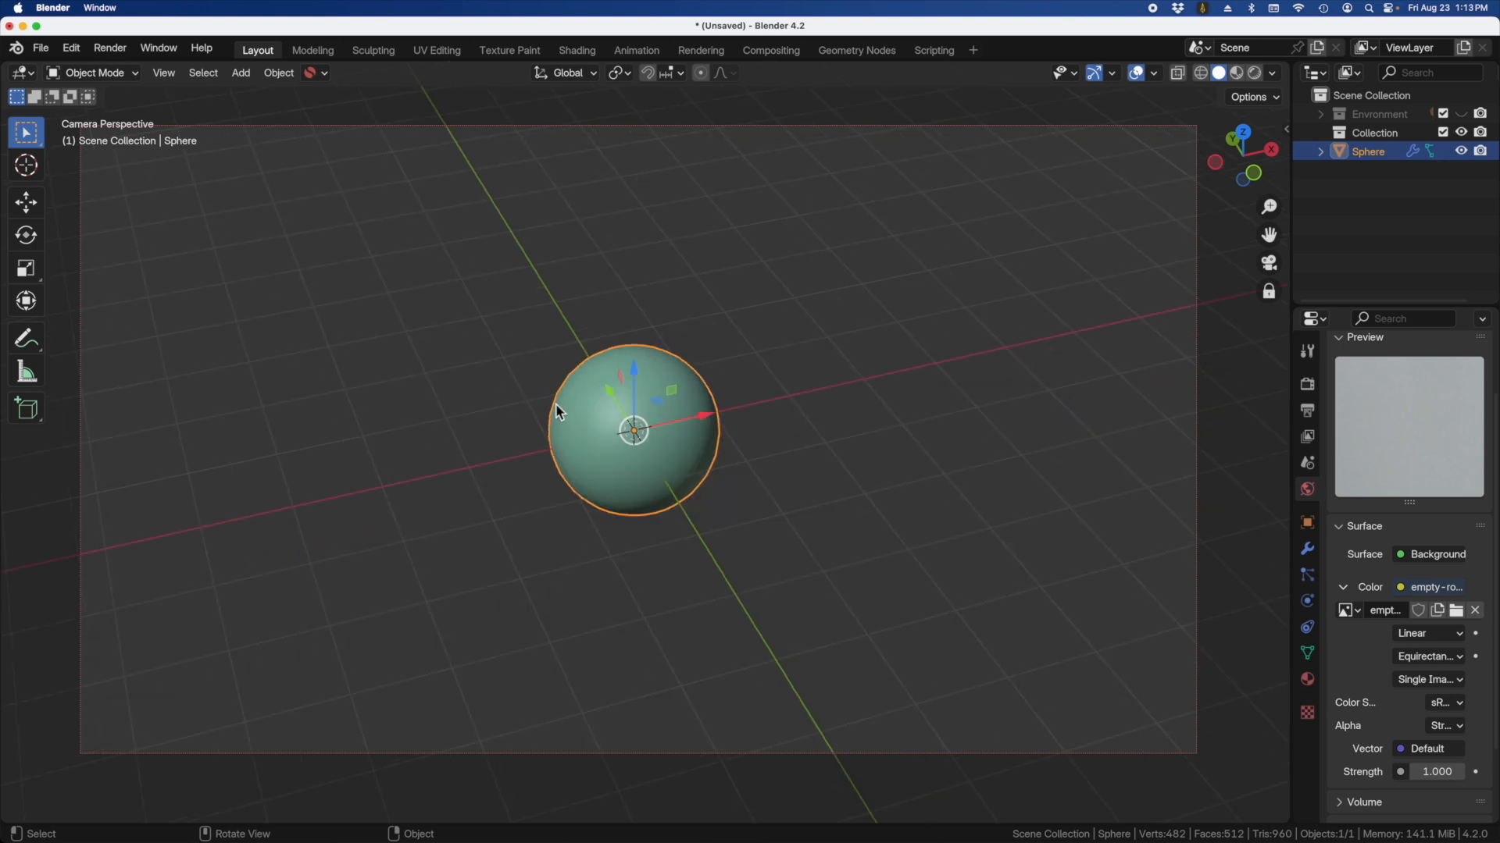
left_click_drag(559, 411, 670, 420)
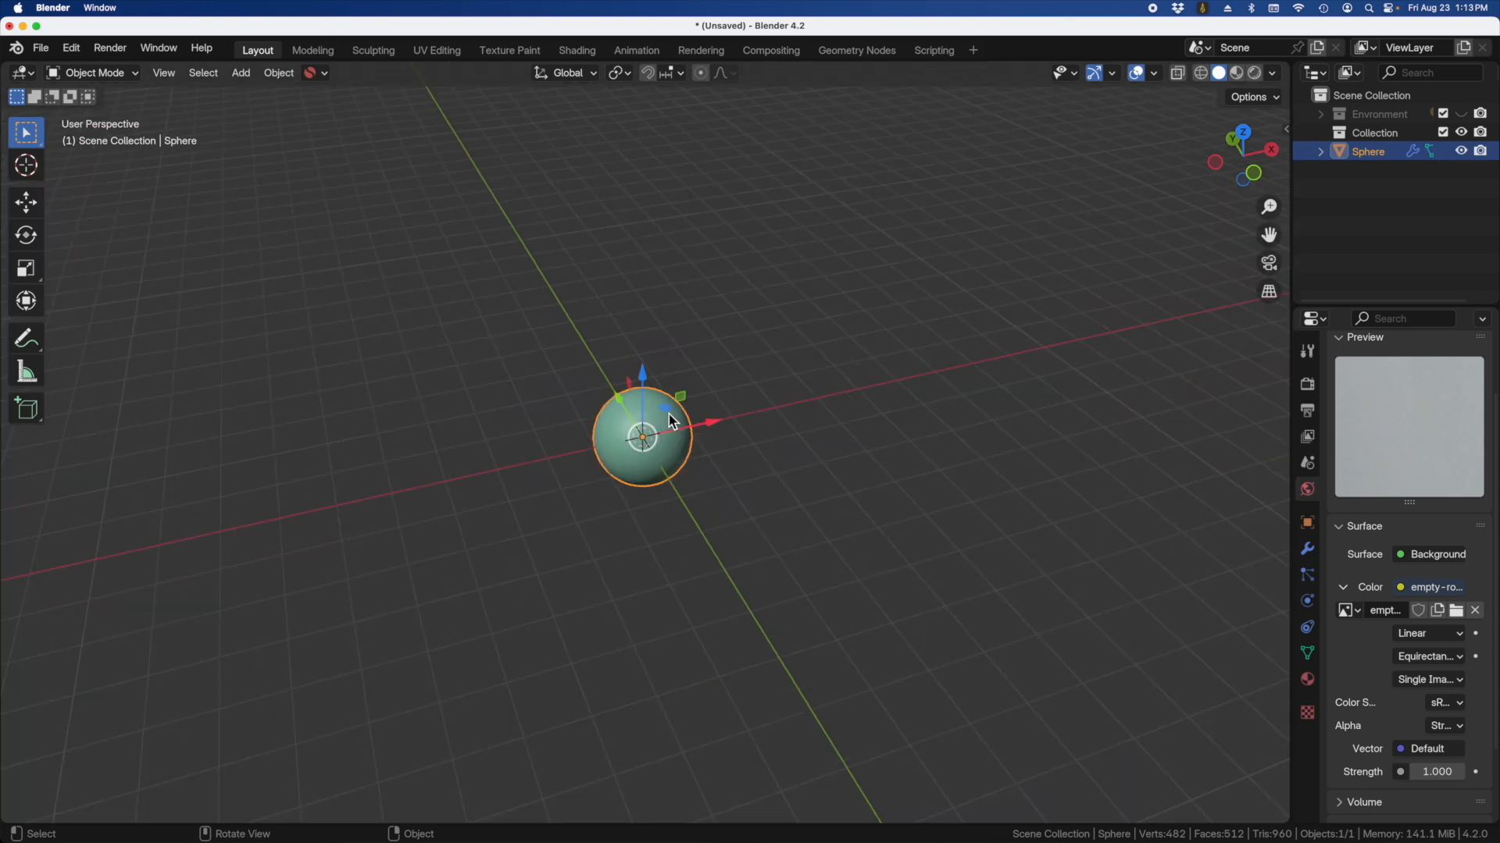
mouse_move(670, 419)
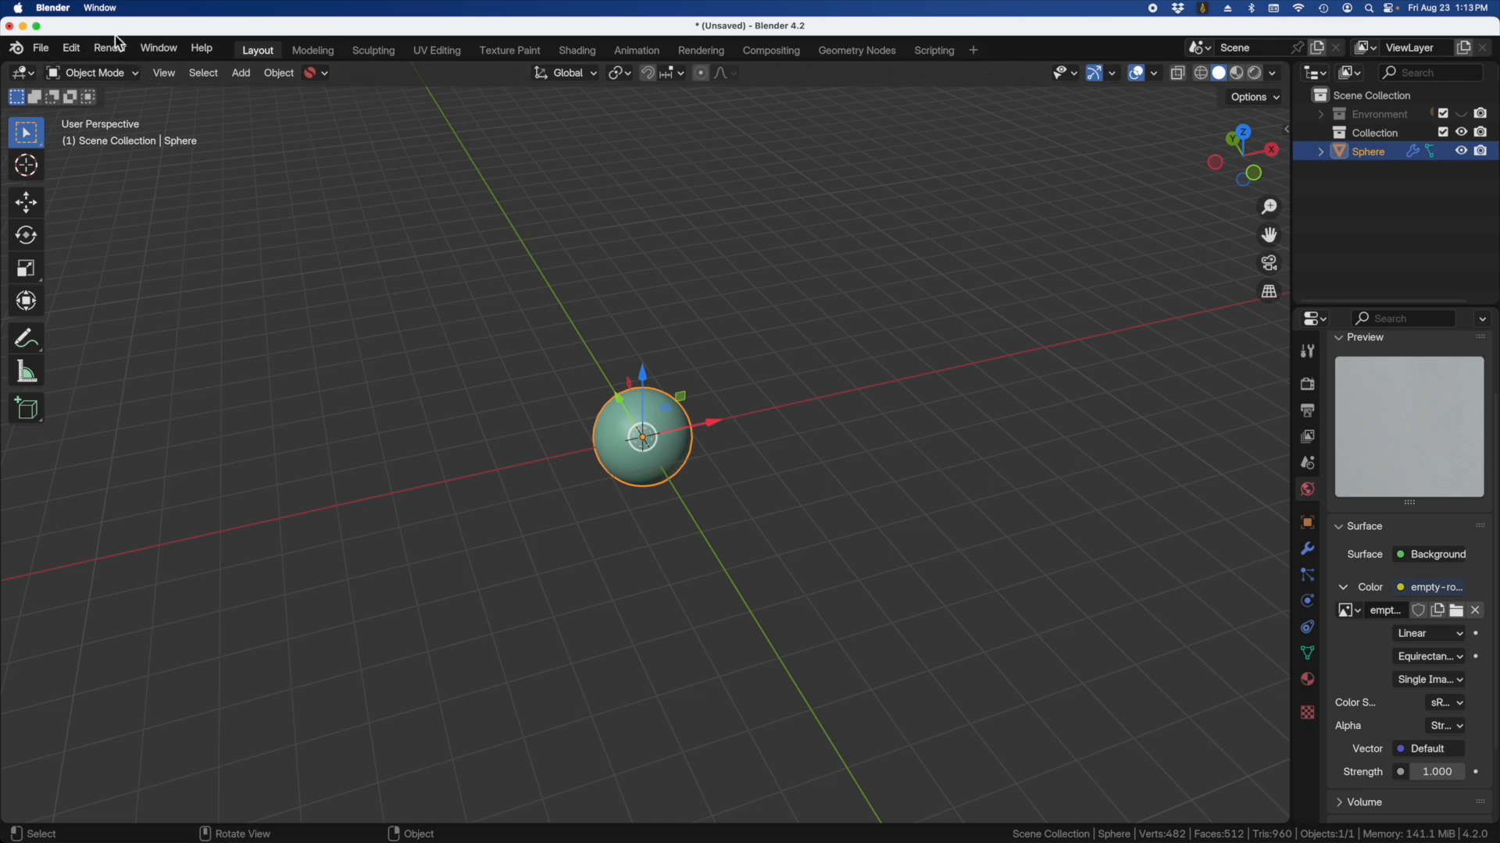
mouse_move(122, 78)
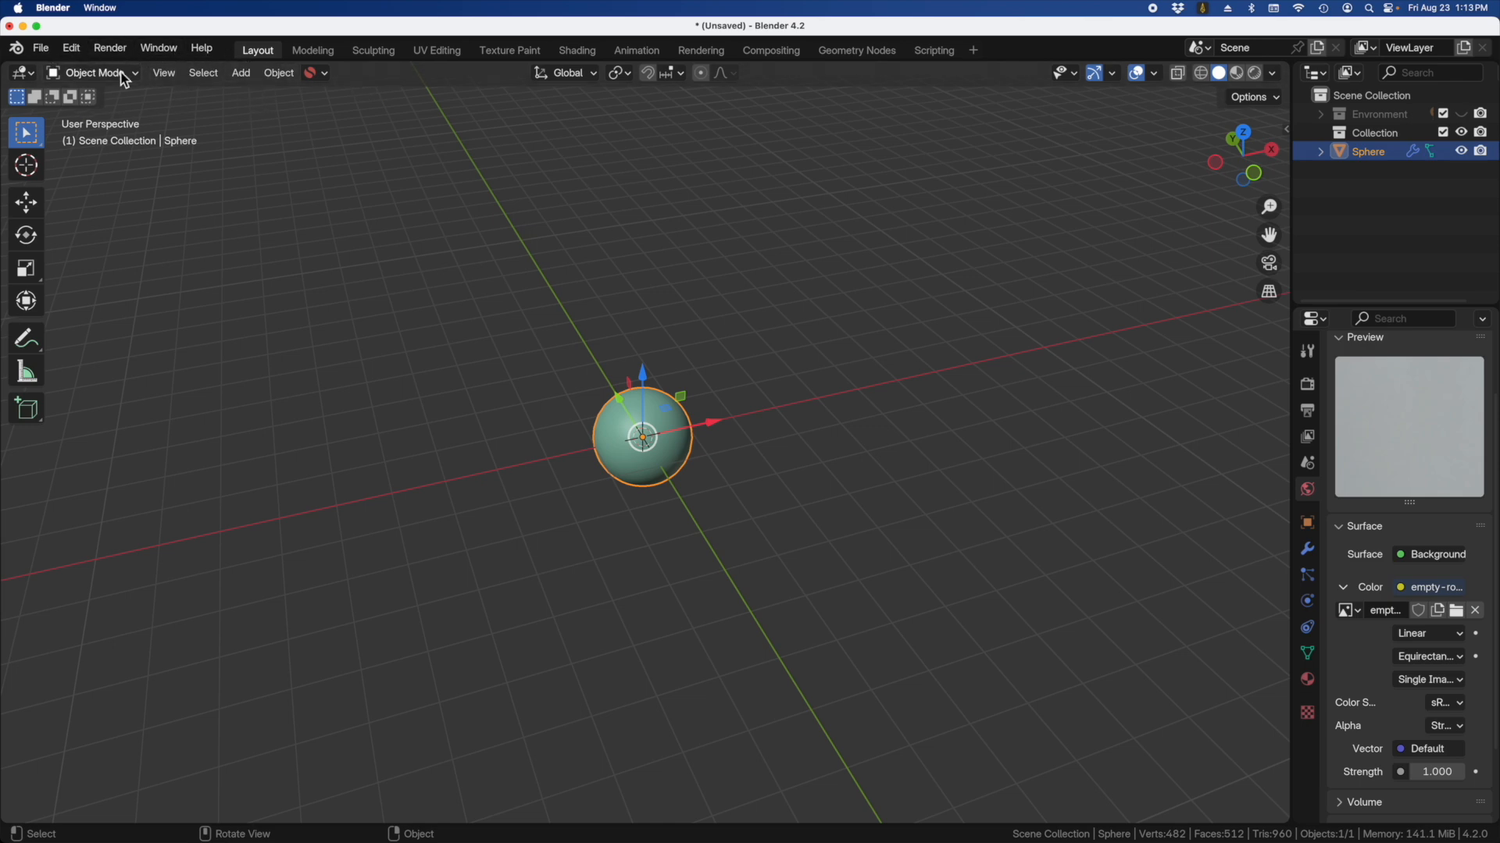
left_click(163, 74)
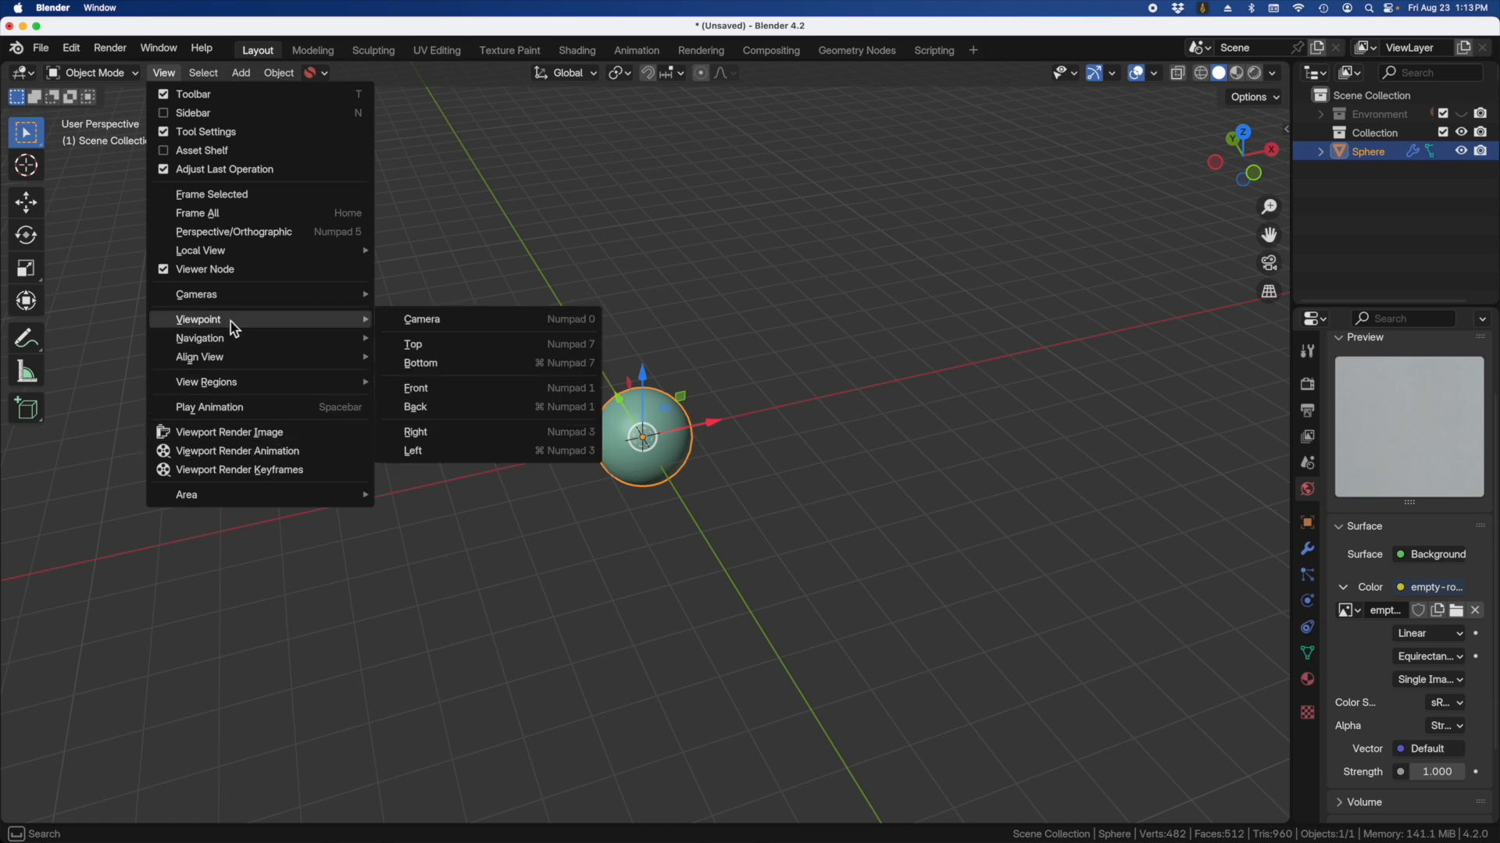
left_click(420, 319)
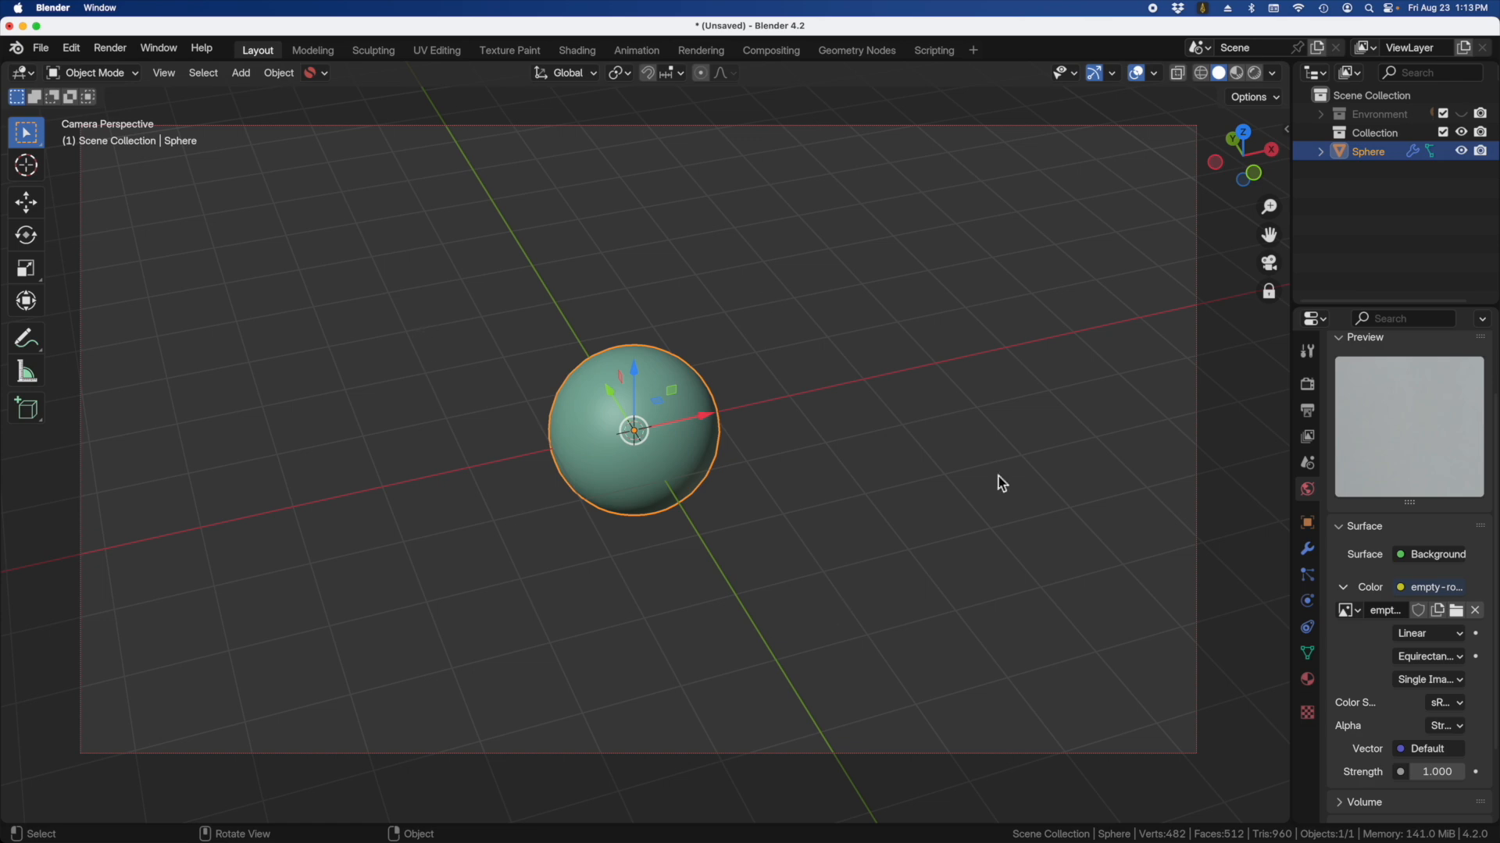
mouse_move(131, 75)
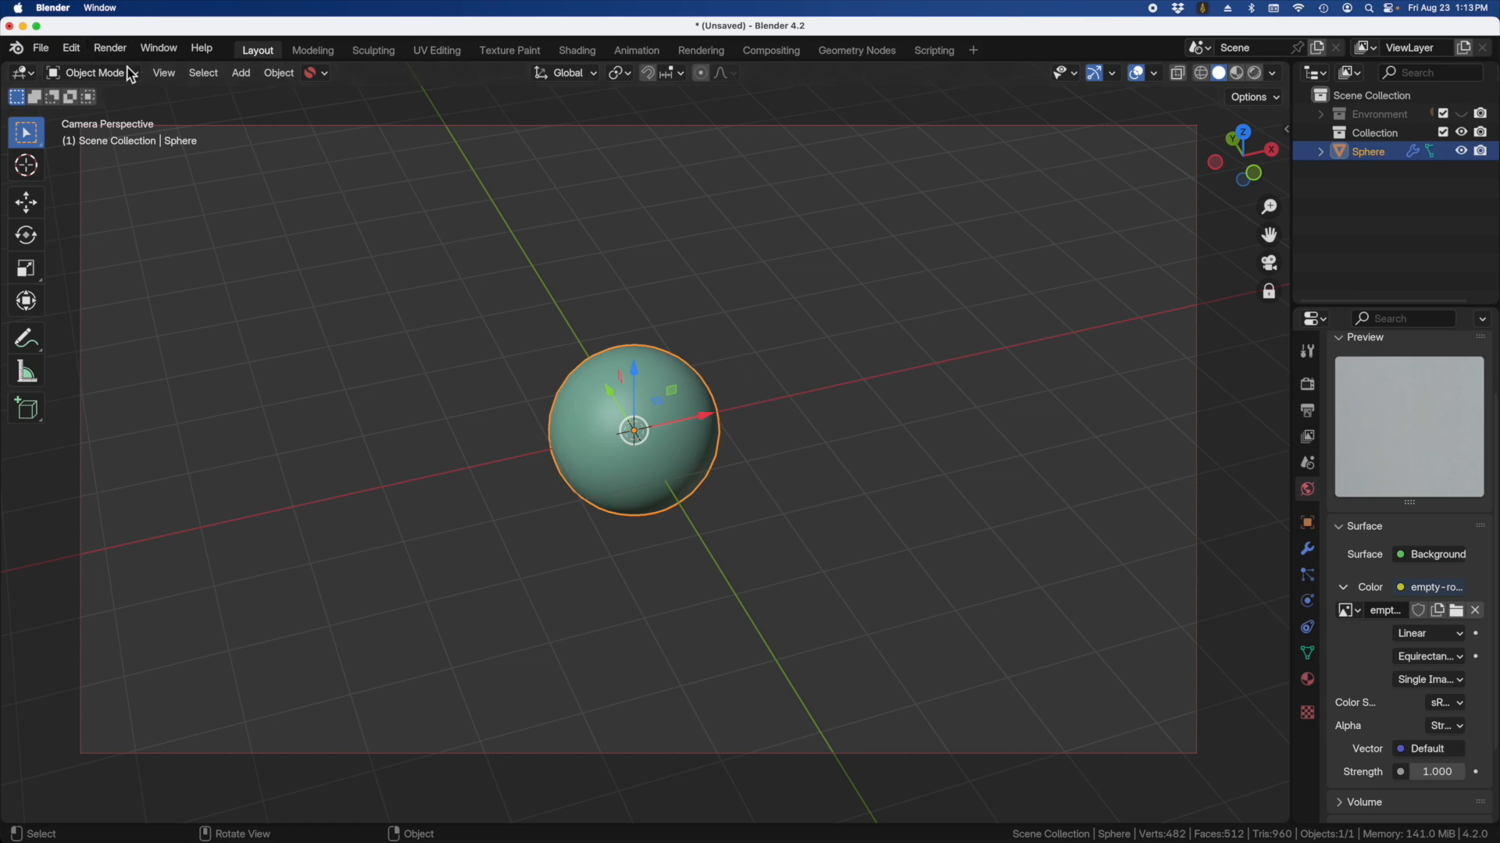
left_click(162, 73)
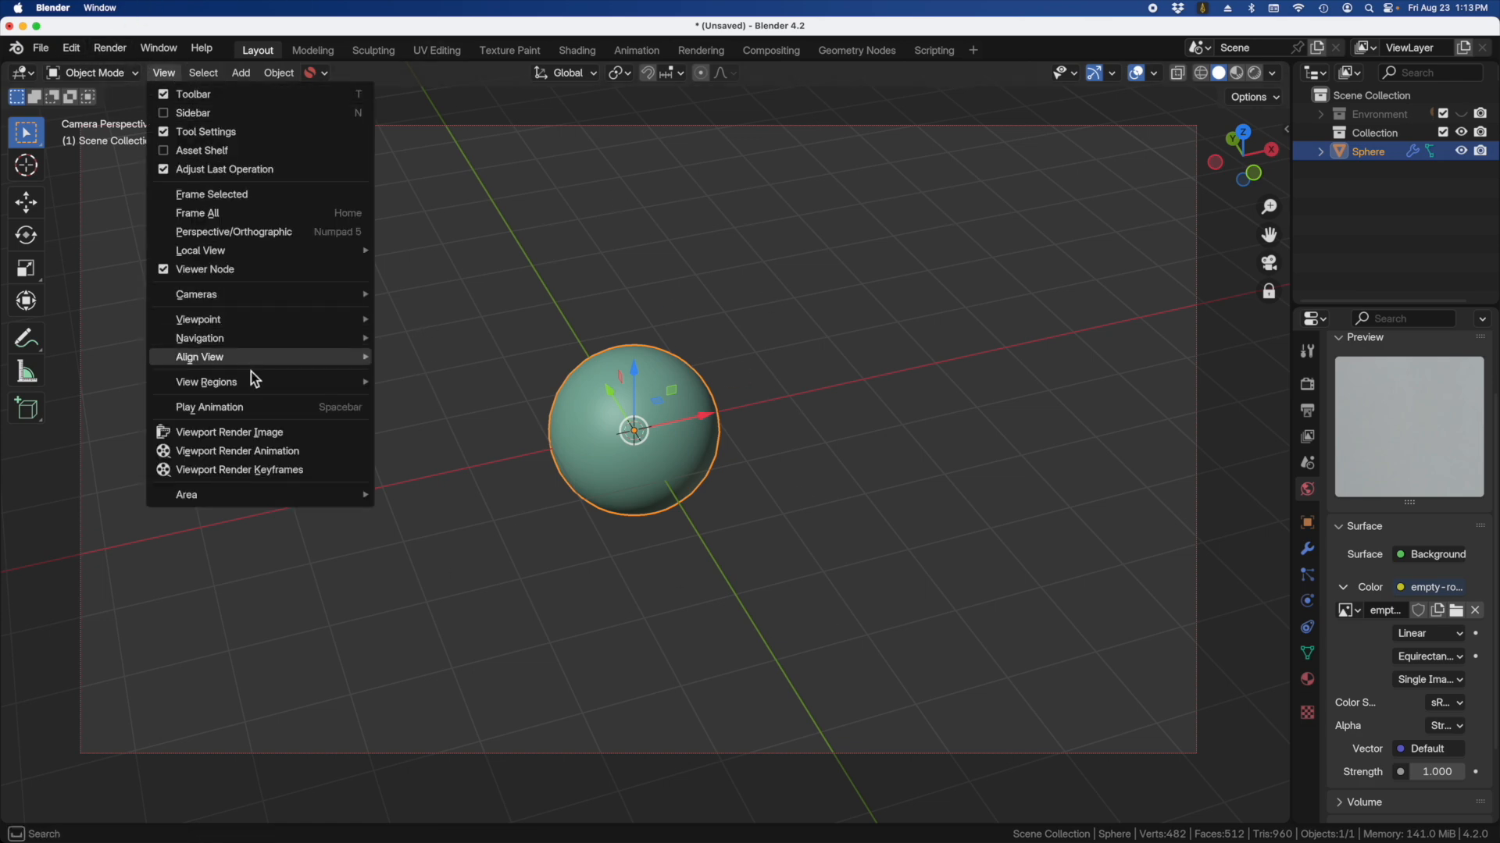
mouse_move(198, 319)
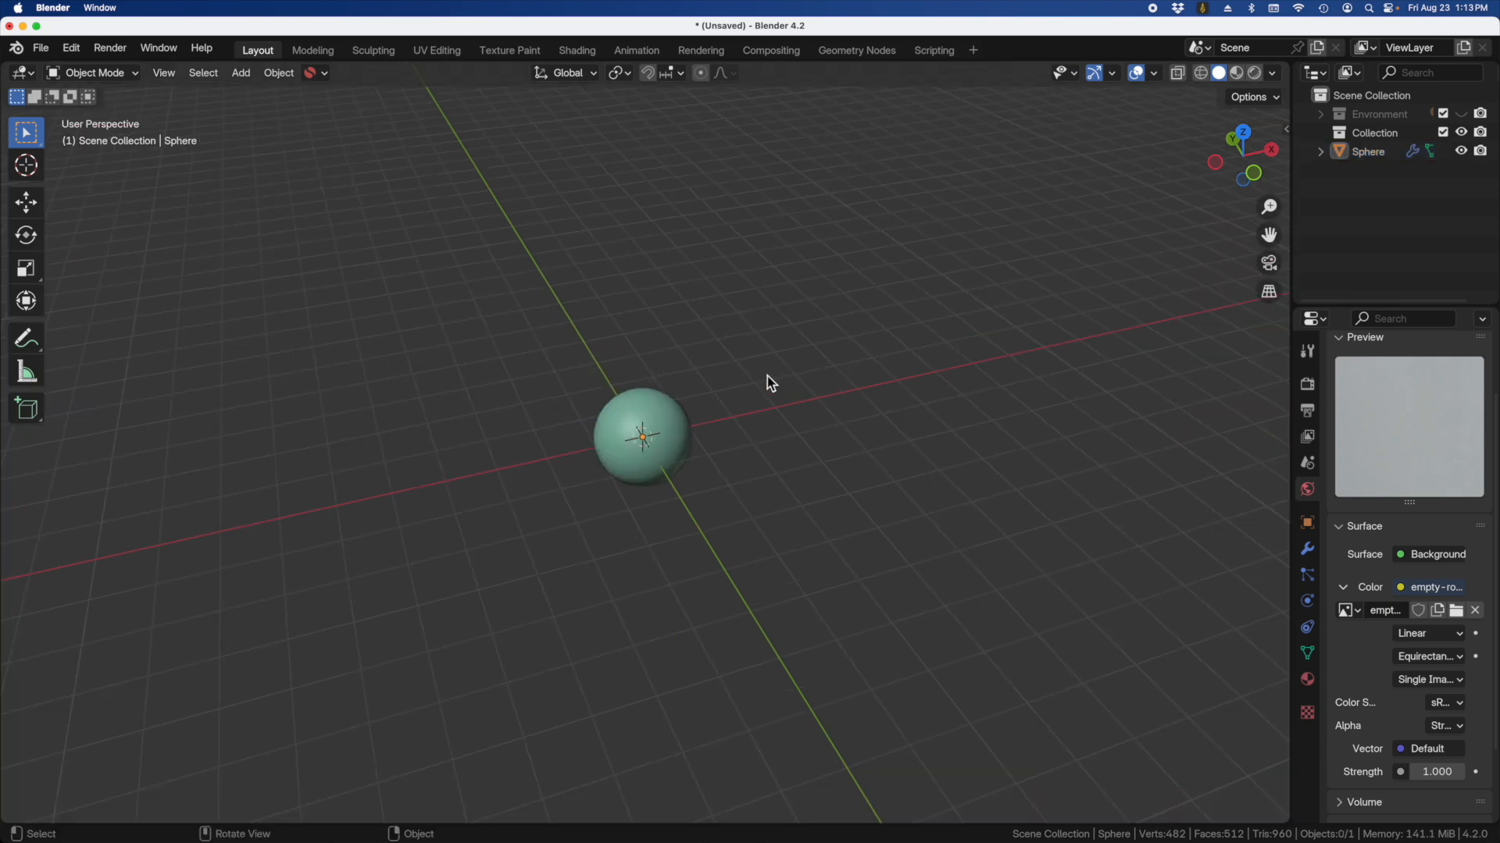
mouse_move(679, 464)
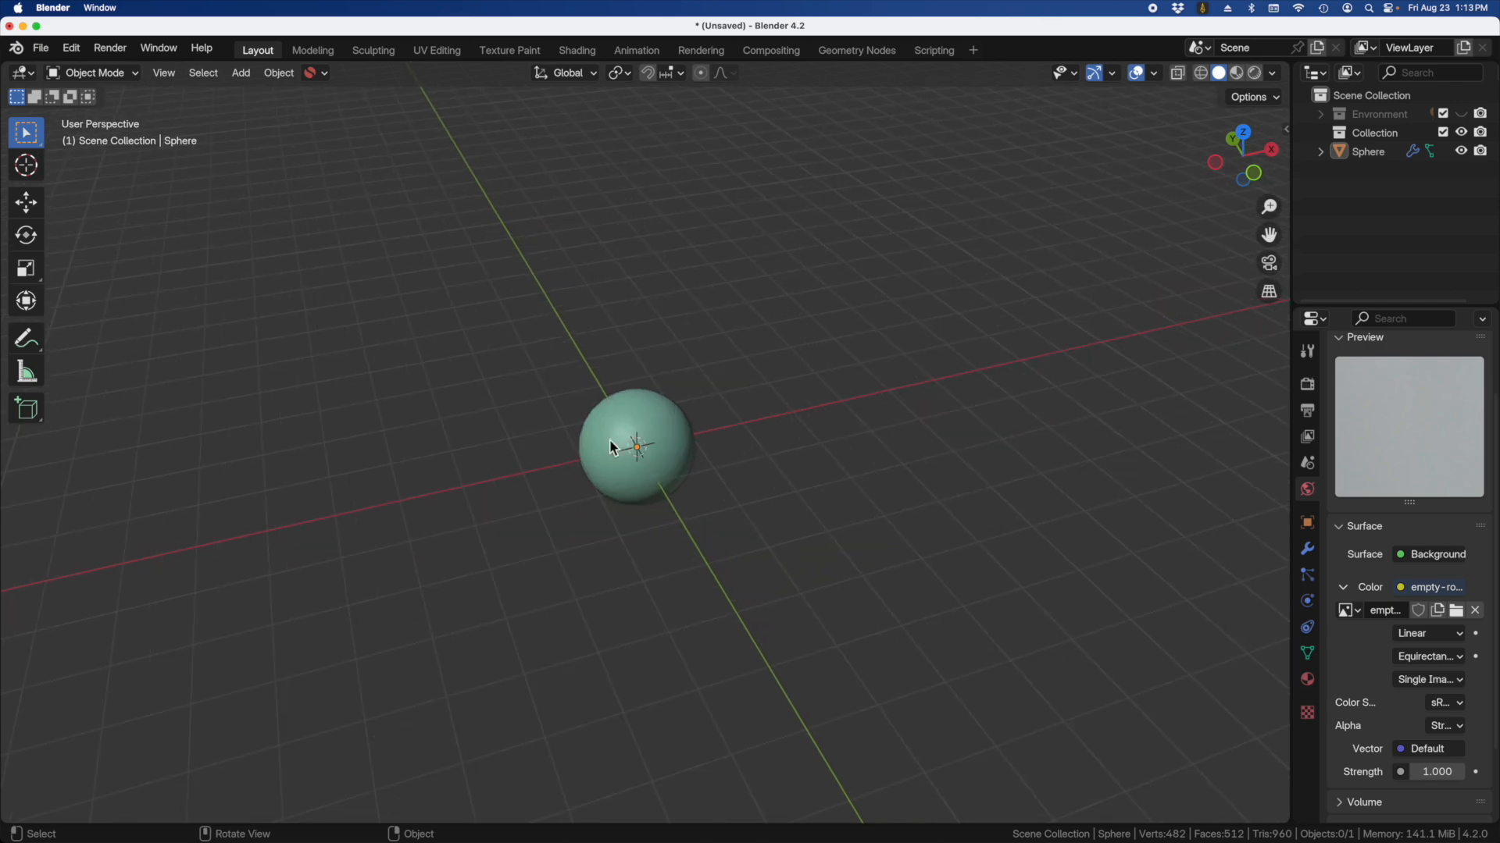
mouse_move(564, 453)
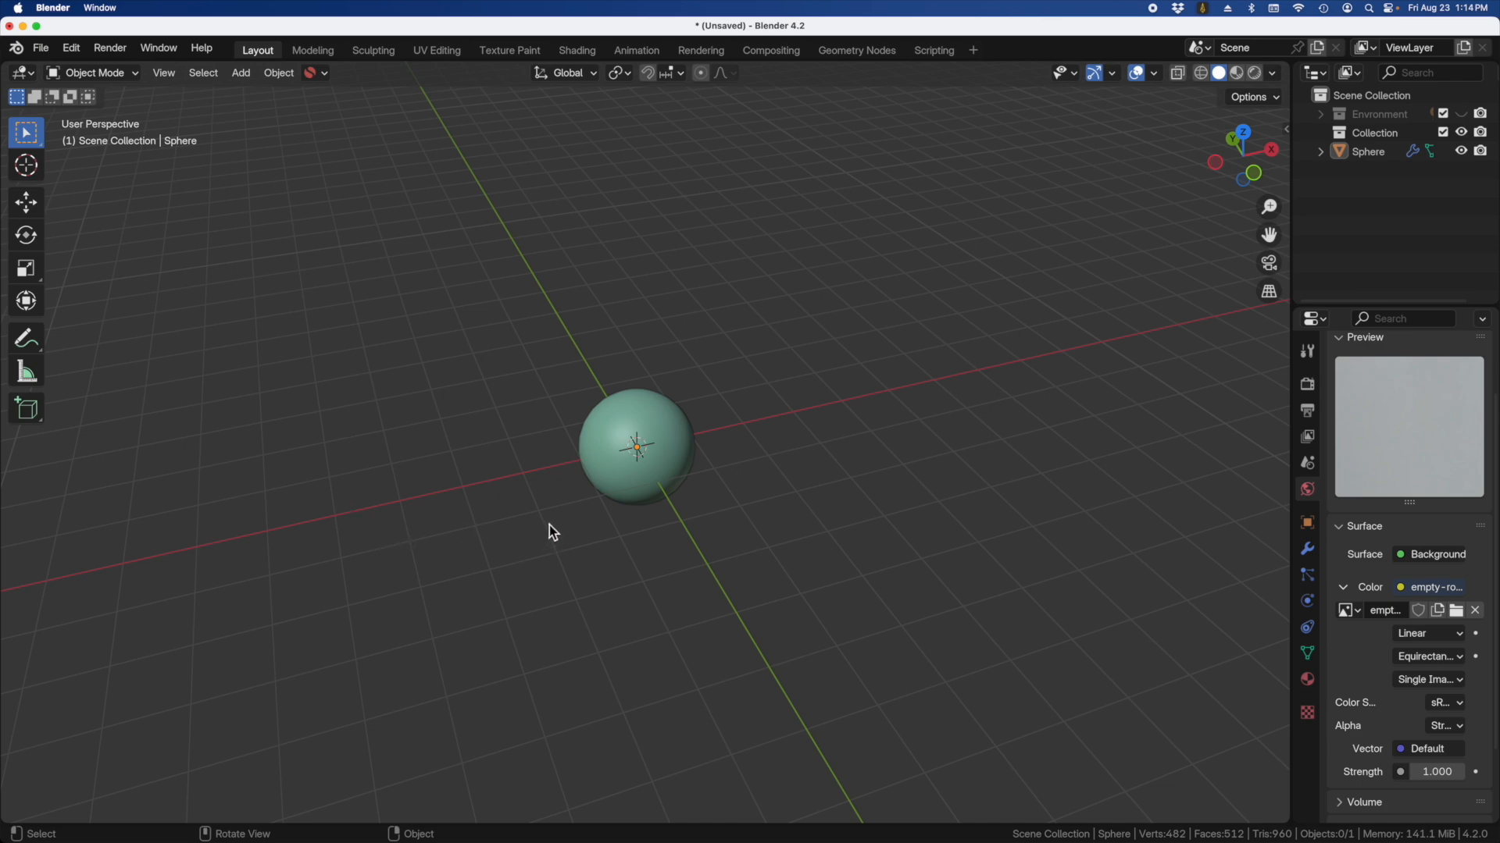
mouse_move(692, 517)
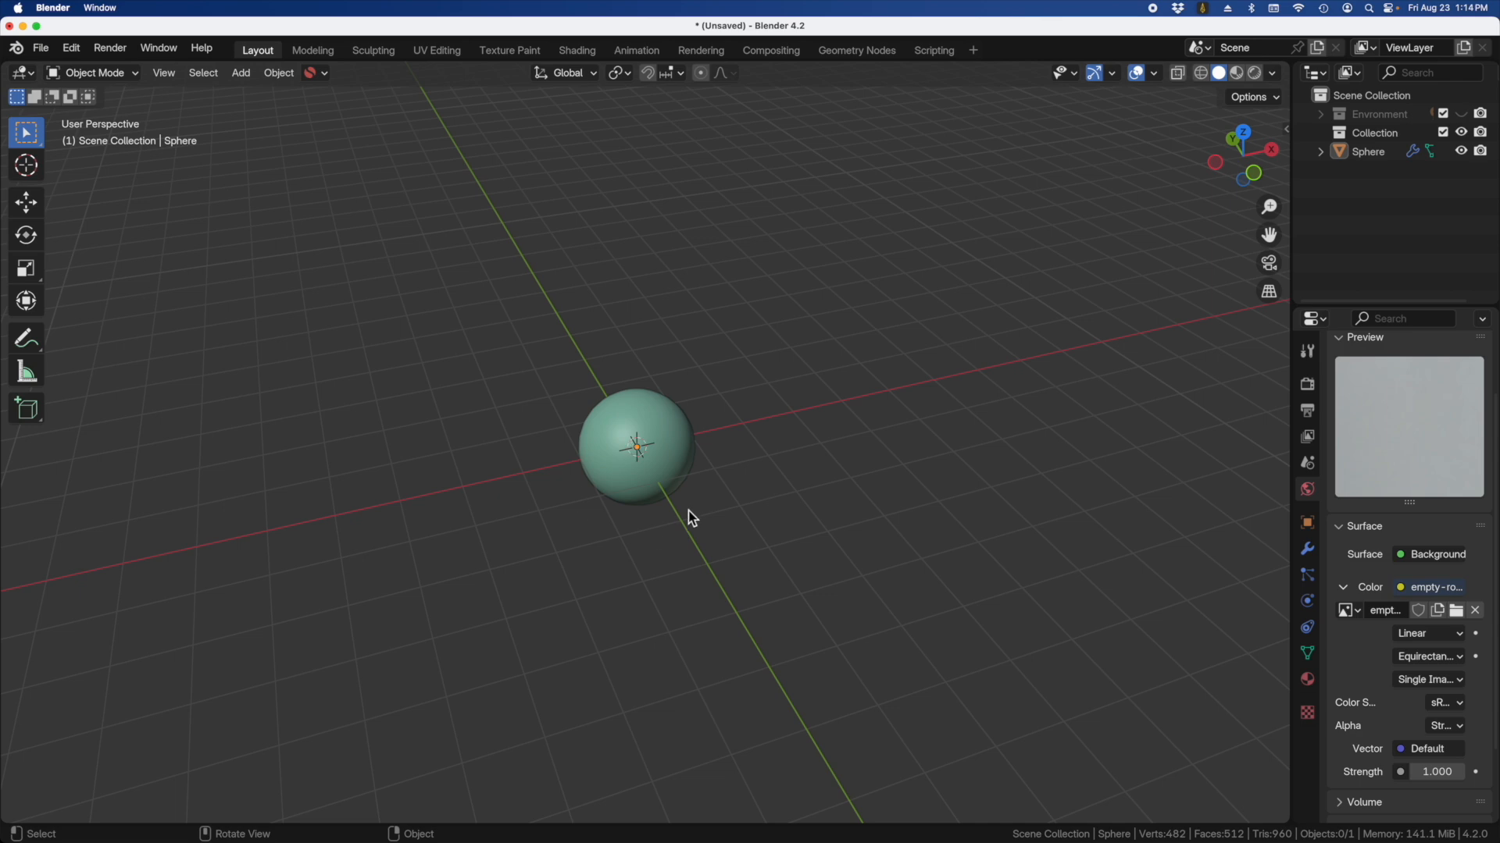
mouse_move(622, 442)
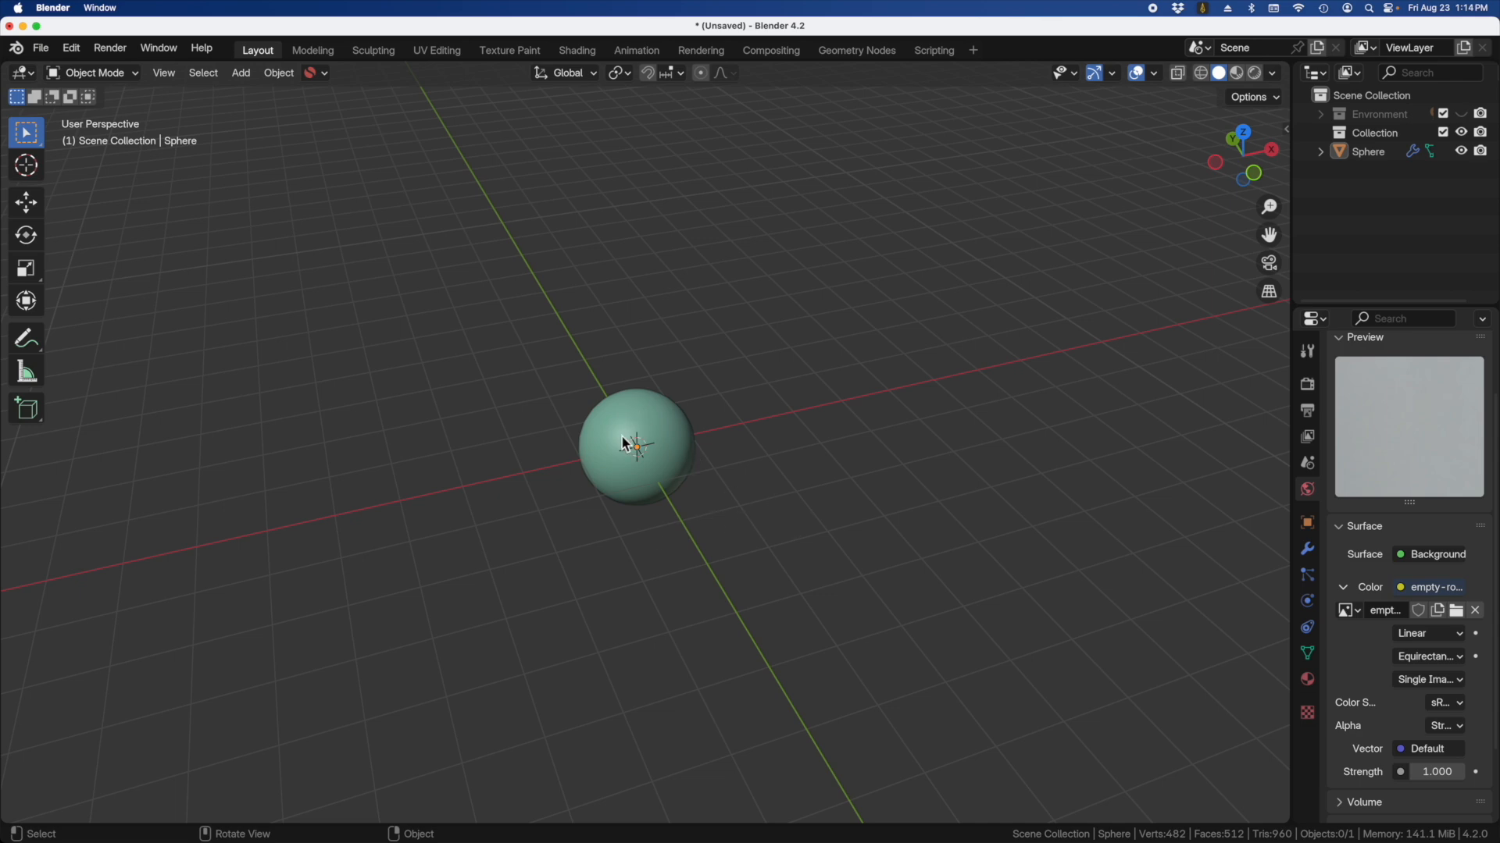
mouse_move(726, 487)
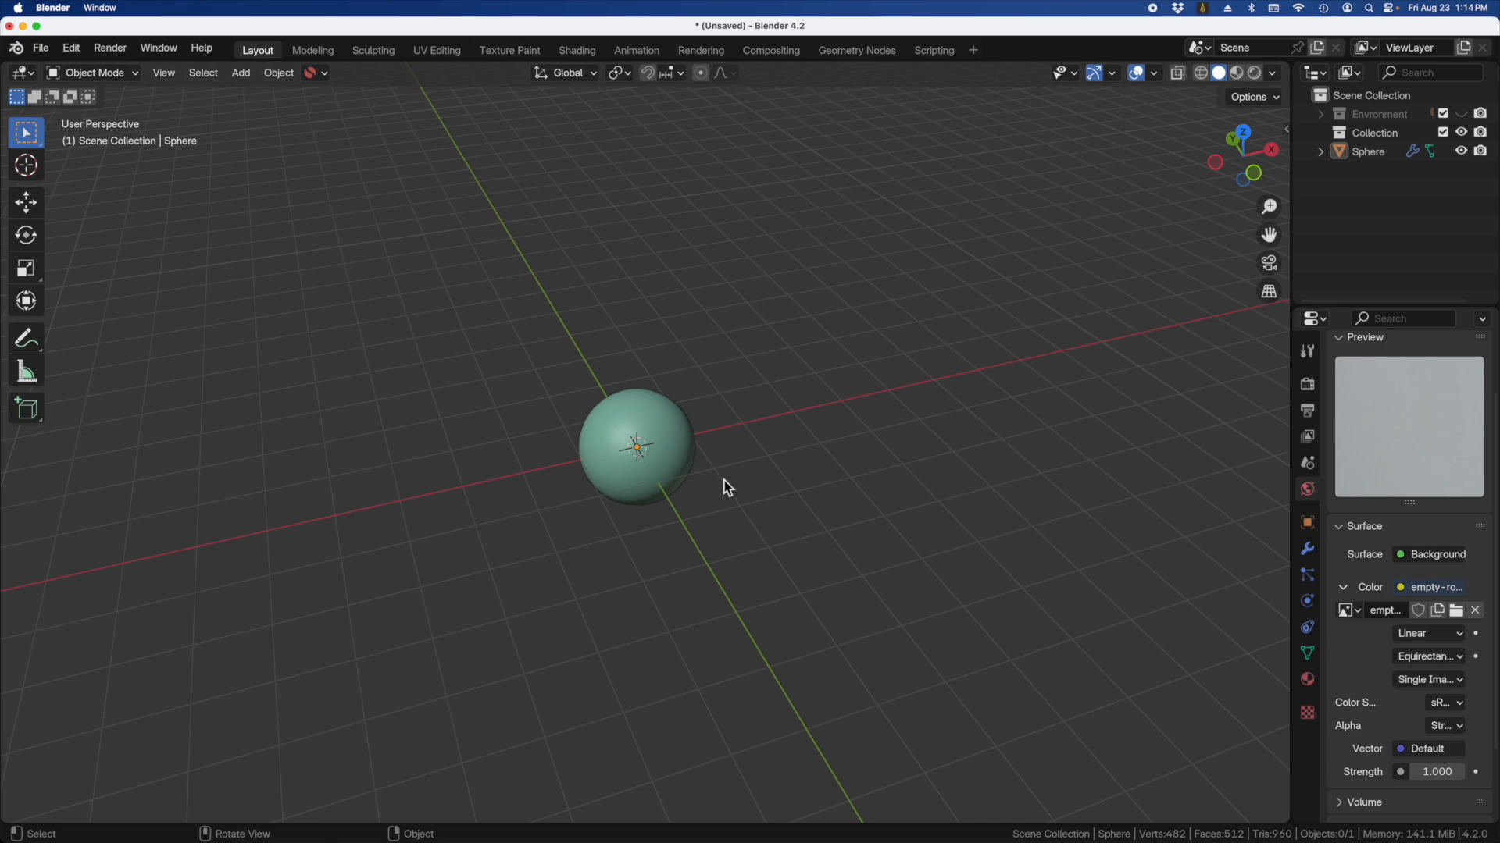
mouse_move(1120, 471)
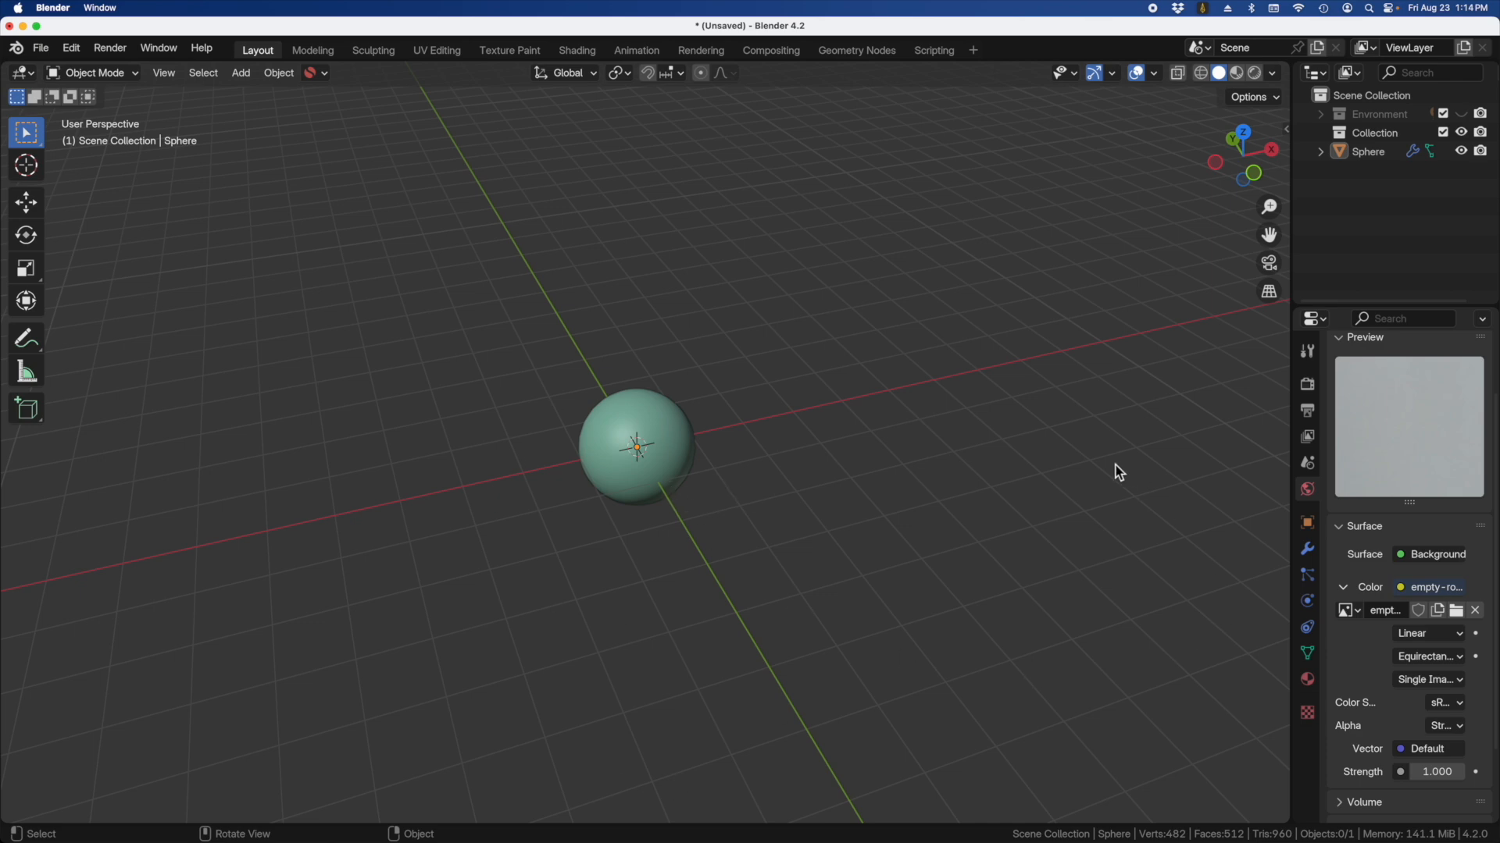
Step: Enable Transparent in the Film panel of Render Properties
left_click(1306, 384)
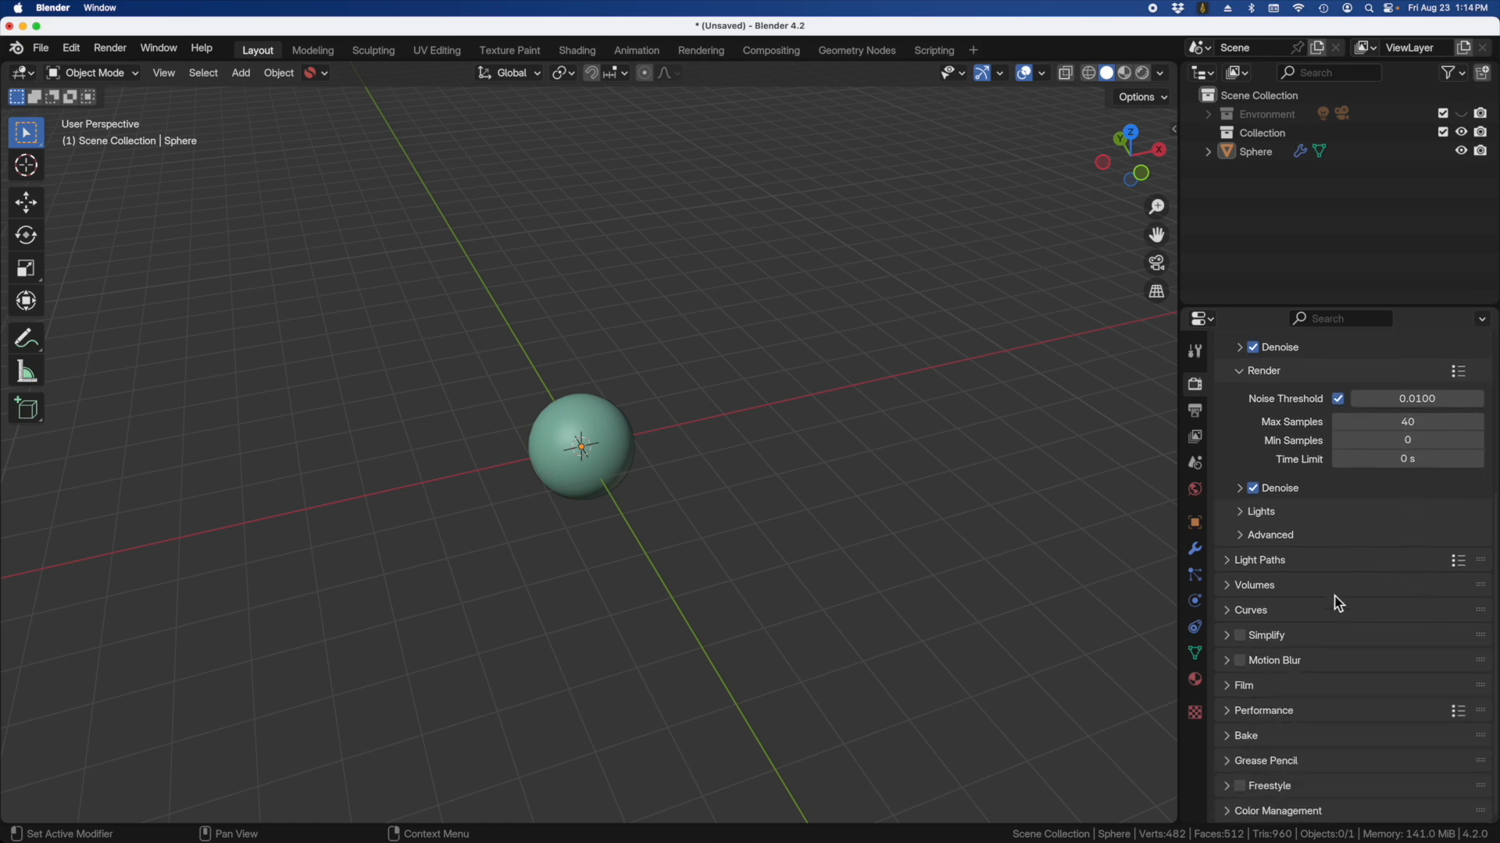
mouse_move(1232, 697)
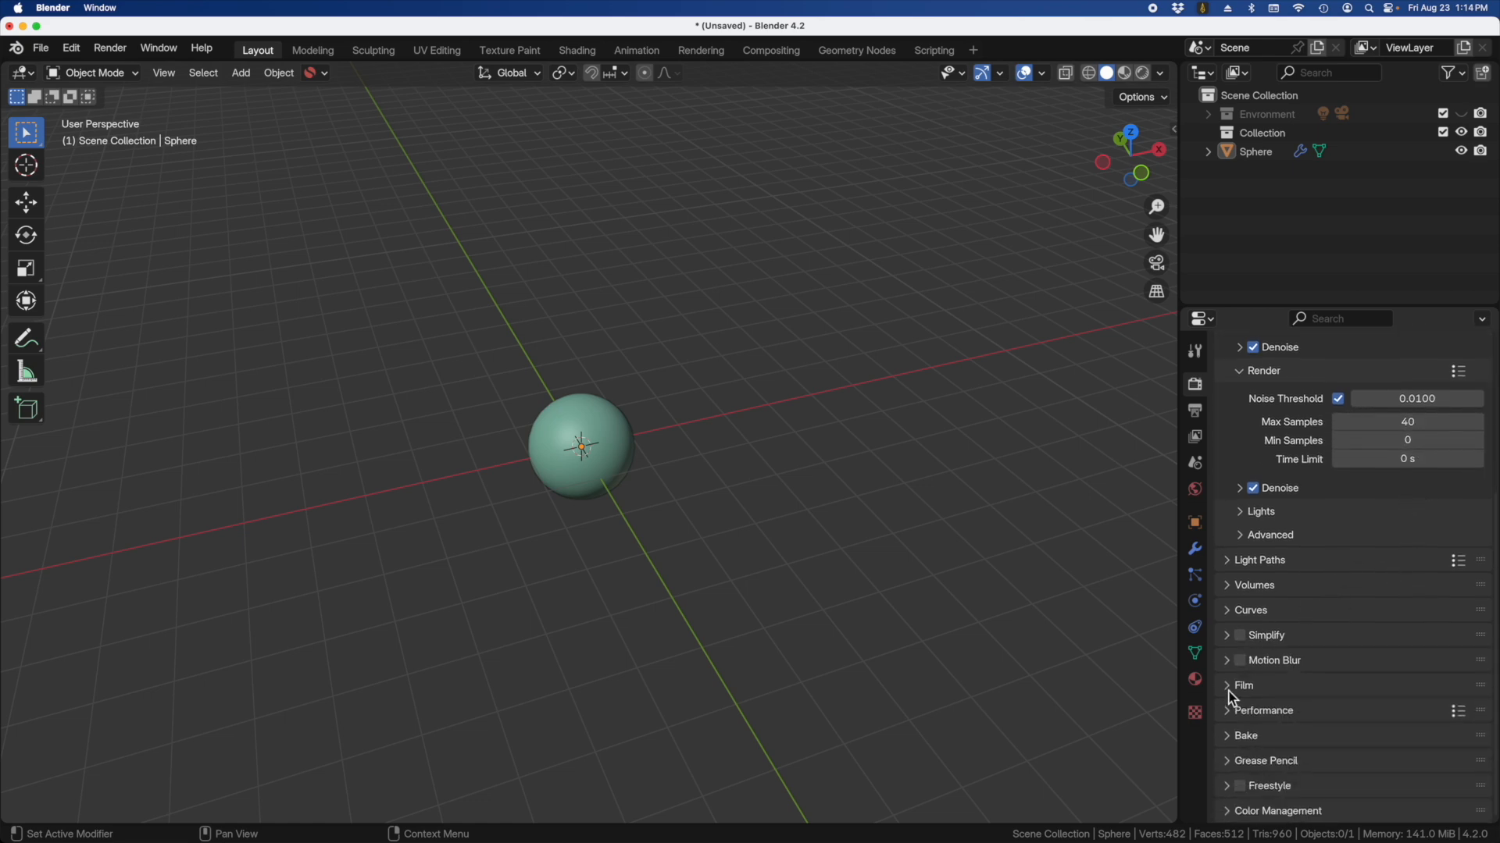
left_click(1245, 686)
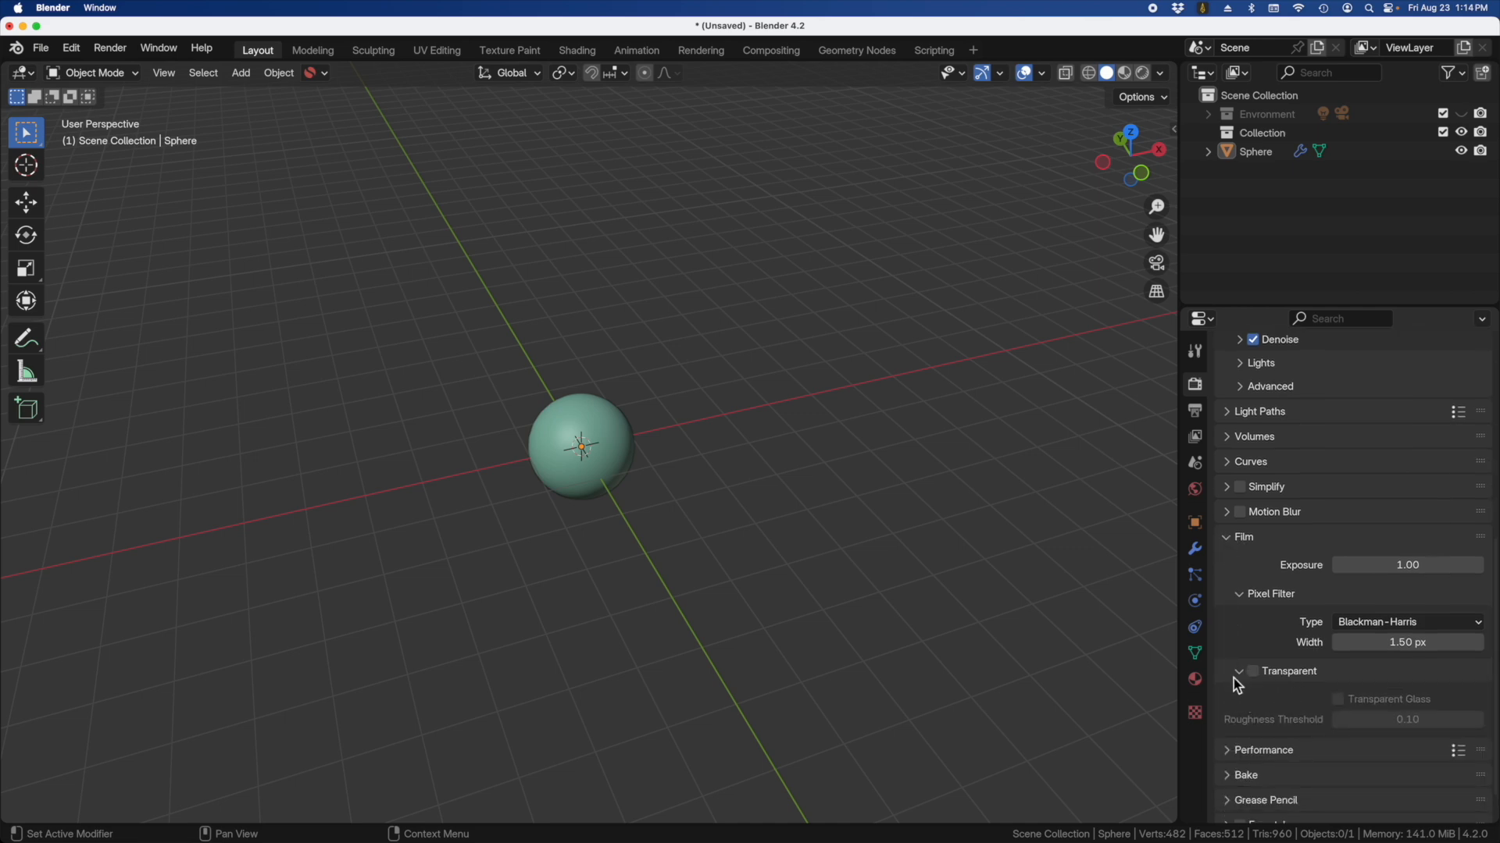
mouse_move(1268, 685)
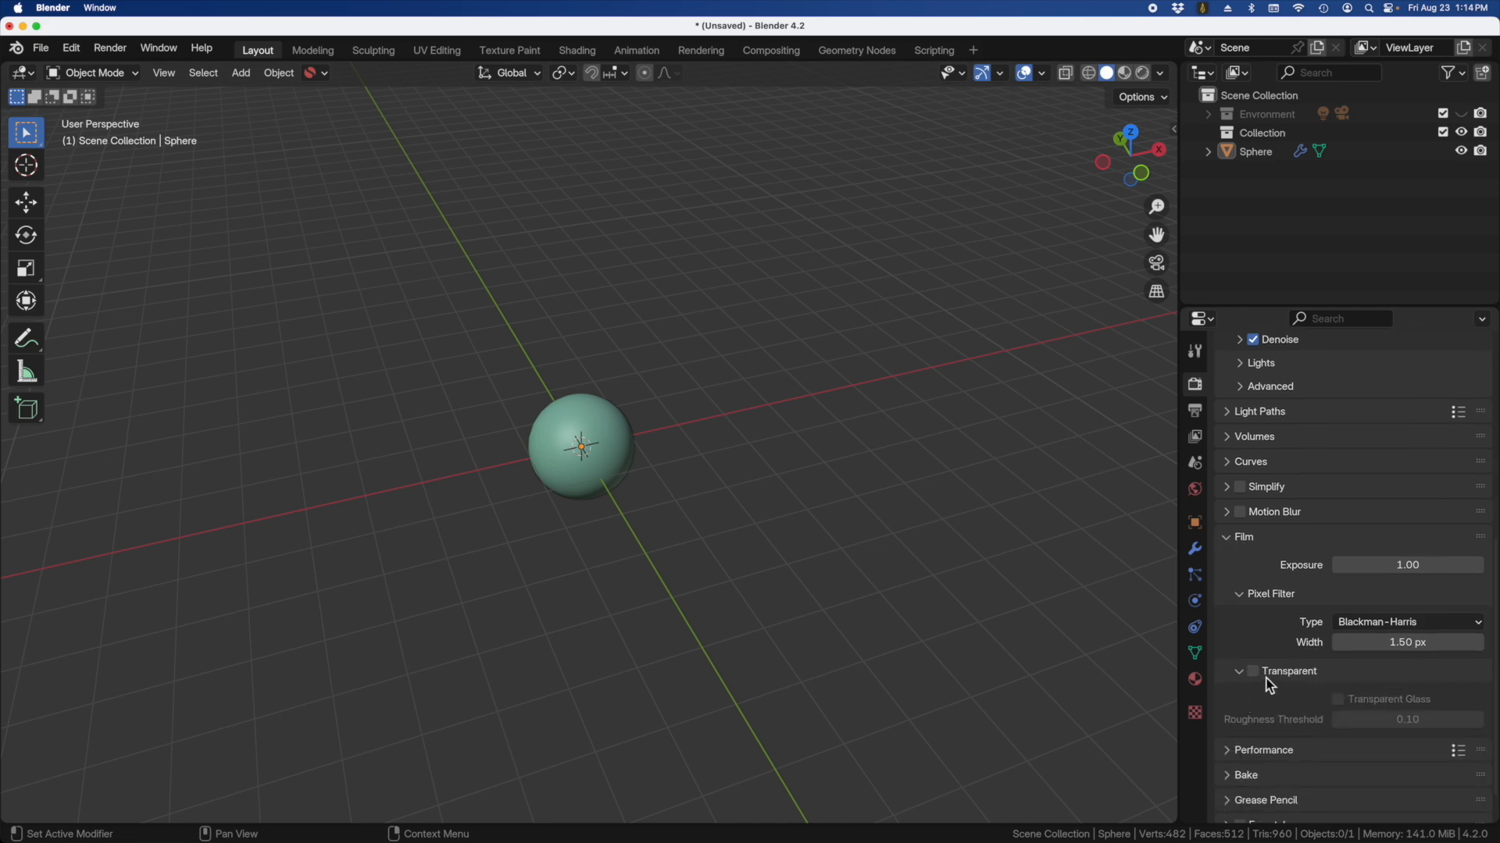
left_click(1251, 671)
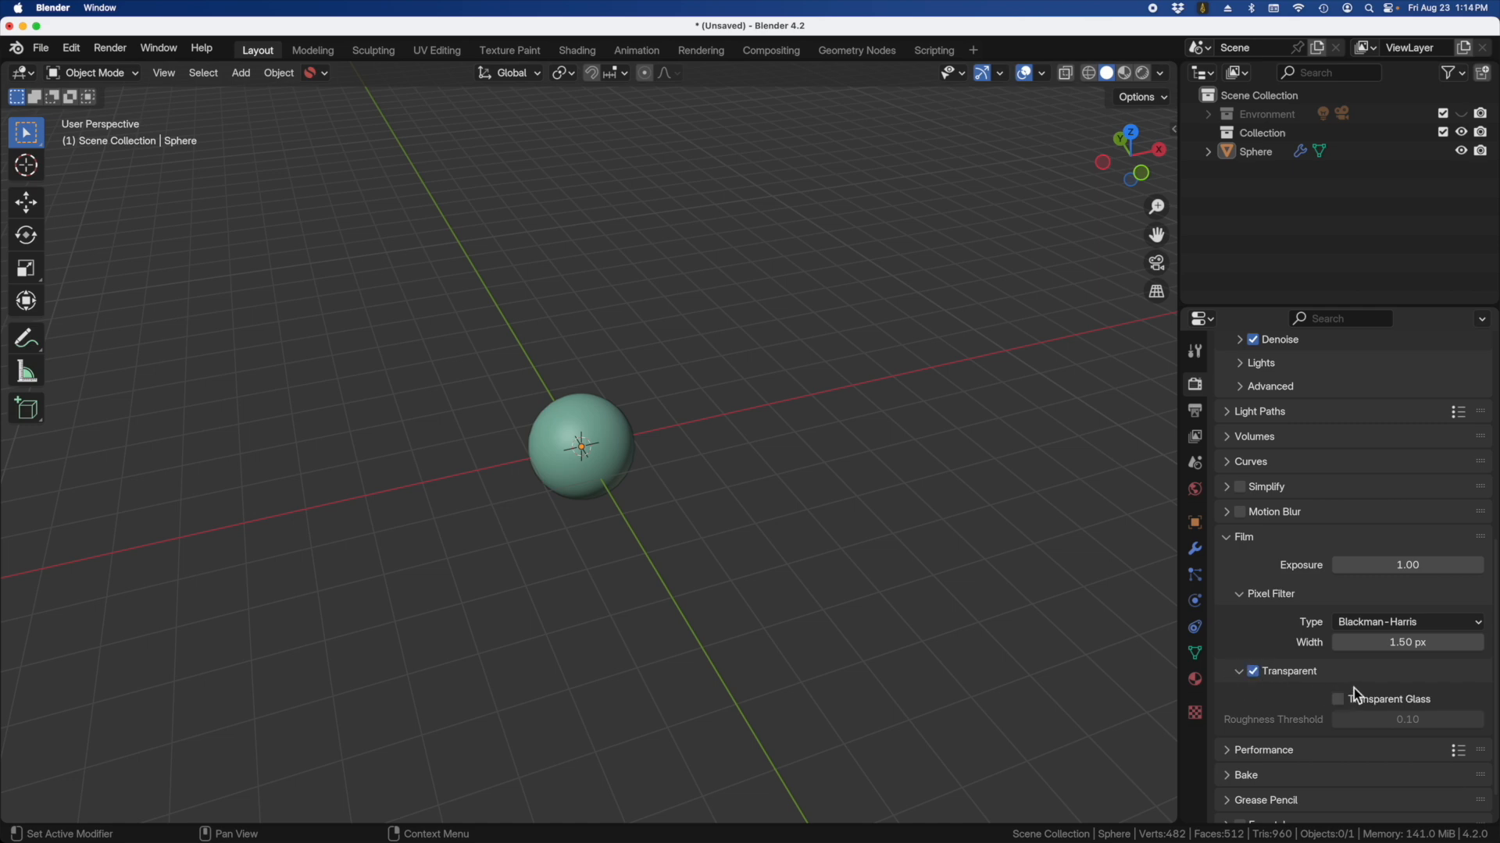
mouse_move(806, 322)
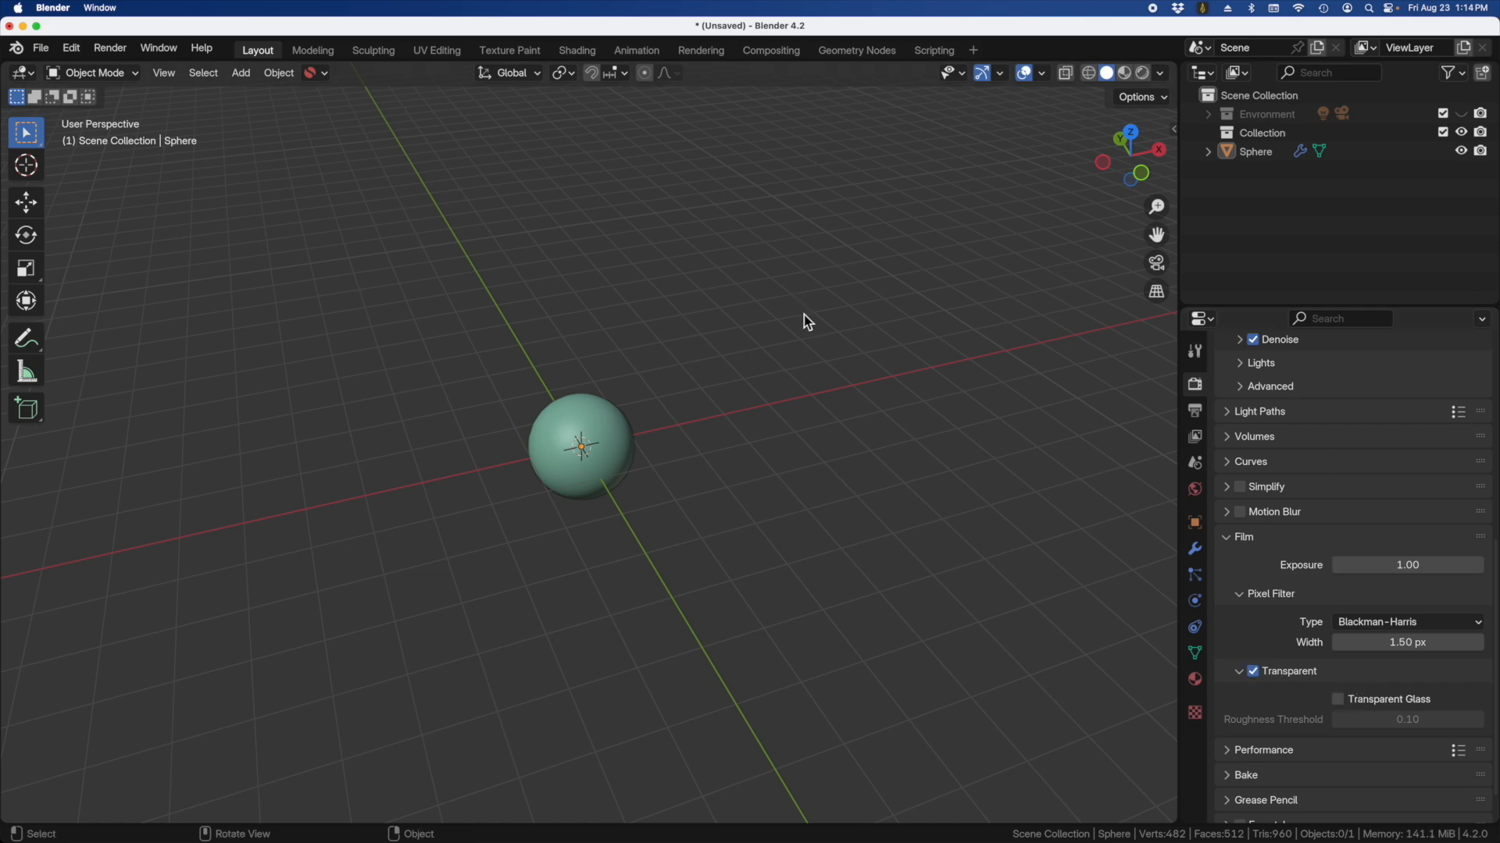
mouse_move(701, 412)
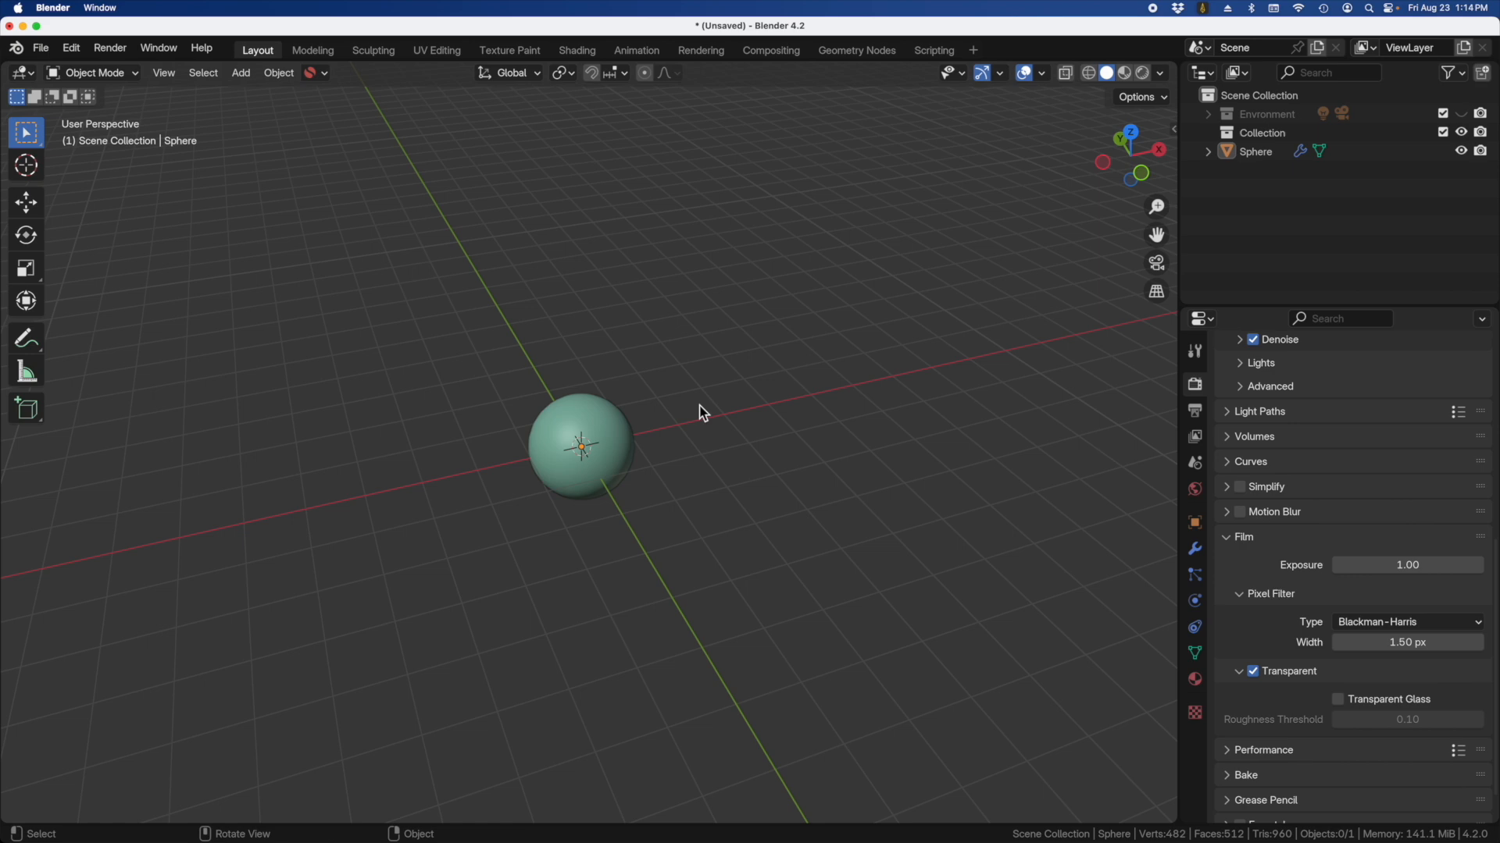
mouse_move(718, 442)
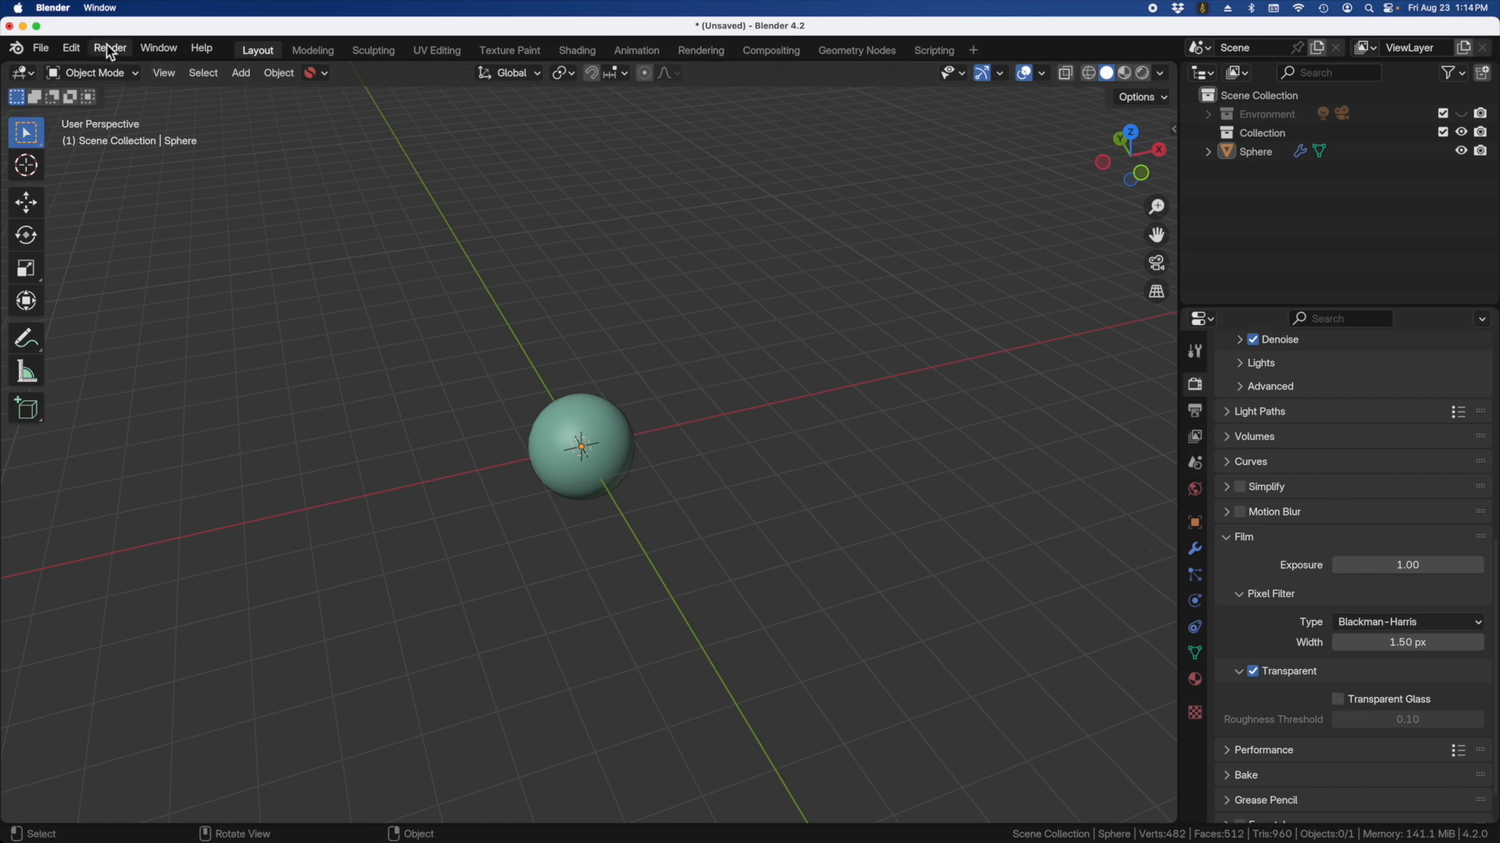
Step: Save the current setup as the startup file via File > Defaults, then start a fresh file
left_click(40, 48)
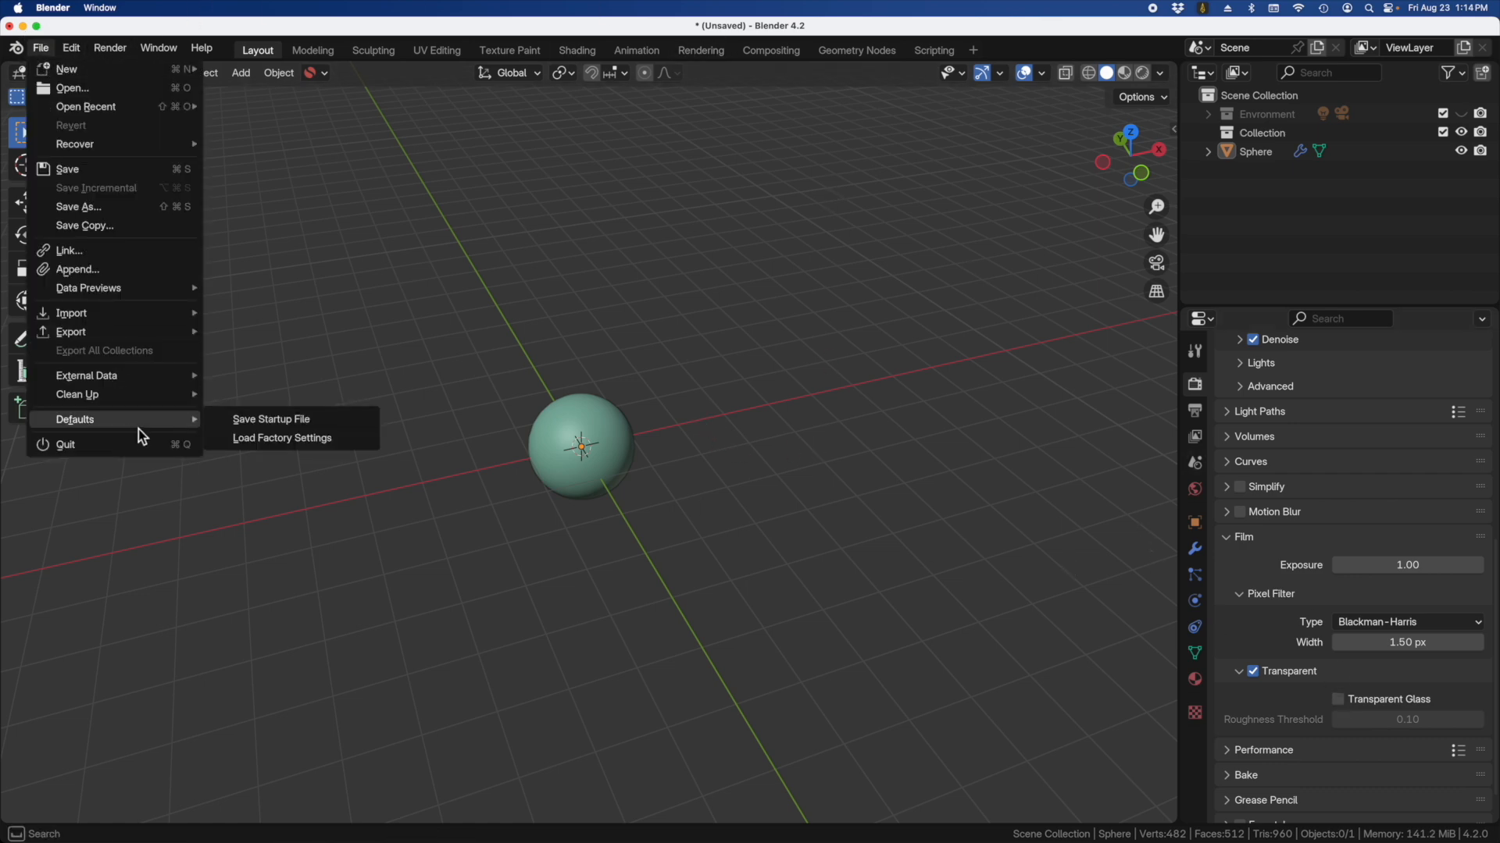
mouse_move(270, 419)
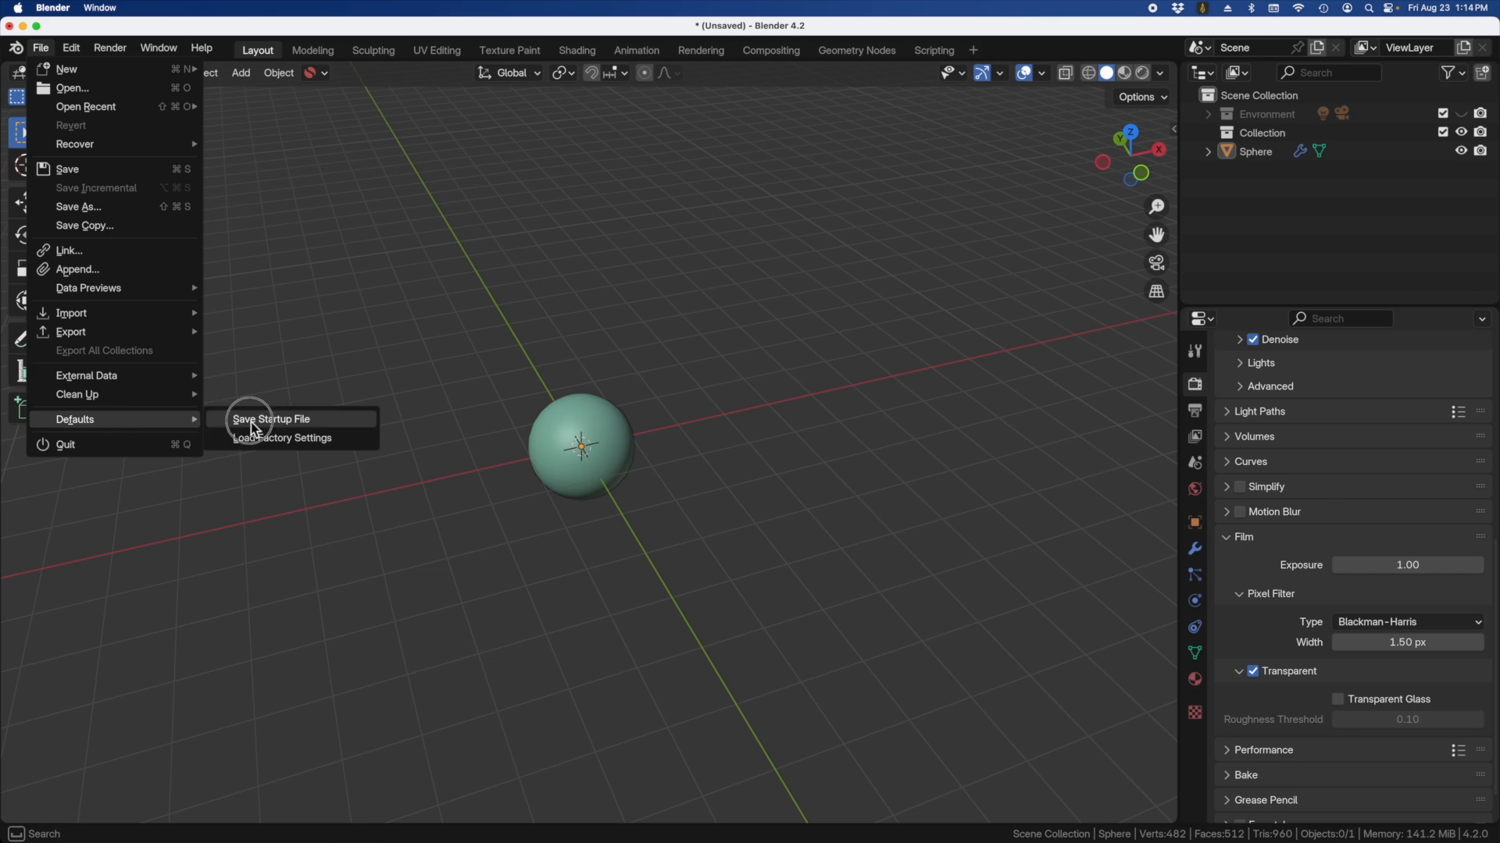
left_click(271, 419)
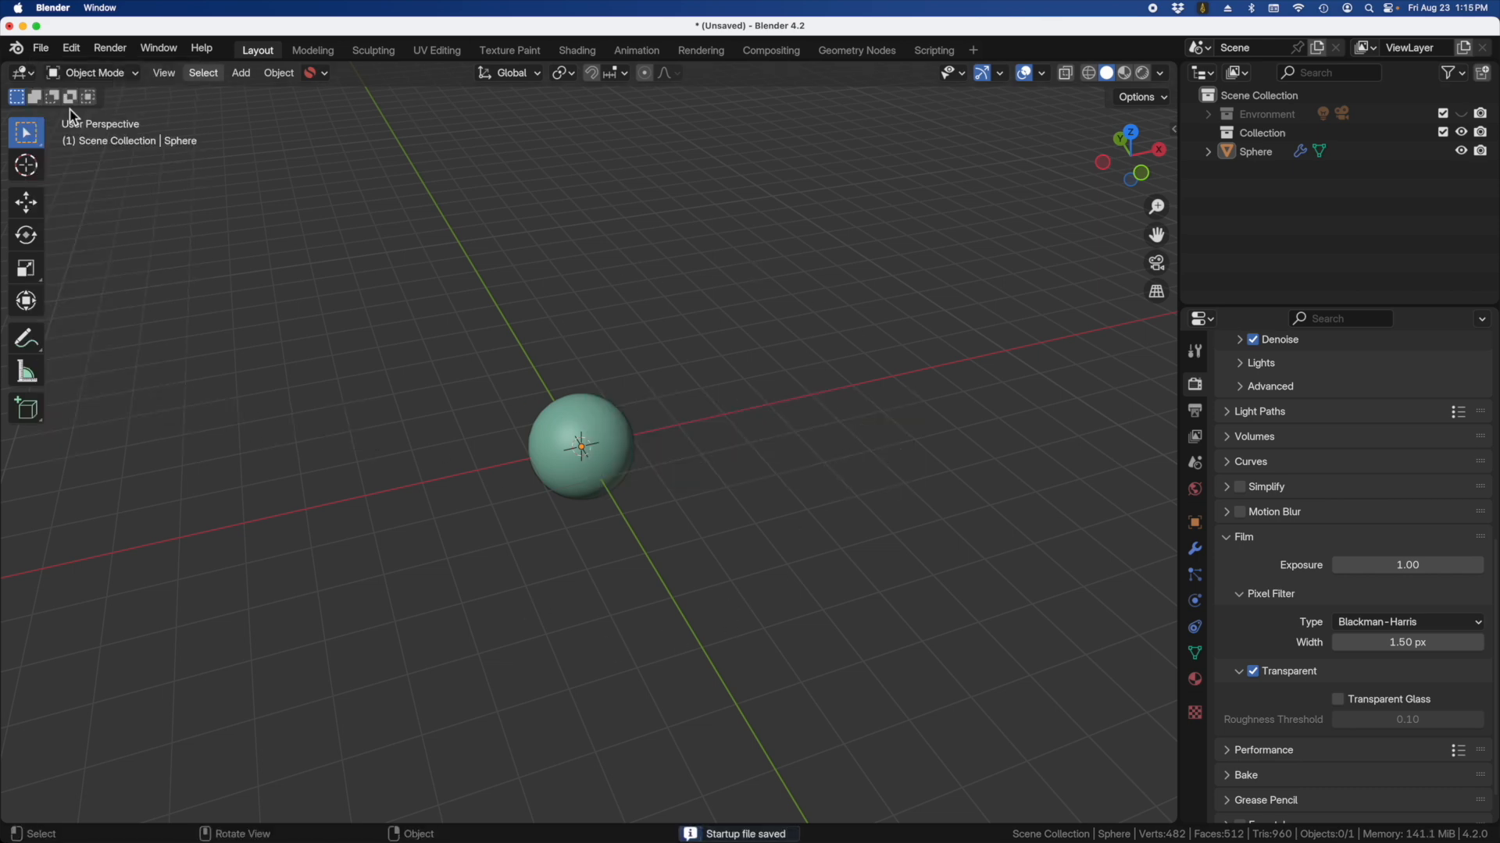
left_click(40, 48)
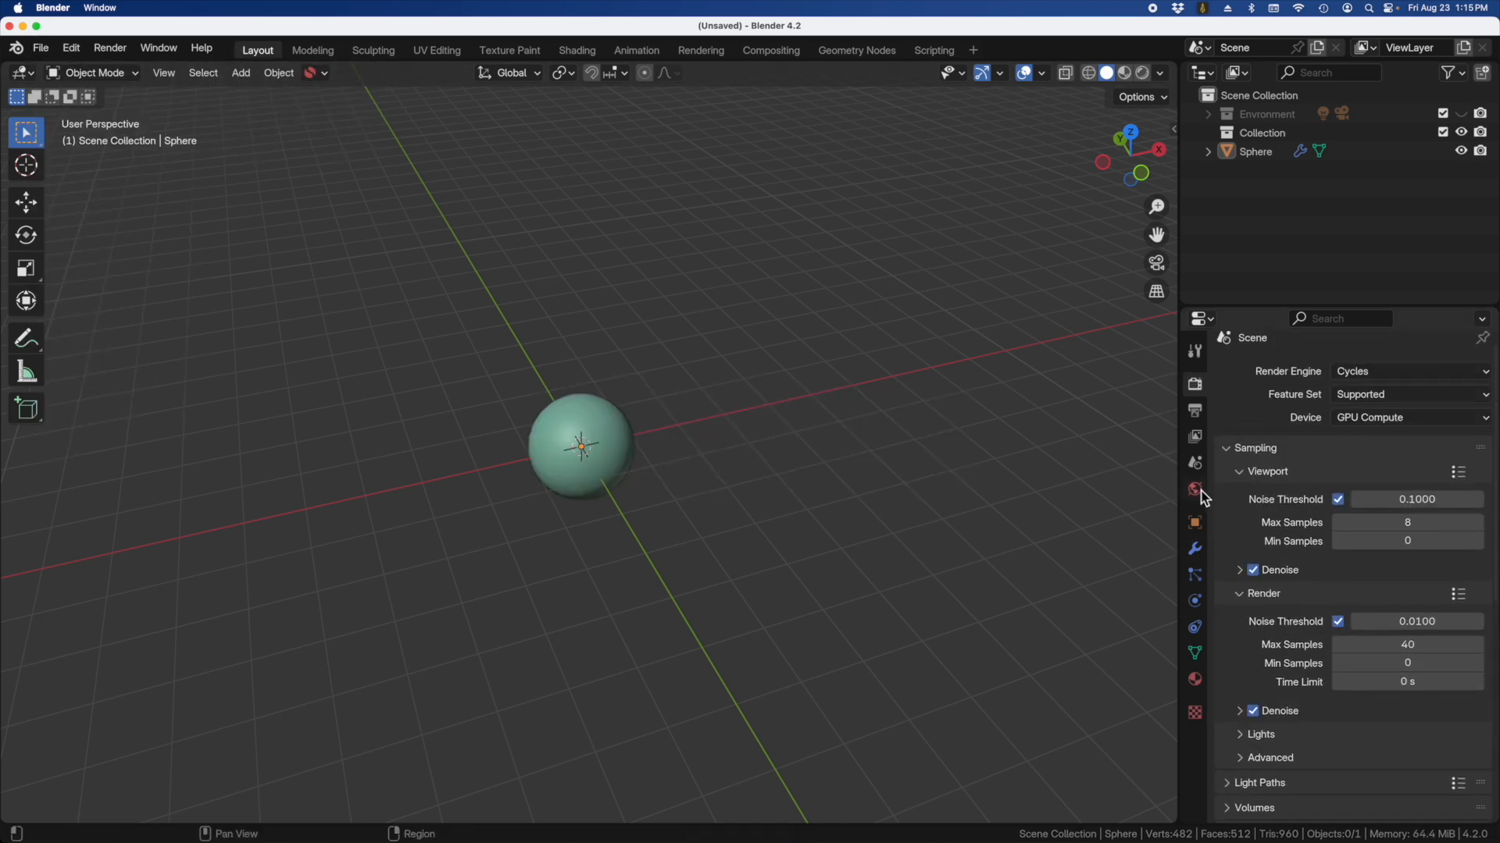
Step: Show the World Properties to confirm the empty-room HDRI is still loaded
left_click(1194, 489)
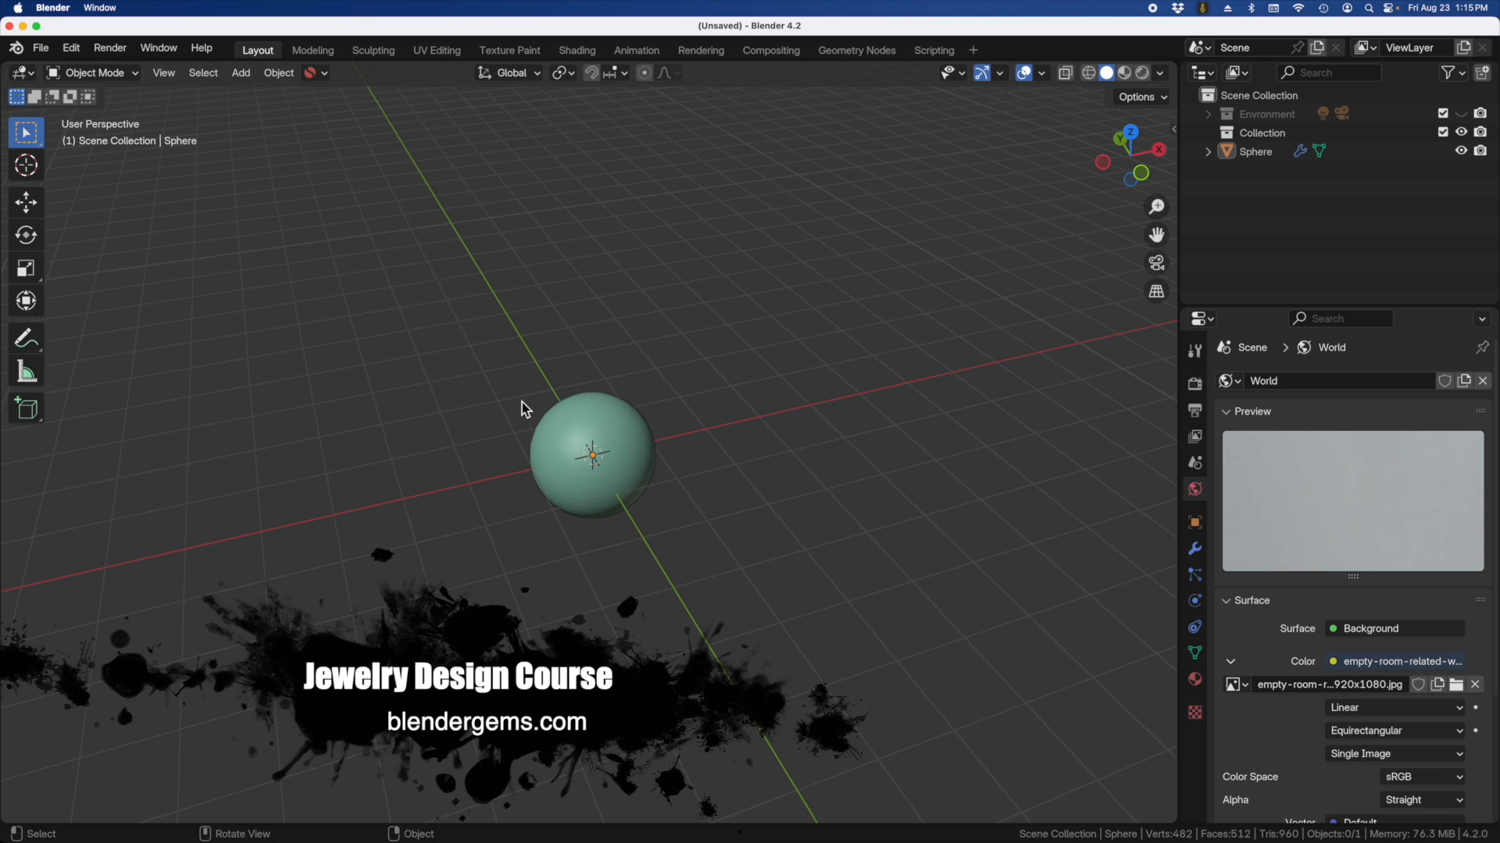
mouse_move(827, 258)
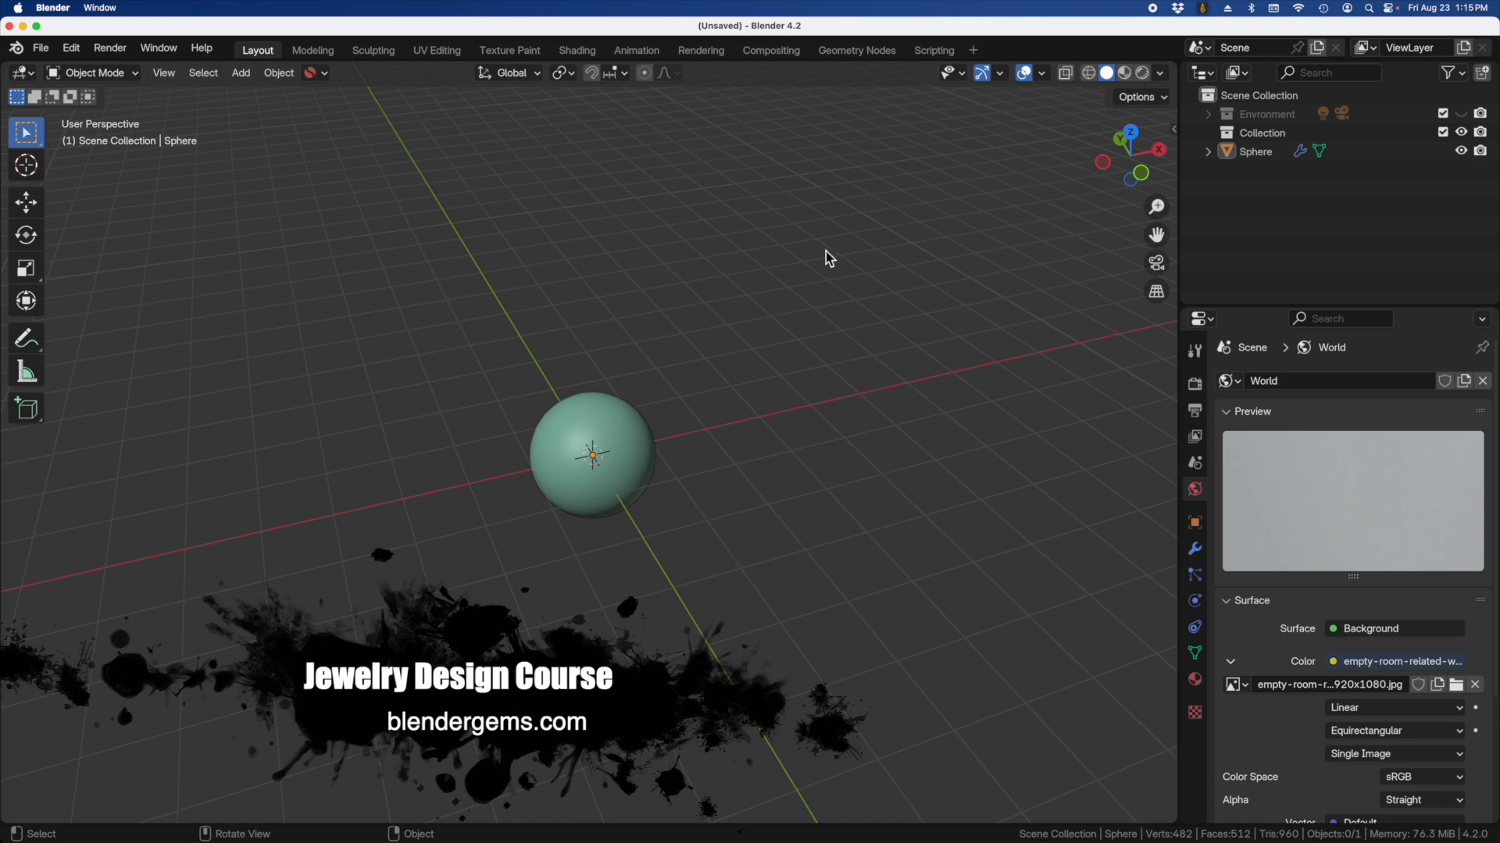